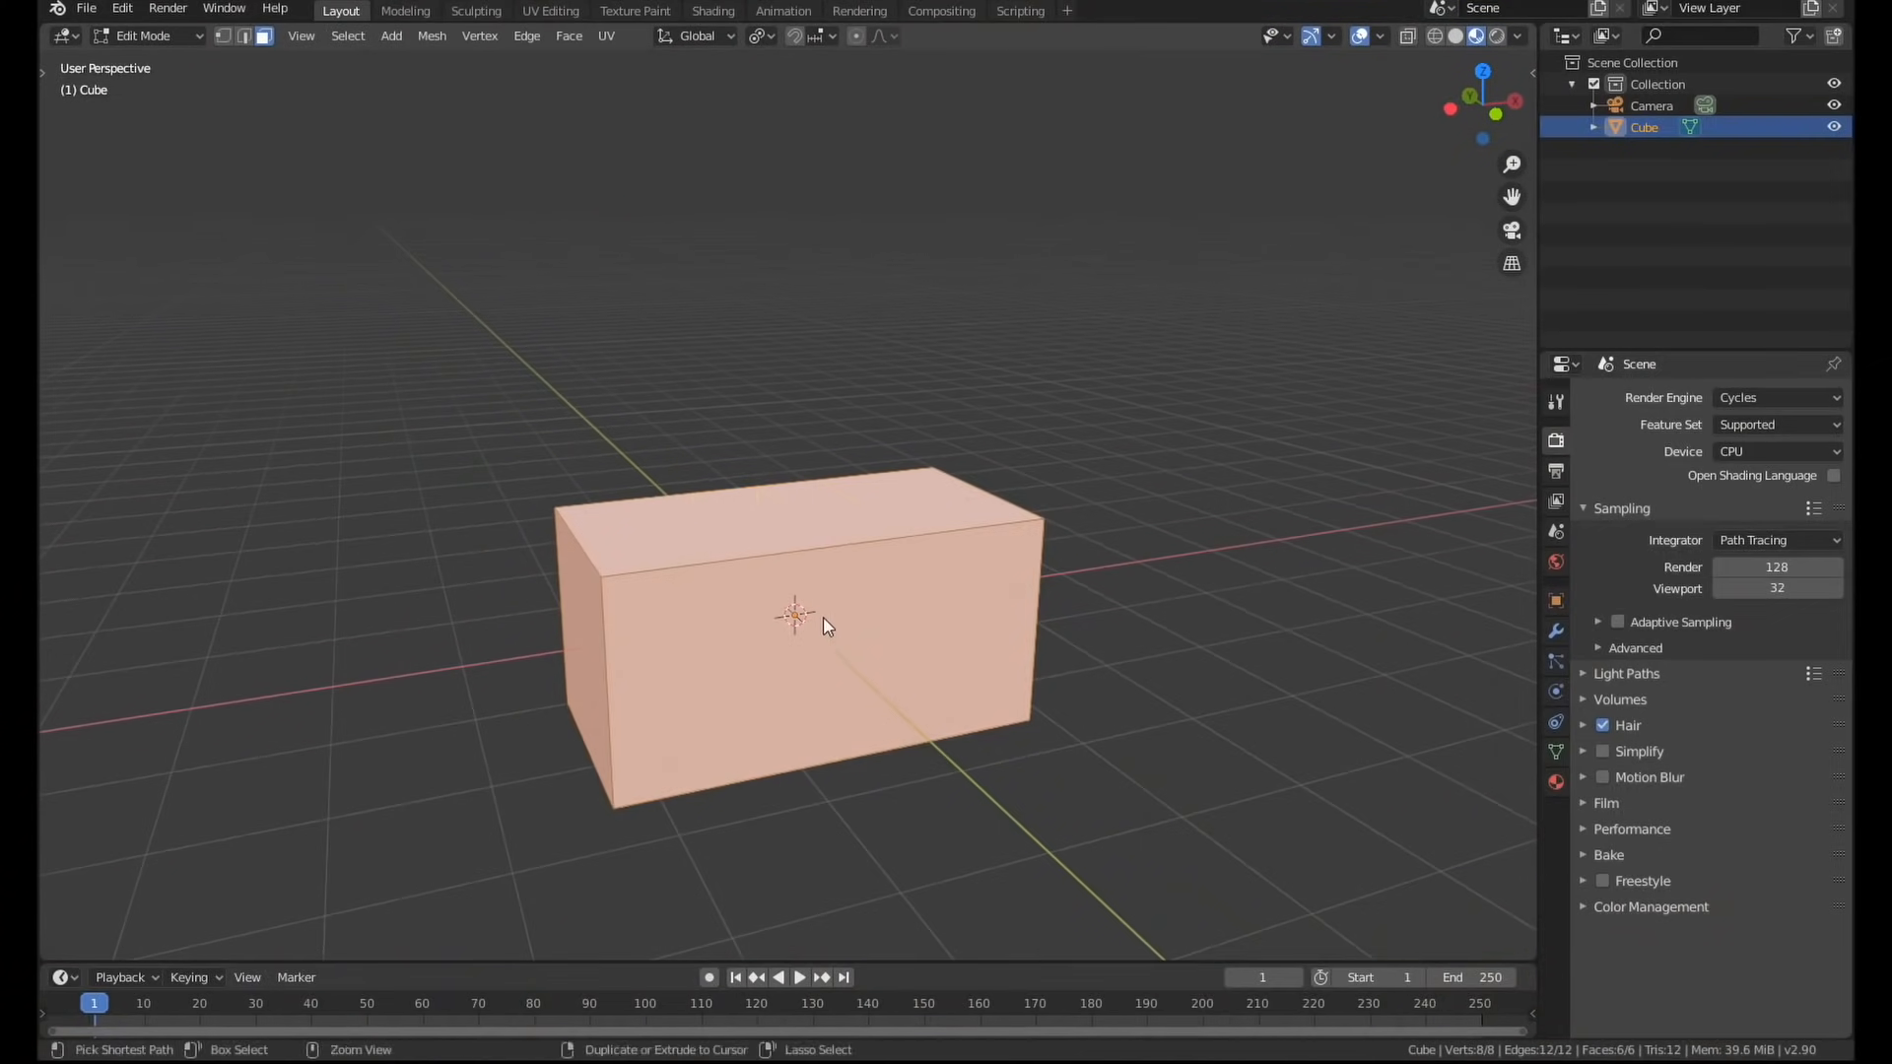
# Enter Edit Mode on the stretched cube to begin building the desk top, trim and pilasters.
pyautogui.press('Tab')
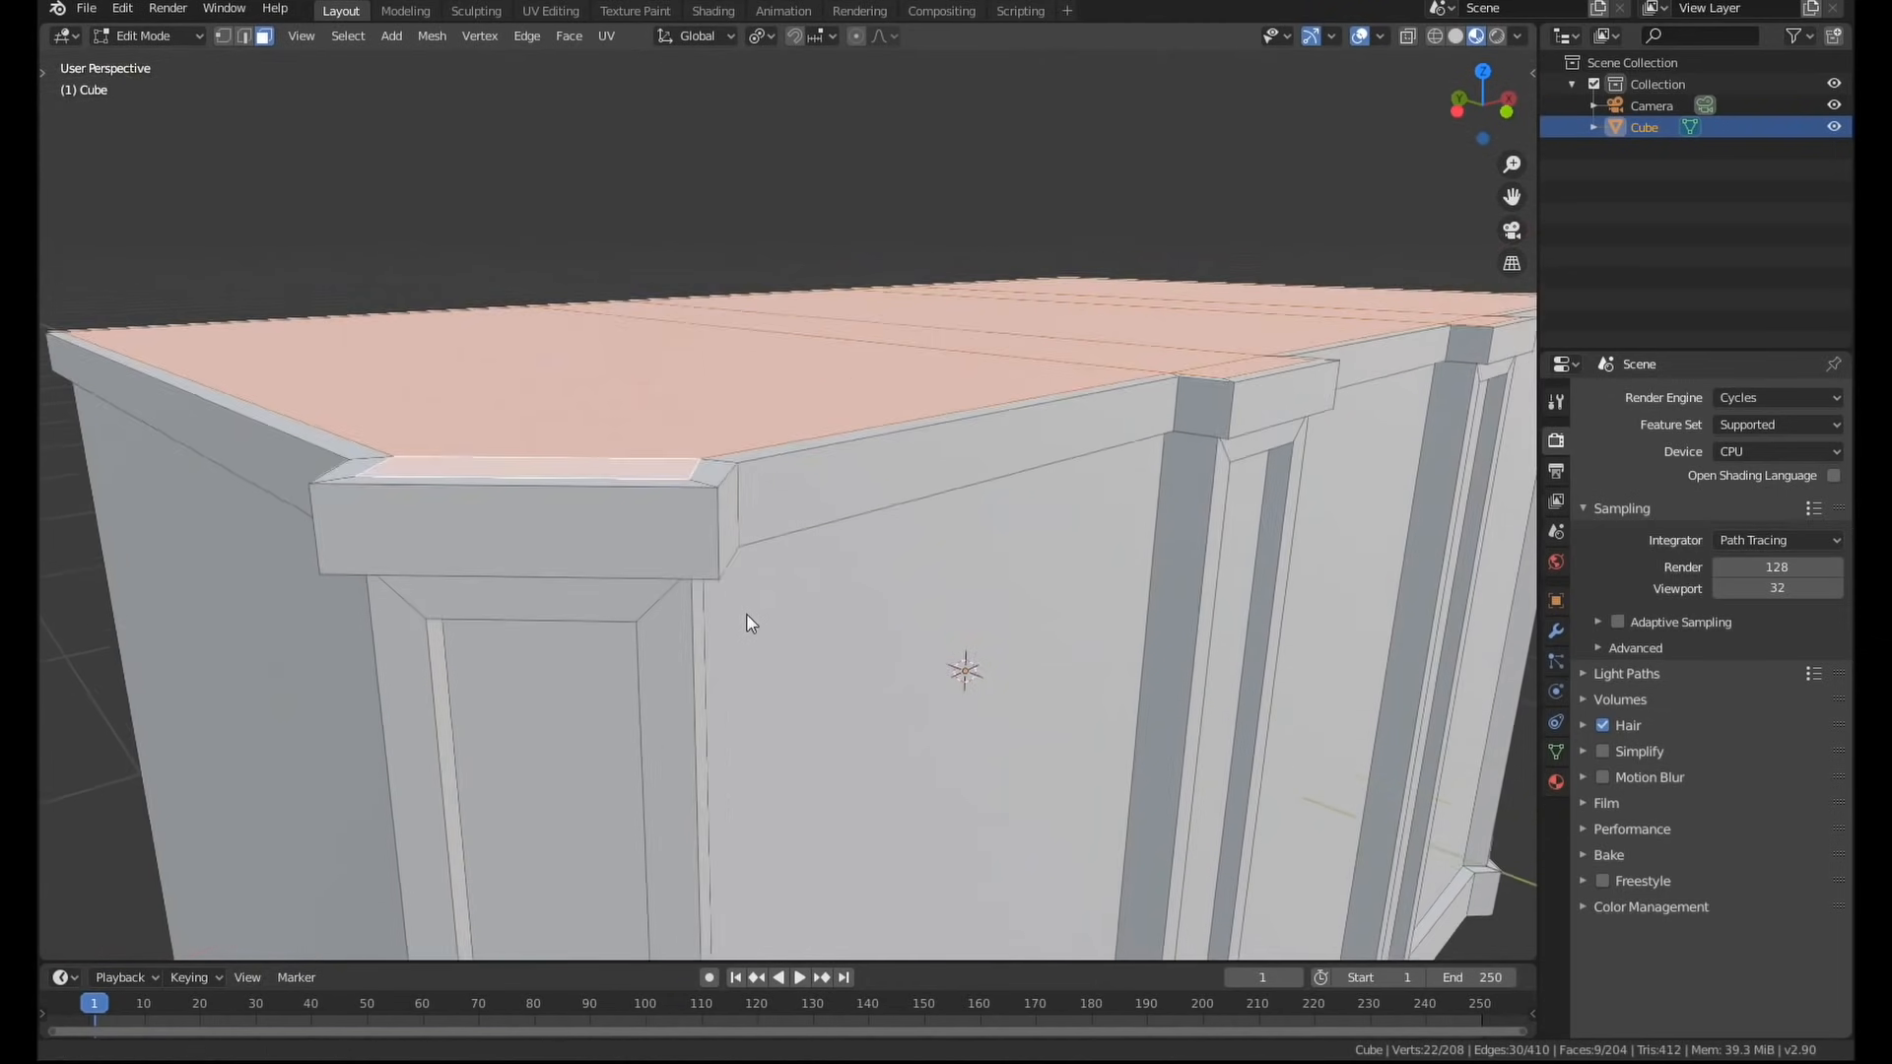
# Trace the coiled snake reference into an extruded strip, extending it toward the tail.
pyautogui.press('Tab')
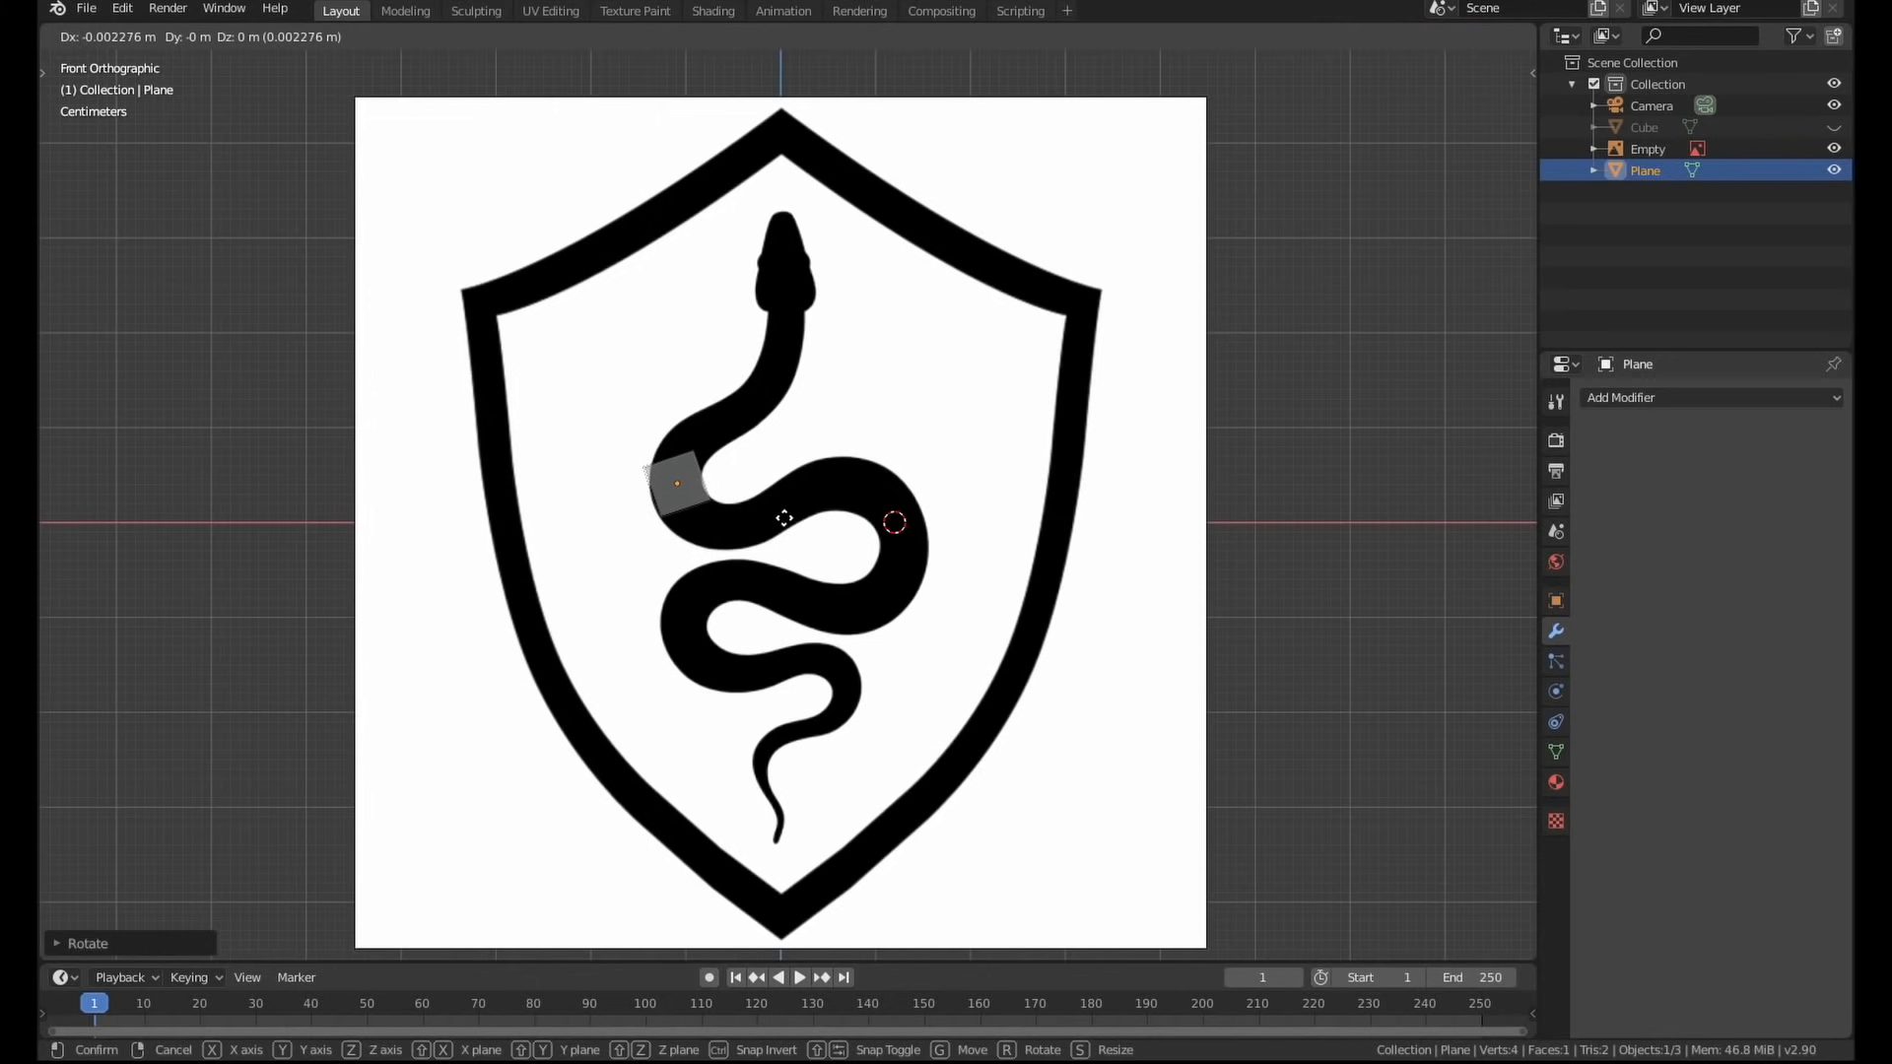
pyautogui.press('Tab')
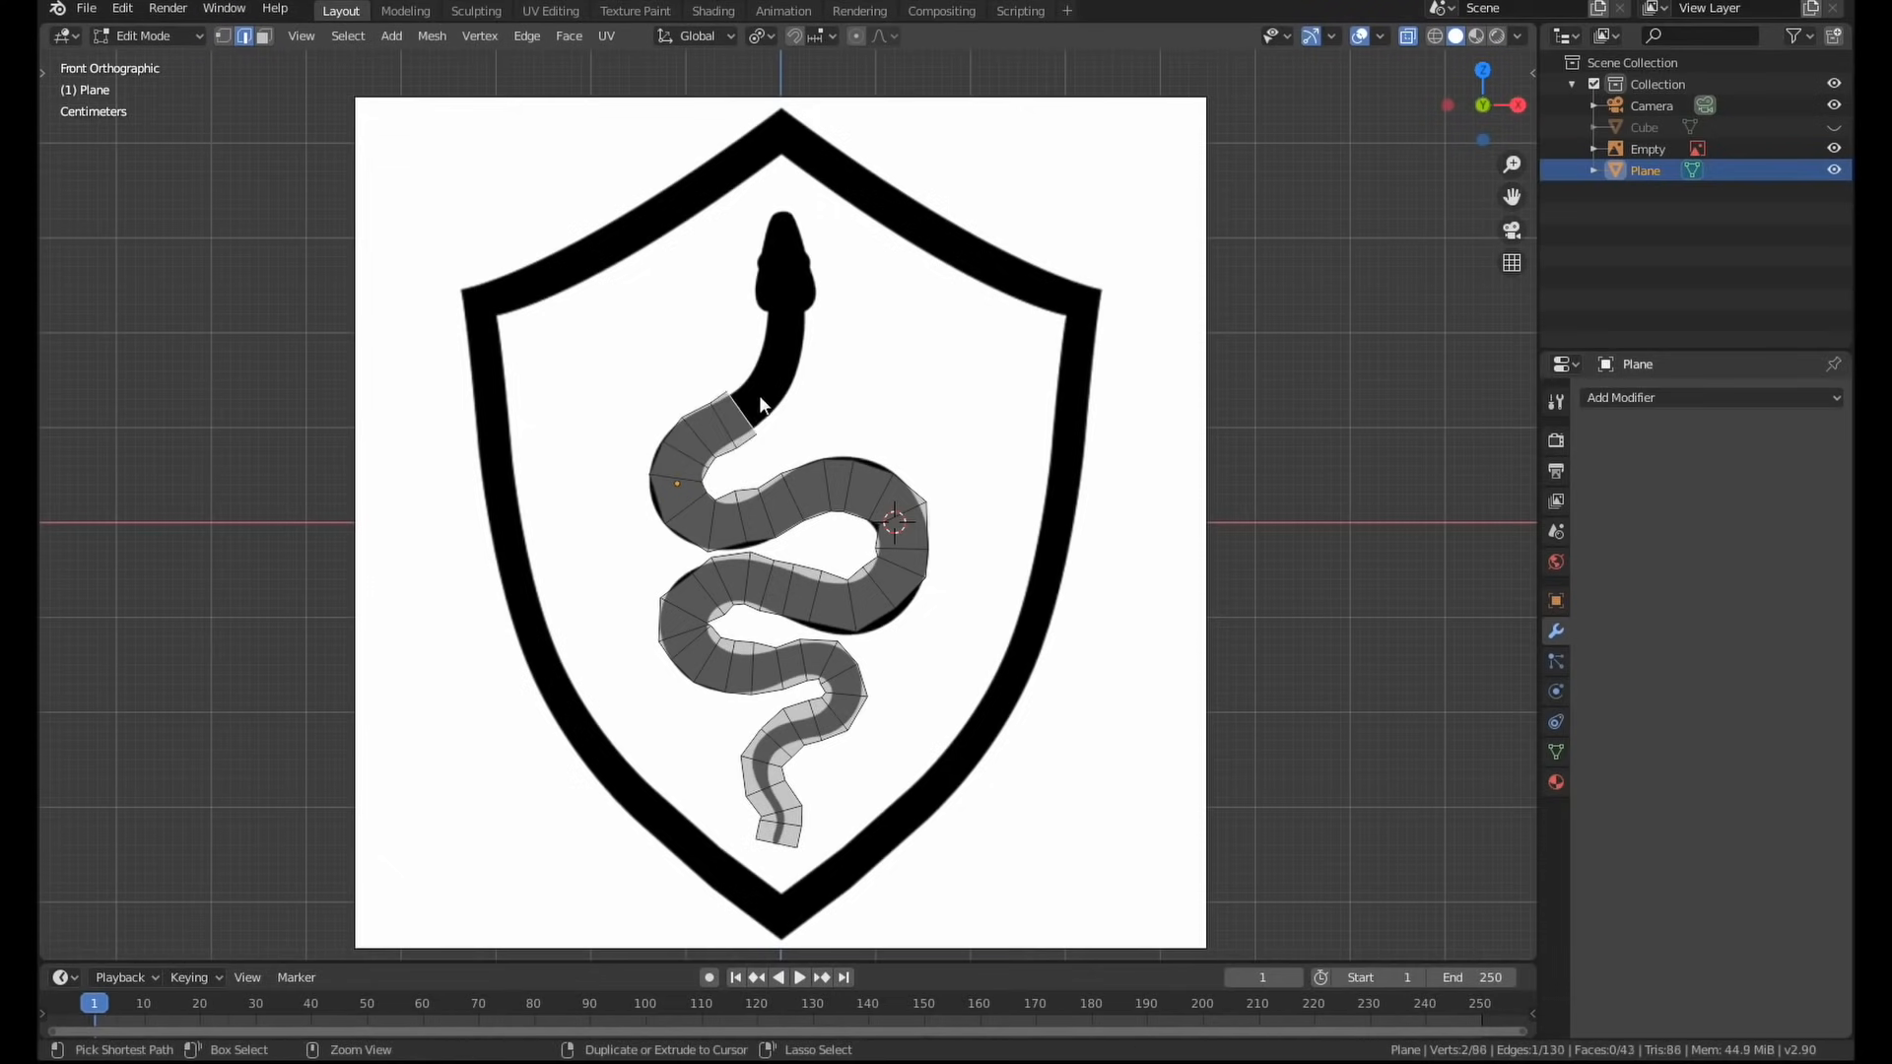
pyautogui.scroll(3)
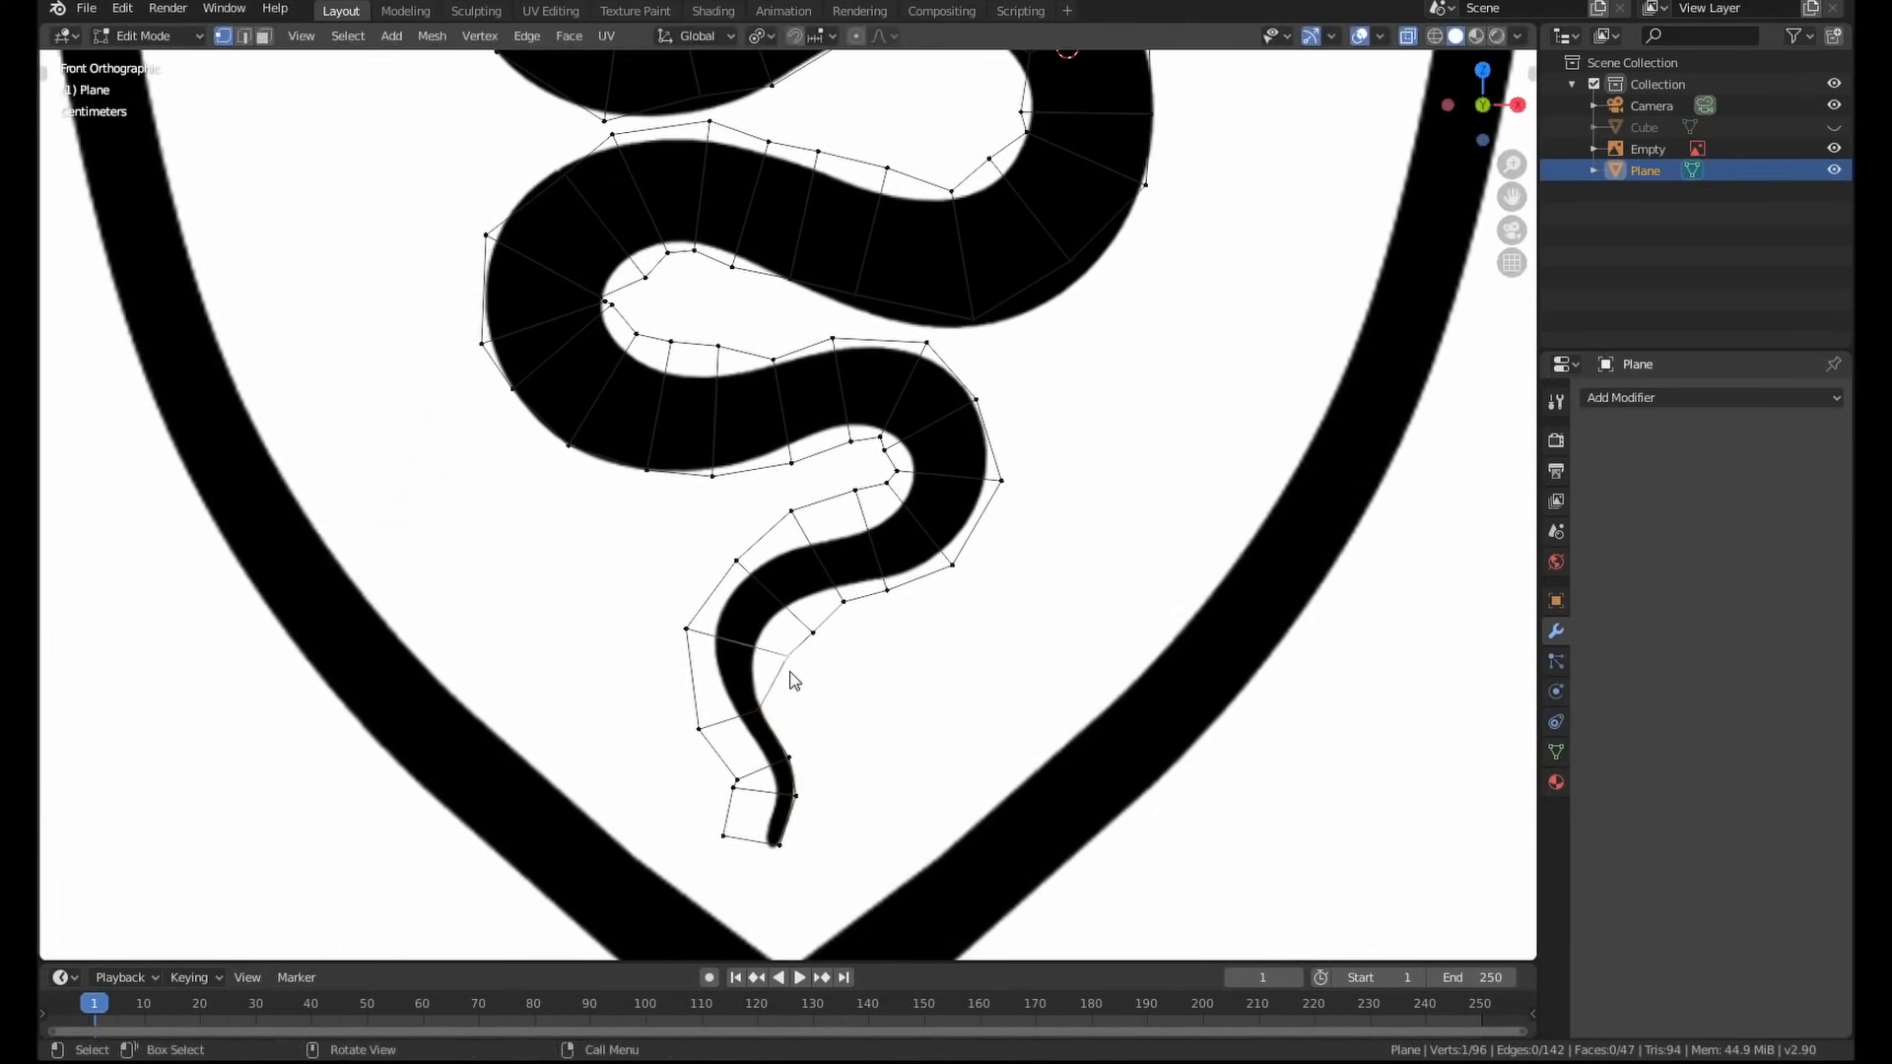
pyautogui.press('g')
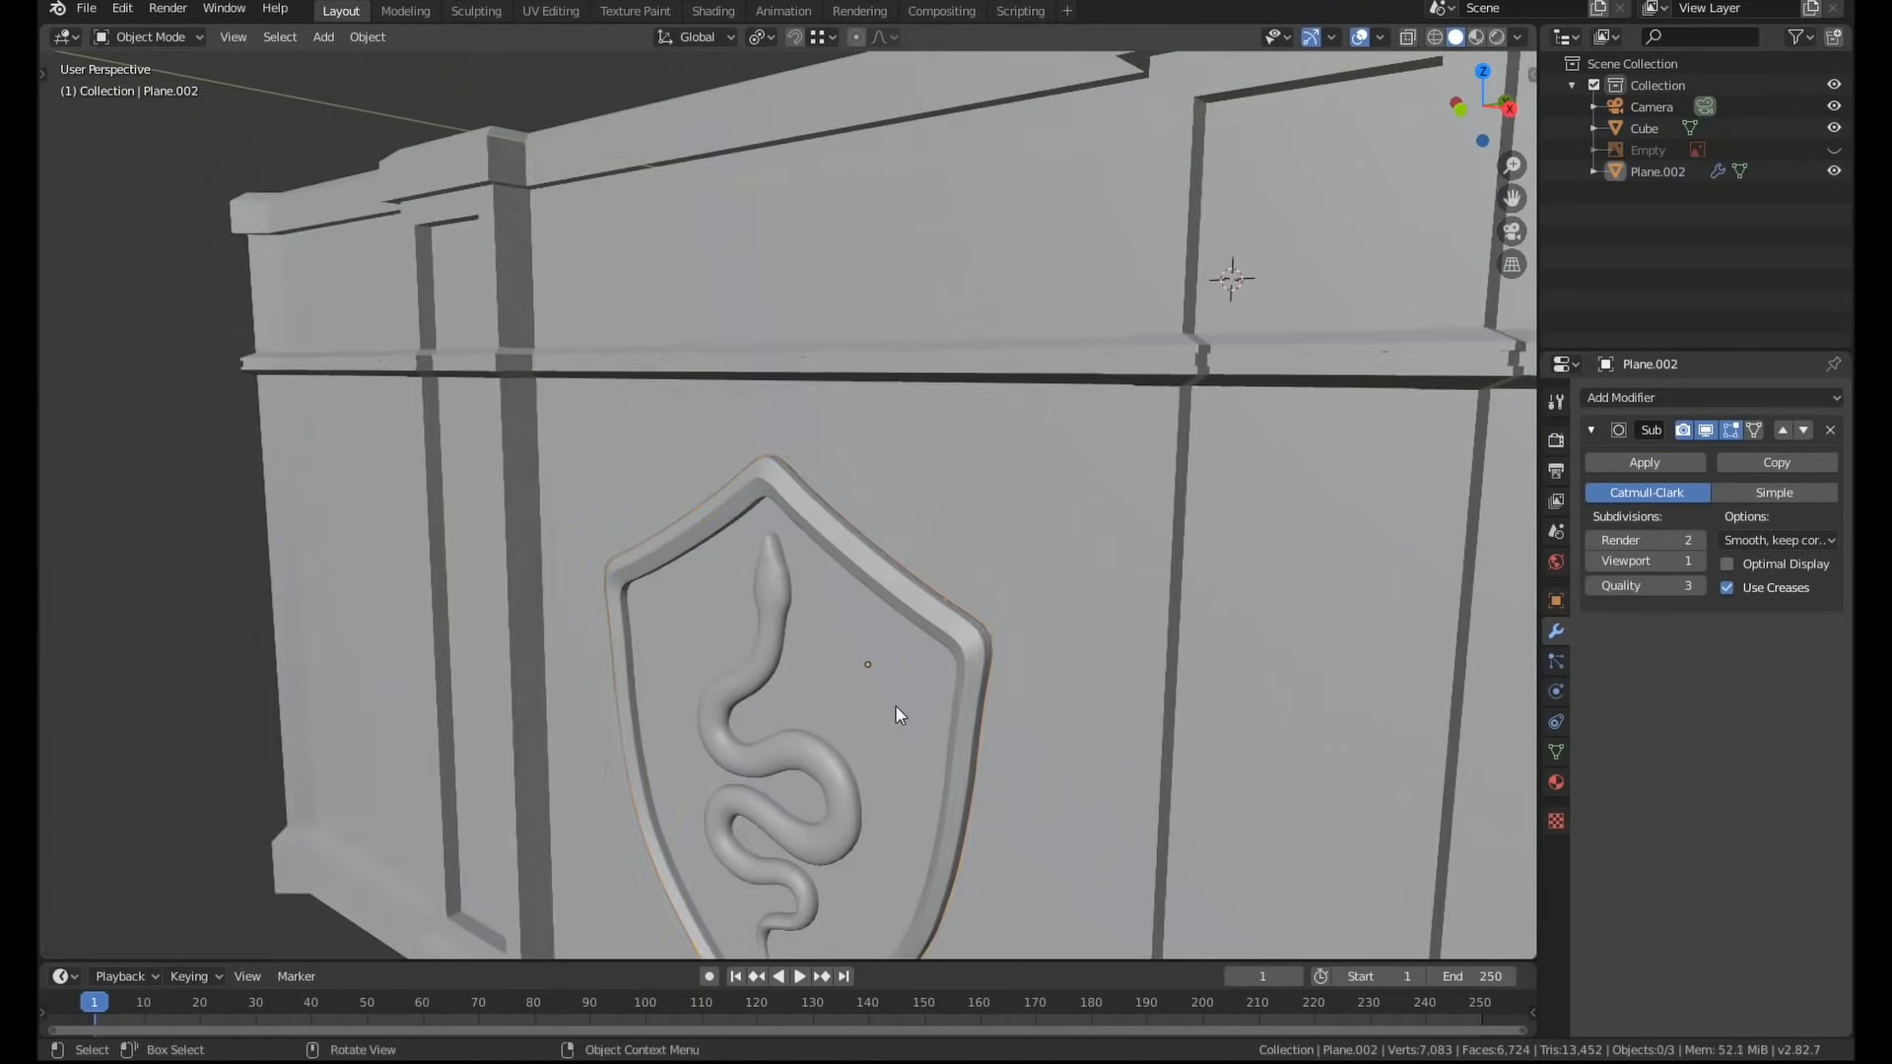
# Copy the slats into the next frieze panel and view the desk through the camera in Material Preview.
pyautogui.scroll(-3)
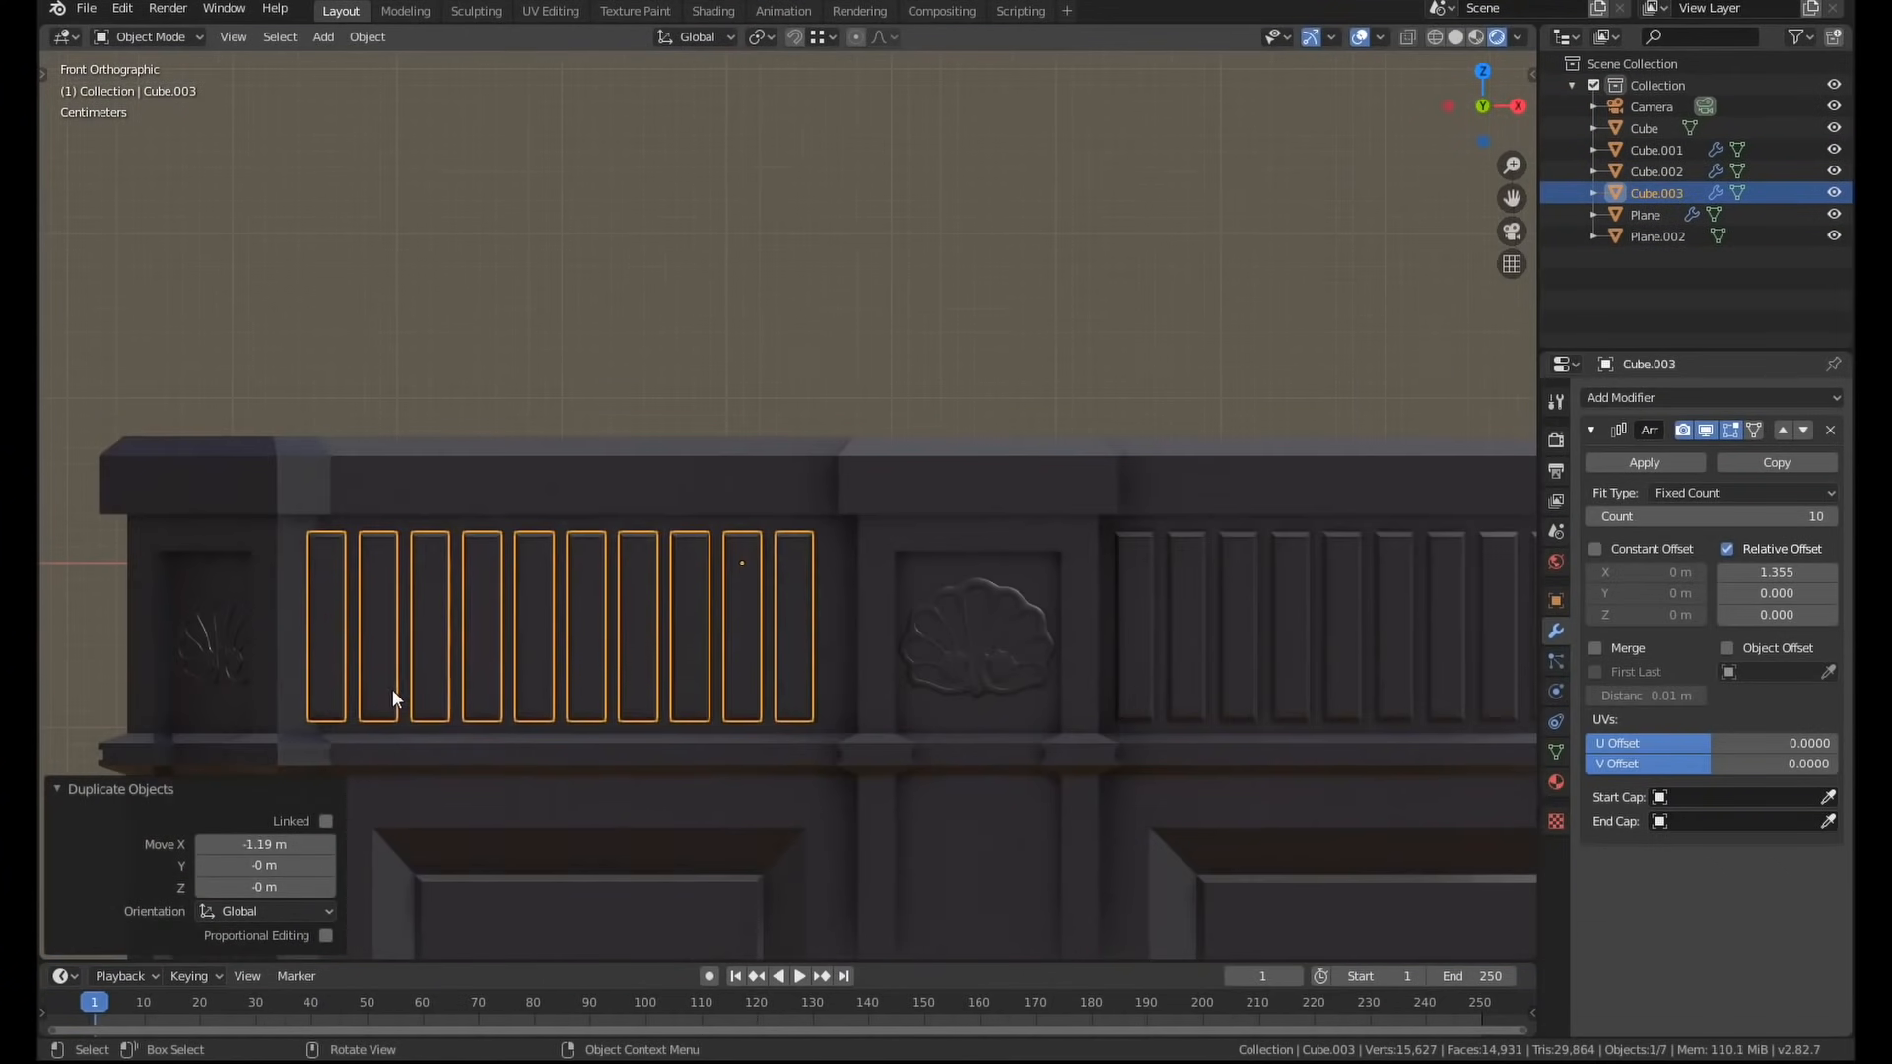
pyautogui.press('g')
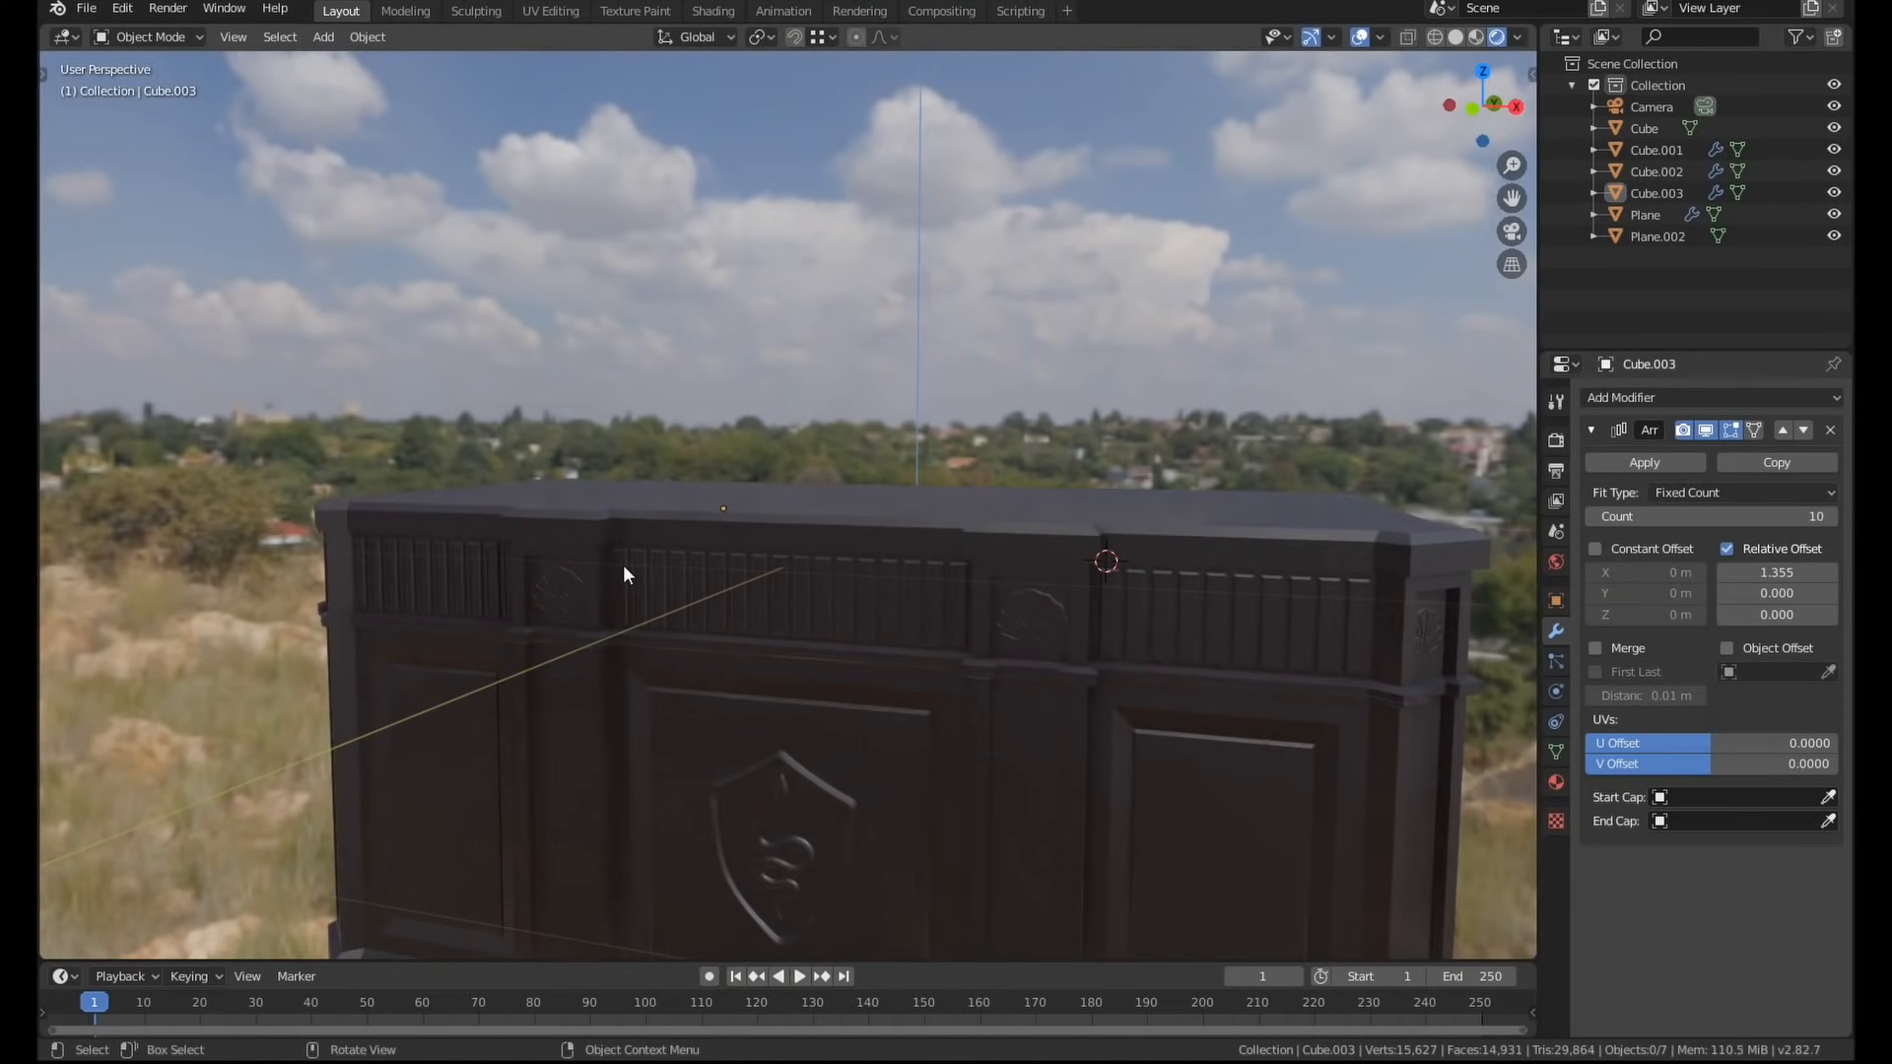
pyautogui.press('KP_0')
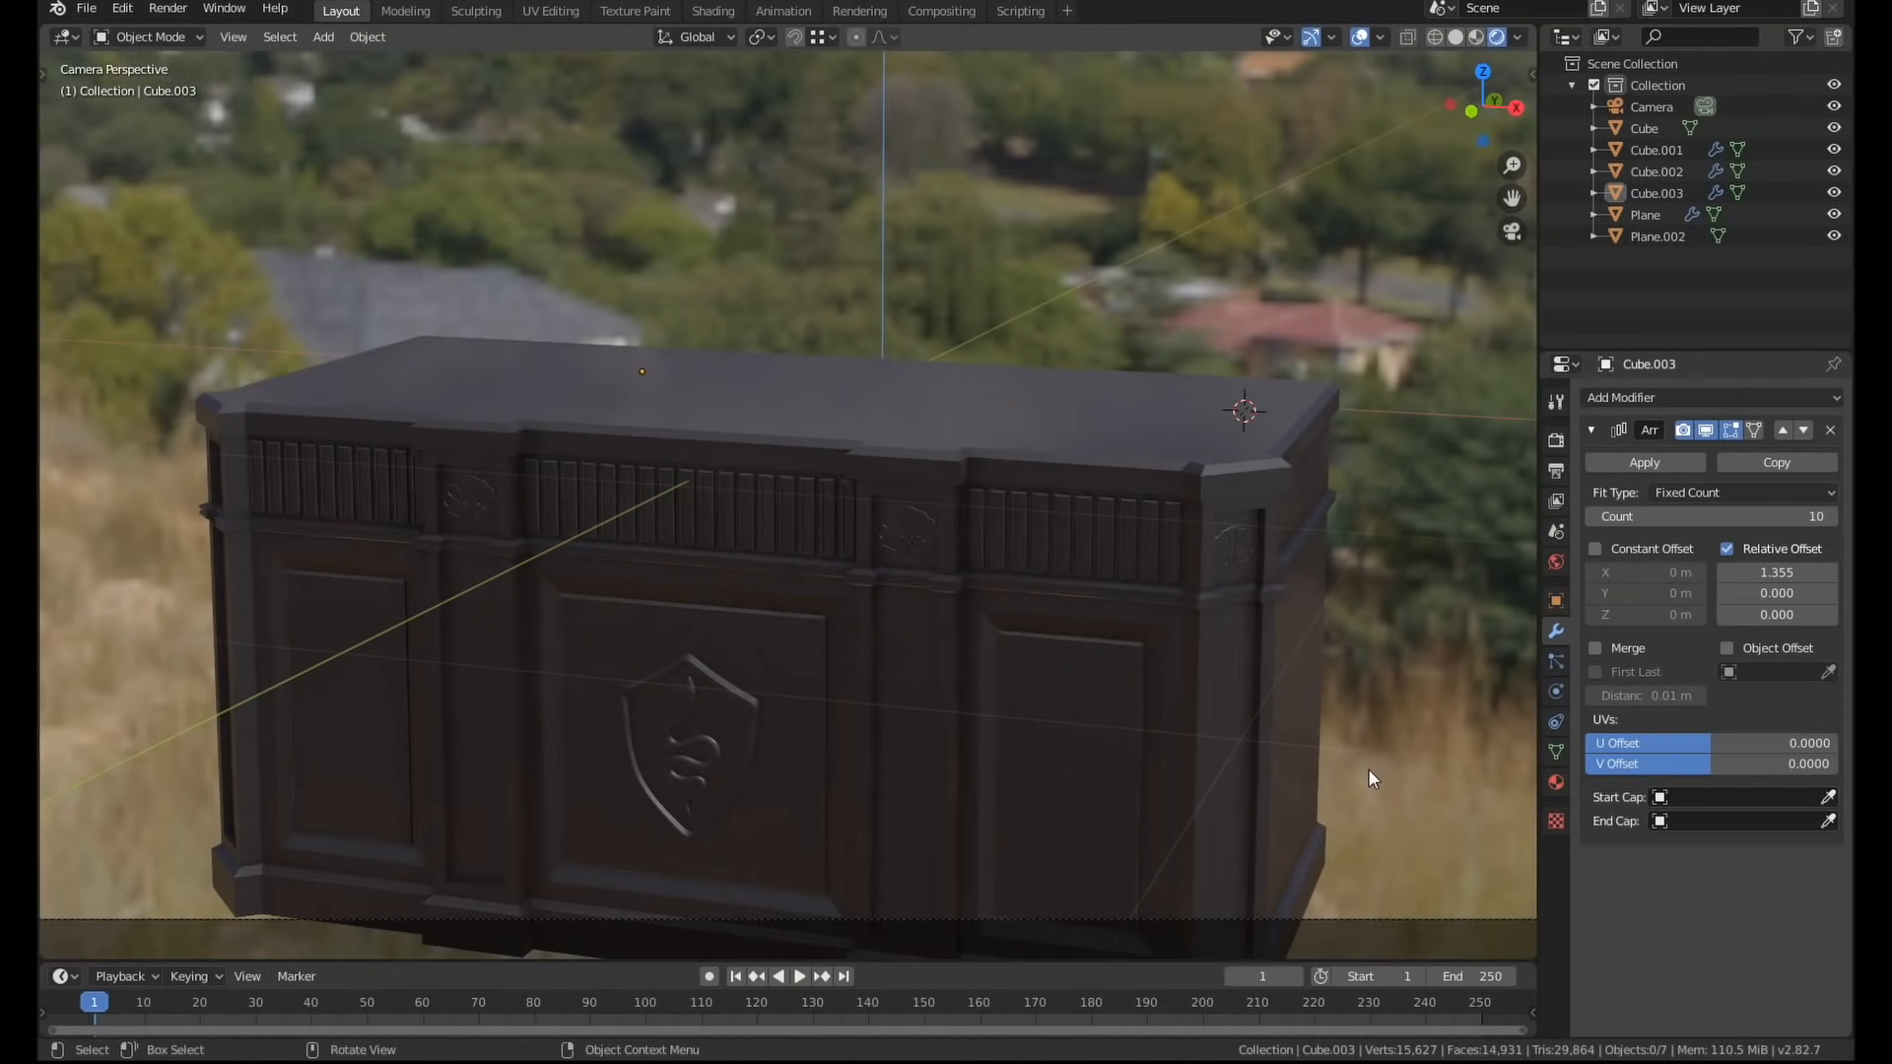
pyautogui.click(321, 36)
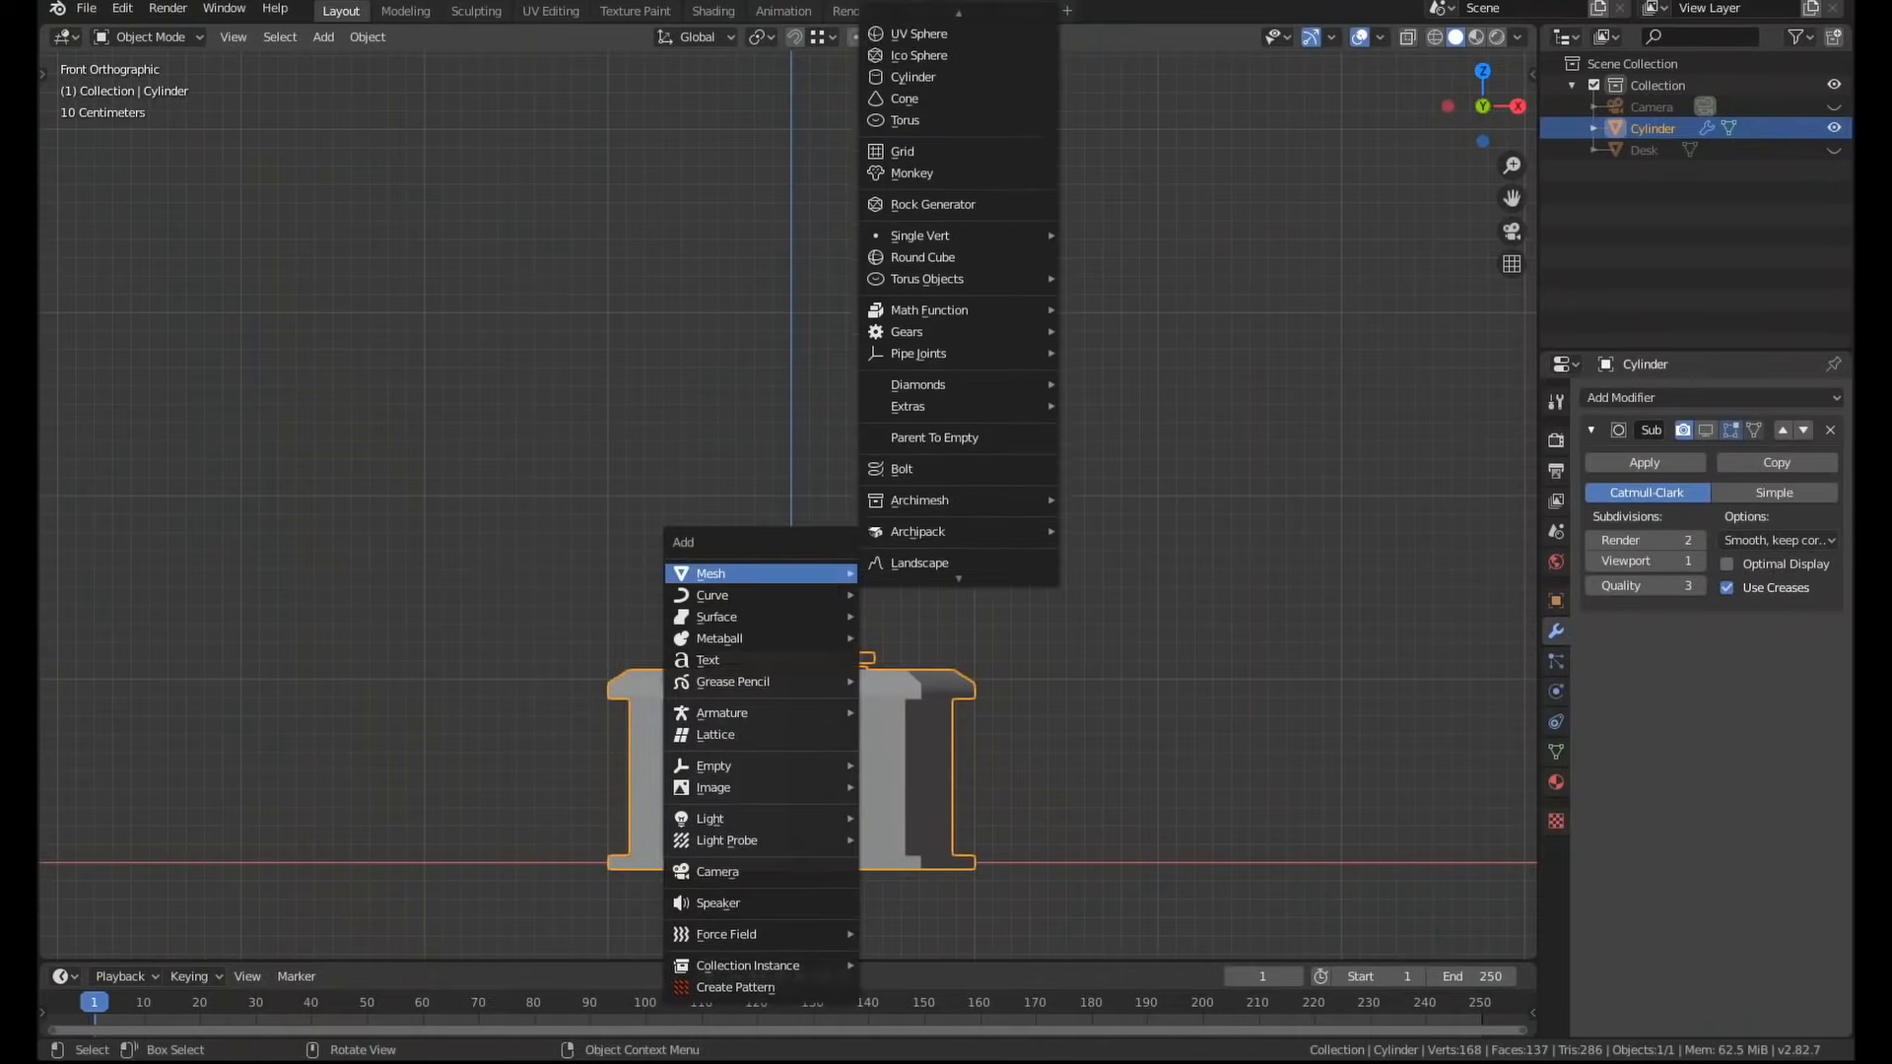
# Add a UV sphere above the octagonal base and pull its top into a pointed dome.
pyautogui.click(920, 33)
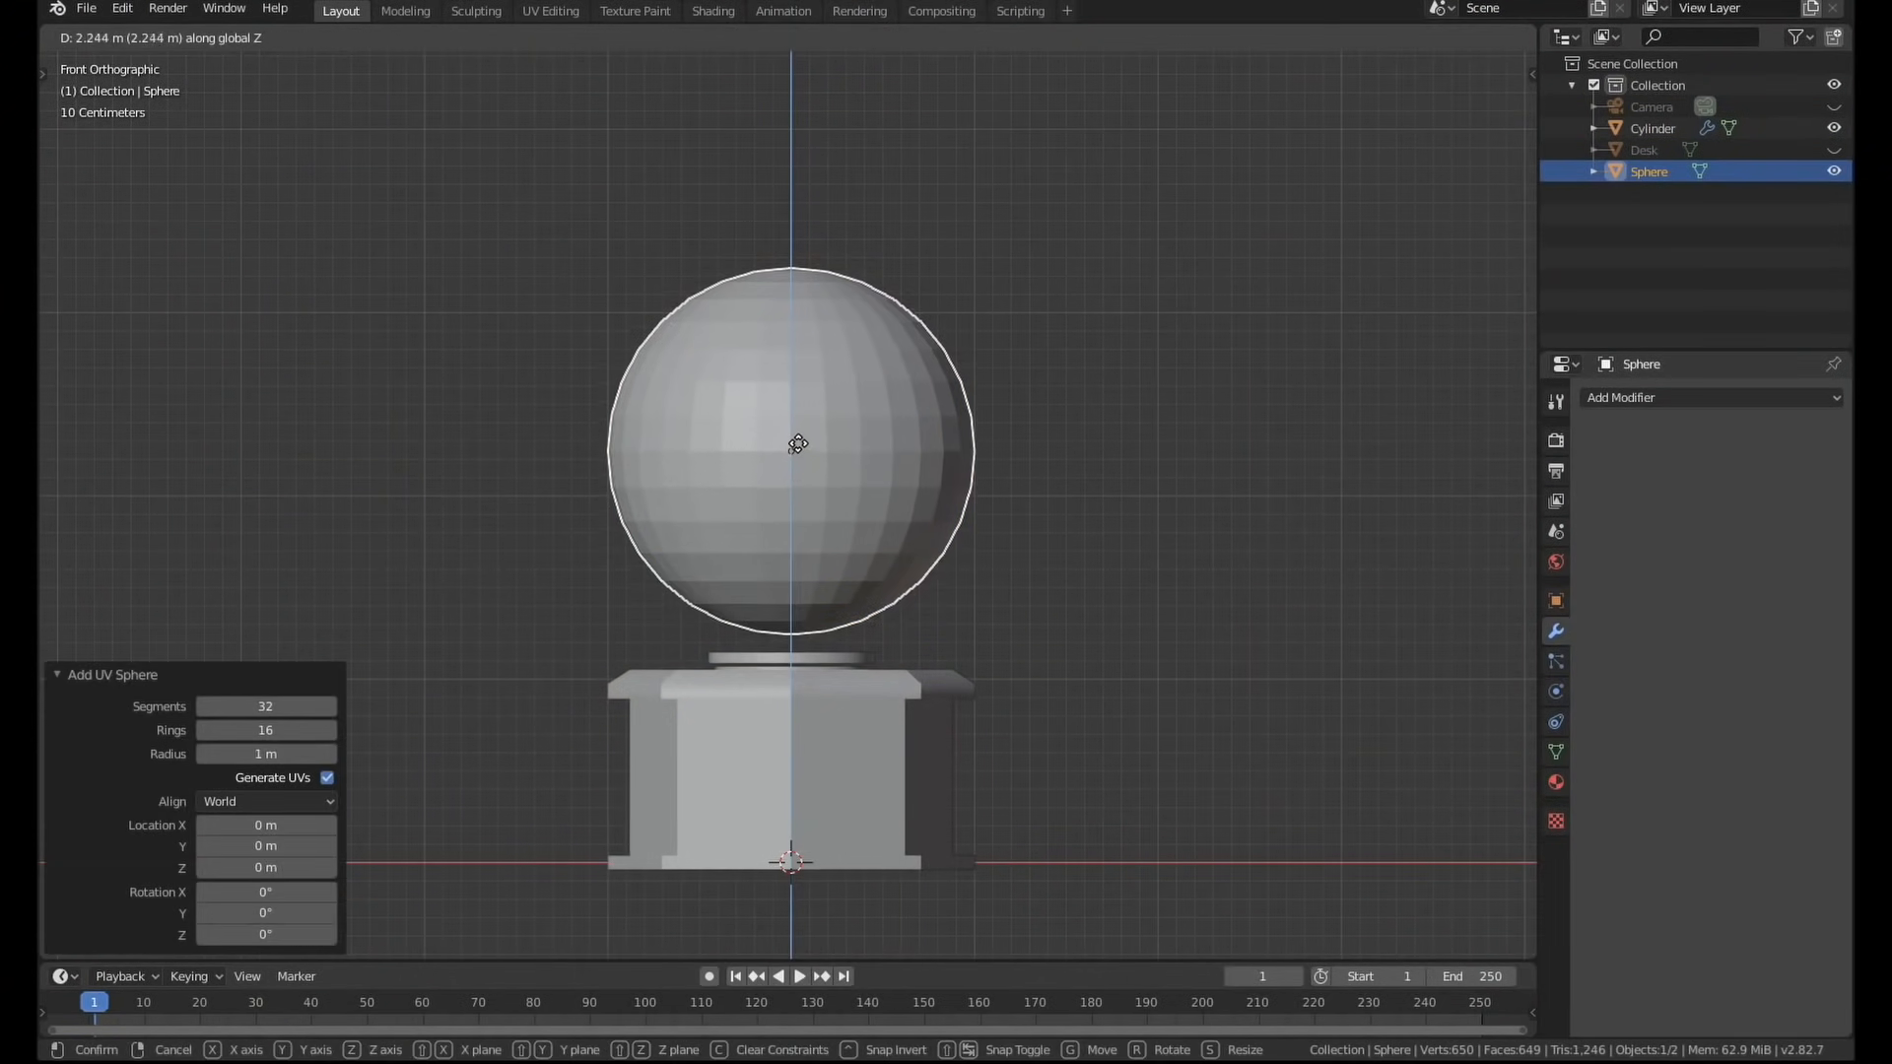
pyautogui.press('Tab')
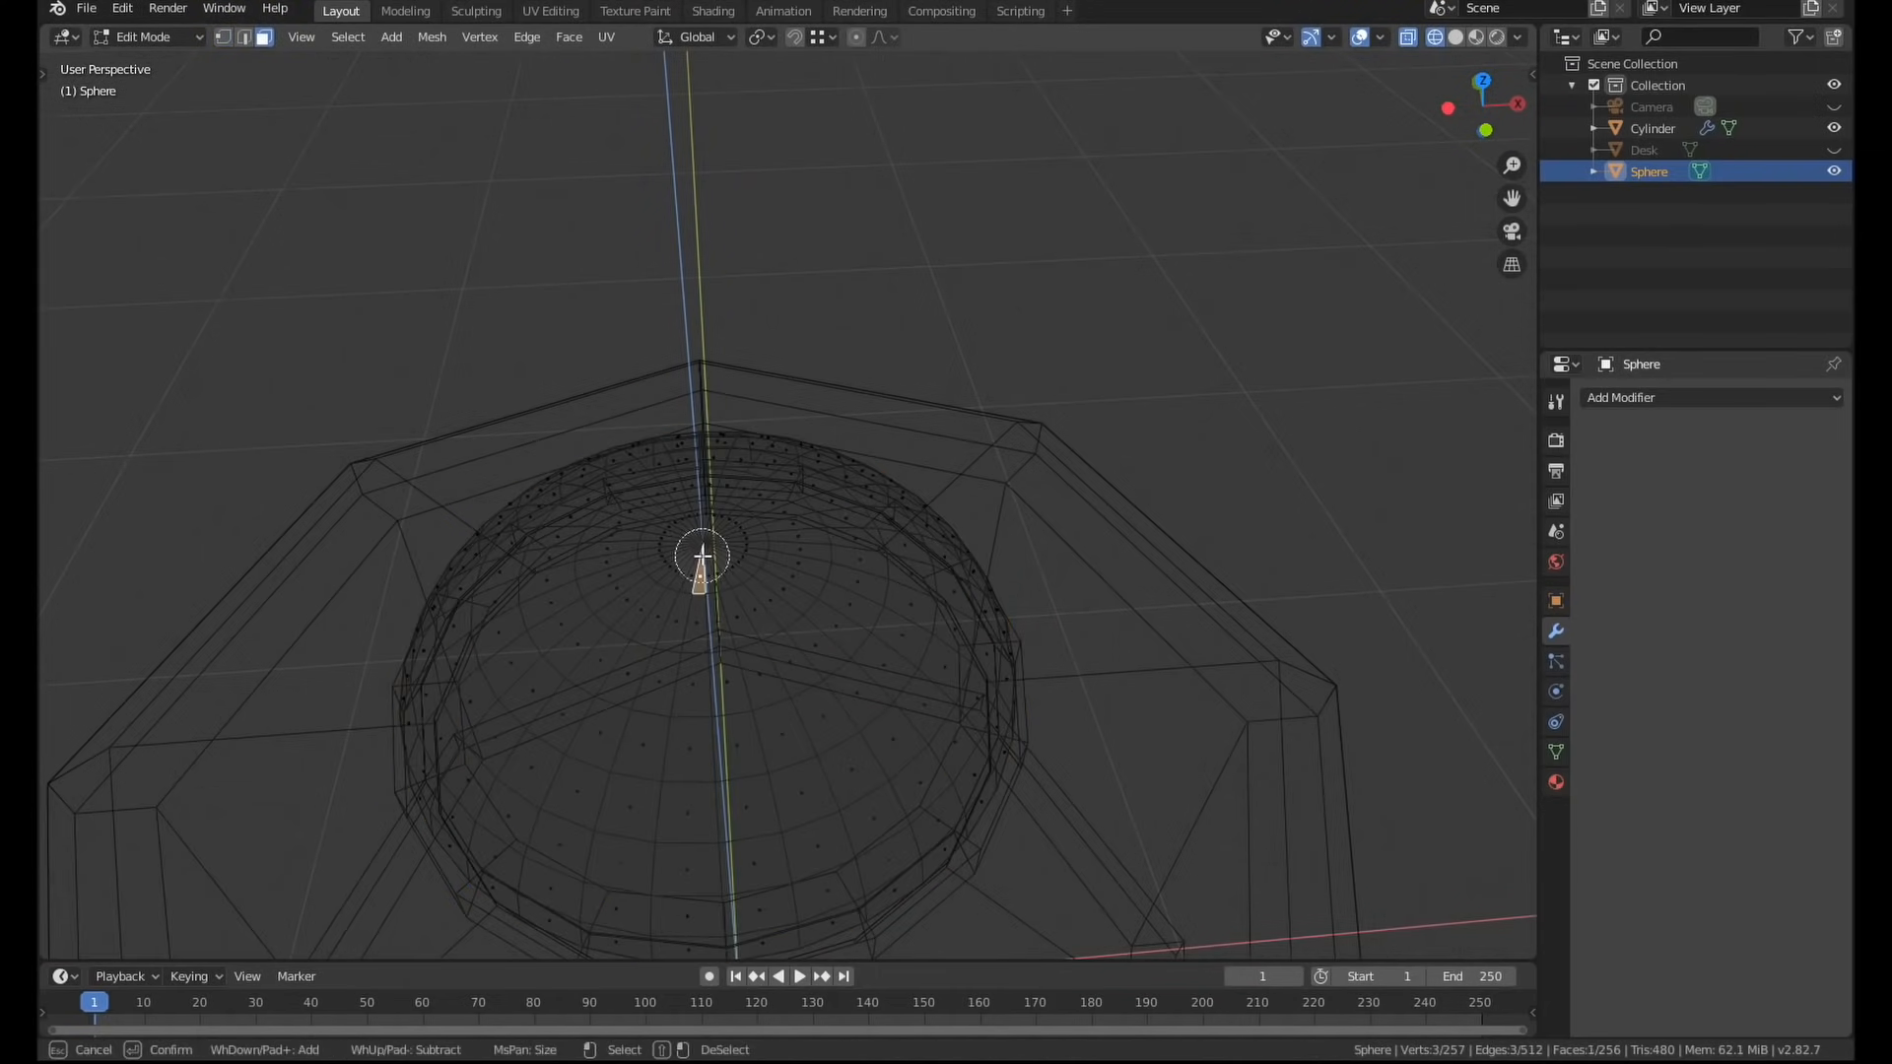
pyautogui.press('KP_1')
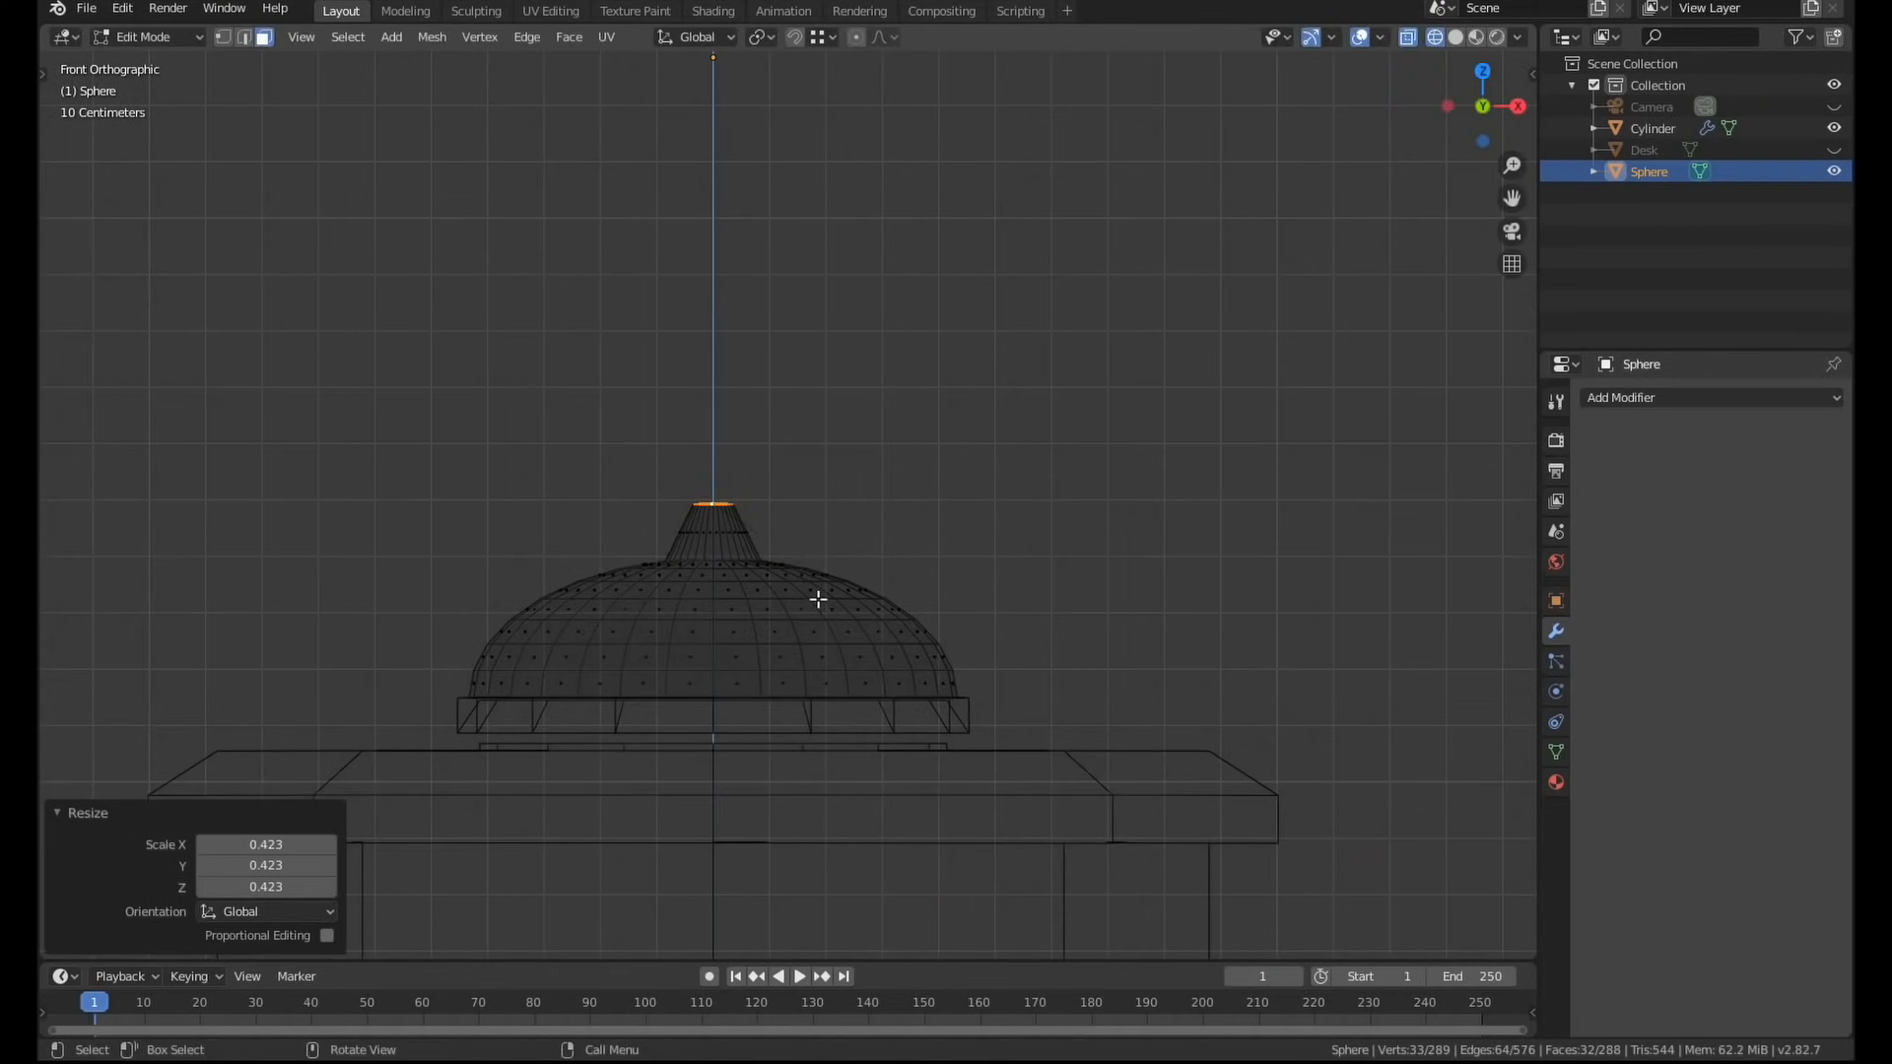
# Add a cylinder and extrude its faces into a ring-shaped side holder with a tab.
pyautogui.press('Tab')
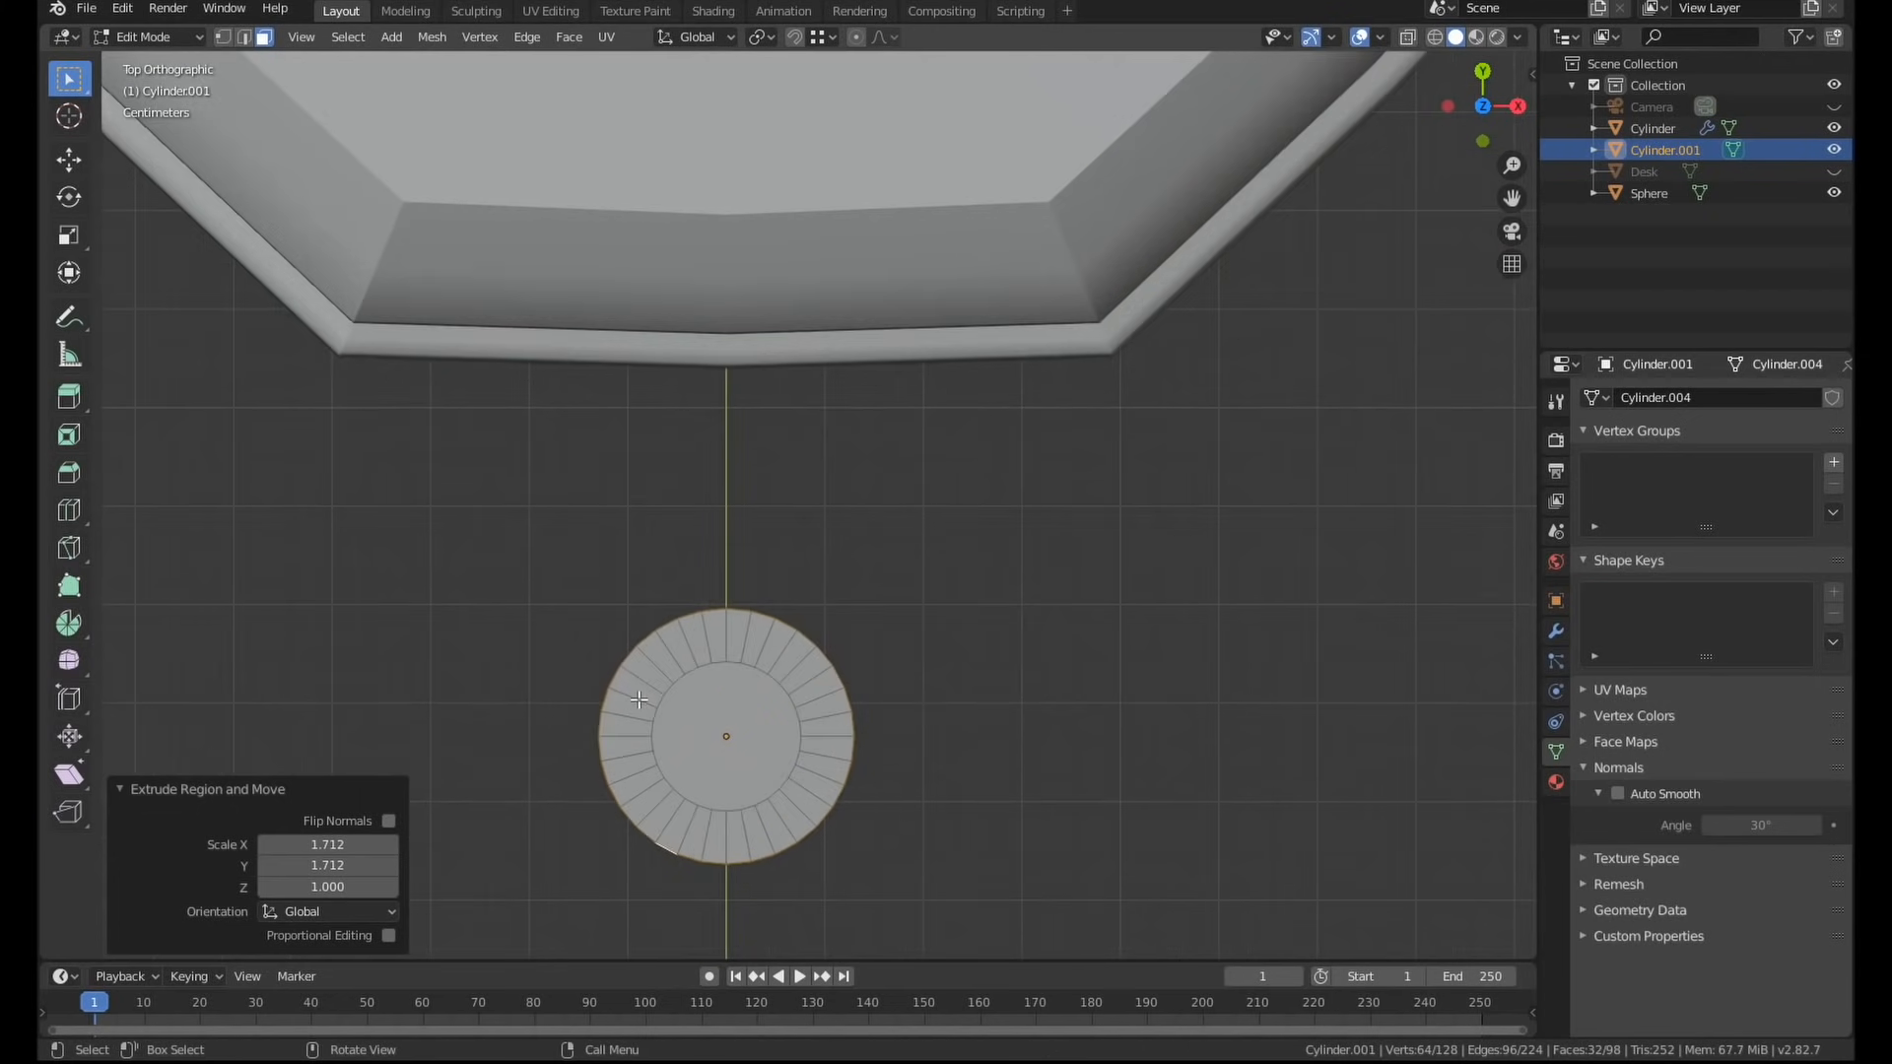
pyautogui.press('z')
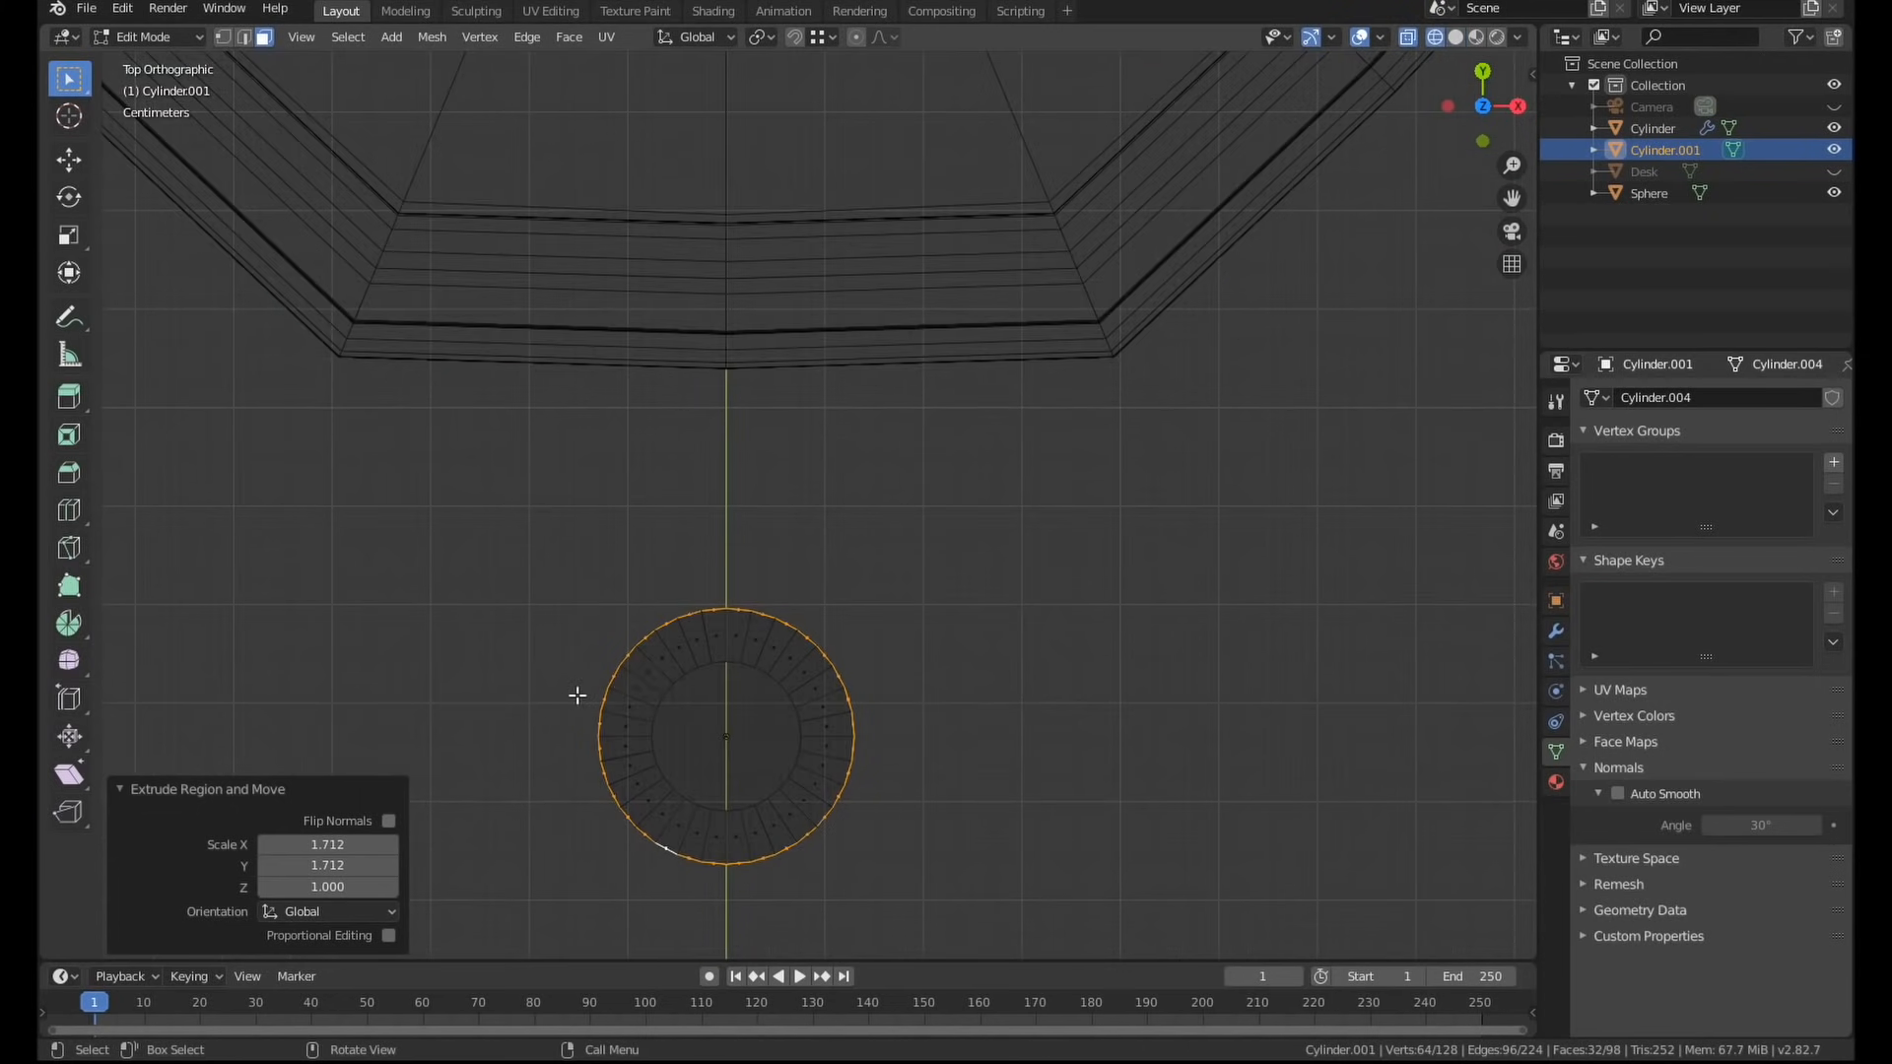
pyautogui.moveTo(529, 563); pyautogui.dragTo(897, 655)
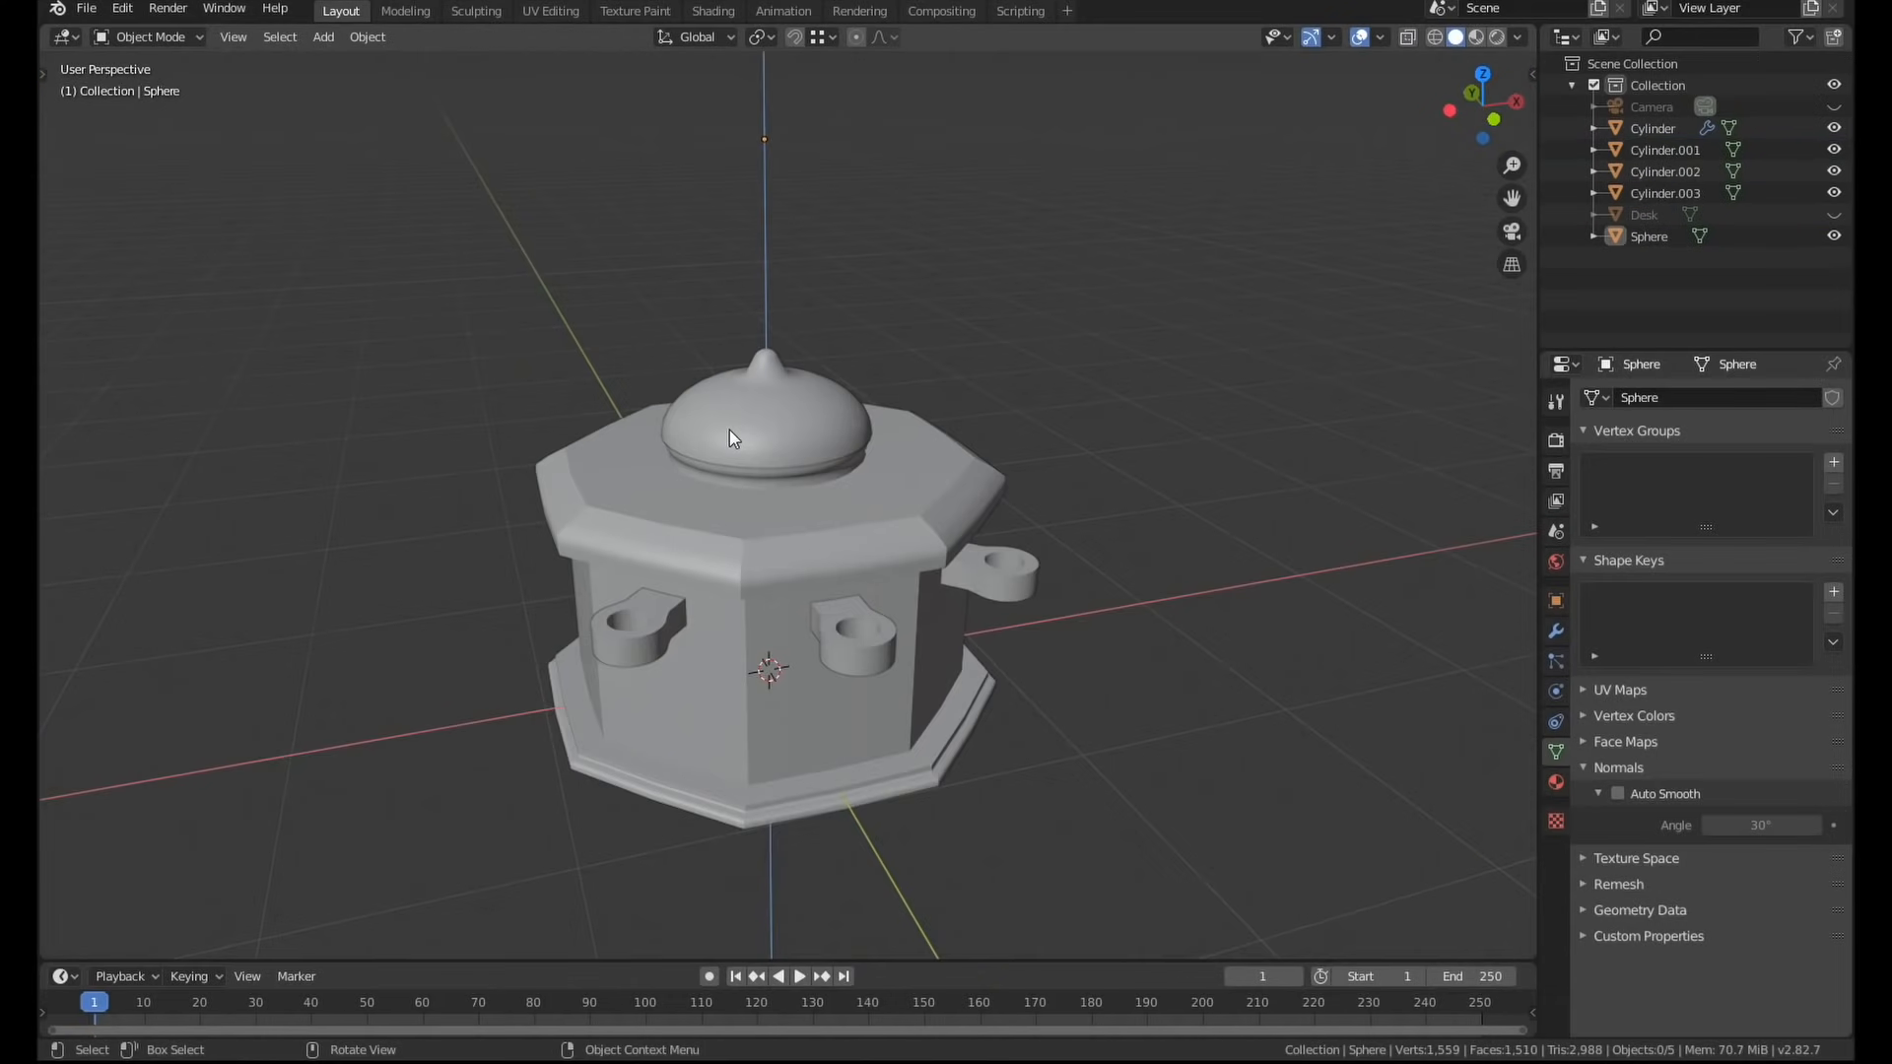
# Link the three holders' mesh data with Ctrl+L, shade them smooth, and orbit the finished pot.
pyautogui.press('Tab')
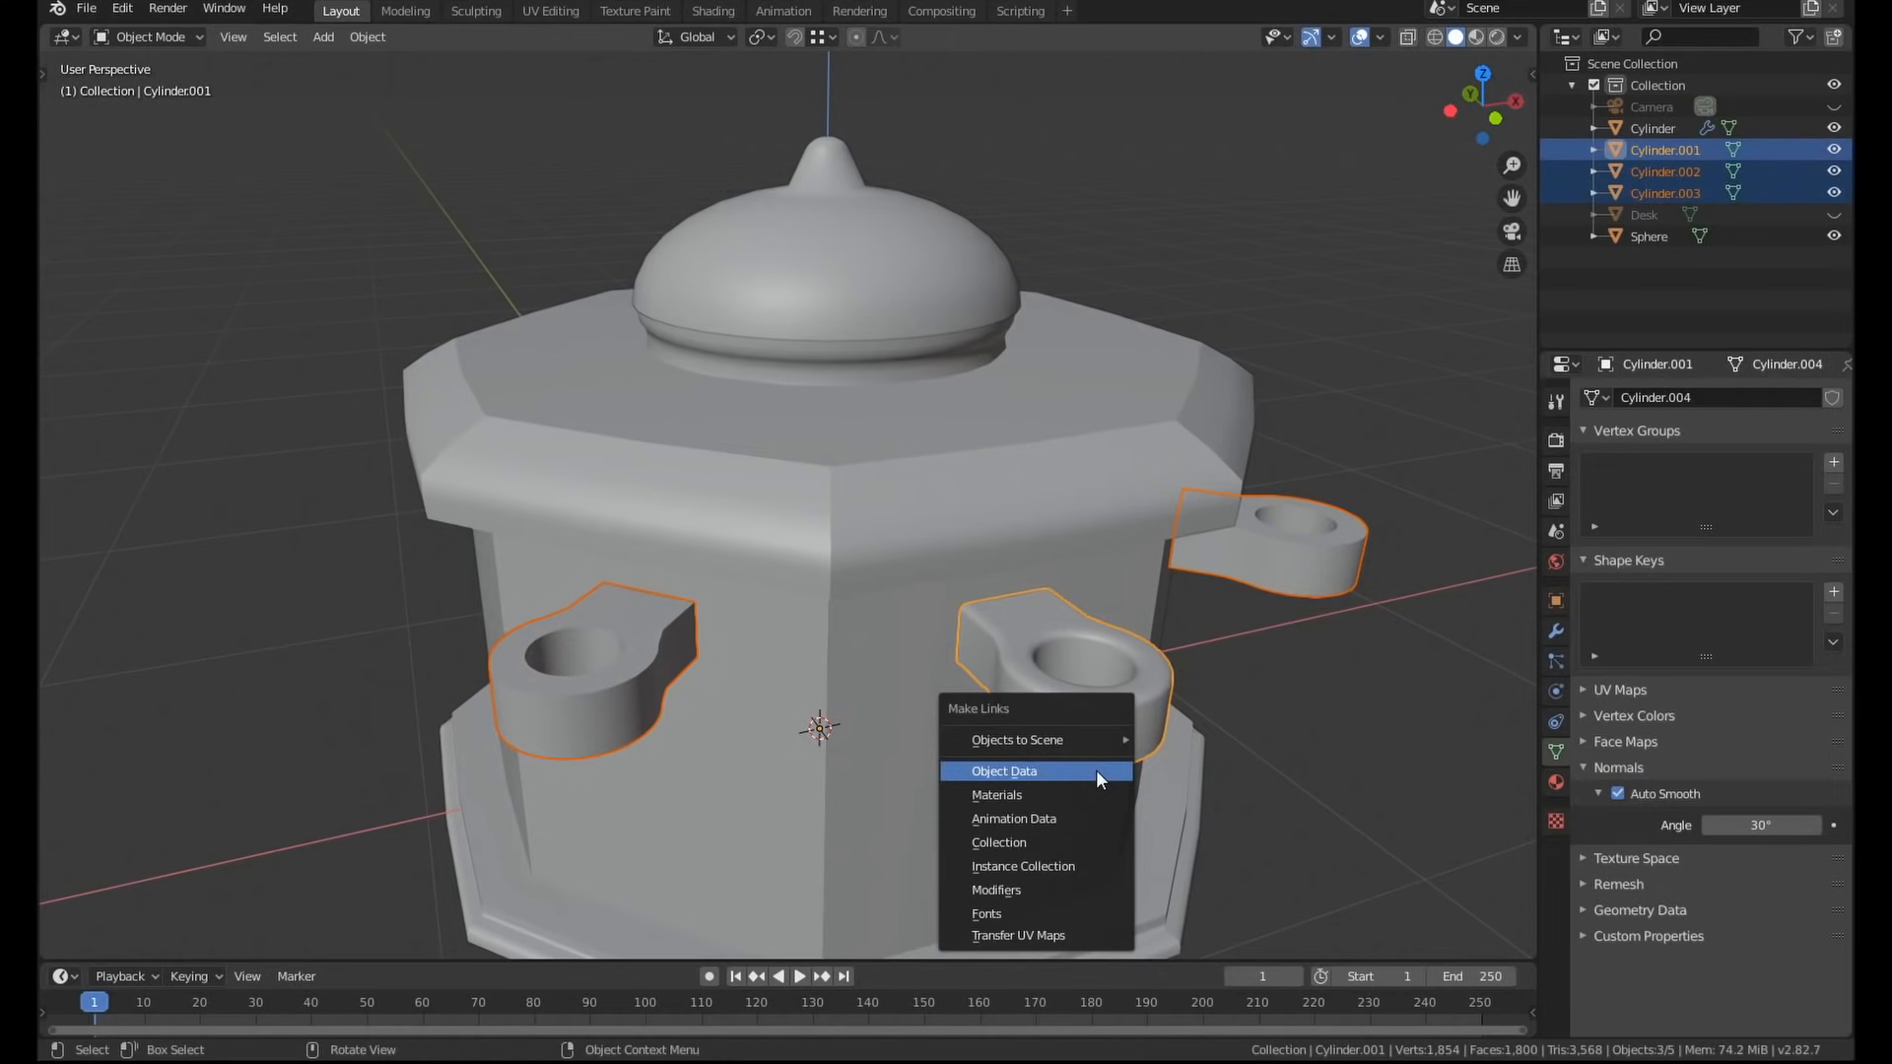
pyautogui.click(1004, 771)
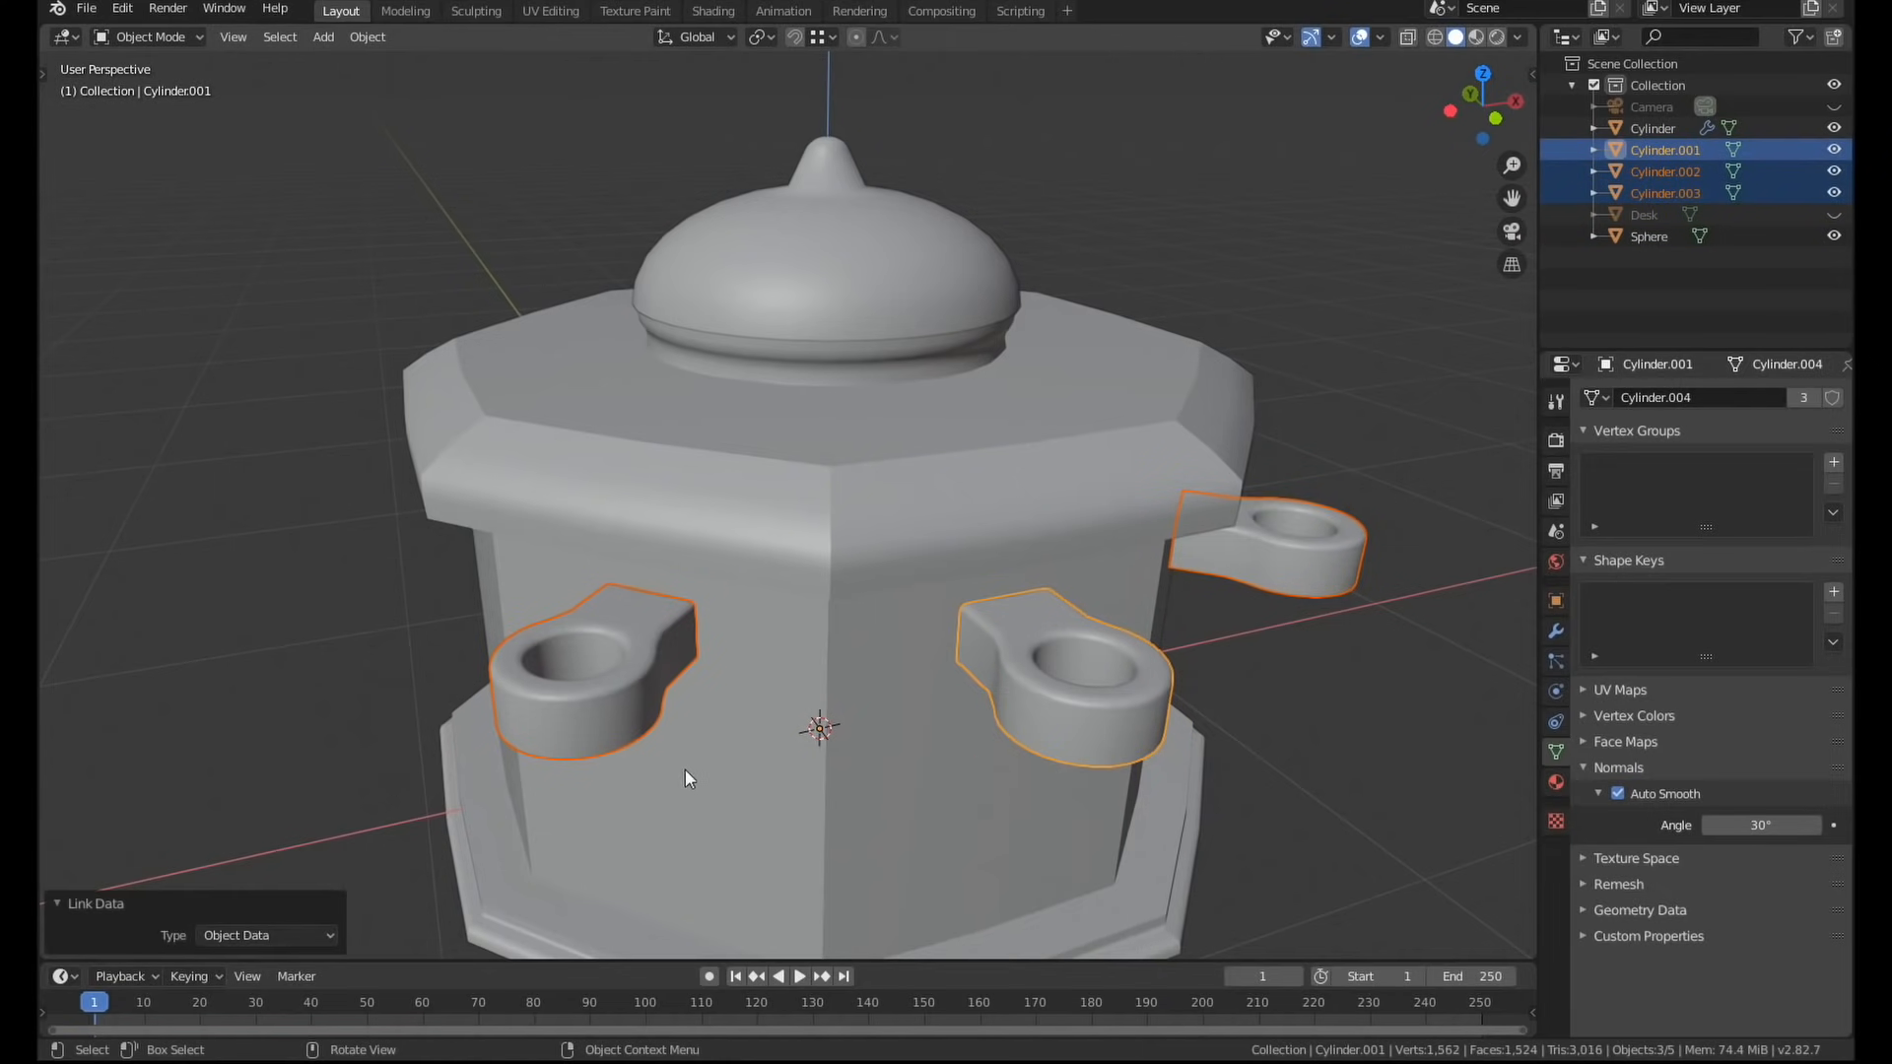
pyautogui.scroll(3)
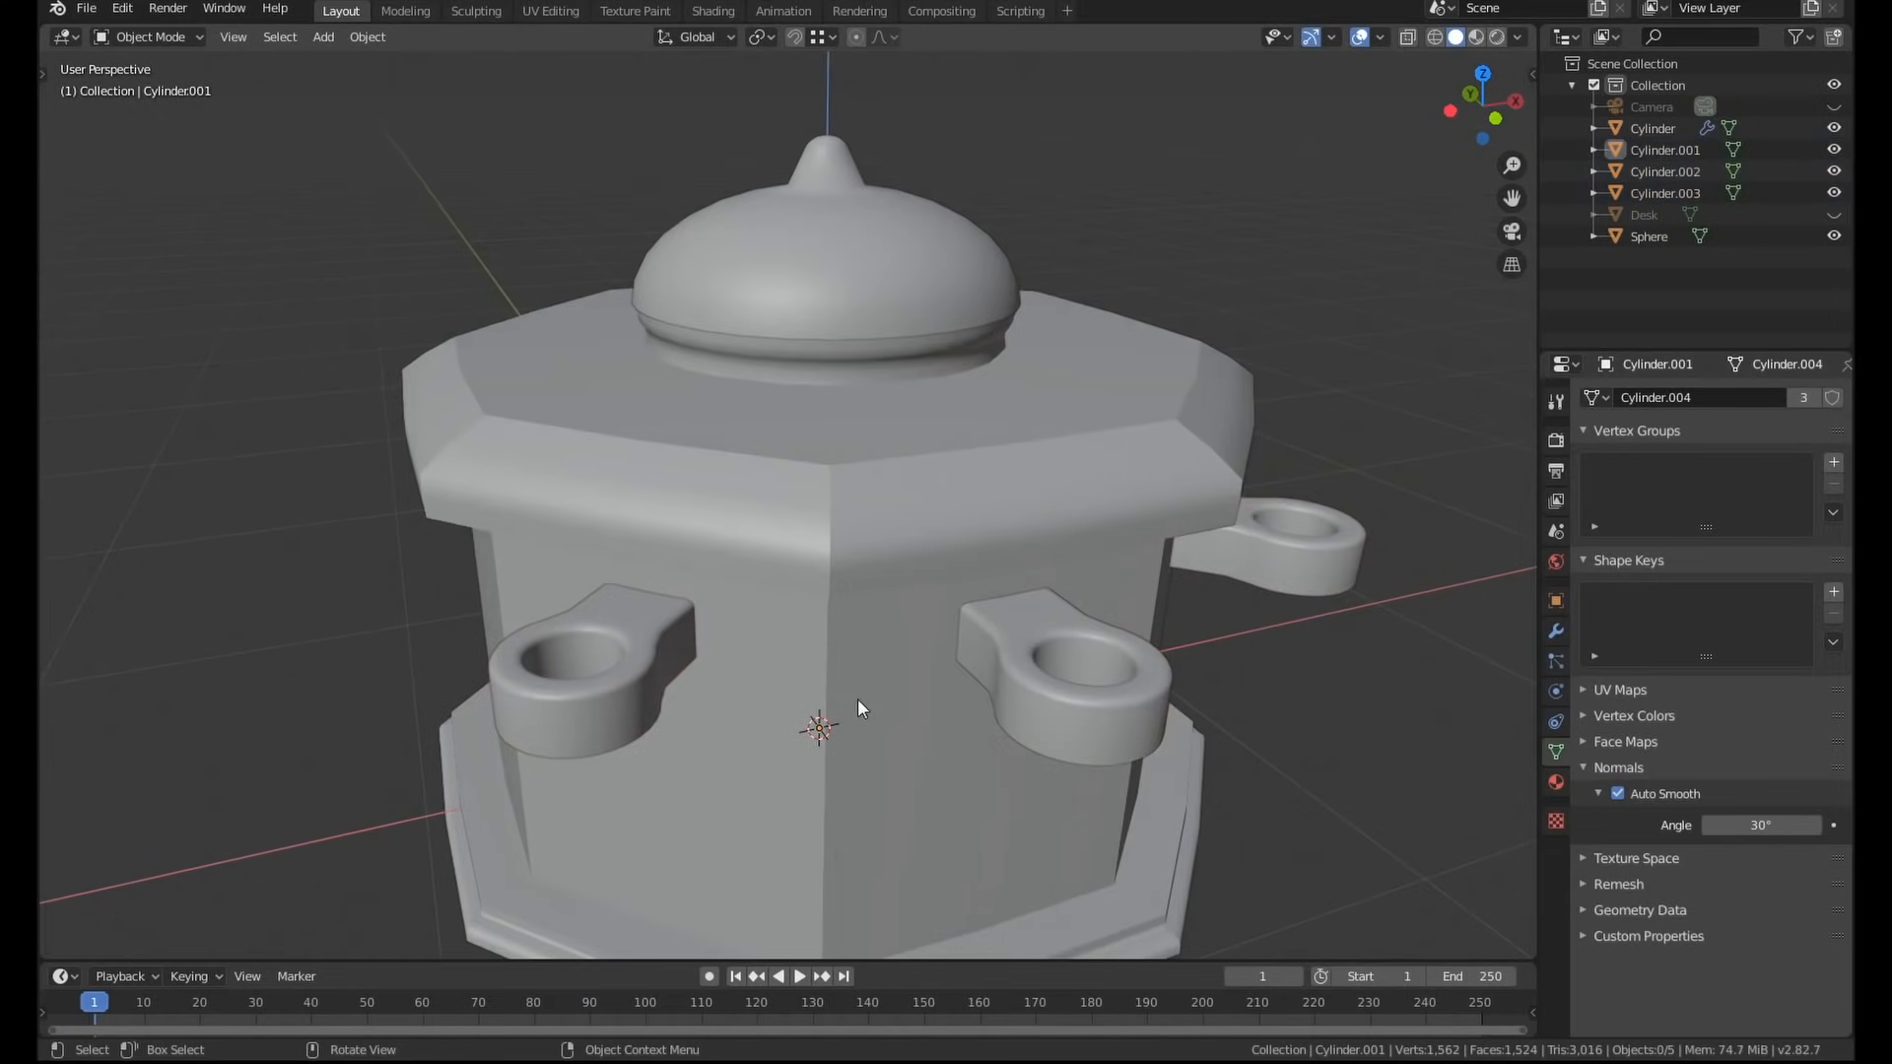
pyautogui.scroll(-3)
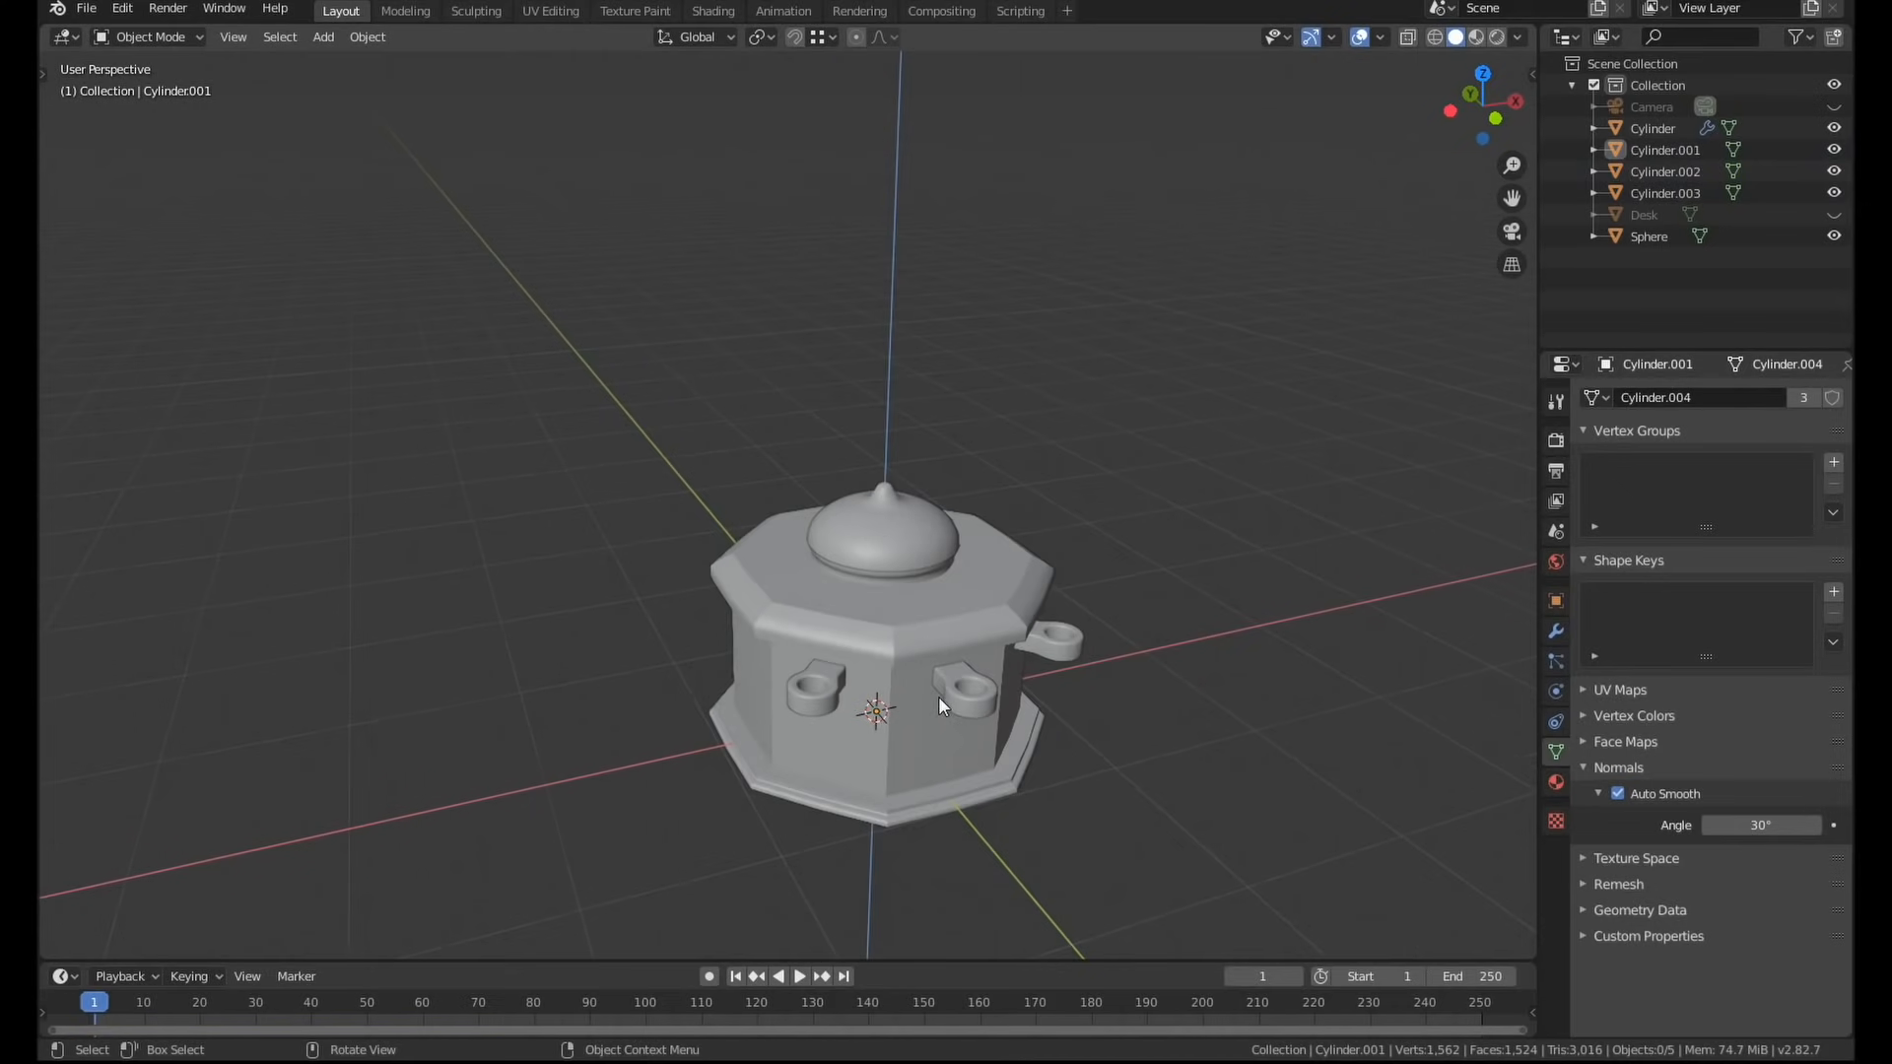
pyautogui.moveTo(941, 706); pyautogui.dragTo(778, 718)
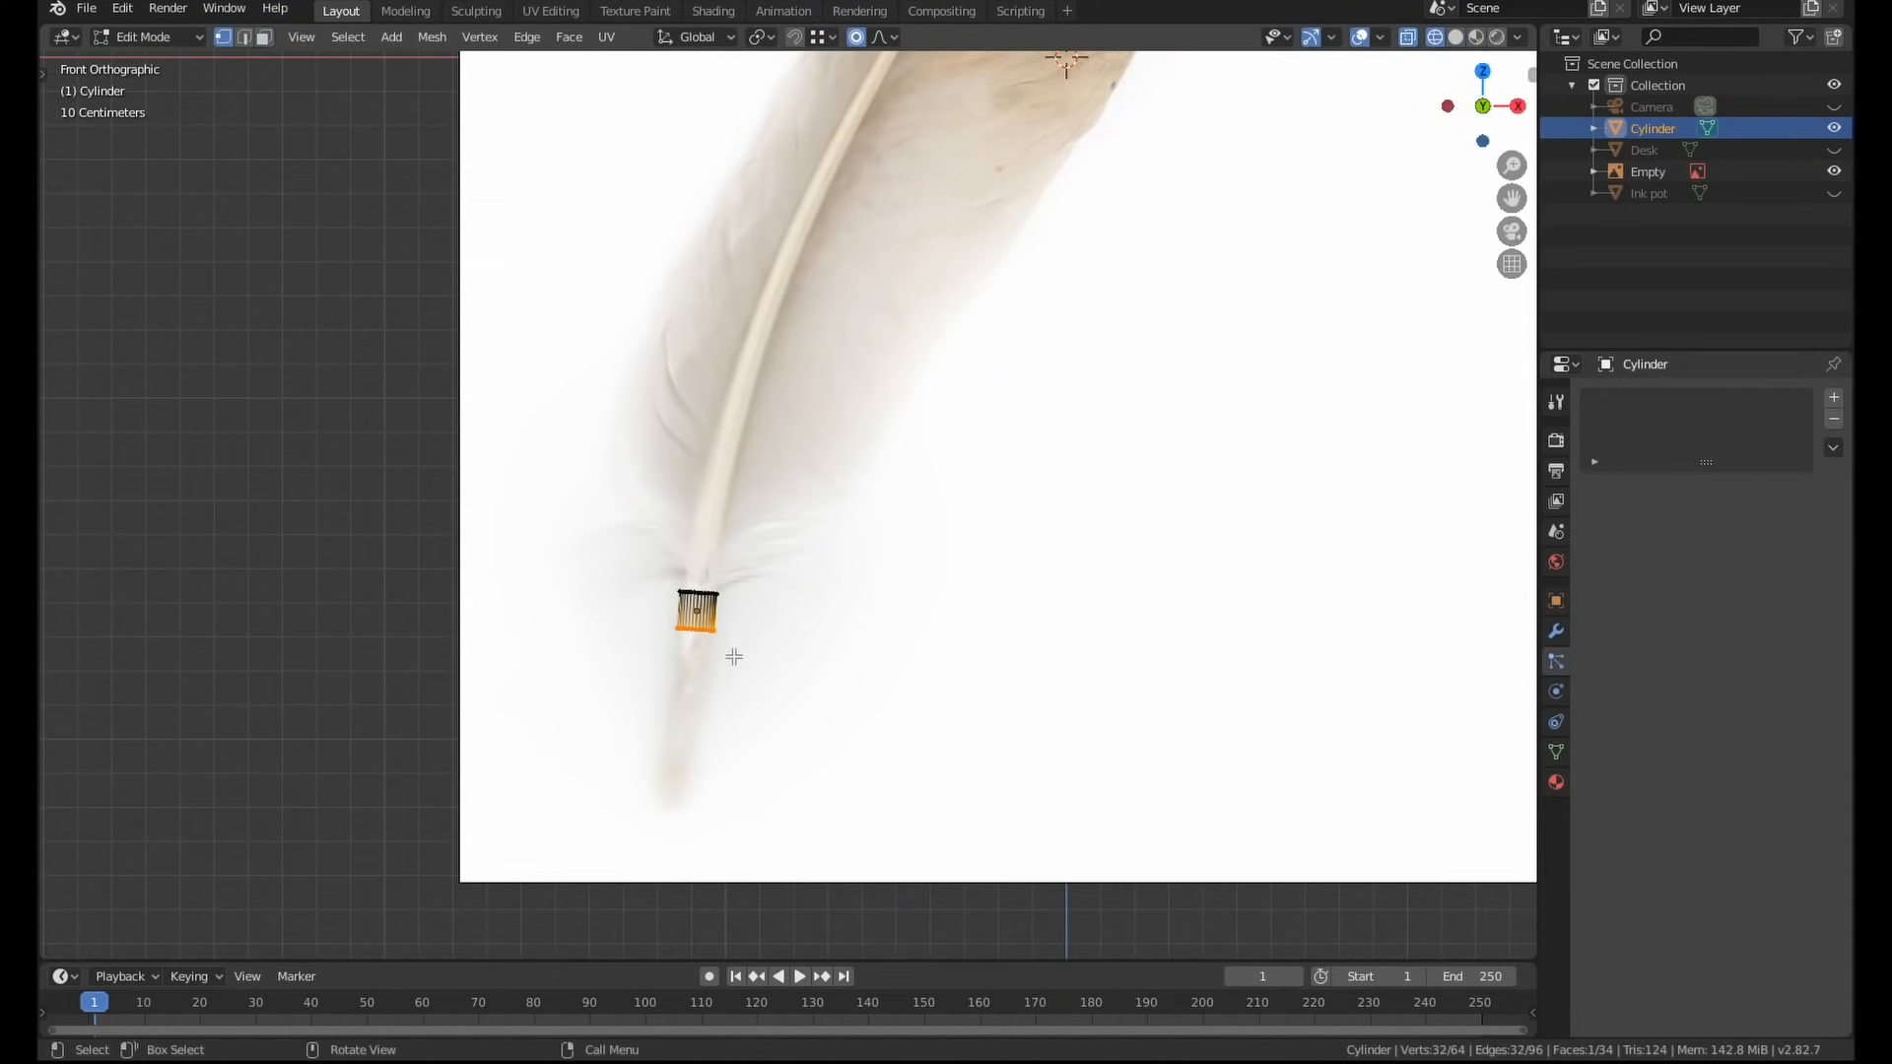
# Extrude the thin cylinder along the feather's quill into a long shaft and exit Edit Mode.
pyautogui.moveTo(698, 615); pyautogui.dragTo(682, 773)
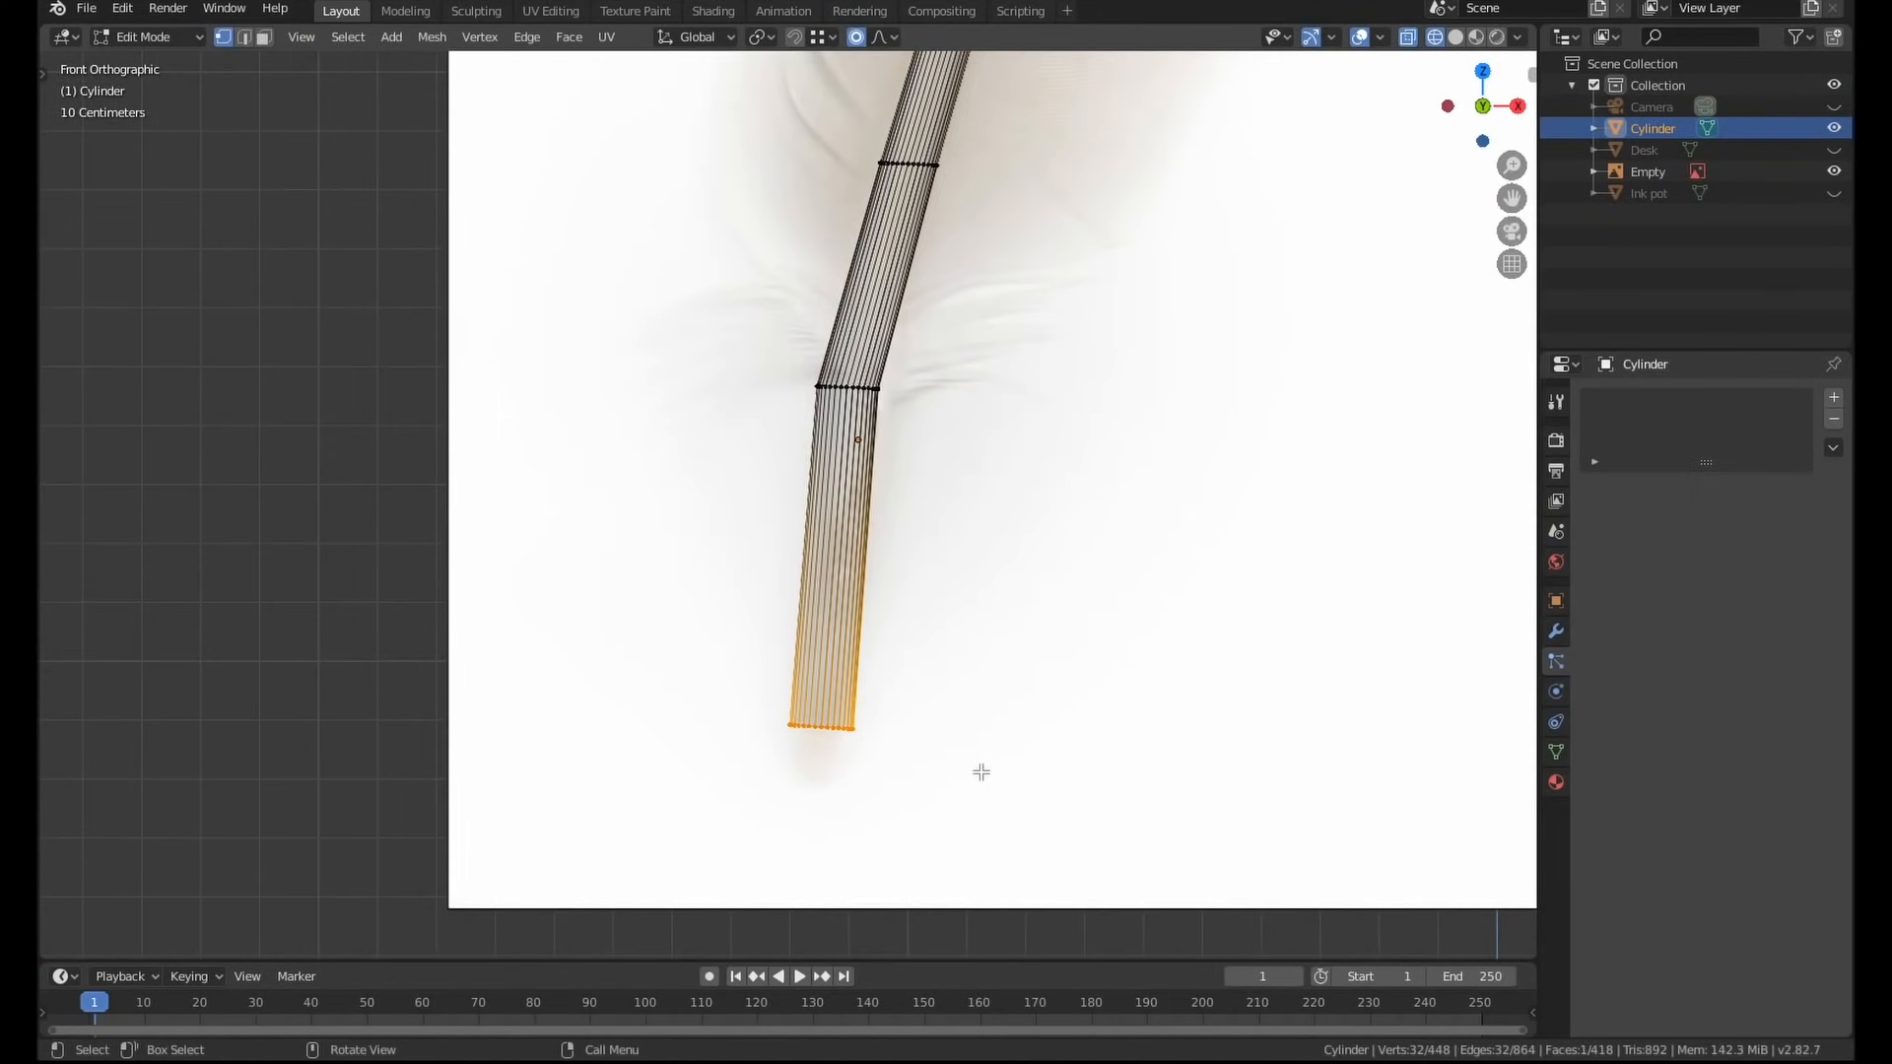
pyautogui.press('Tab')
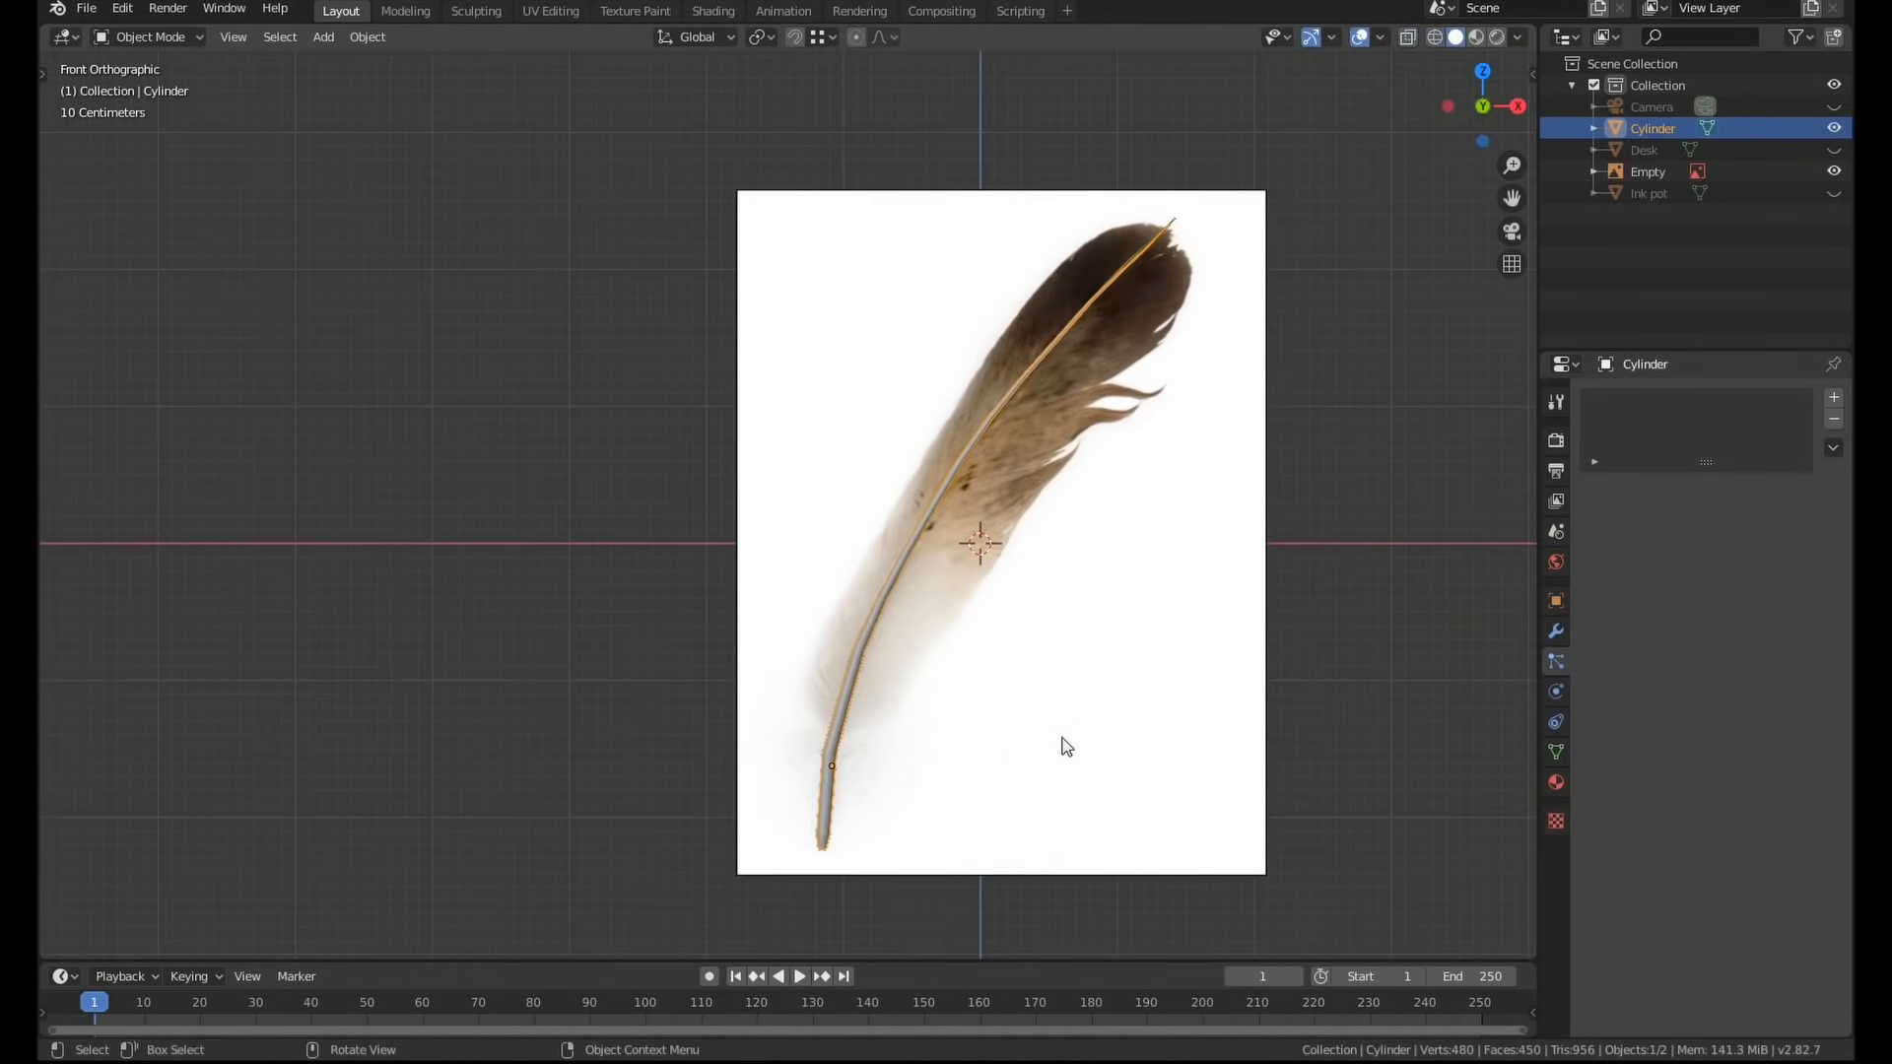
# Duplicate the quill, set its particle system to hair with children, and comb strands along the barbs.
pyautogui.press('Tab')
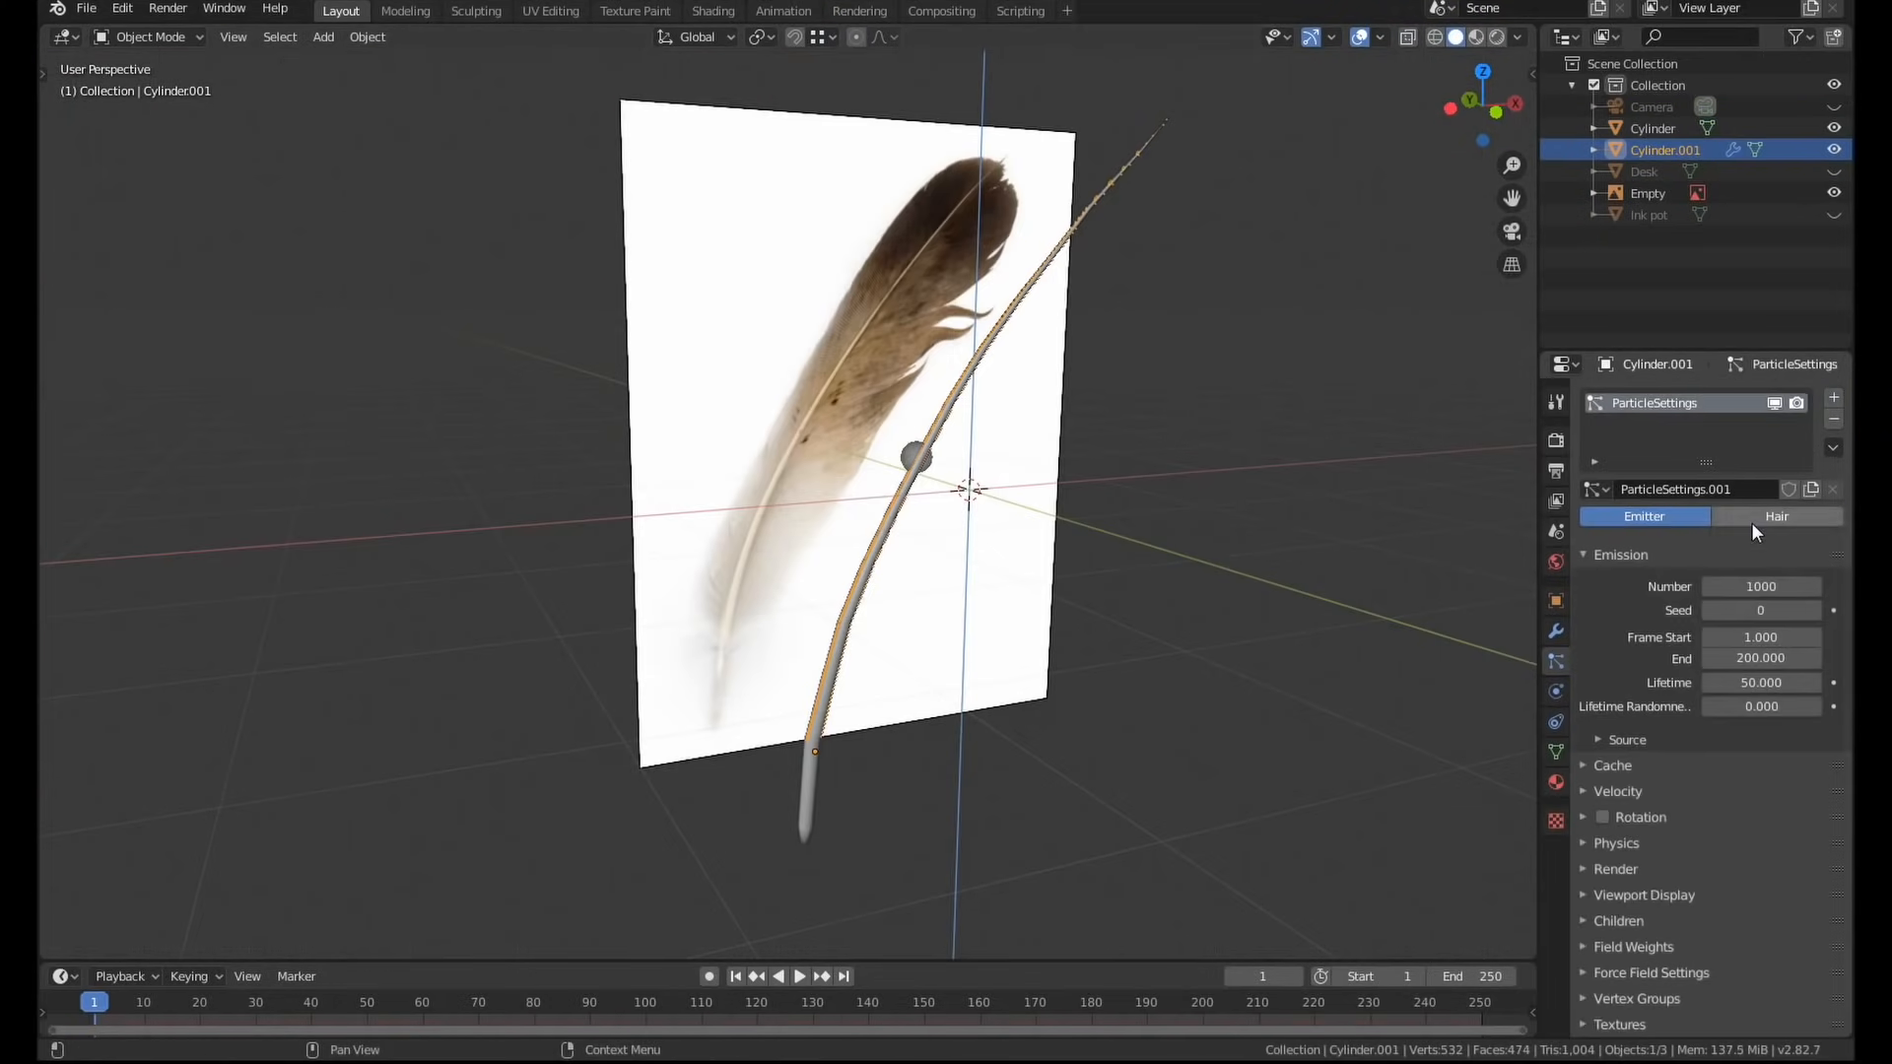
pyautogui.click(1774, 515)
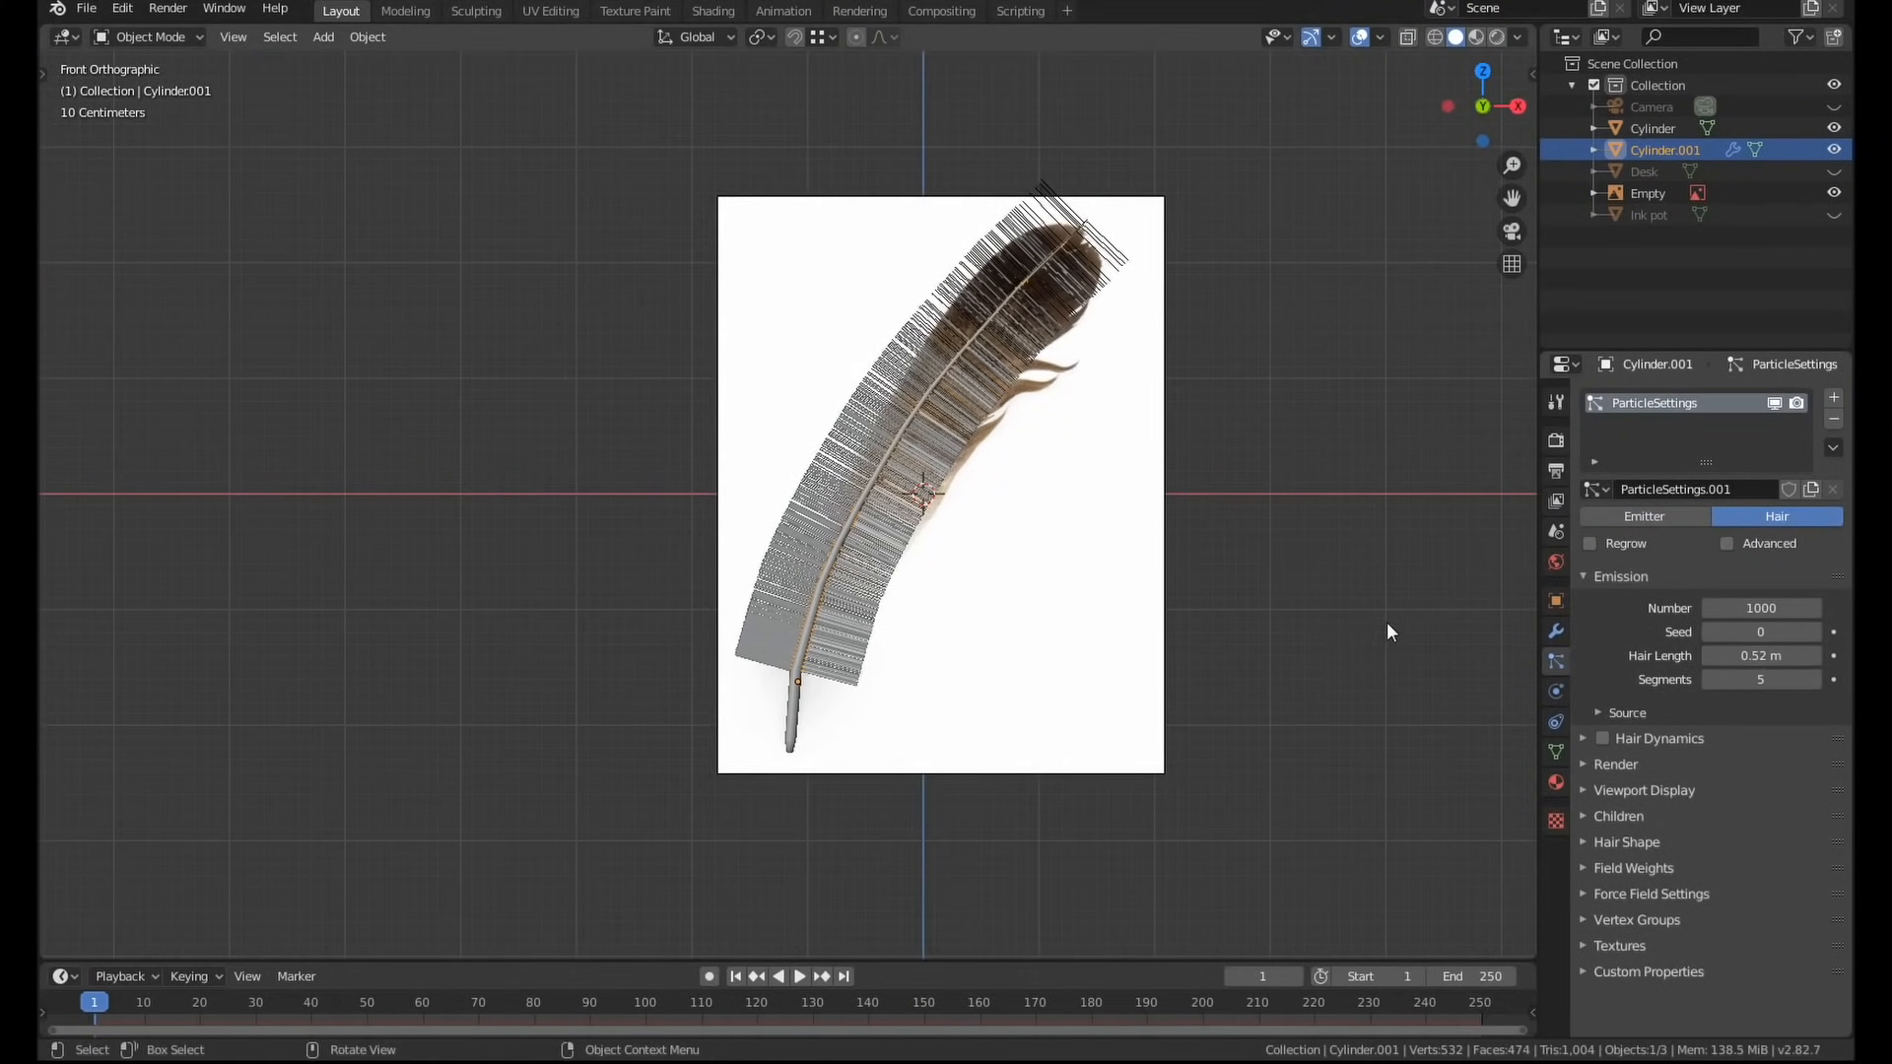
pyautogui.click(1728, 543)
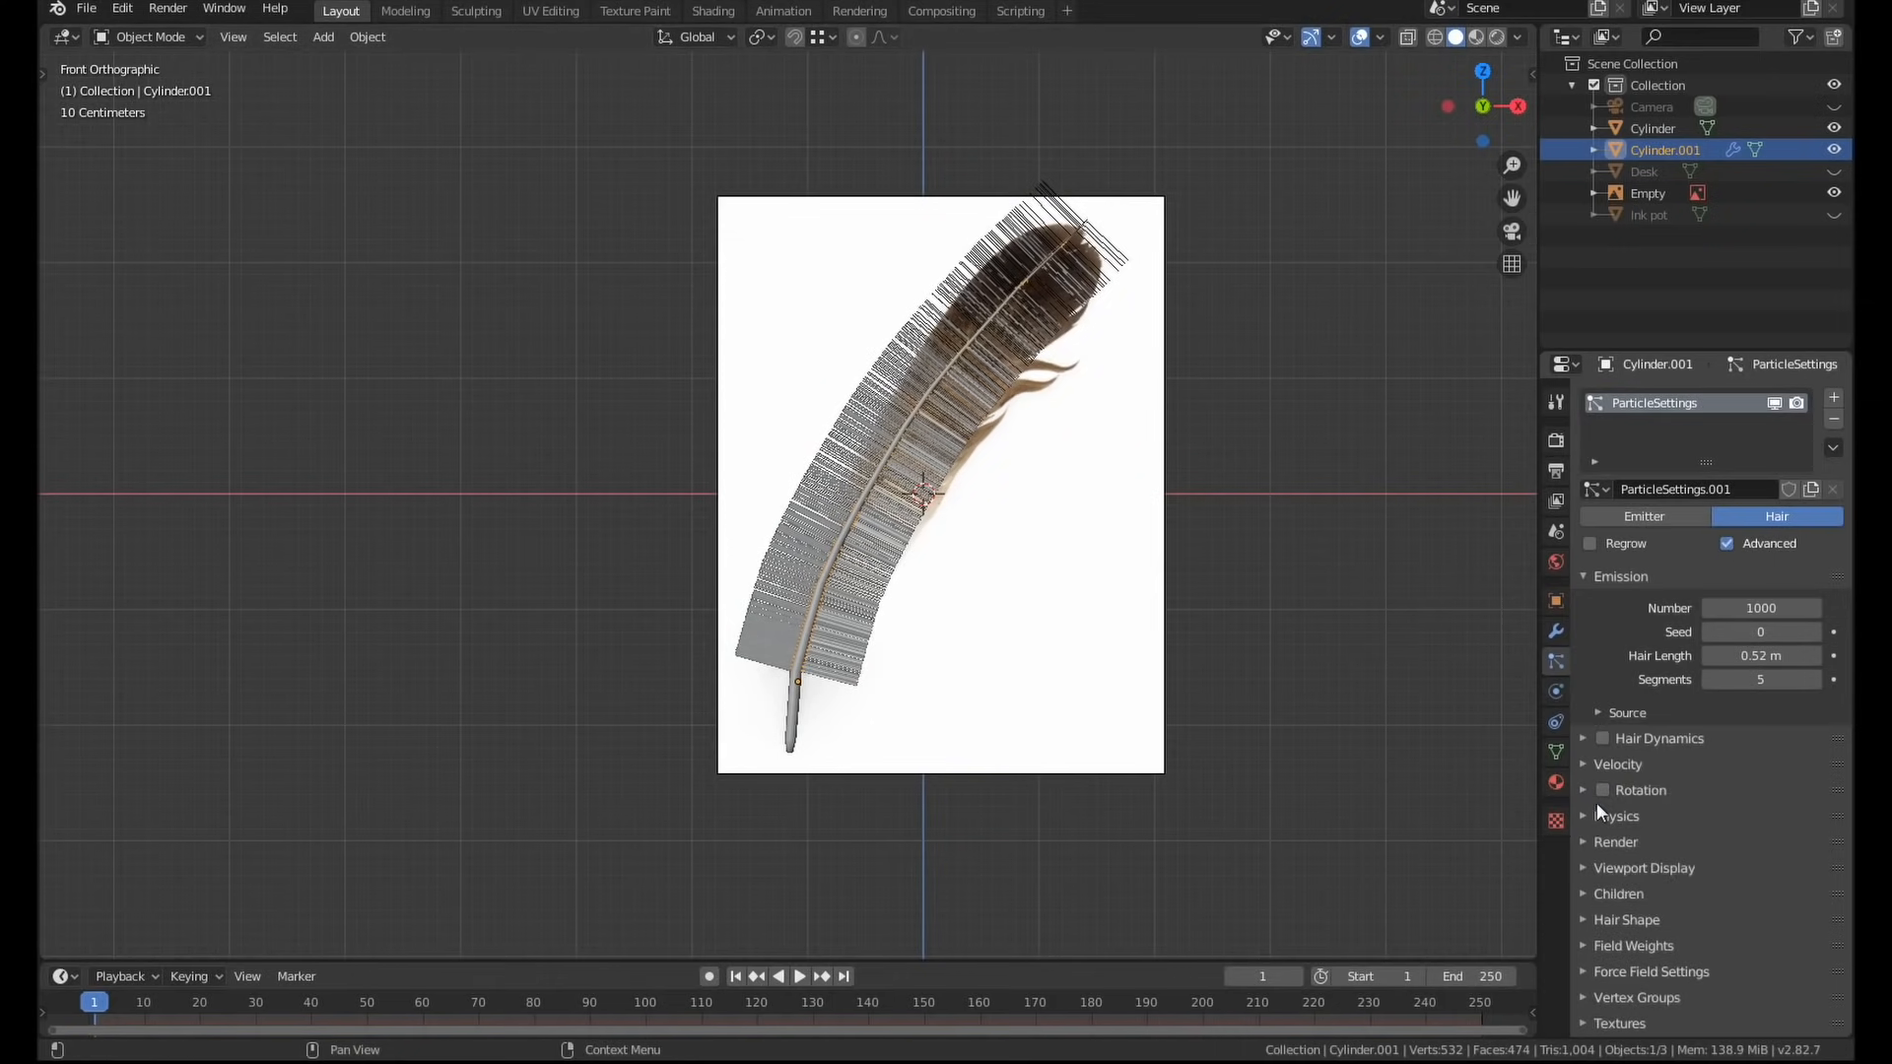
pyautogui.click(1618, 870)
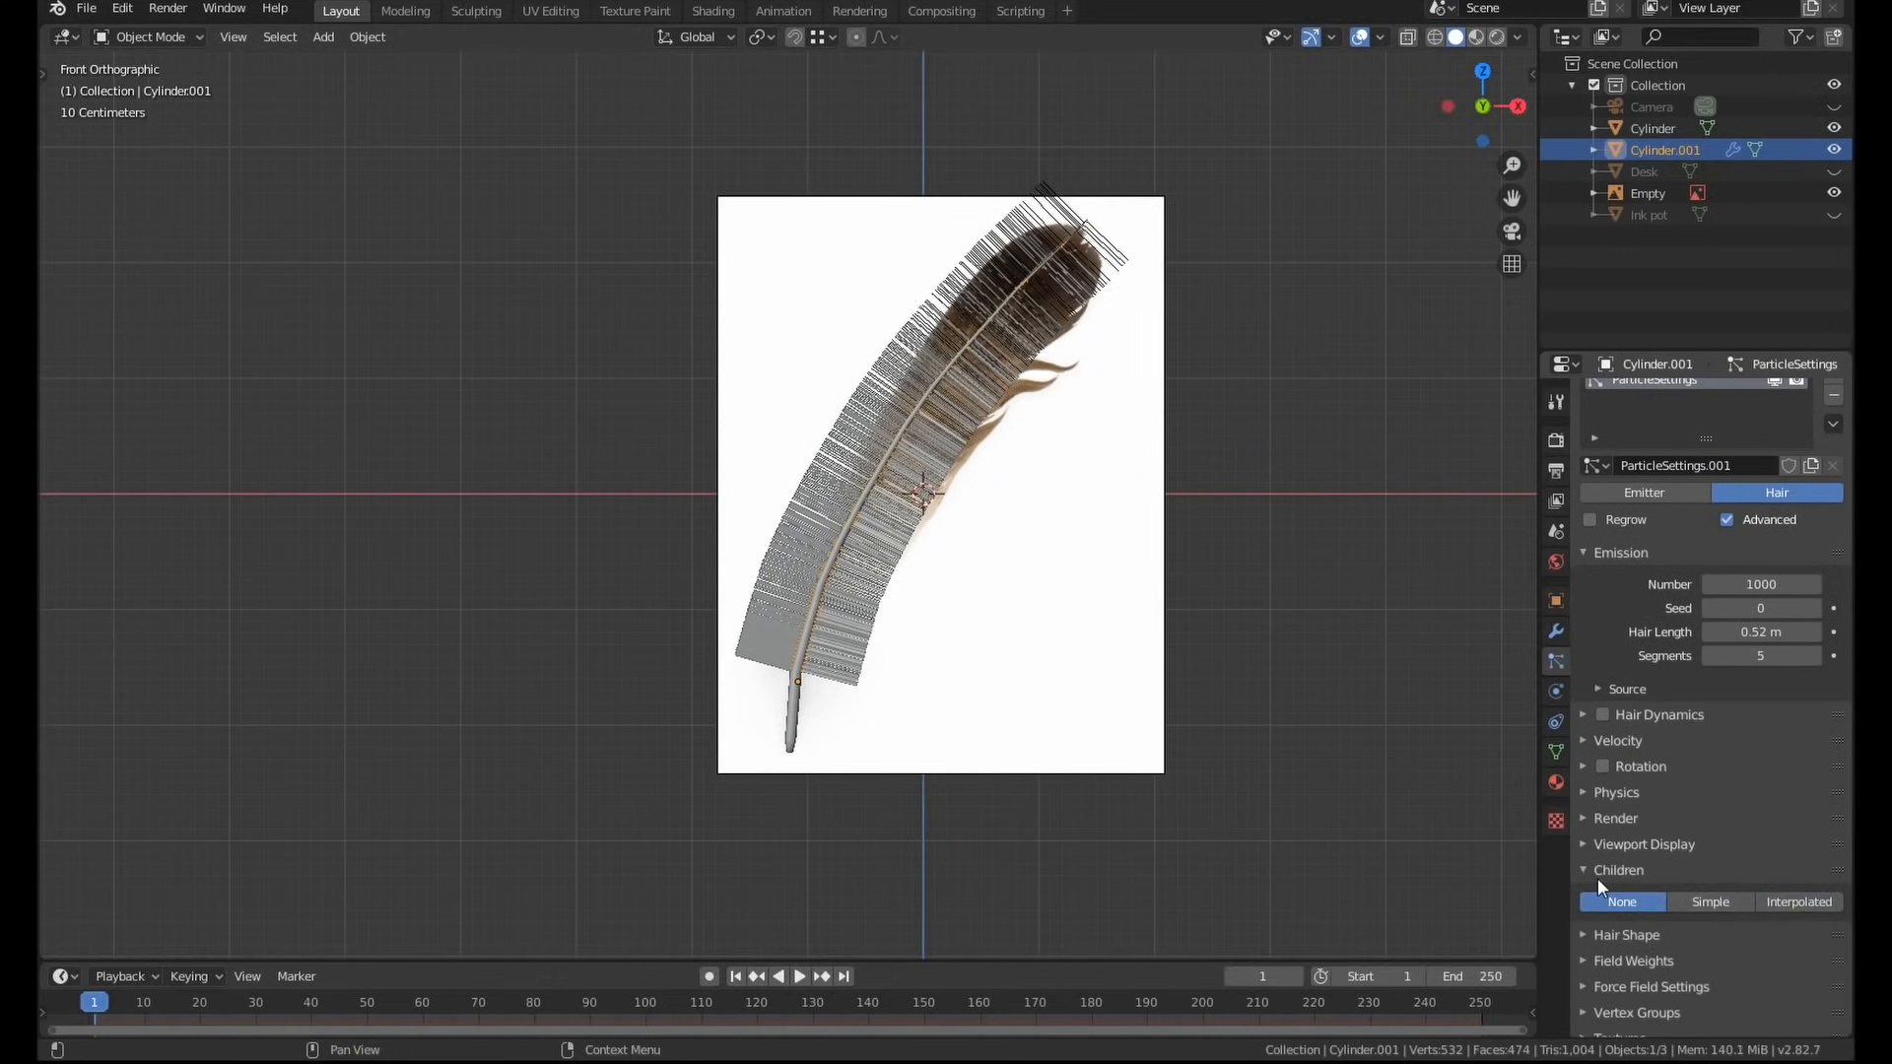
pyautogui.click(145, 37)
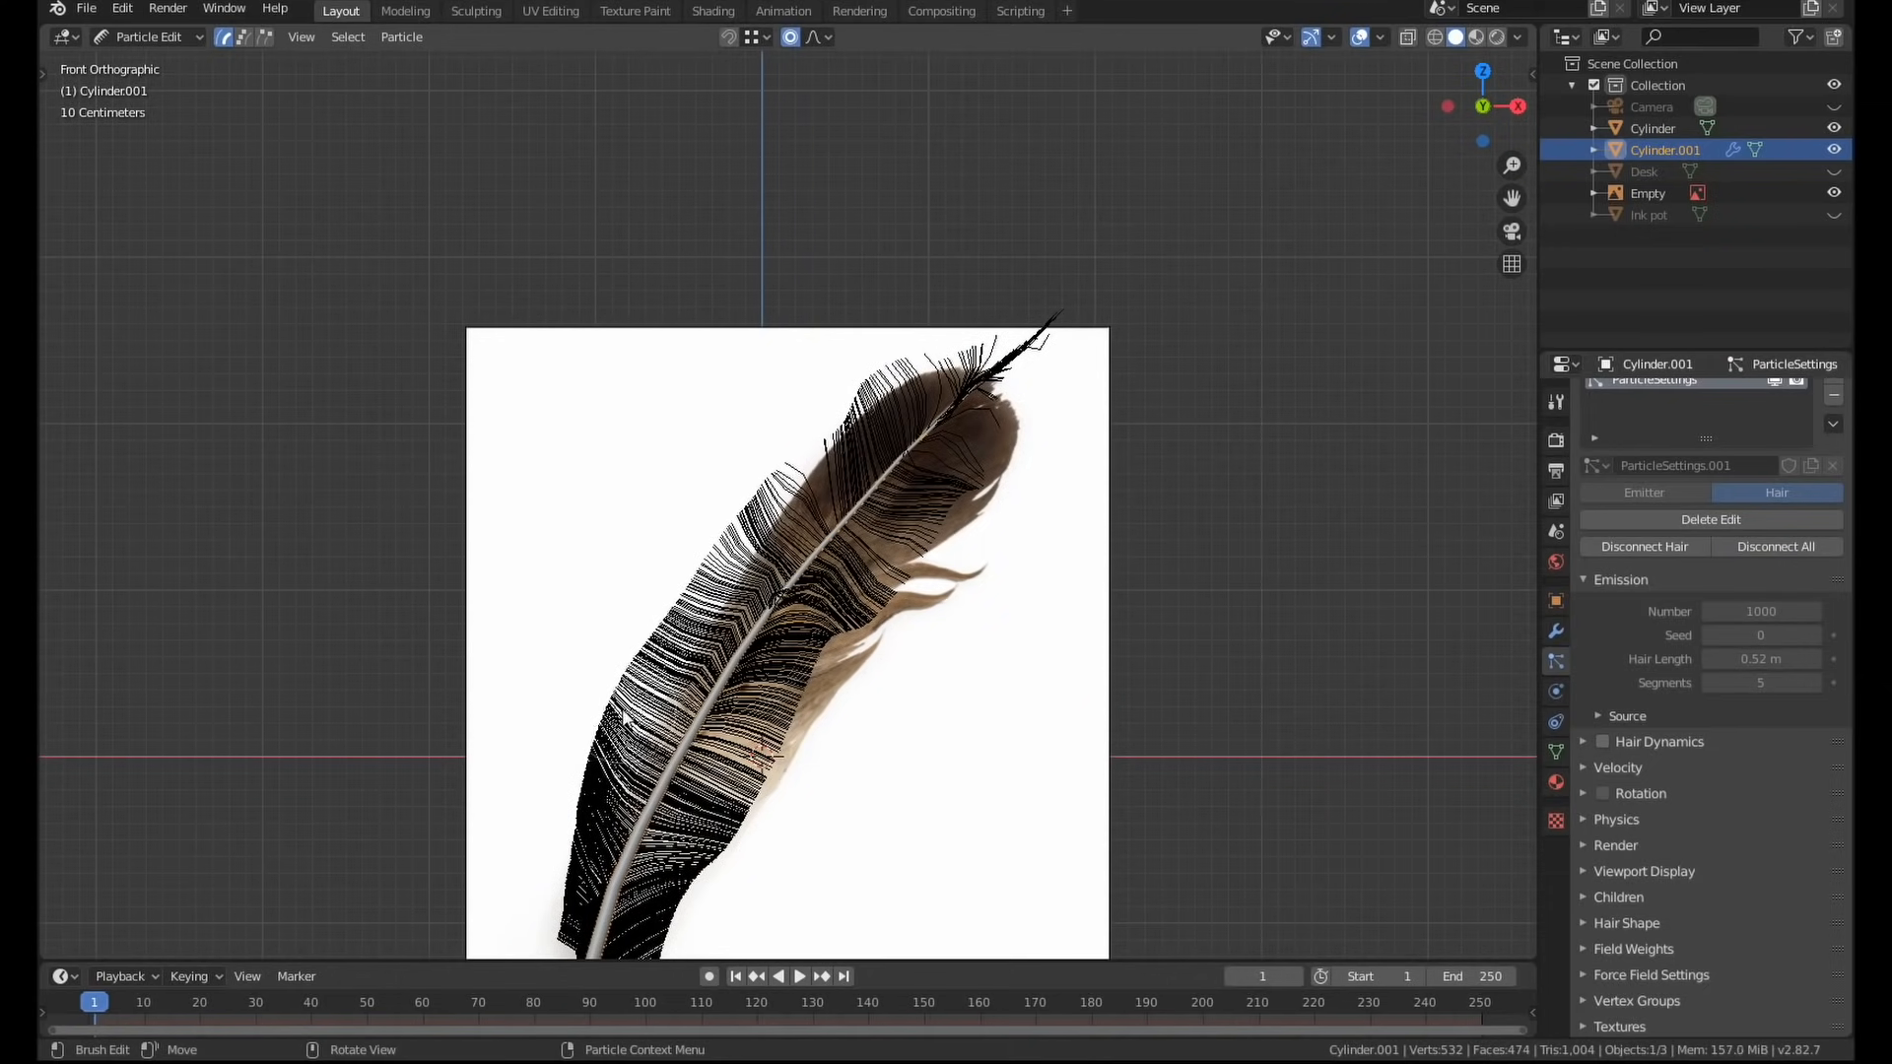
pyautogui.click(711, 9)
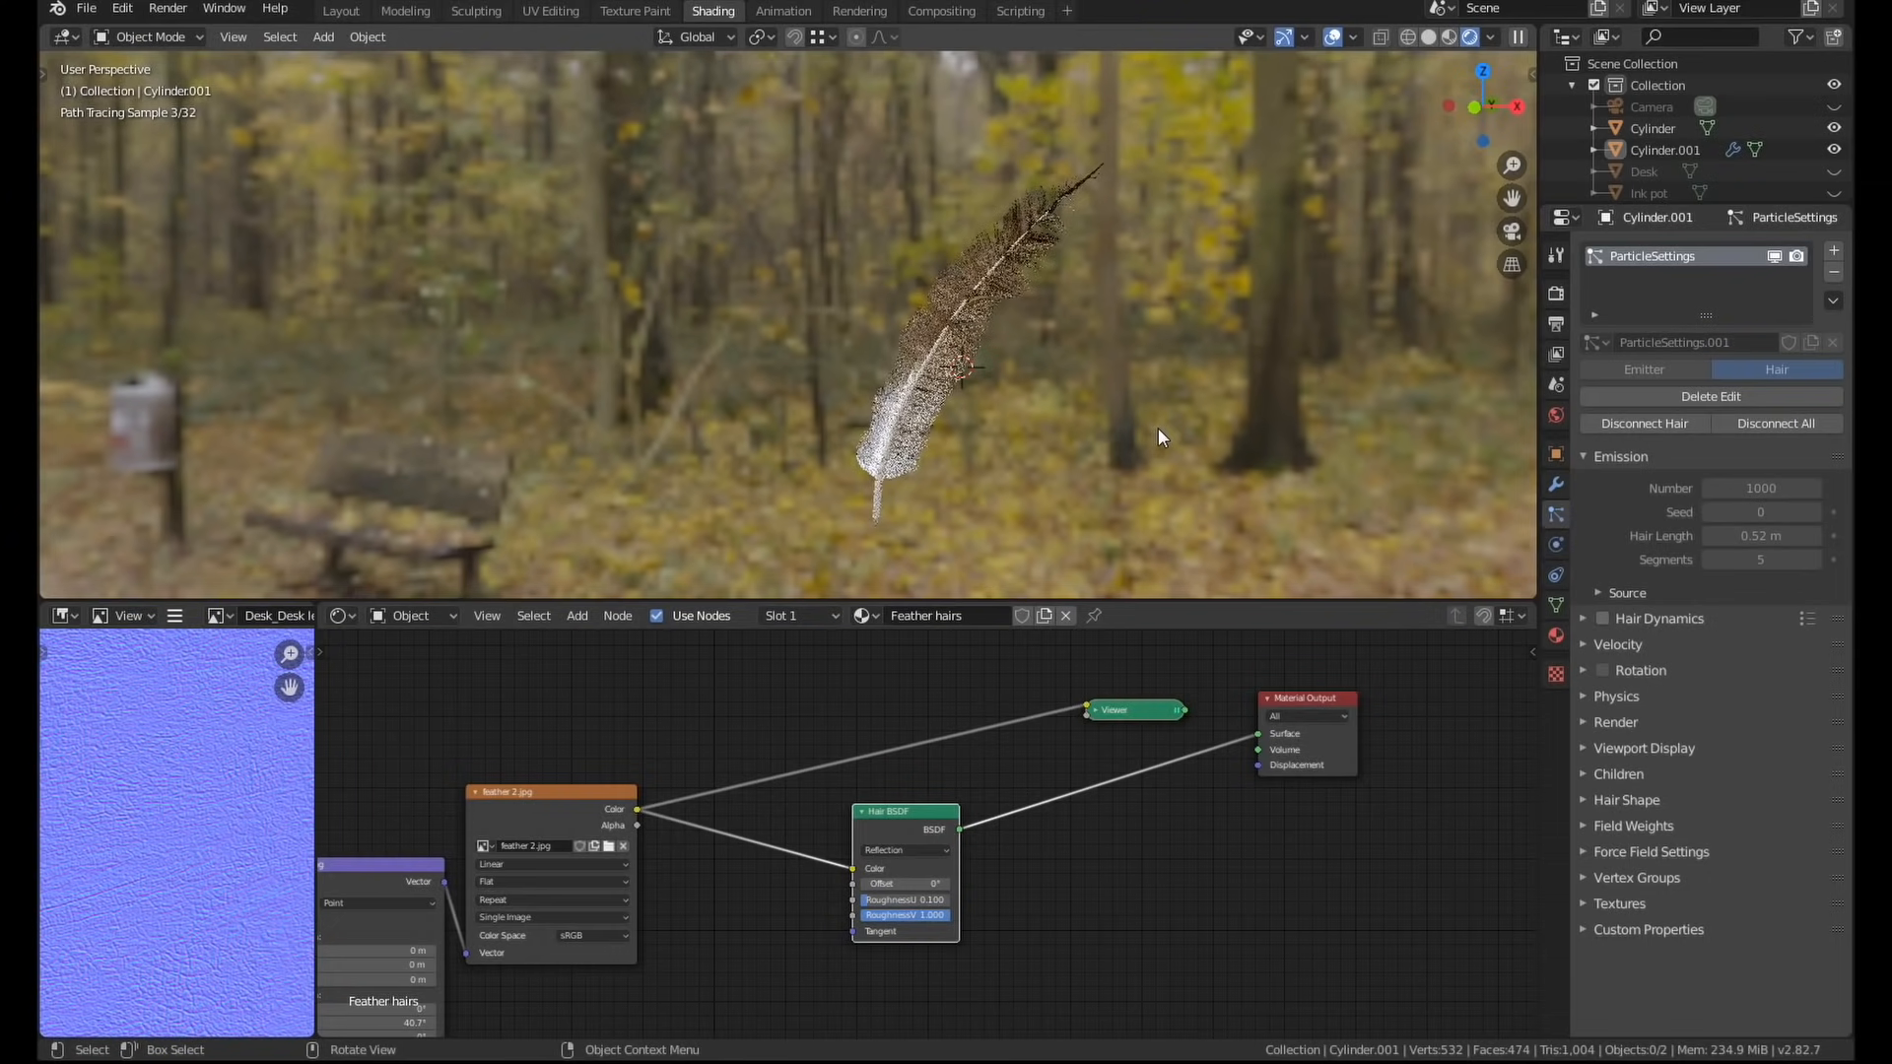
# Feed the feather Image Texture into a Hair BSDF's Color and on to Material Output.
pyautogui.click(1654, 128)
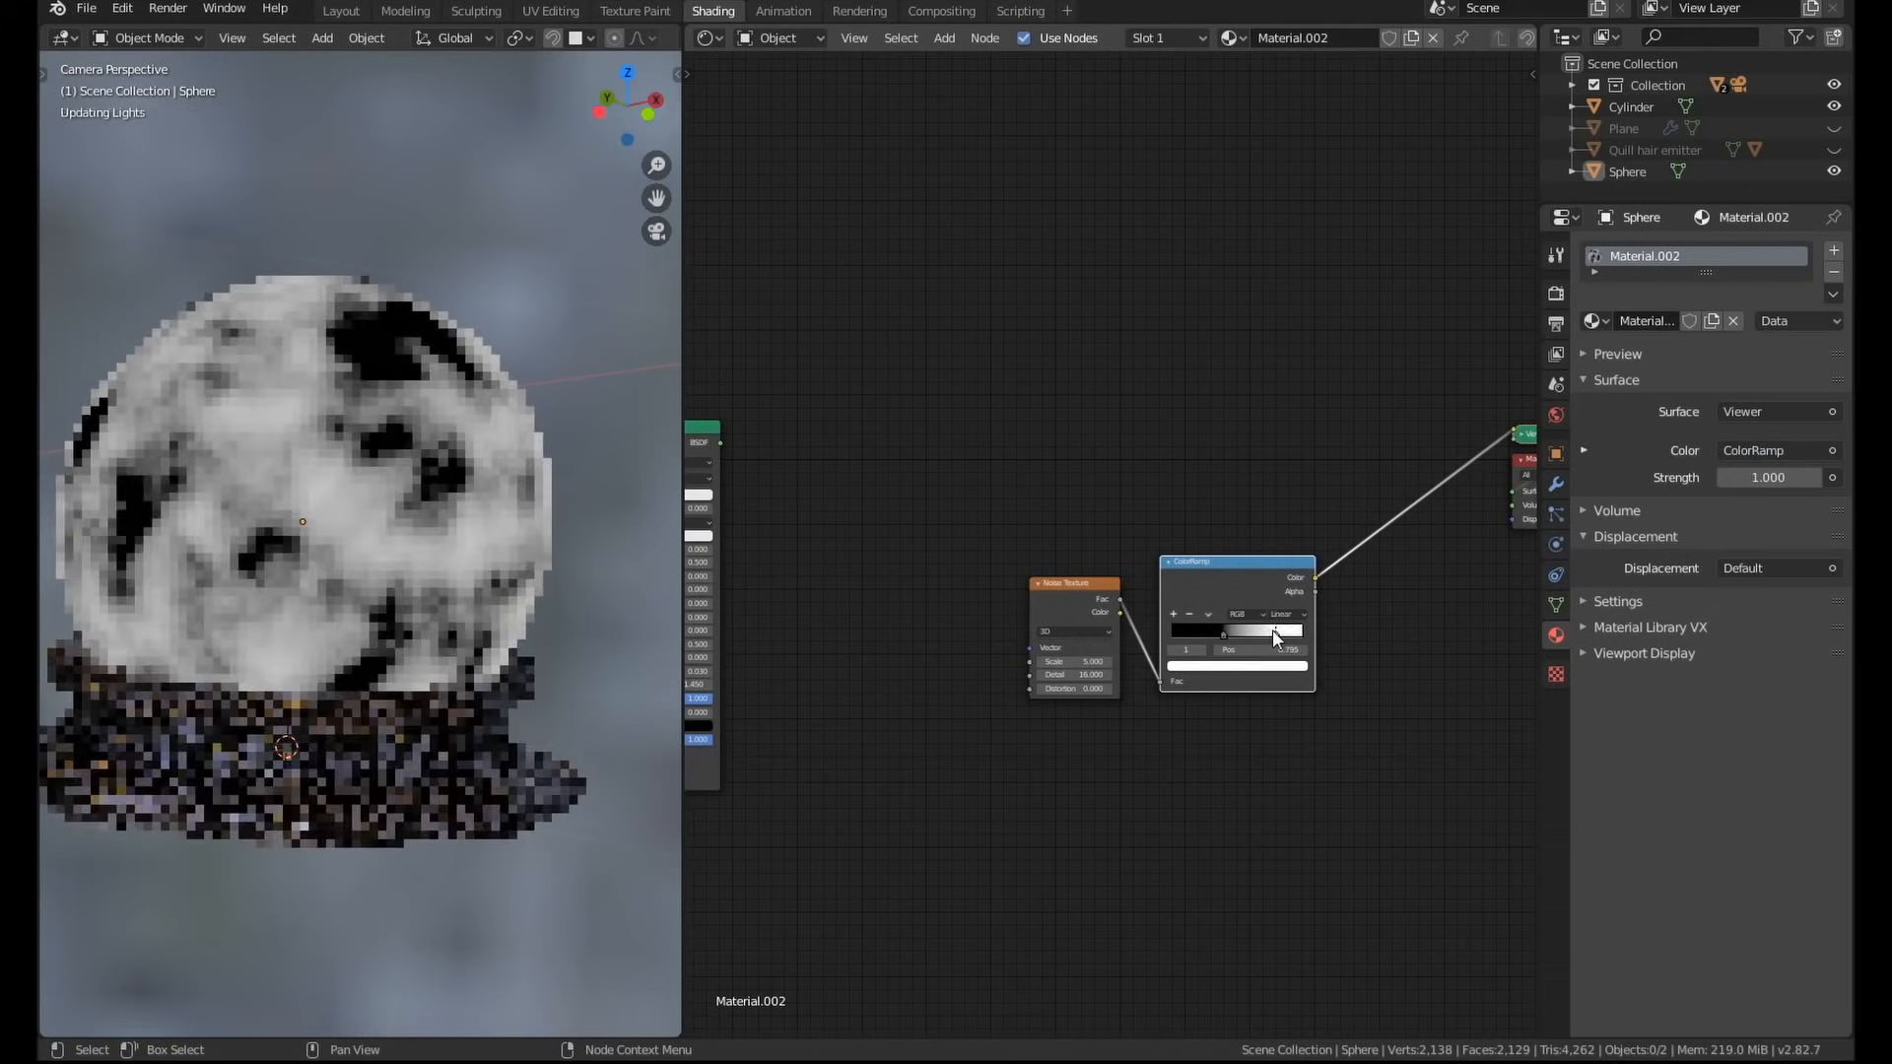
# Adjust the ColorRamp to increase the noise pattern's contrast for the green emission glow.
pyautogui.click(1235, 628)
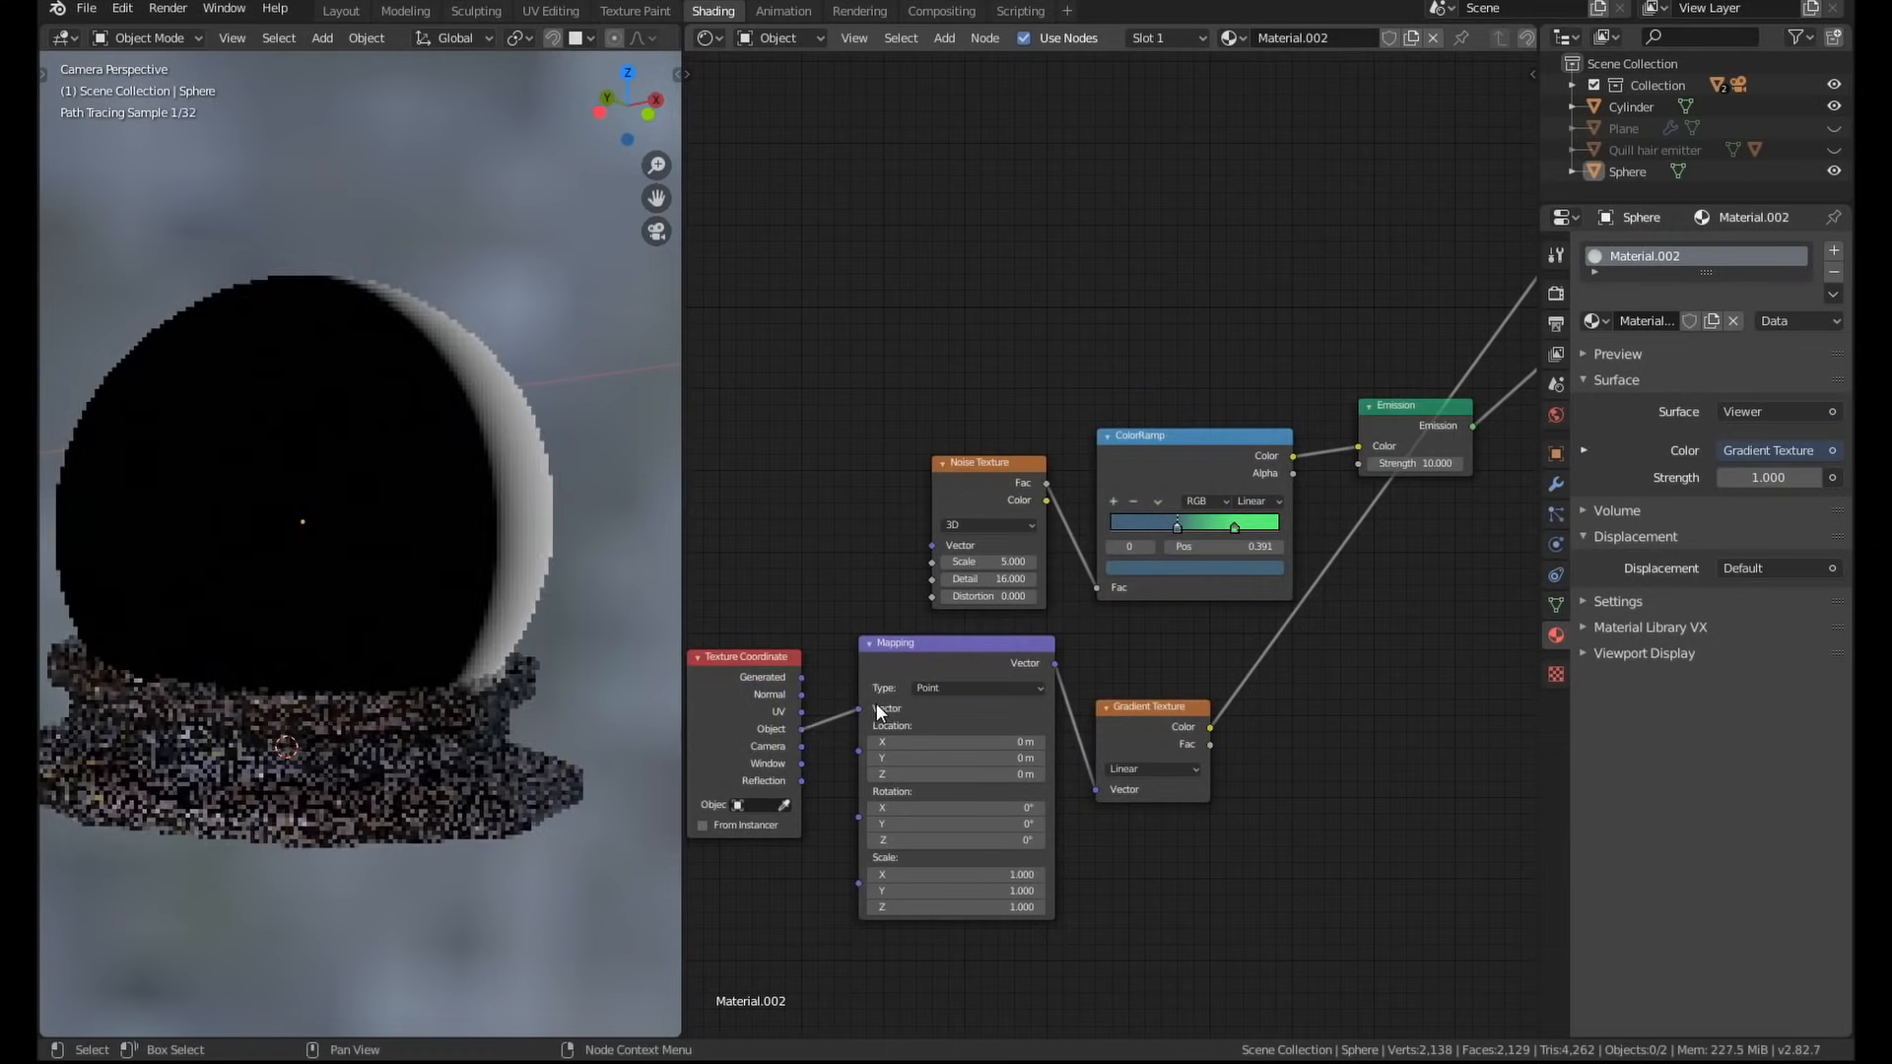
# Add a Math node set to Power 5, then a second Math node set to Multiply 20.
pyautogui.click(953, 807)
pyautogui.write('mat')
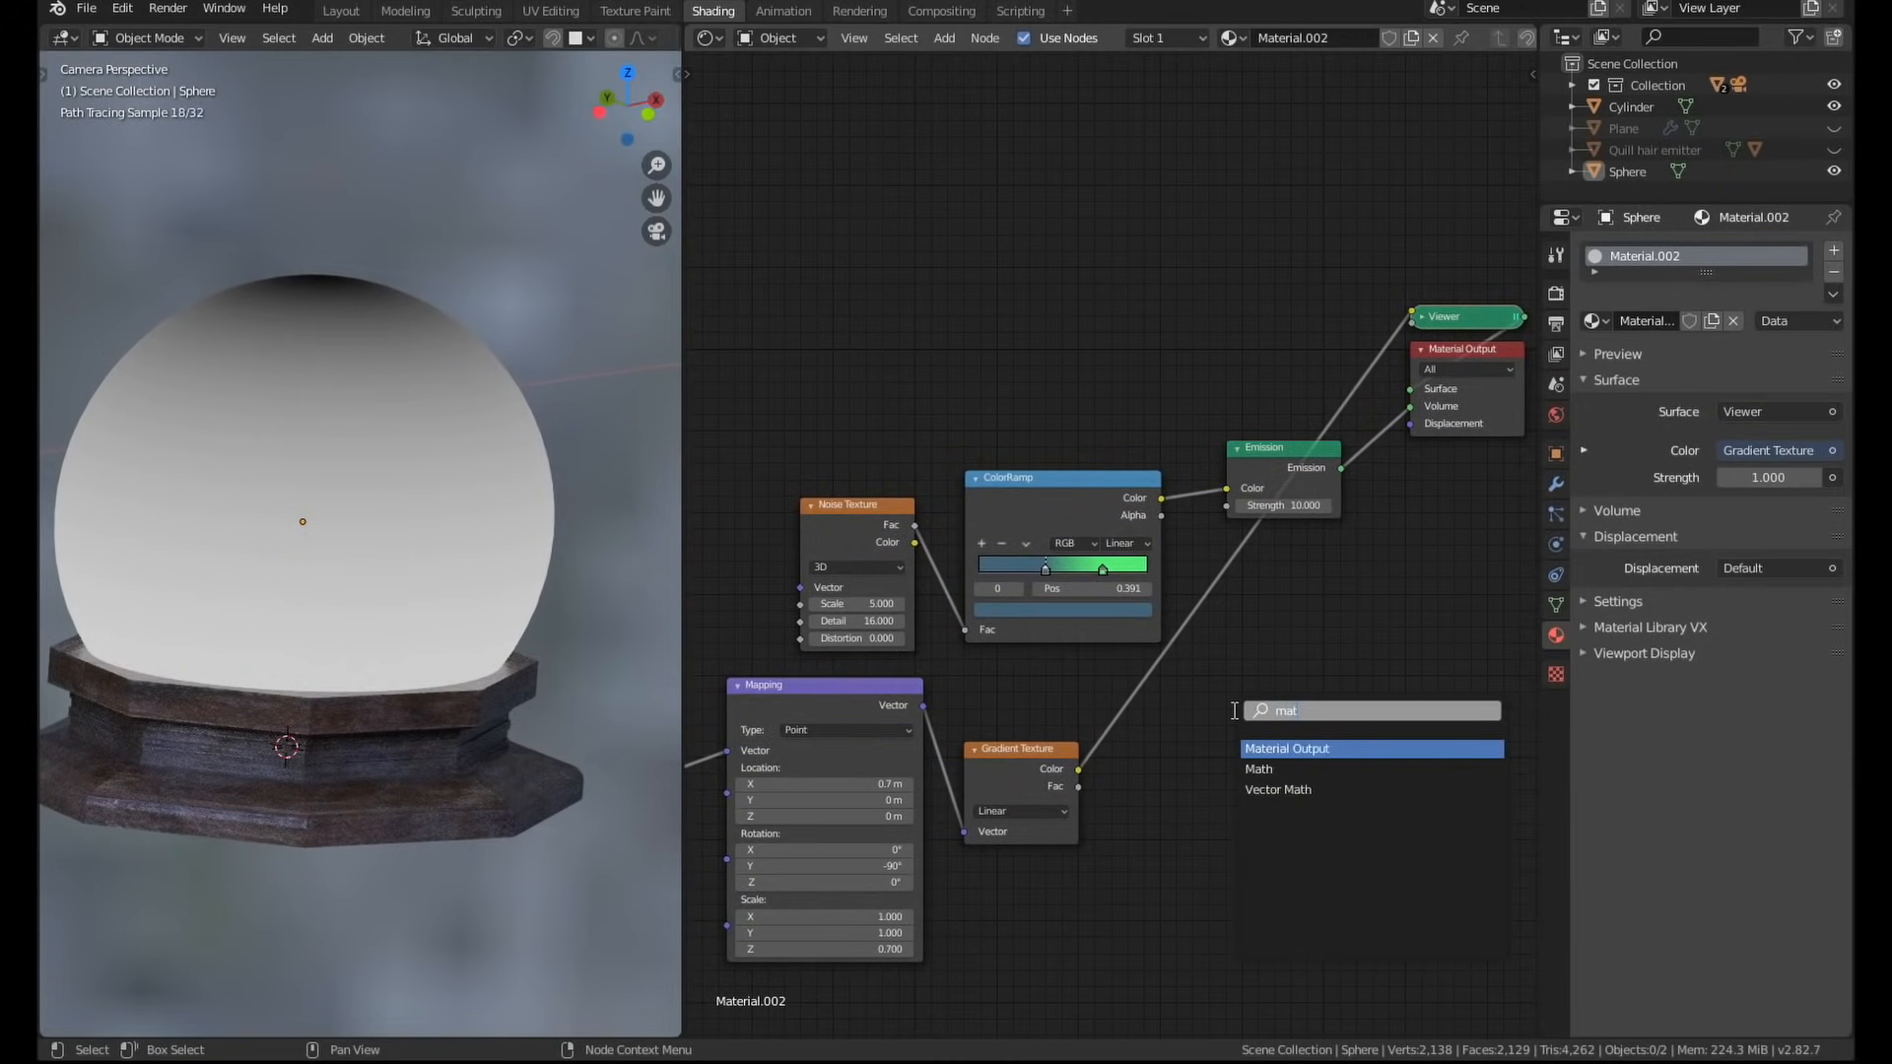
pyautogui.click(1258, 768)
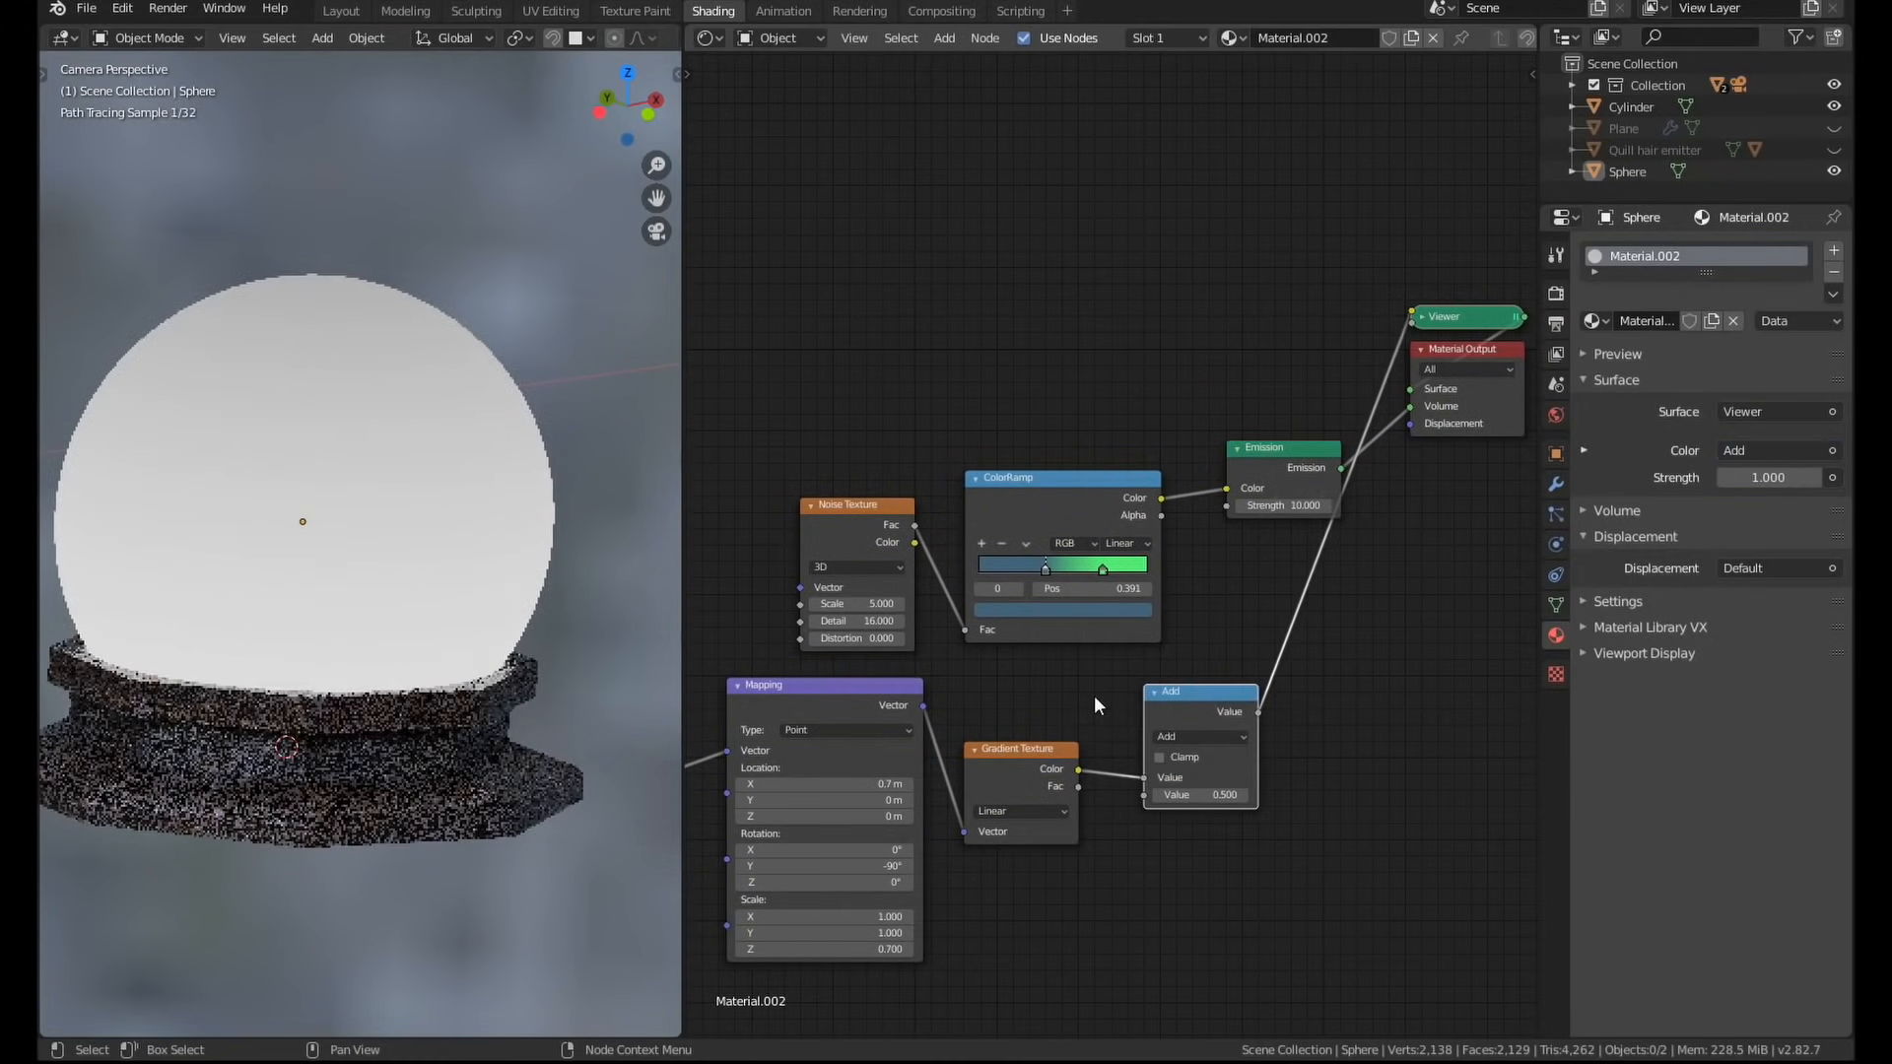
pyautogui.click(1199, 736)
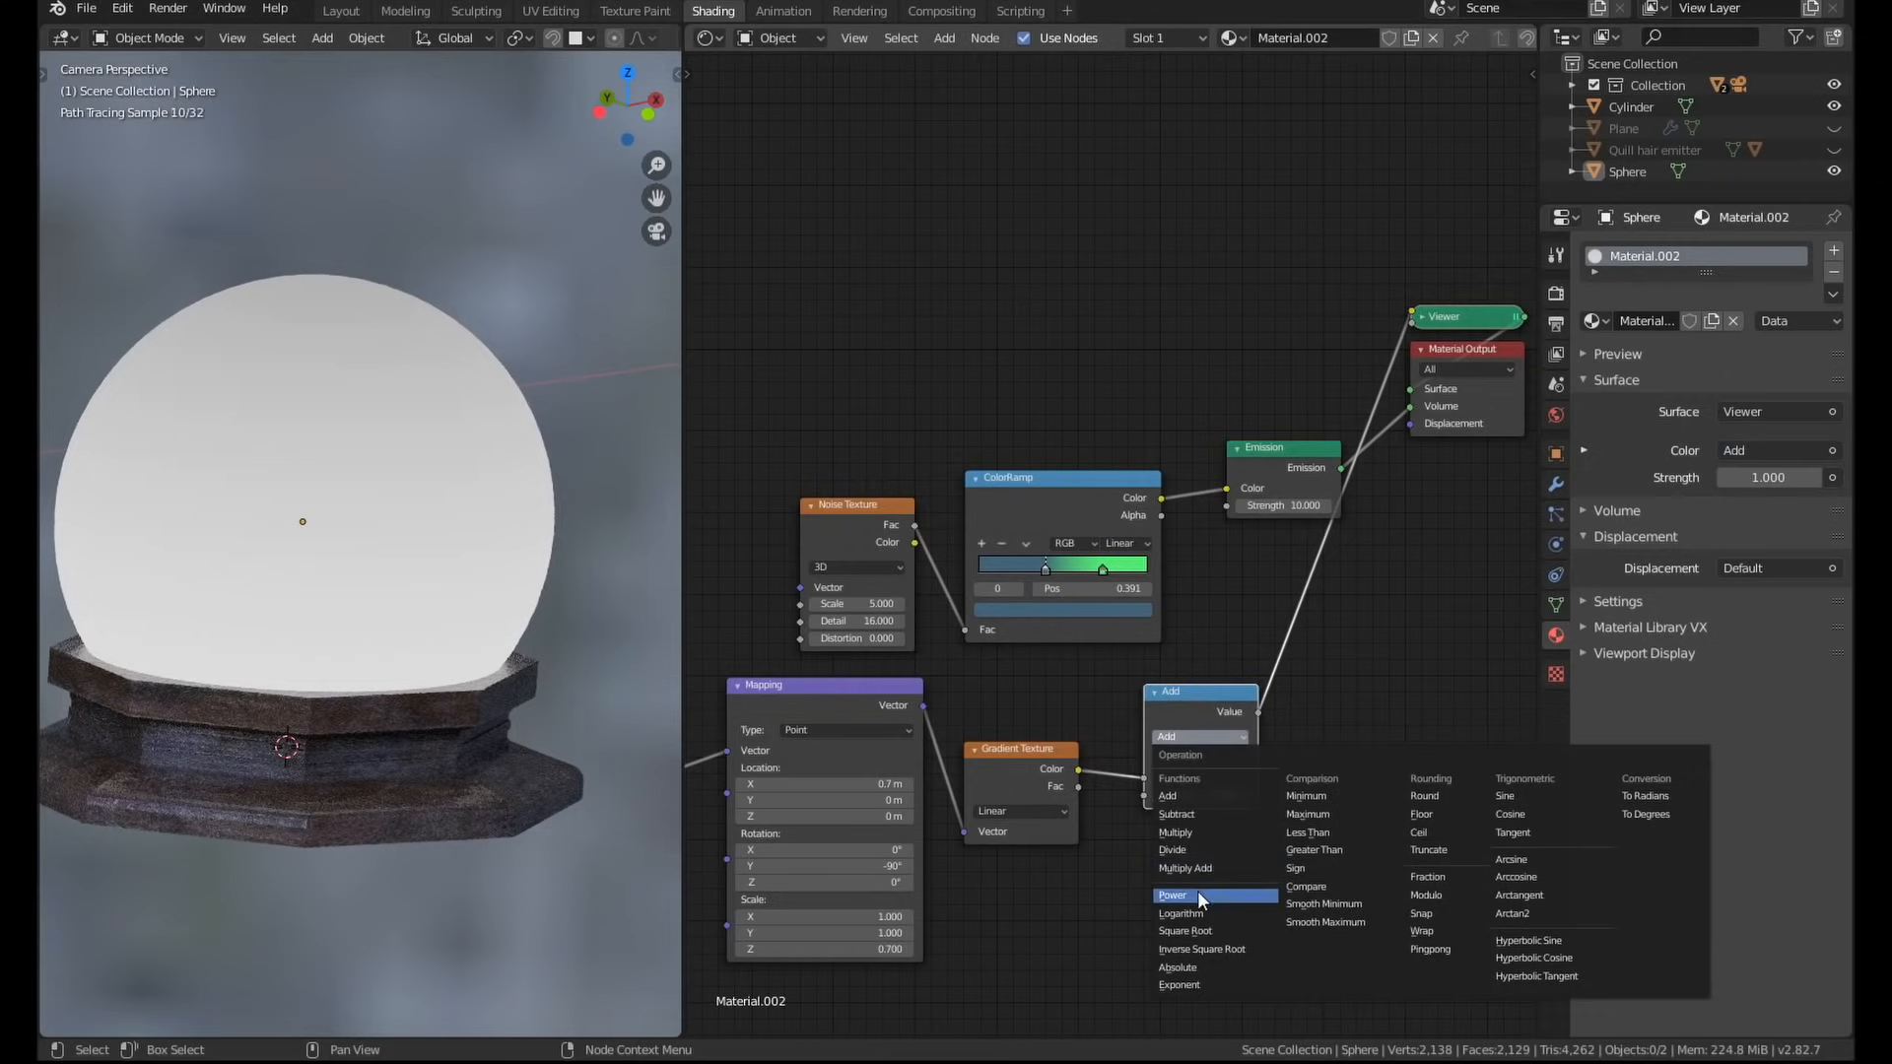
pyautogui.click(1171, 896)
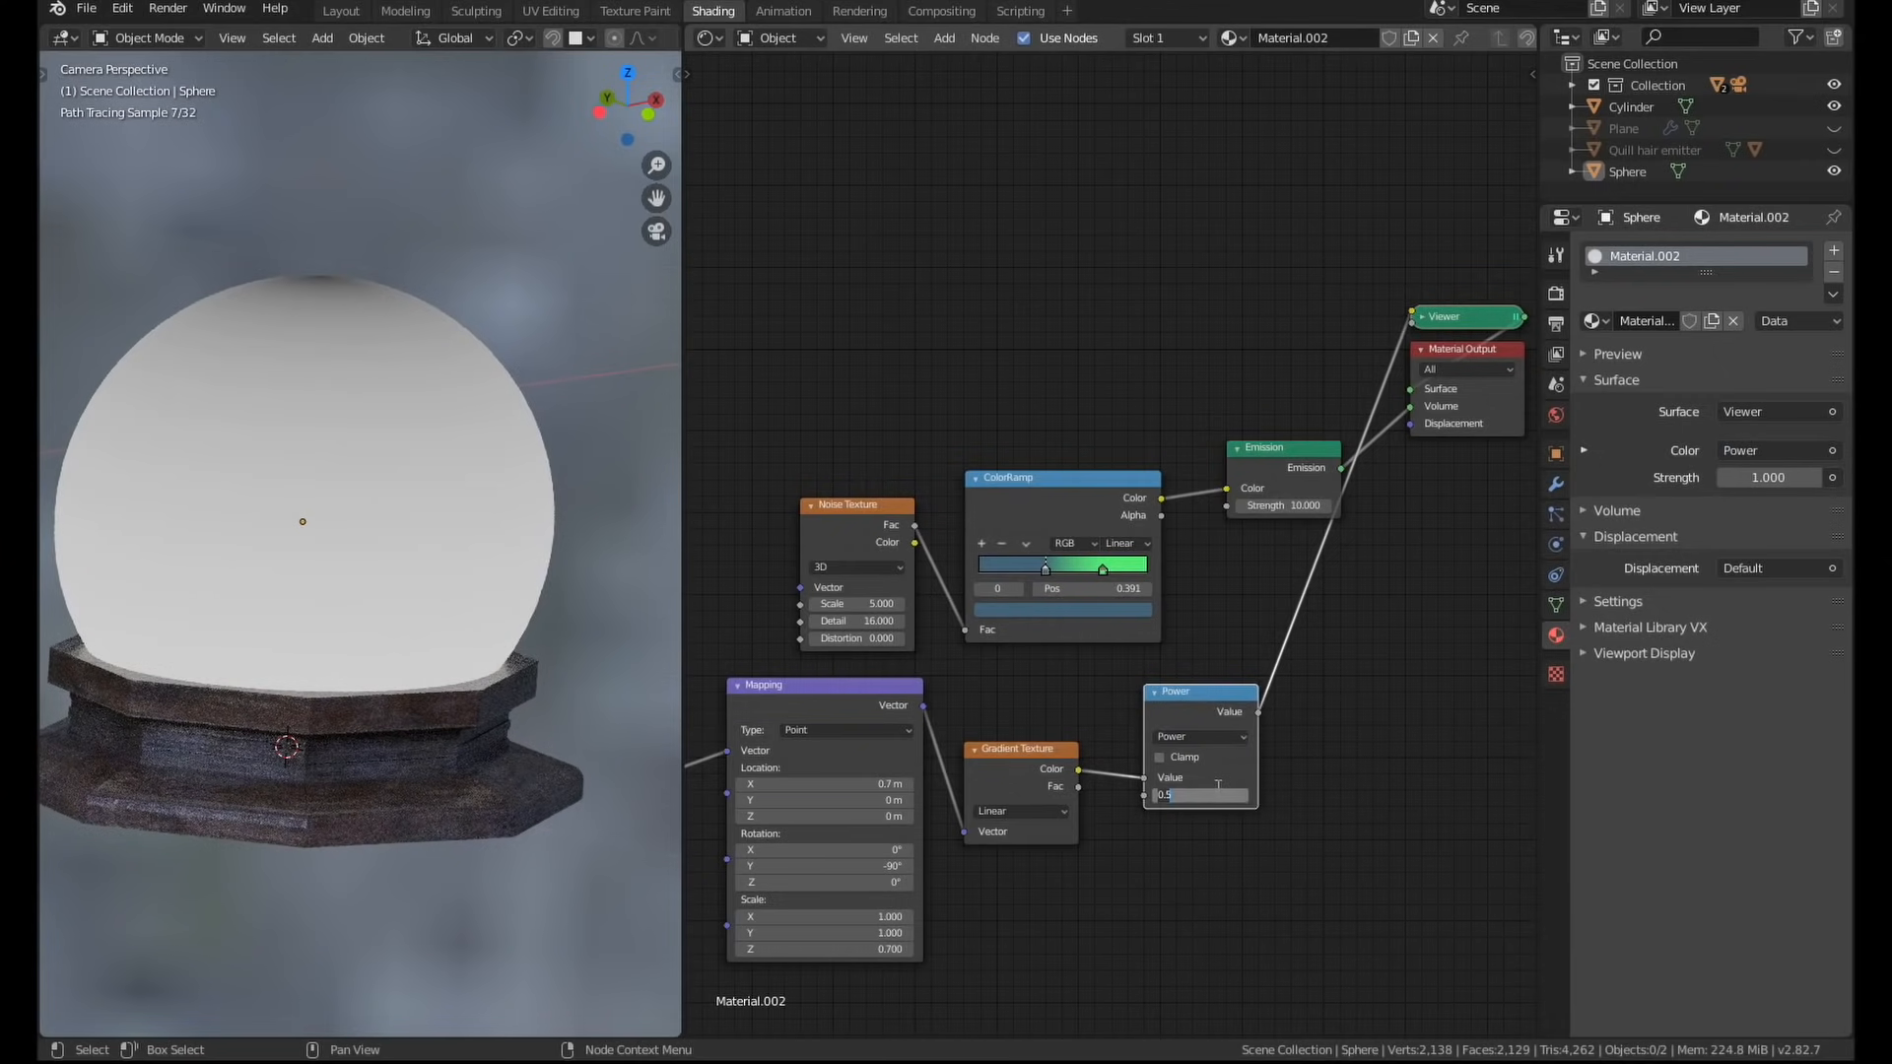
pyautogui.write('5.000')
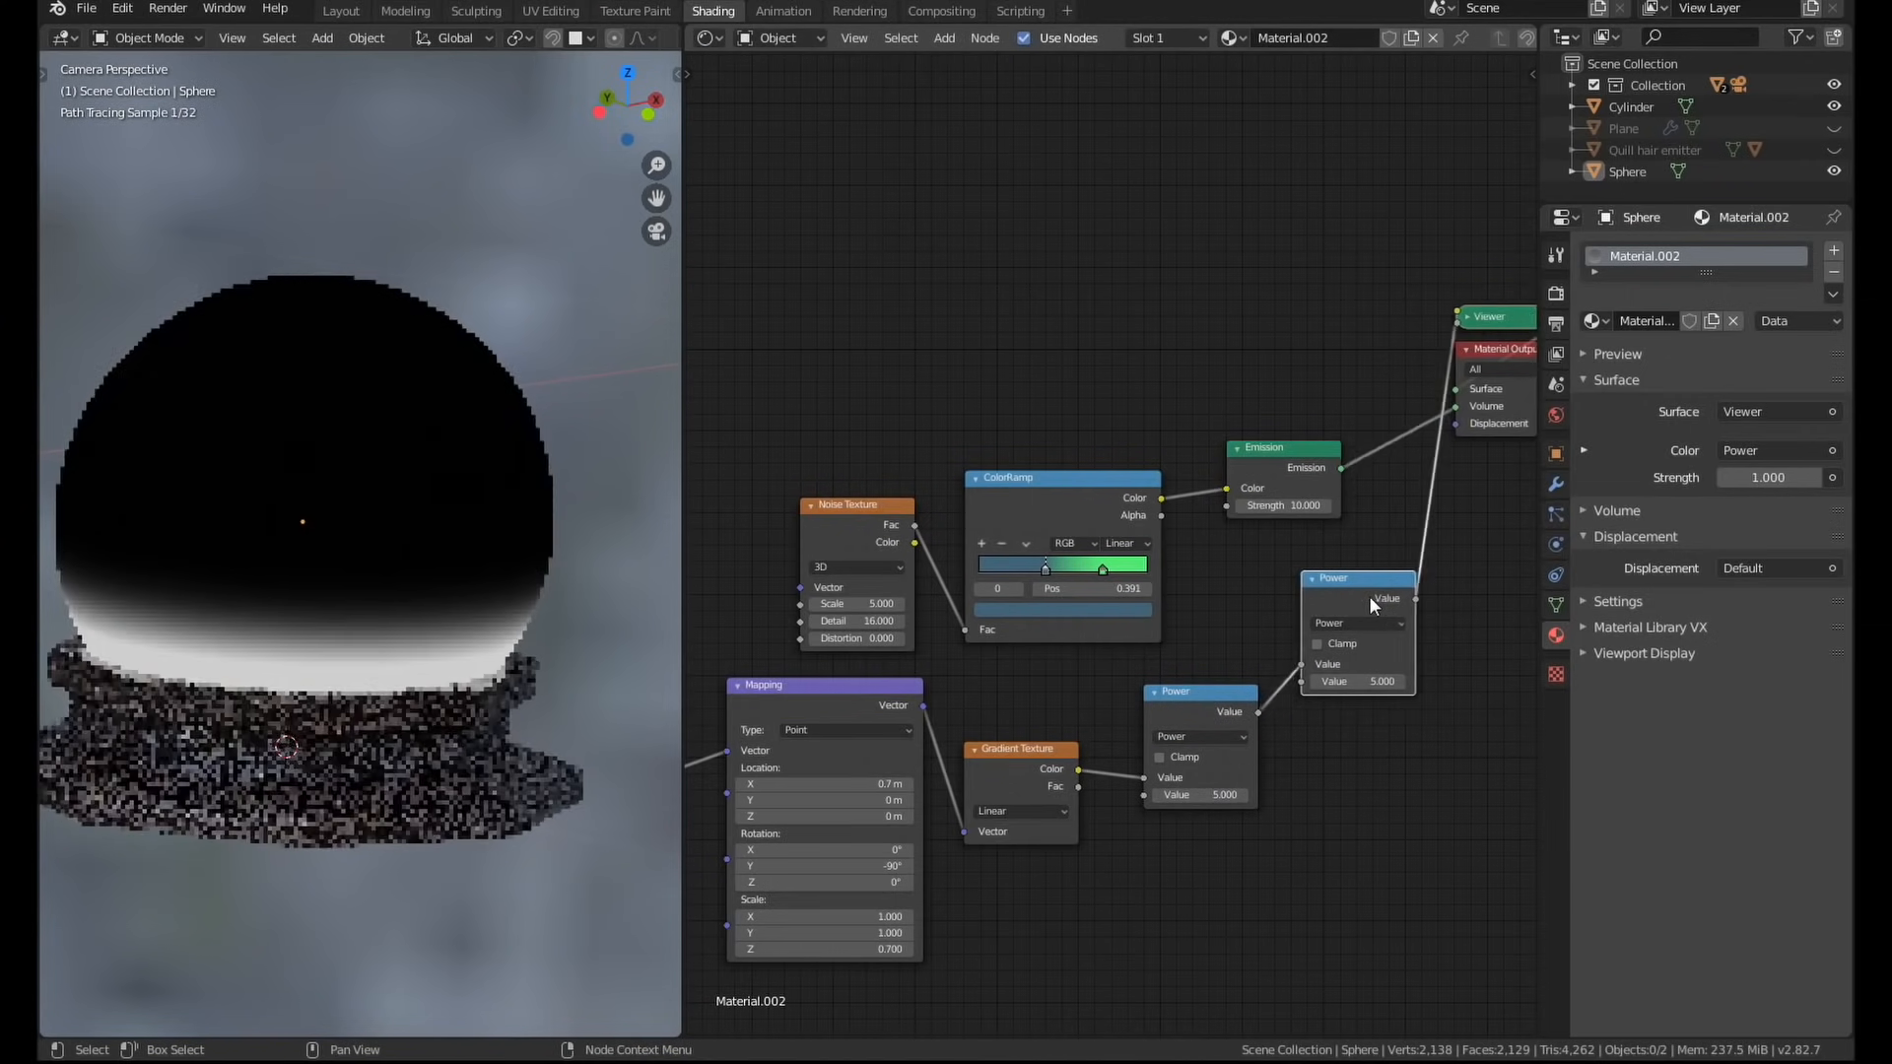
pyautogui.click(1375, 624)
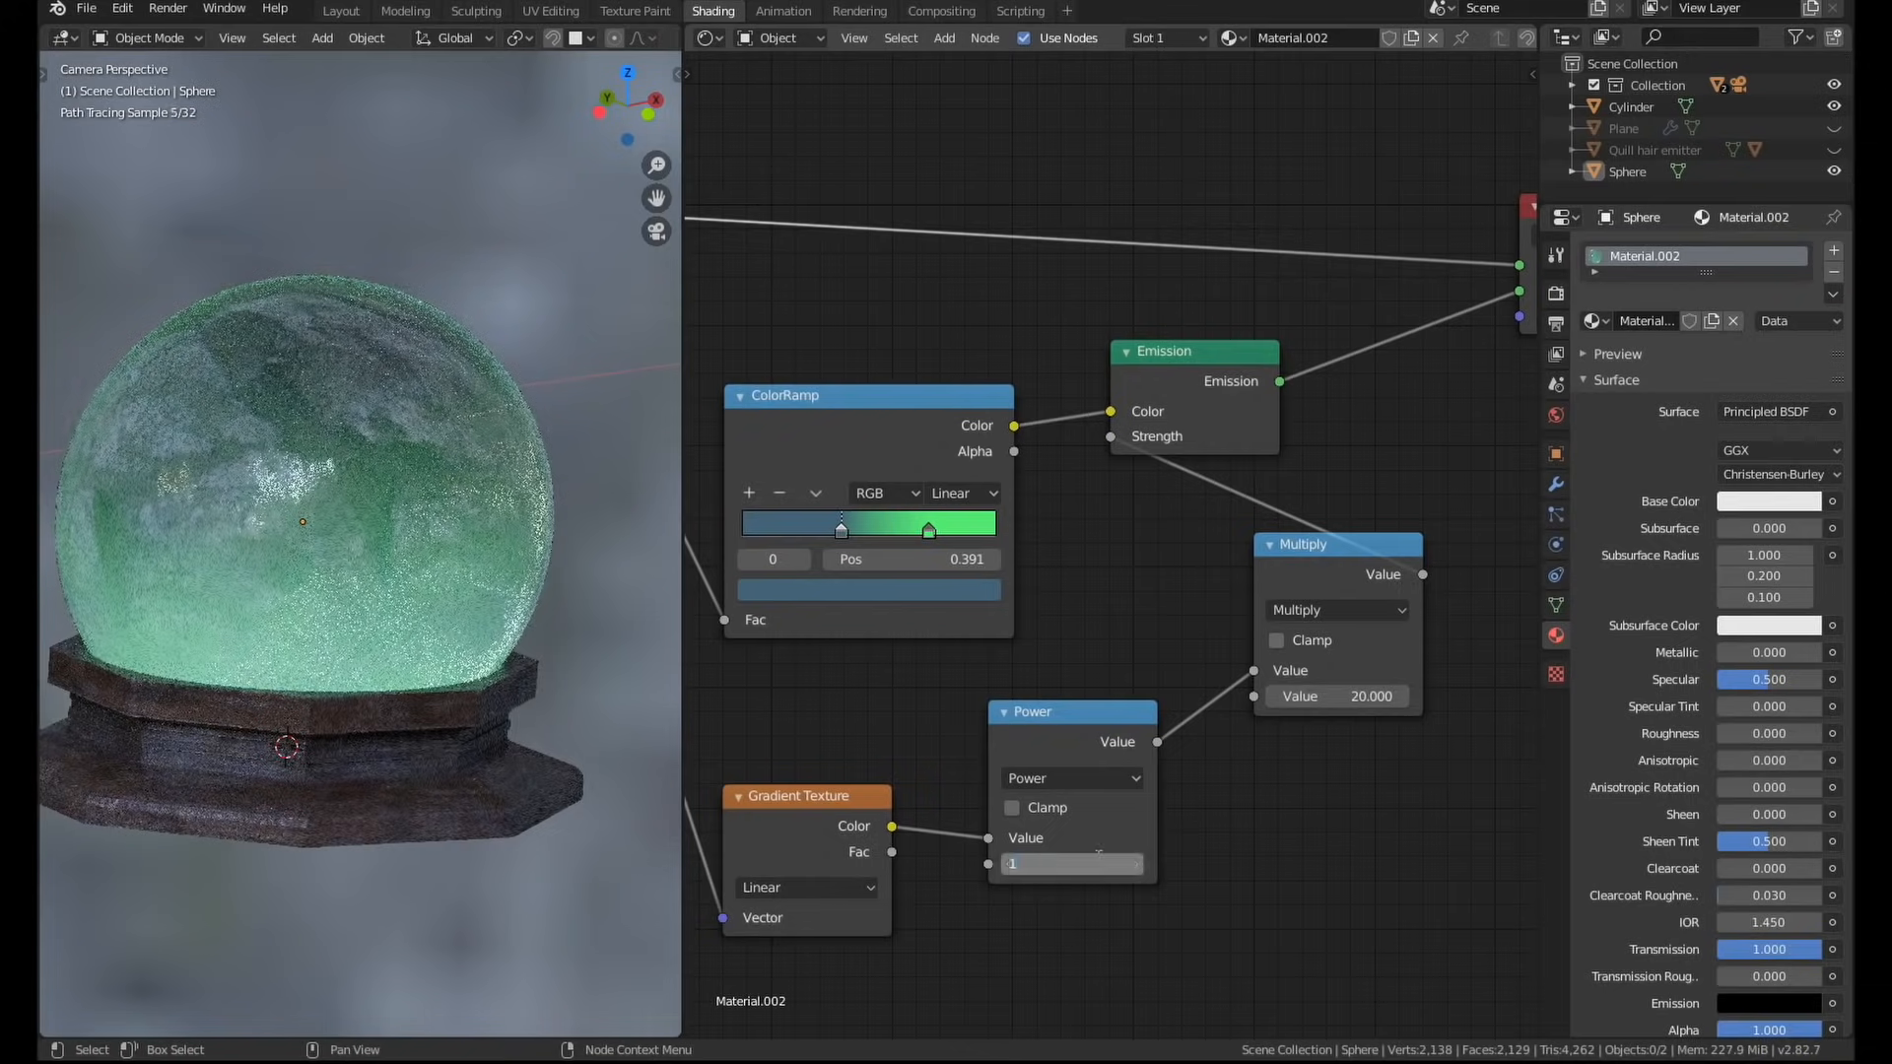
# Recolor the ColorRamp stops dark blue and teal, then switch to the candle holder file.
pyautogui.click(1070, 863)
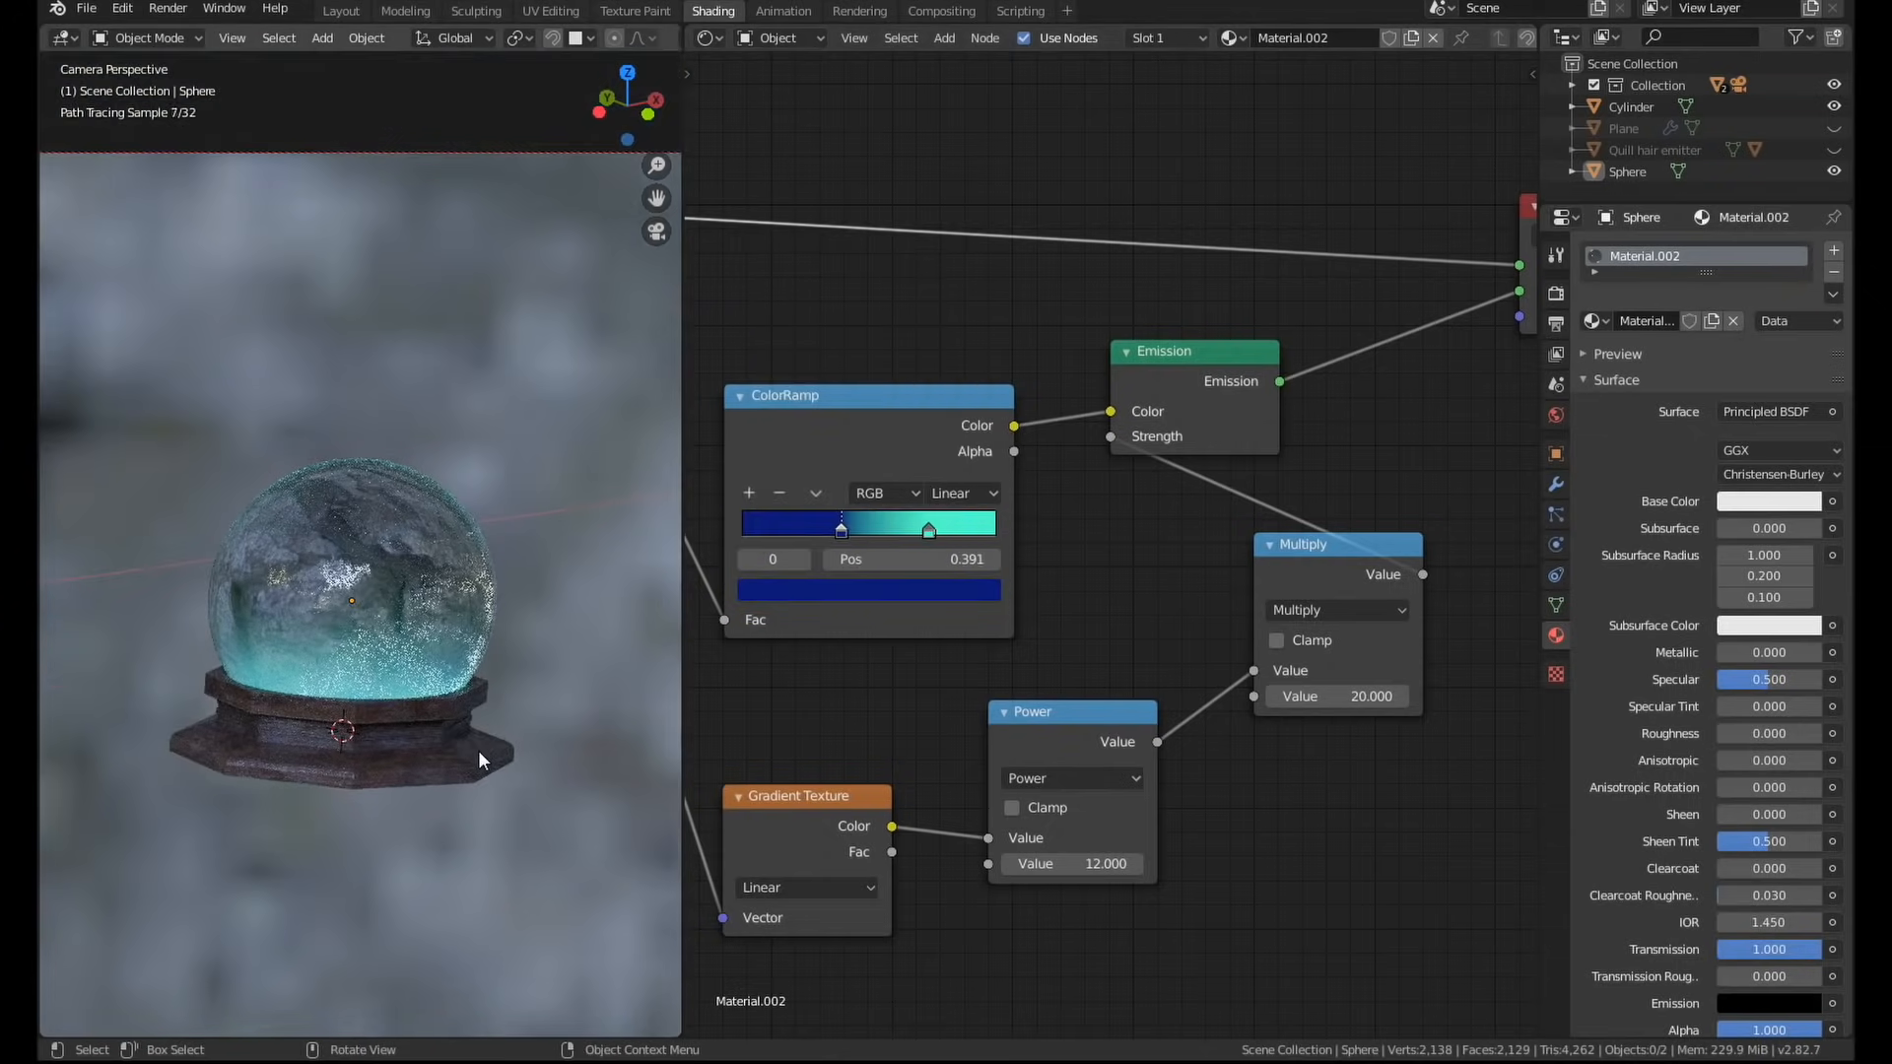
pyautogui.click(342, 10)
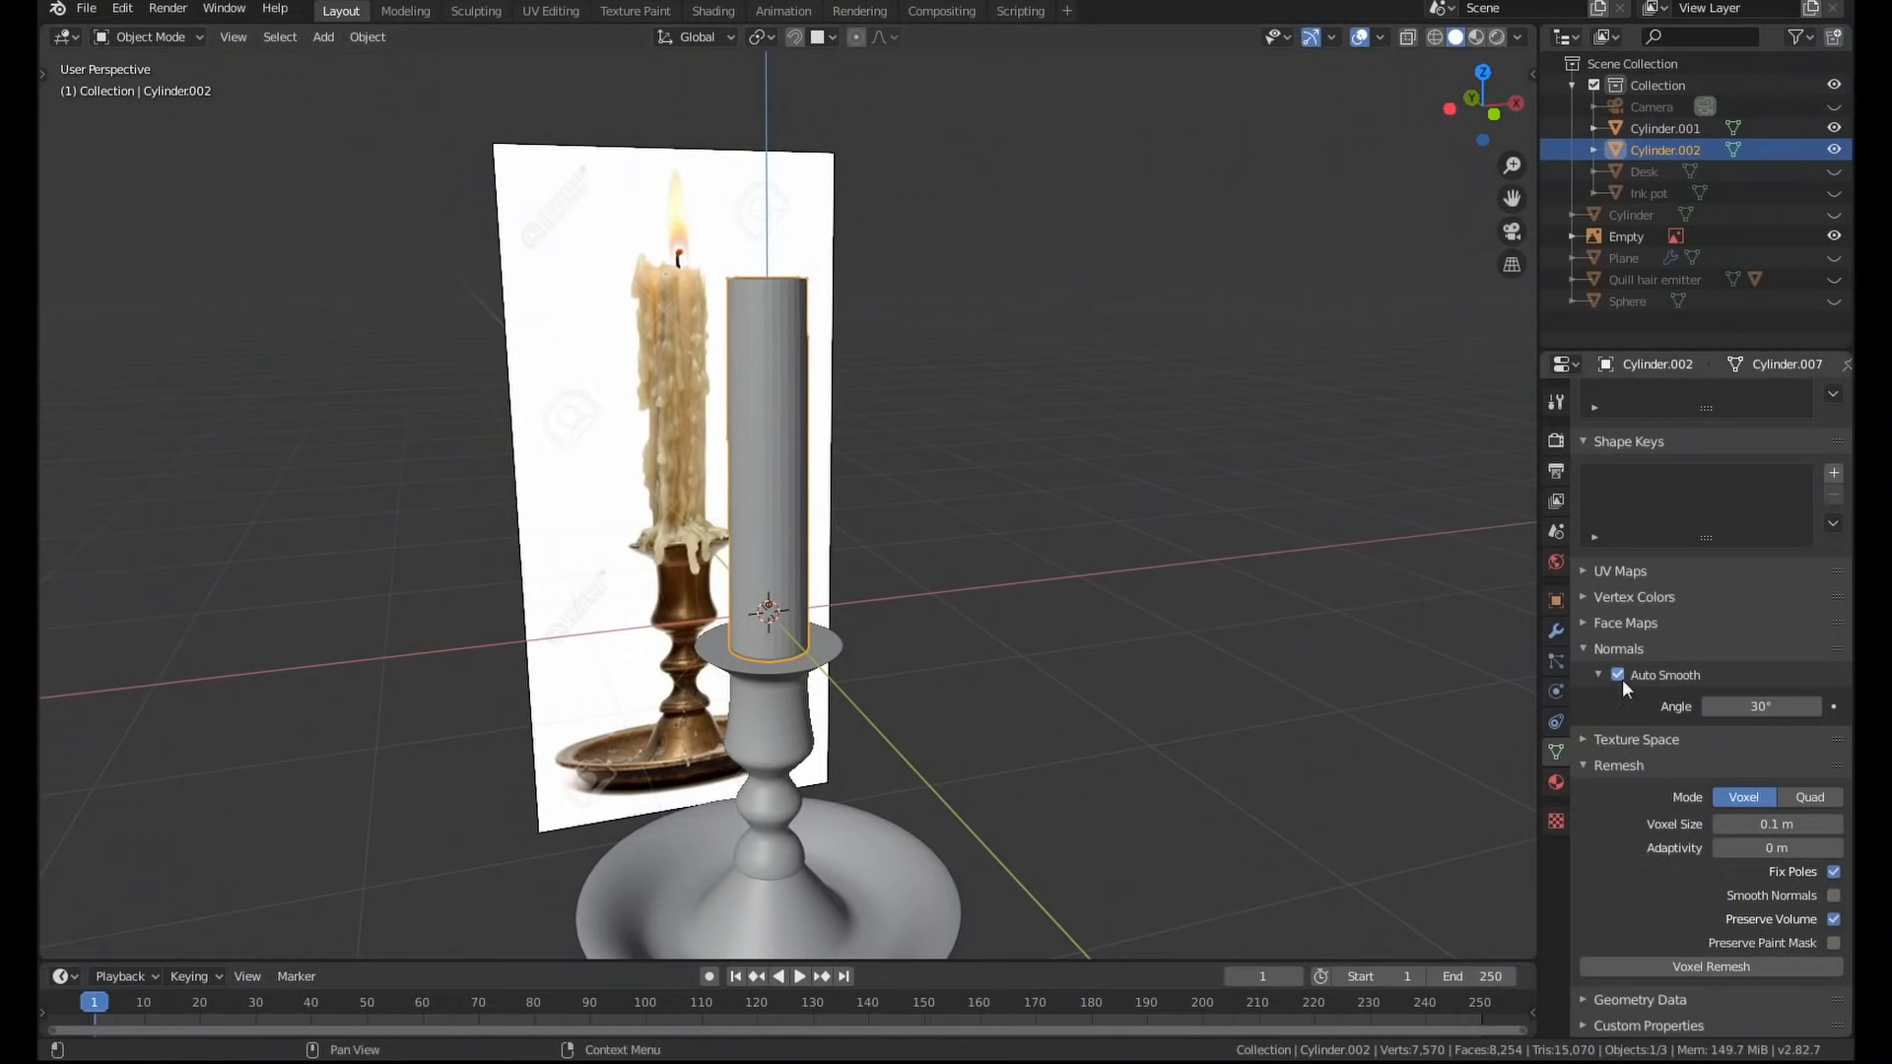
# Sculpt wax lumps and drips onto the candle with the Draw and Snake Hook brushes.
pyautogui.click(475, 10)
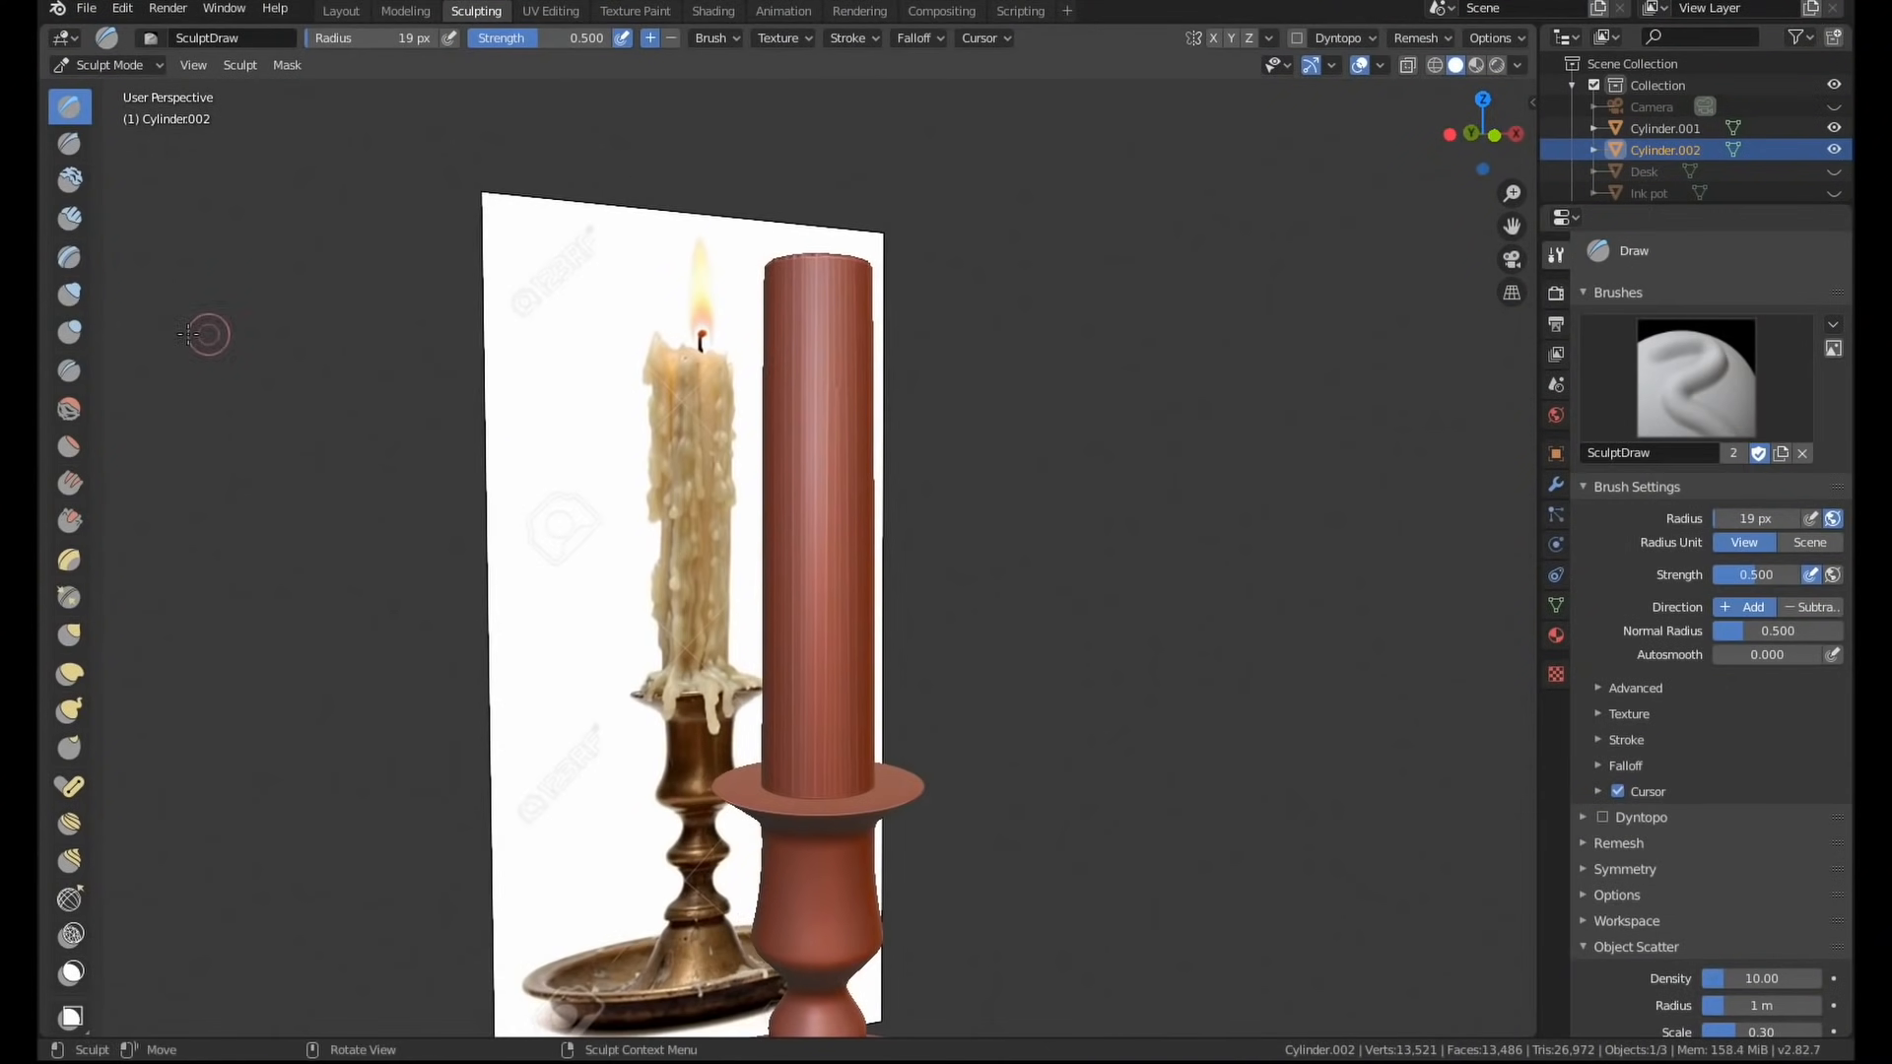
pyautogui.click(69, 258)
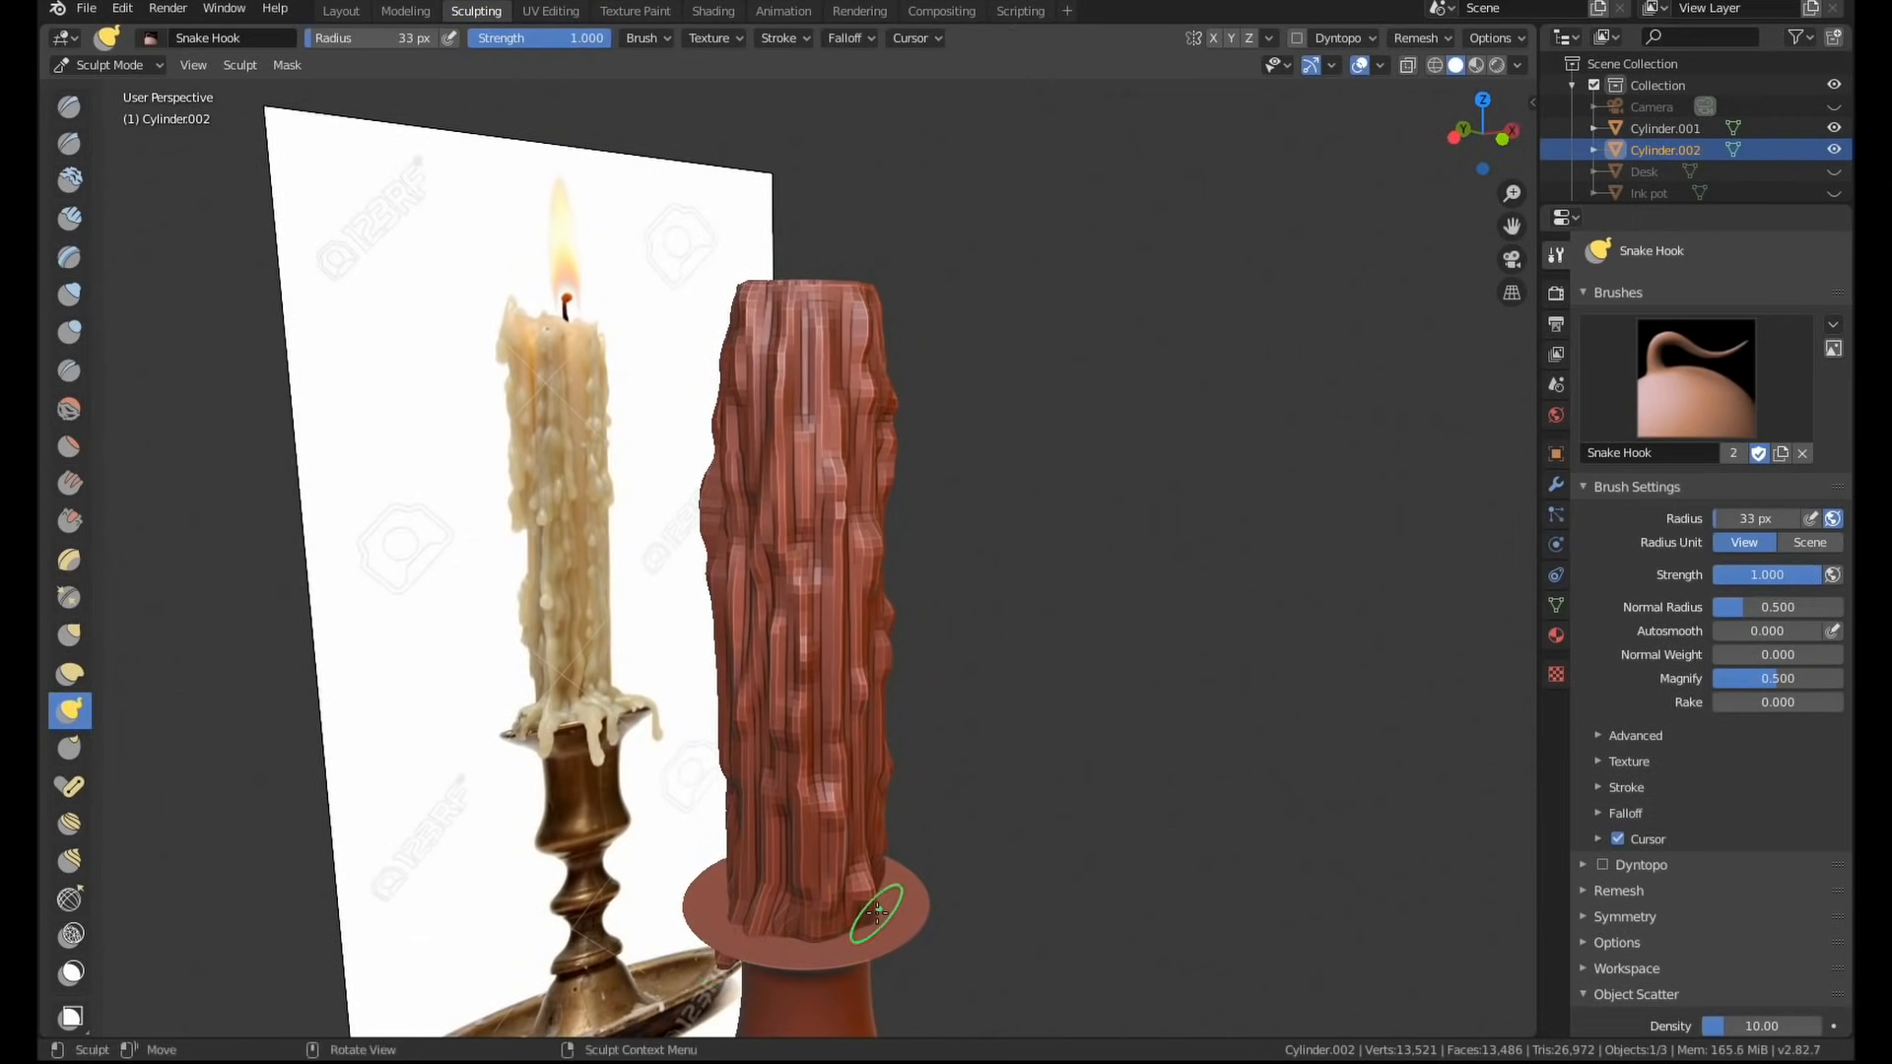
pyautogui.click(711, 10)
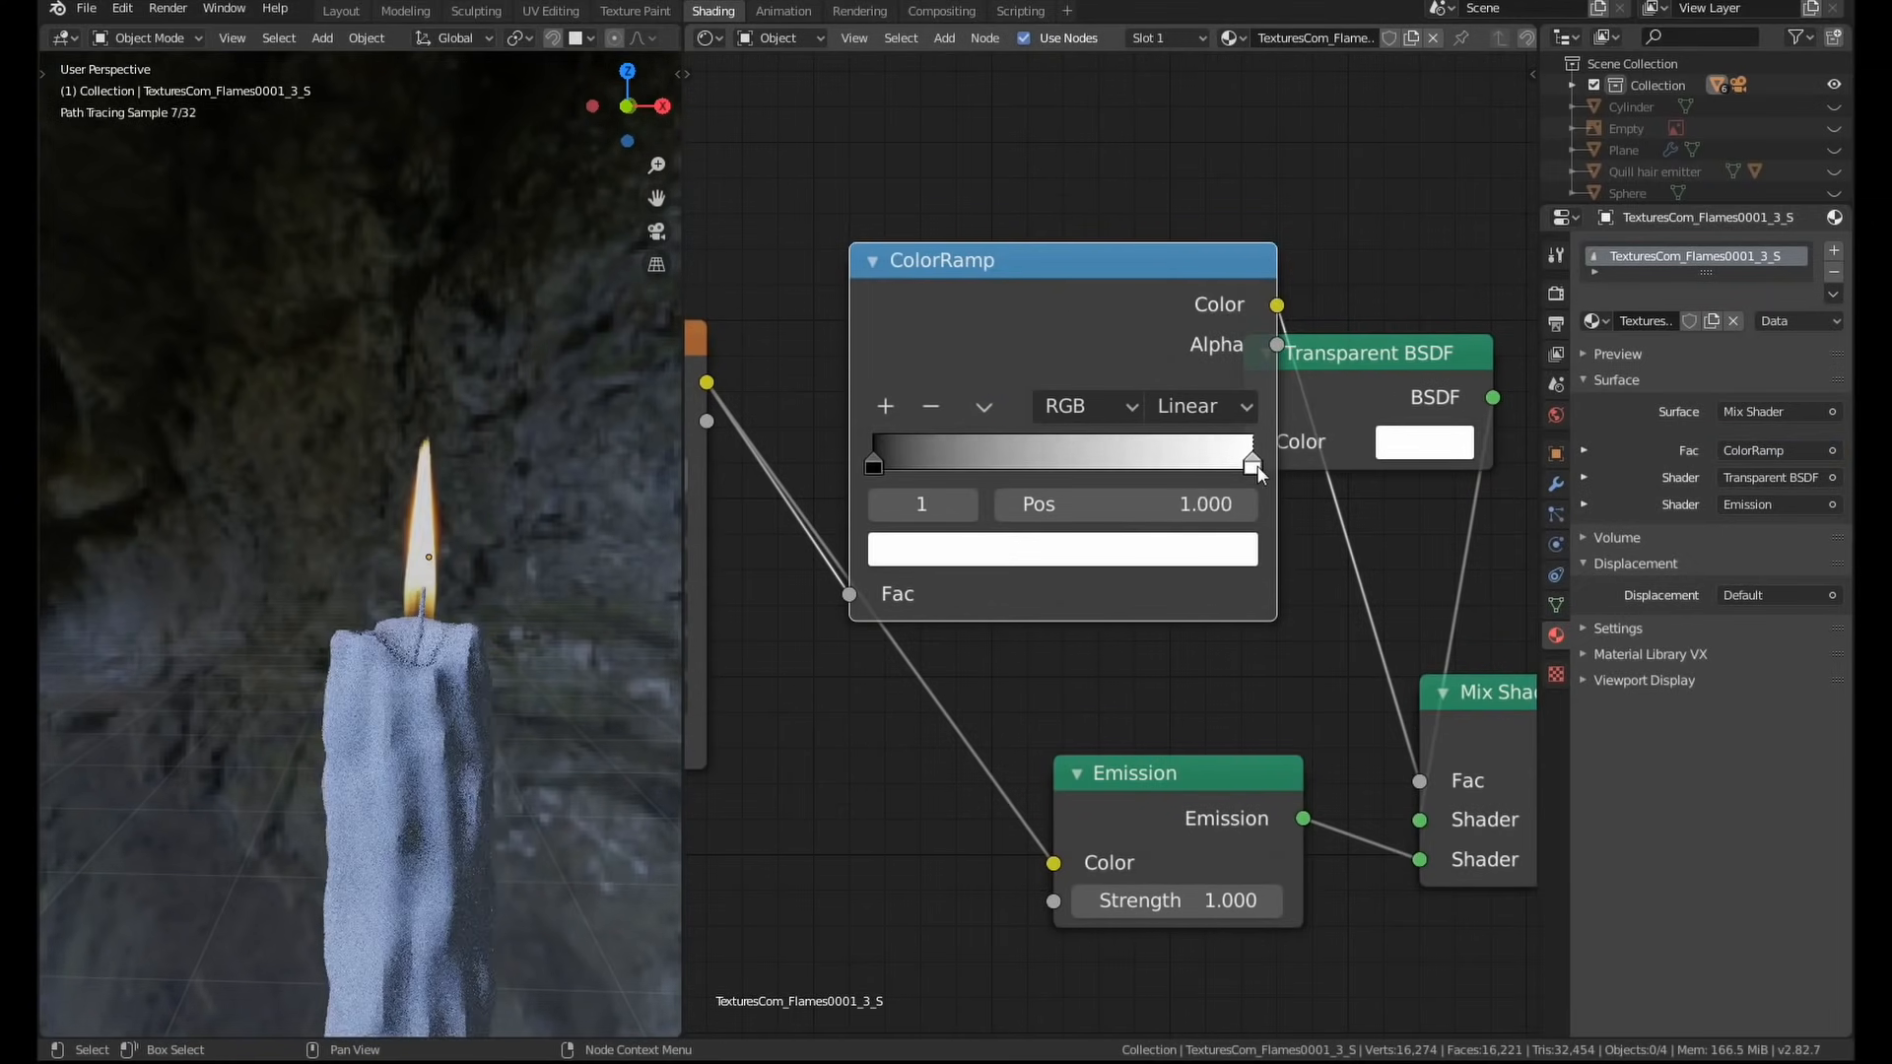
# Move the flame ColorRamp's white stop to control where the flame fades to transparent.
pyautogui.moveTo(1252, 456); pyautogui.dragTo(917, 457)
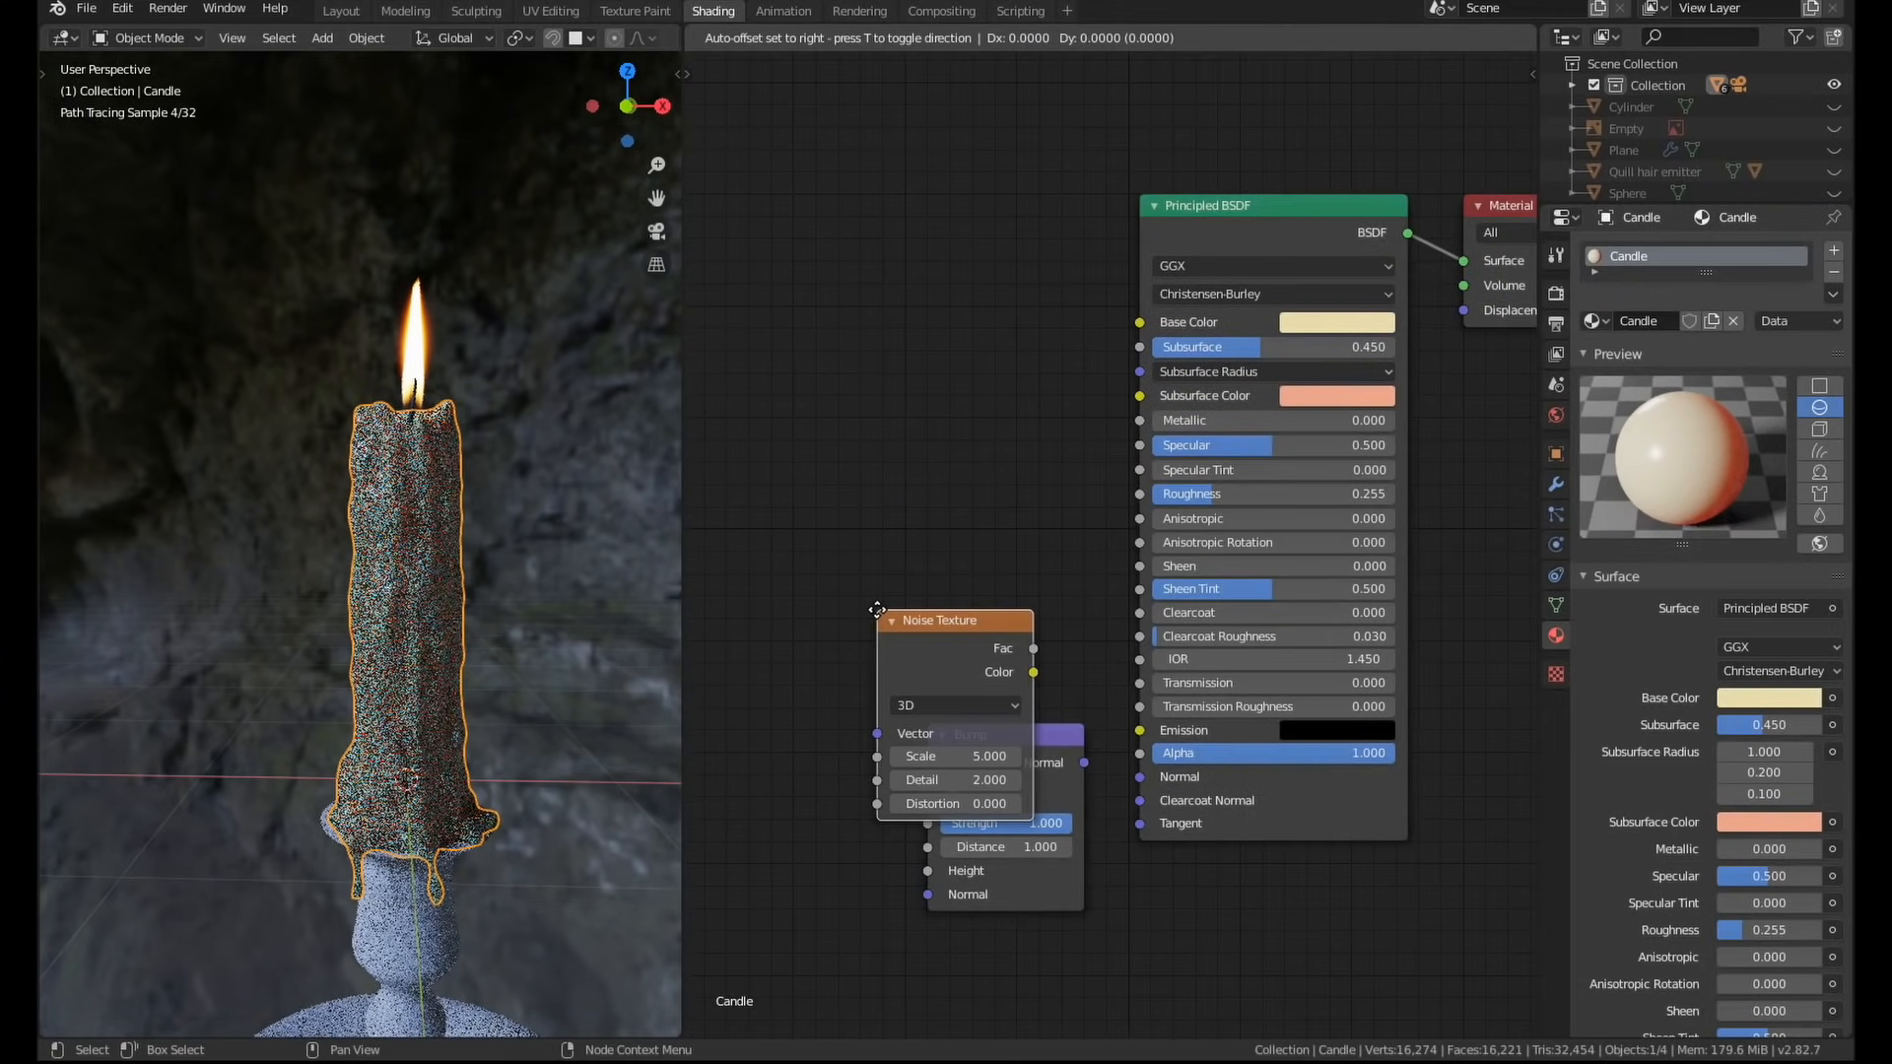
# Place the Noise Texture beside the Bump node so it roughens the wax surface.
pyautogui.moveTo(953, 619); pyautogui.dragTo(766, 753)
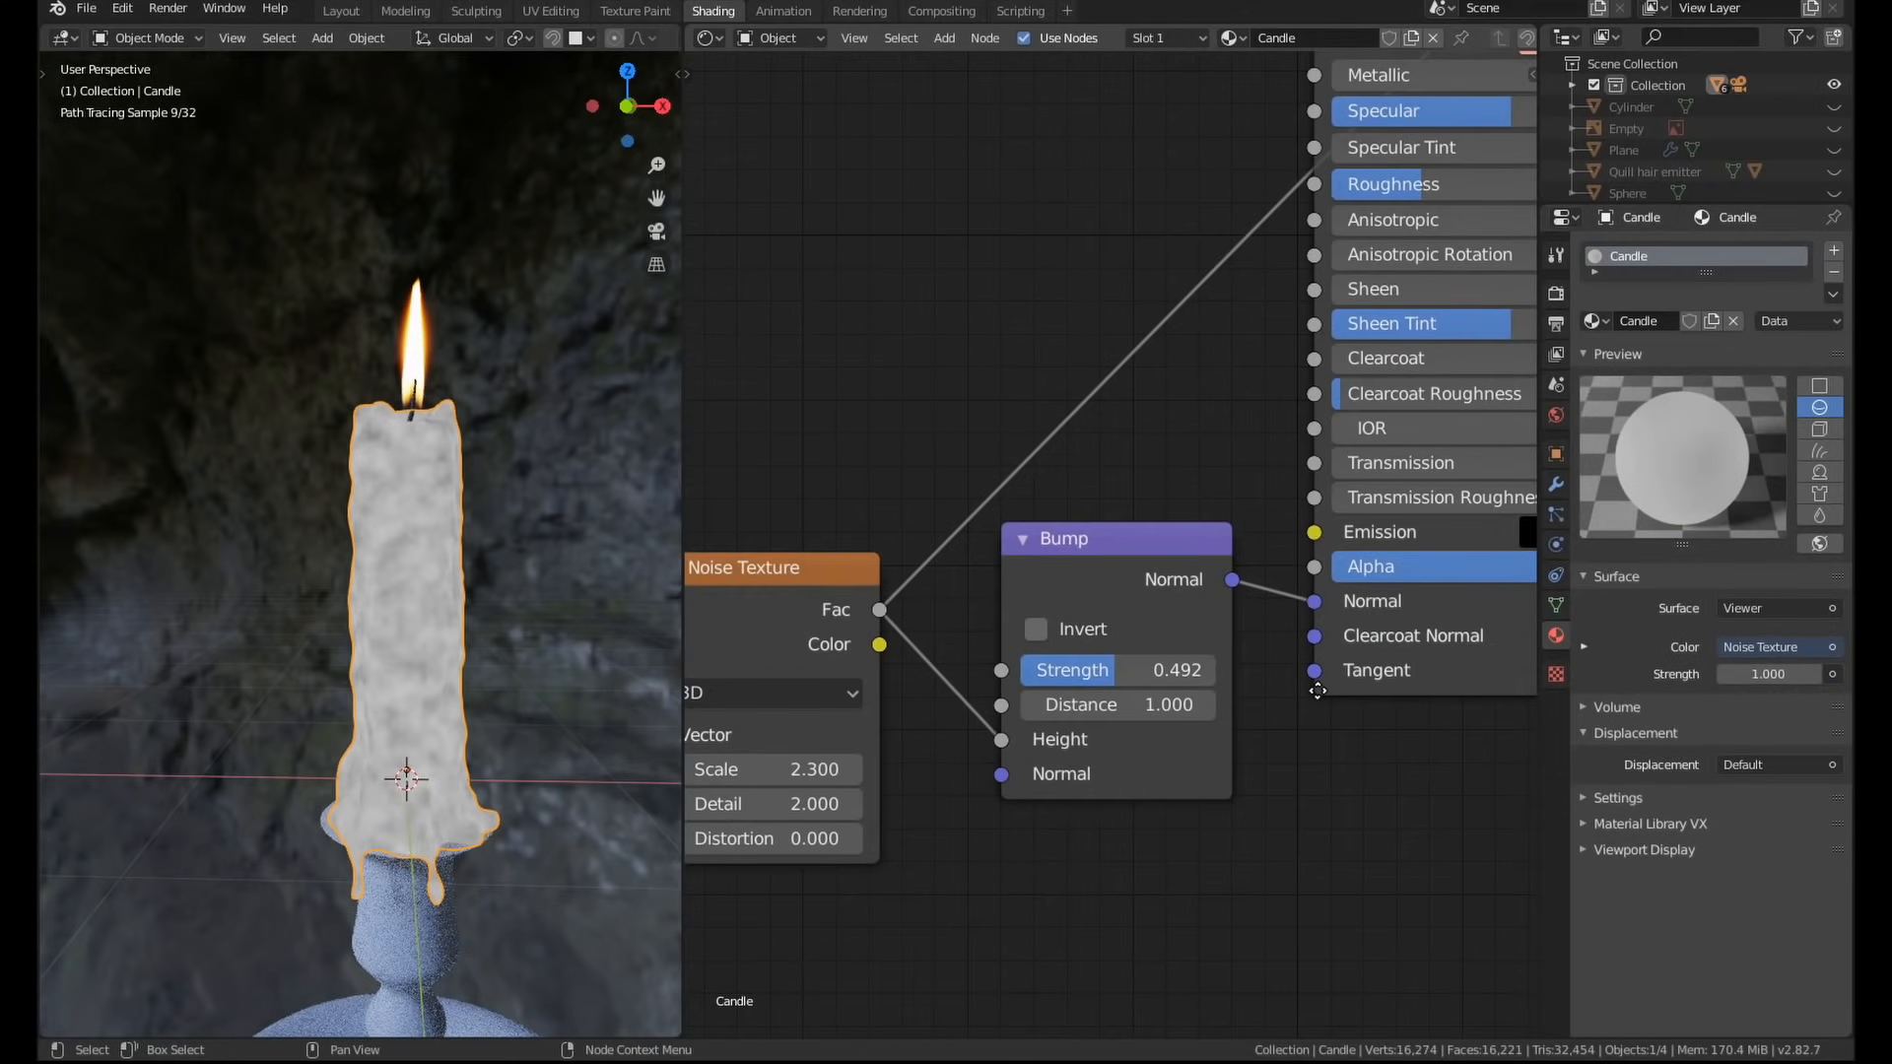
pyautogui.click(1170, 264)
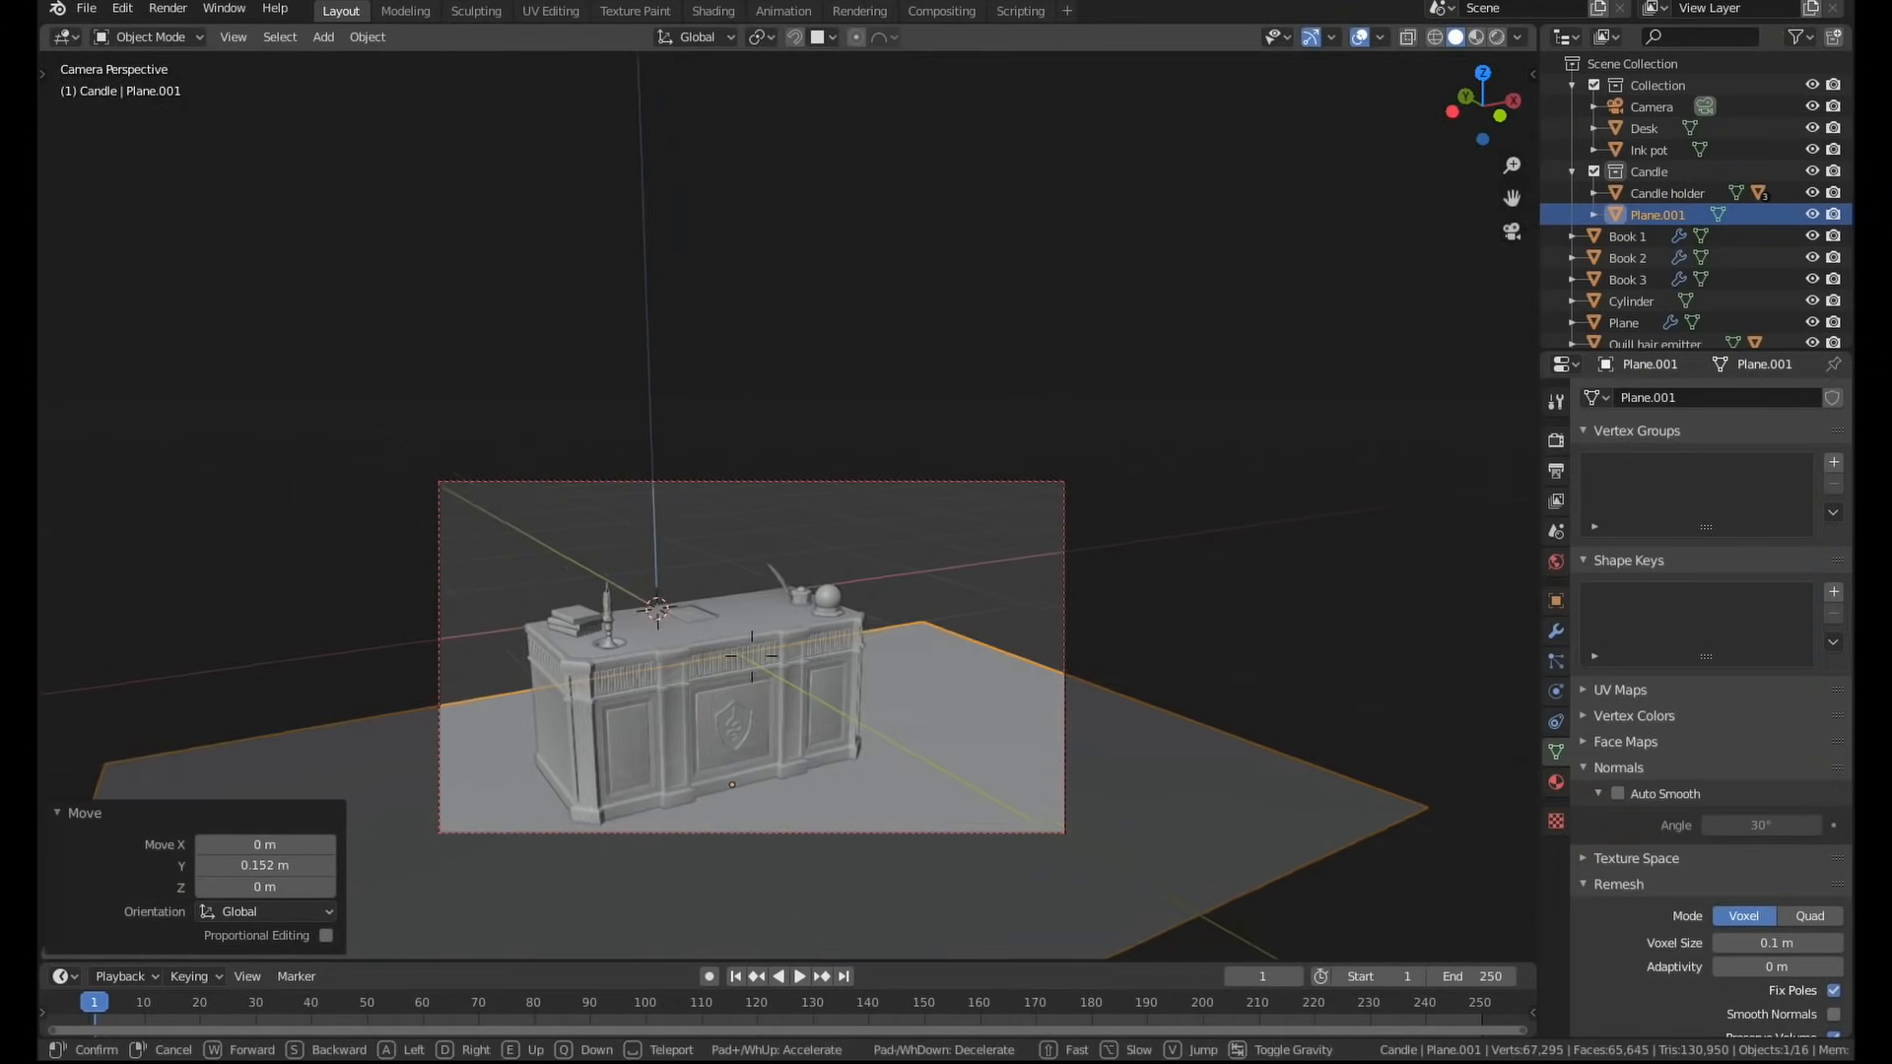
# Extrude the floor plane's edges up into room walls, then go to the potion bottle's shading.
pyautogui.press('Tab')
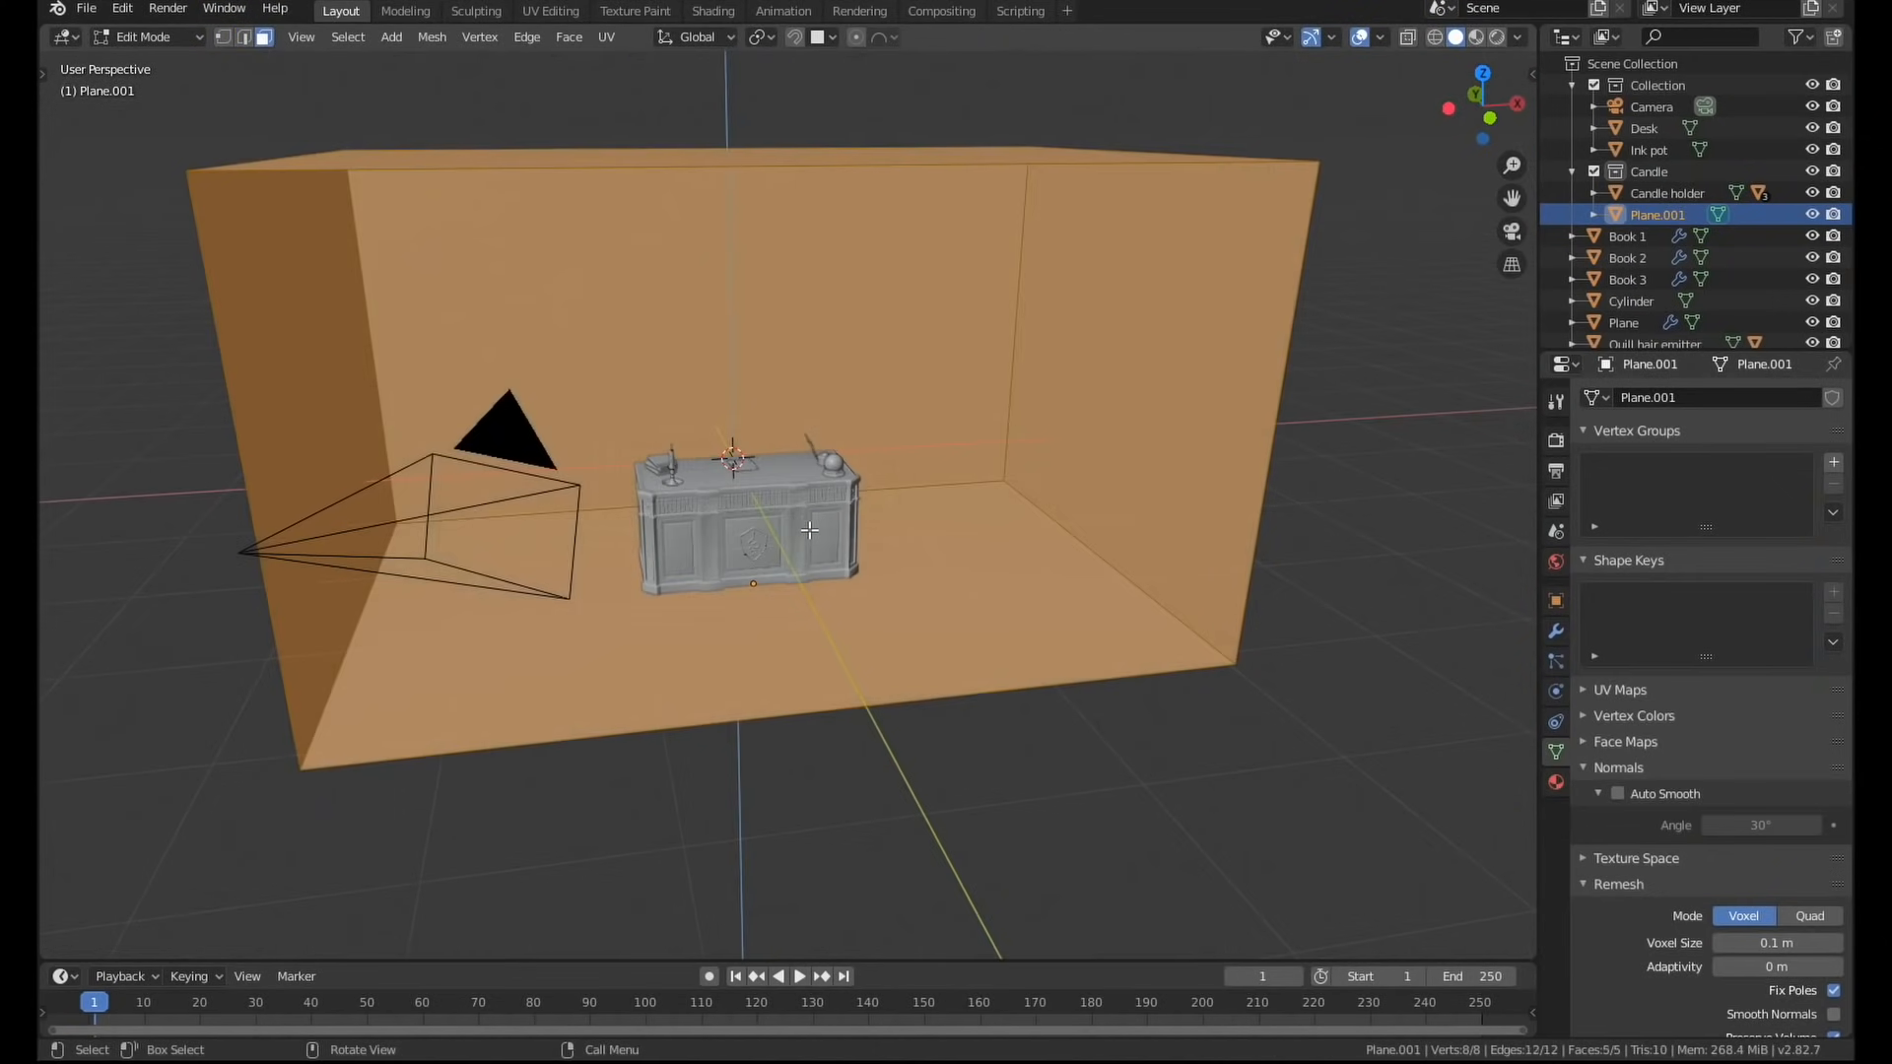
pyautogui.press('Tab')
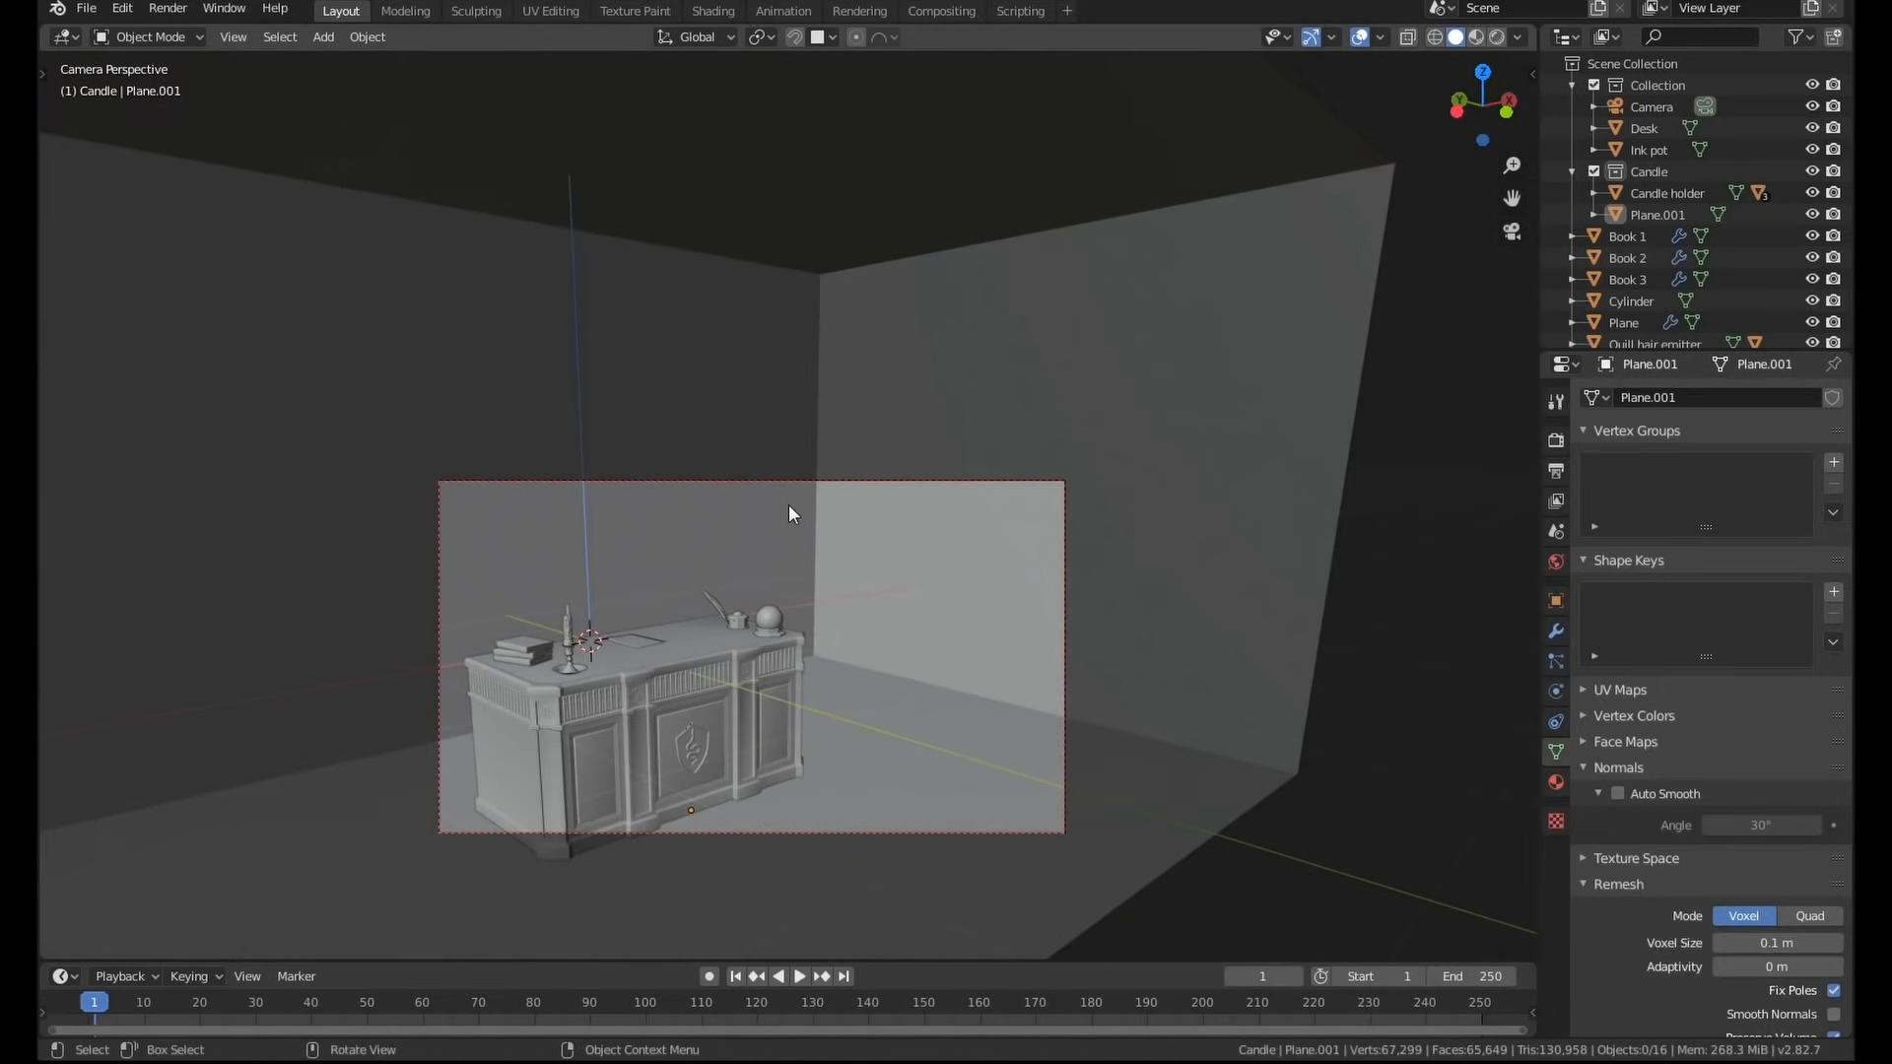
pyautogui.click(711, 10)
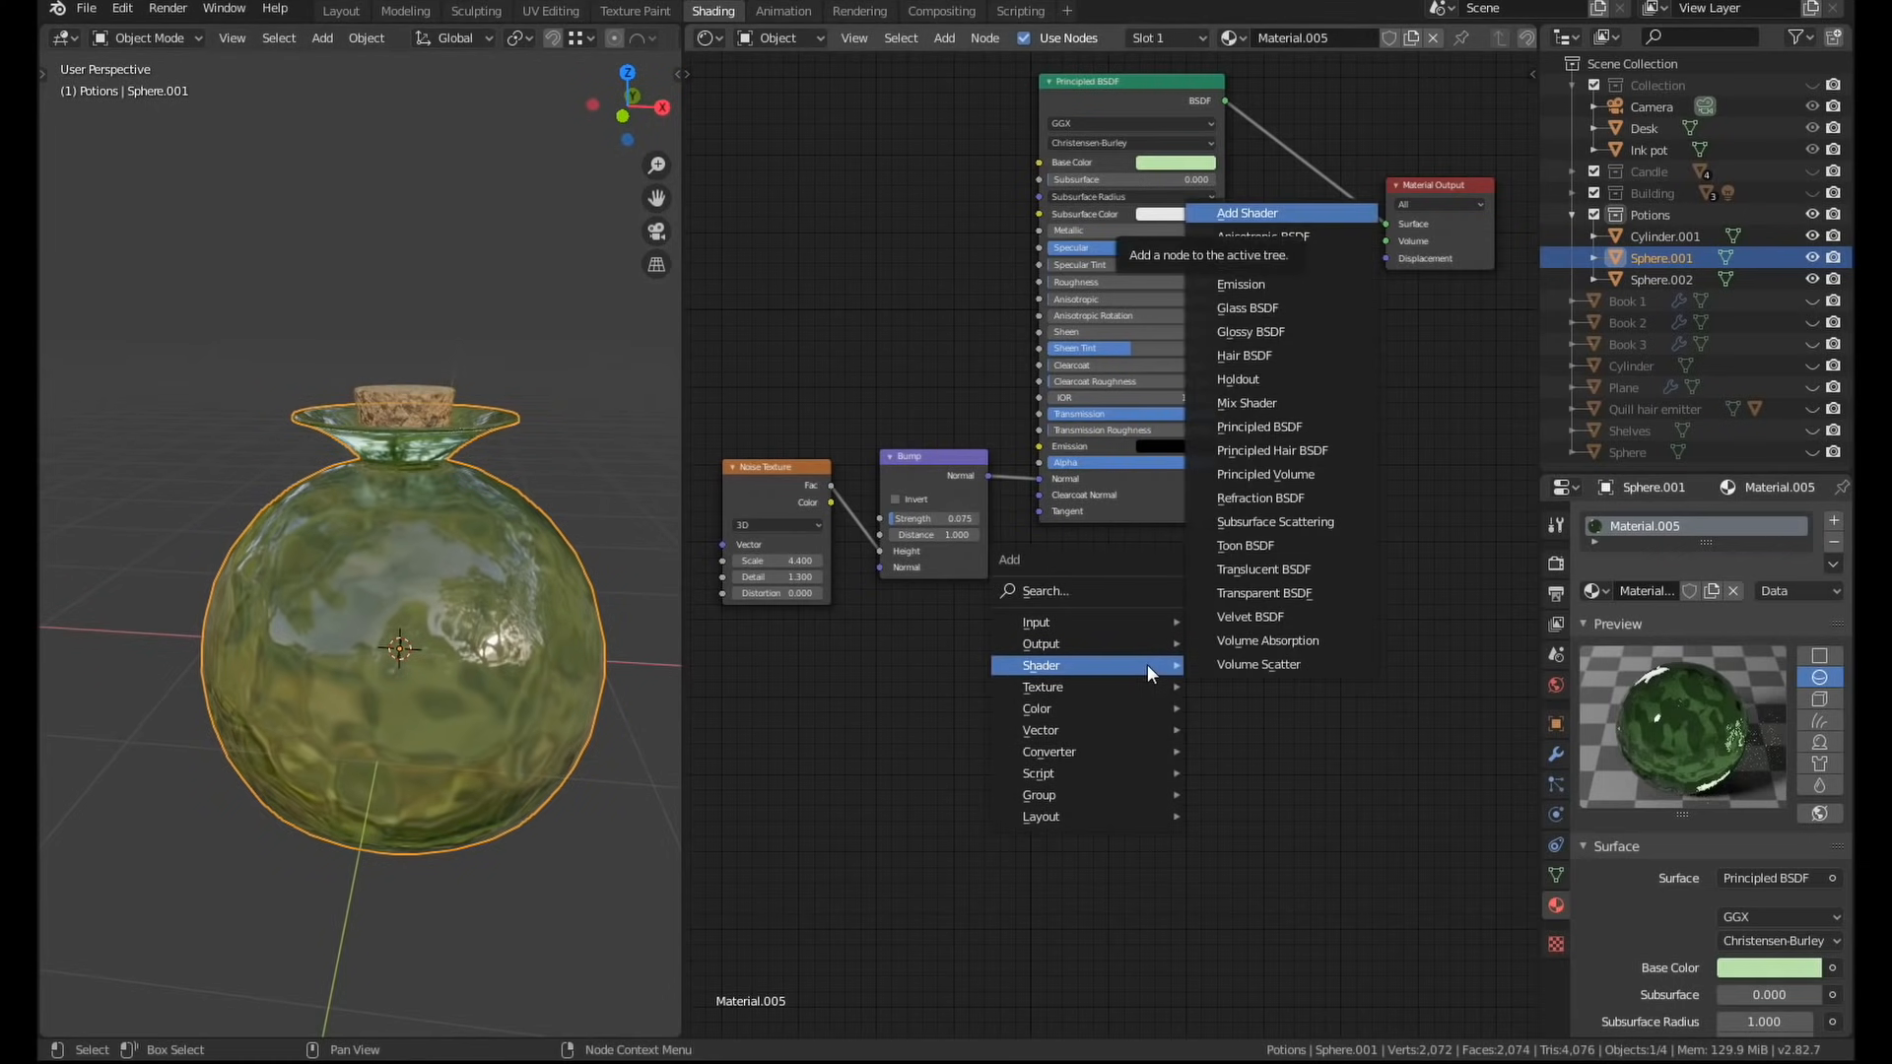
# Add a Mix Shader with a second rough Principled BSDF and a Geometry input node.
pyautogui.click(1258, 426)
pyautogui.write('geo')
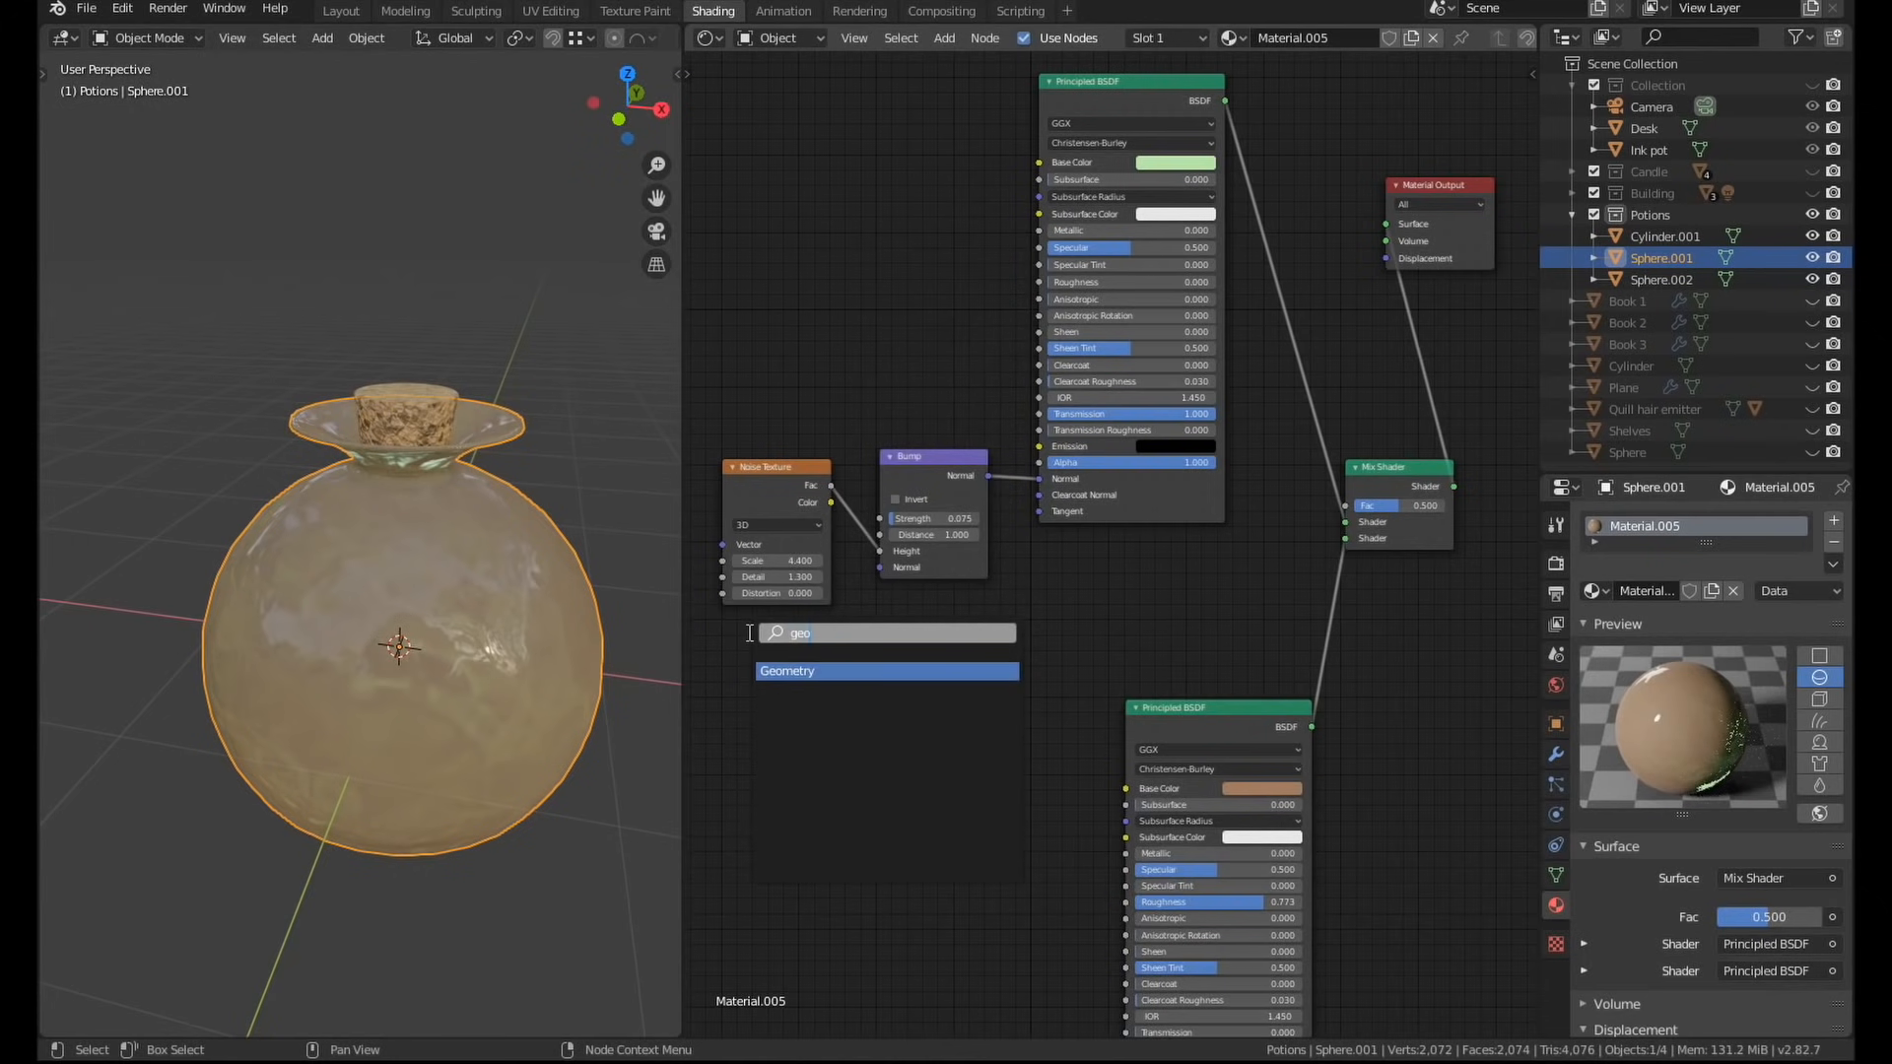
pyautogui.click(785, 670)
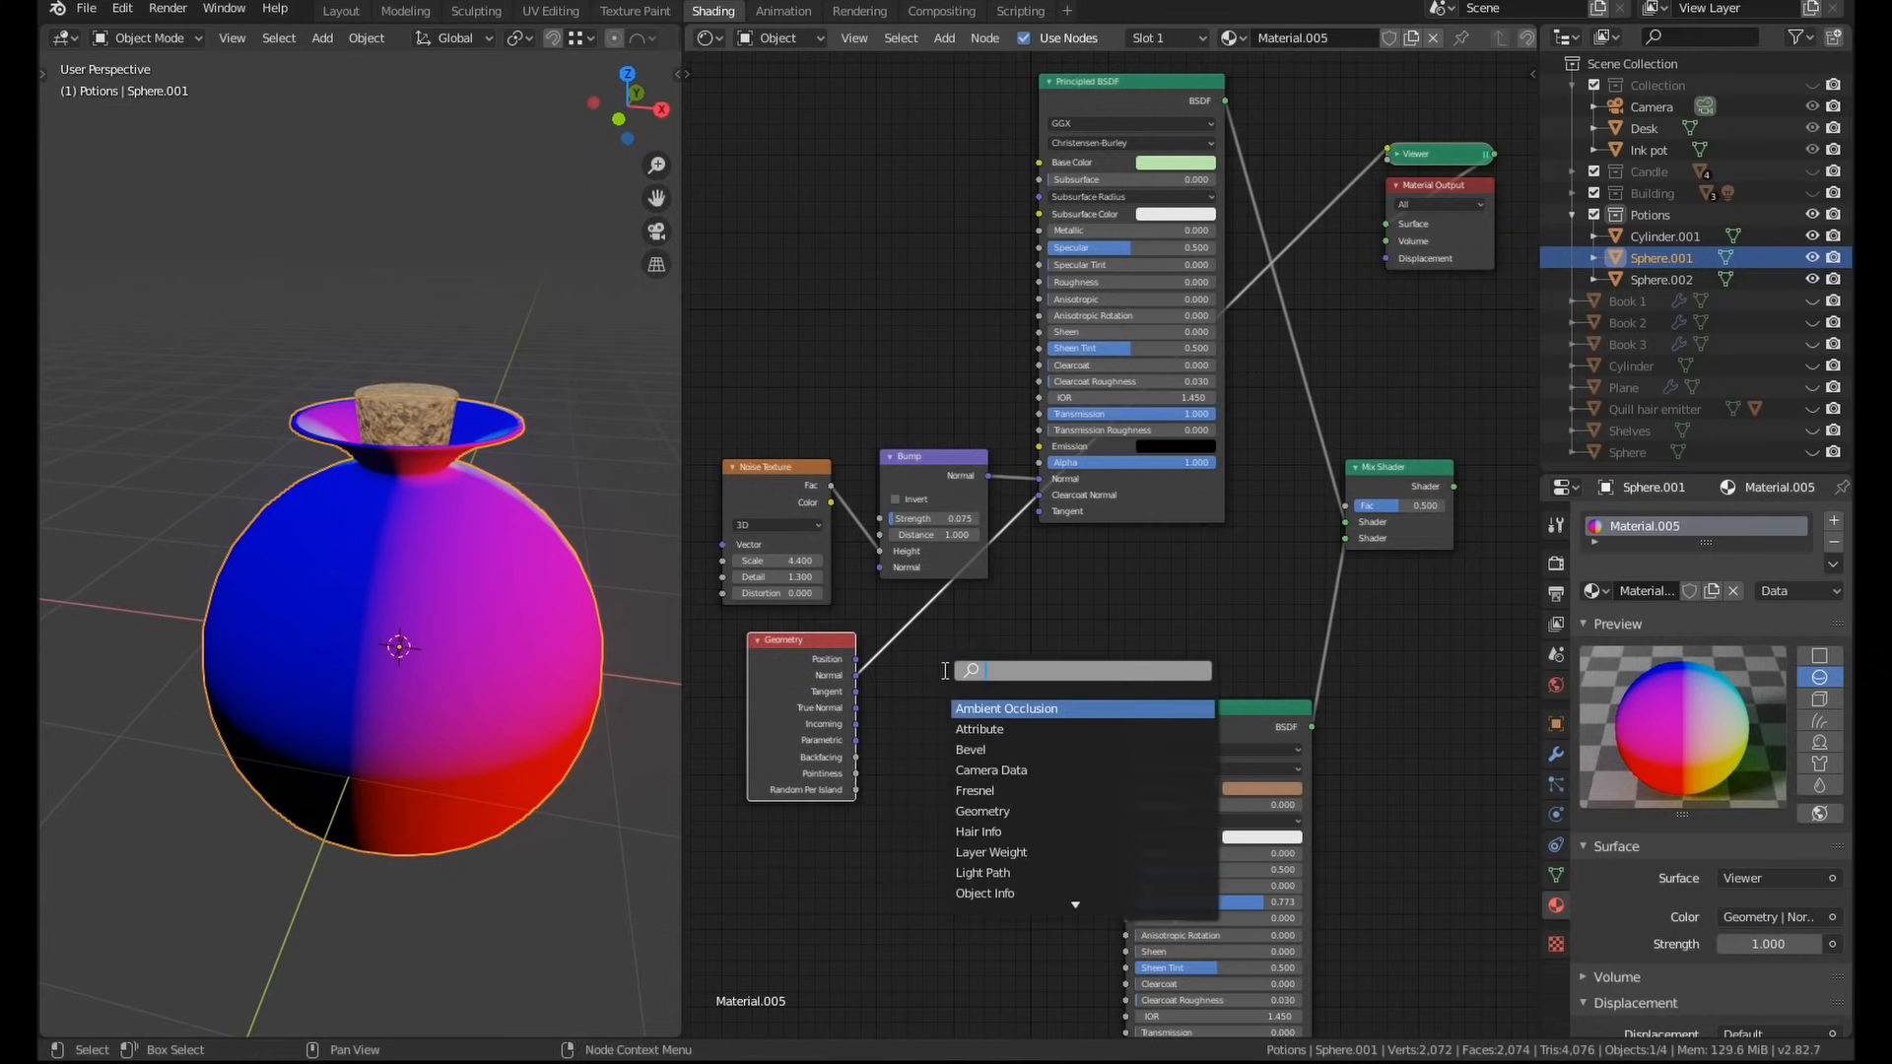
pyautogui.write('sep')
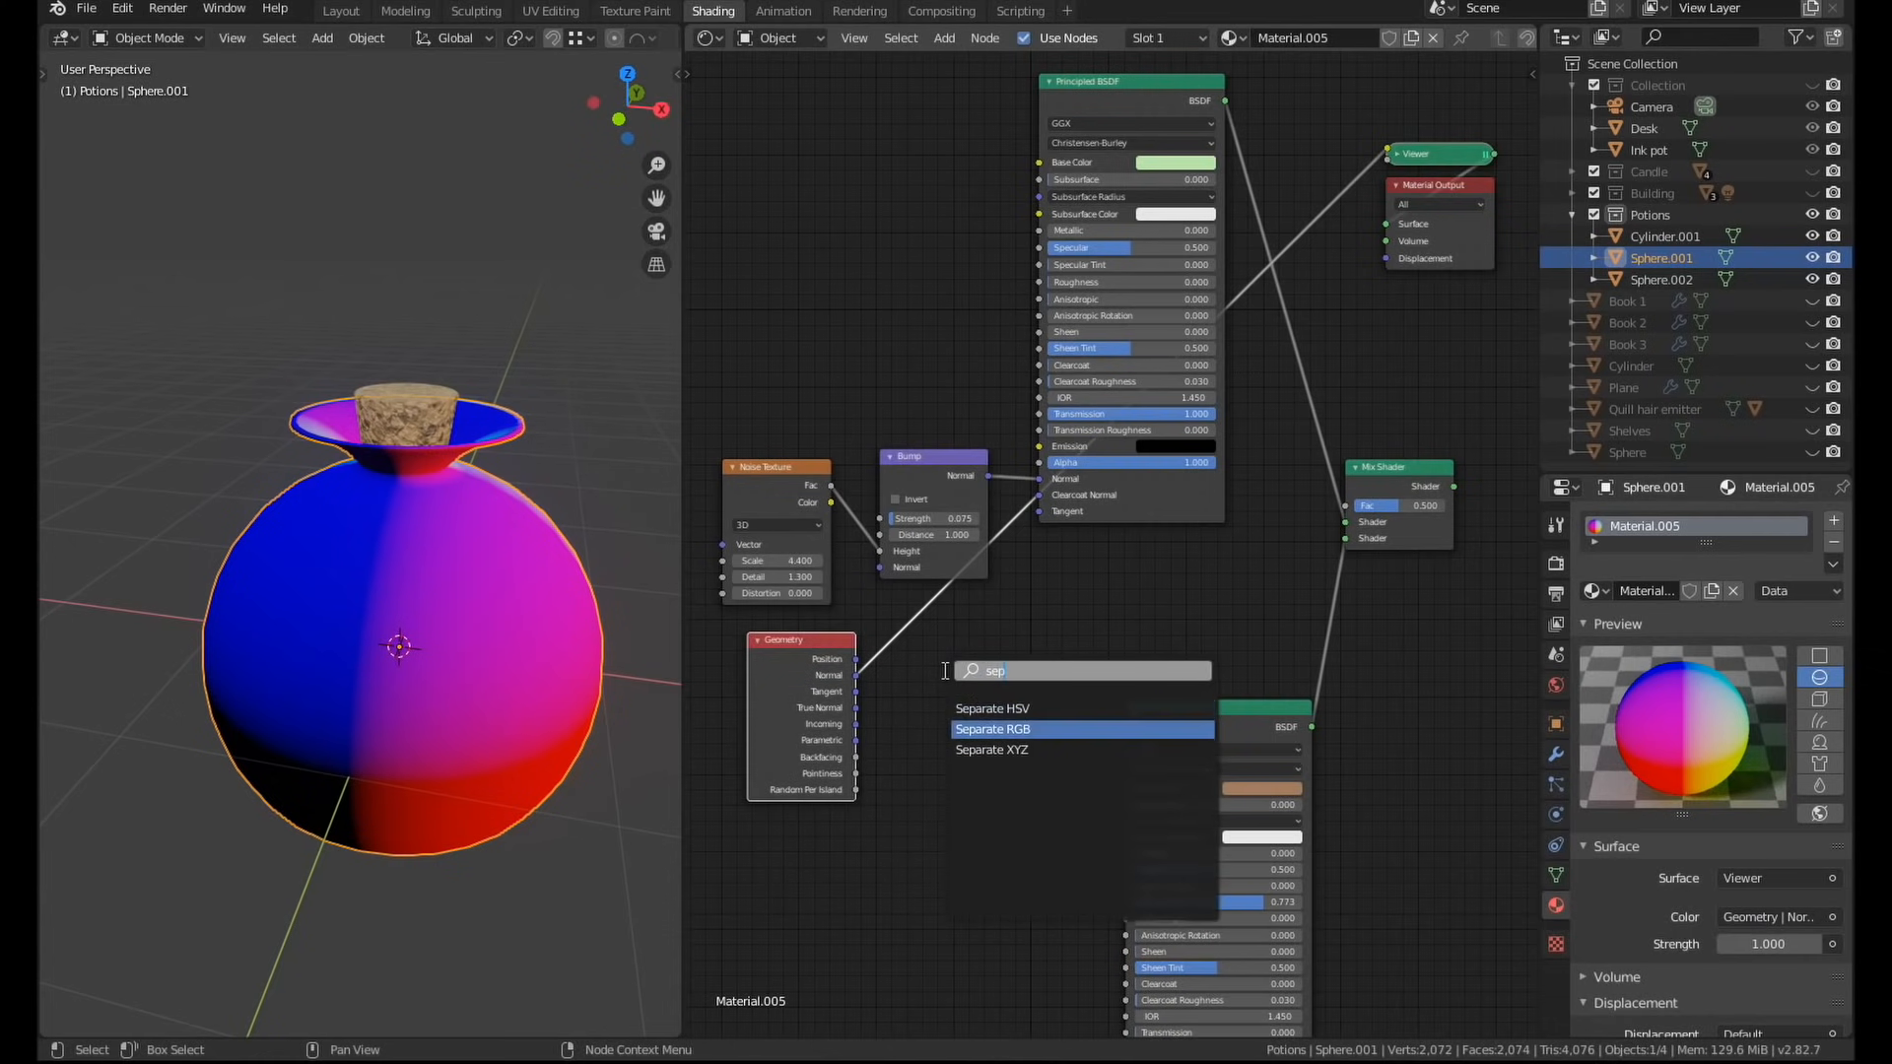
# Route Geometry Normal through Separate RGB and a Math node into the Mix Shader factor.
pyautogui.click(993, 729)
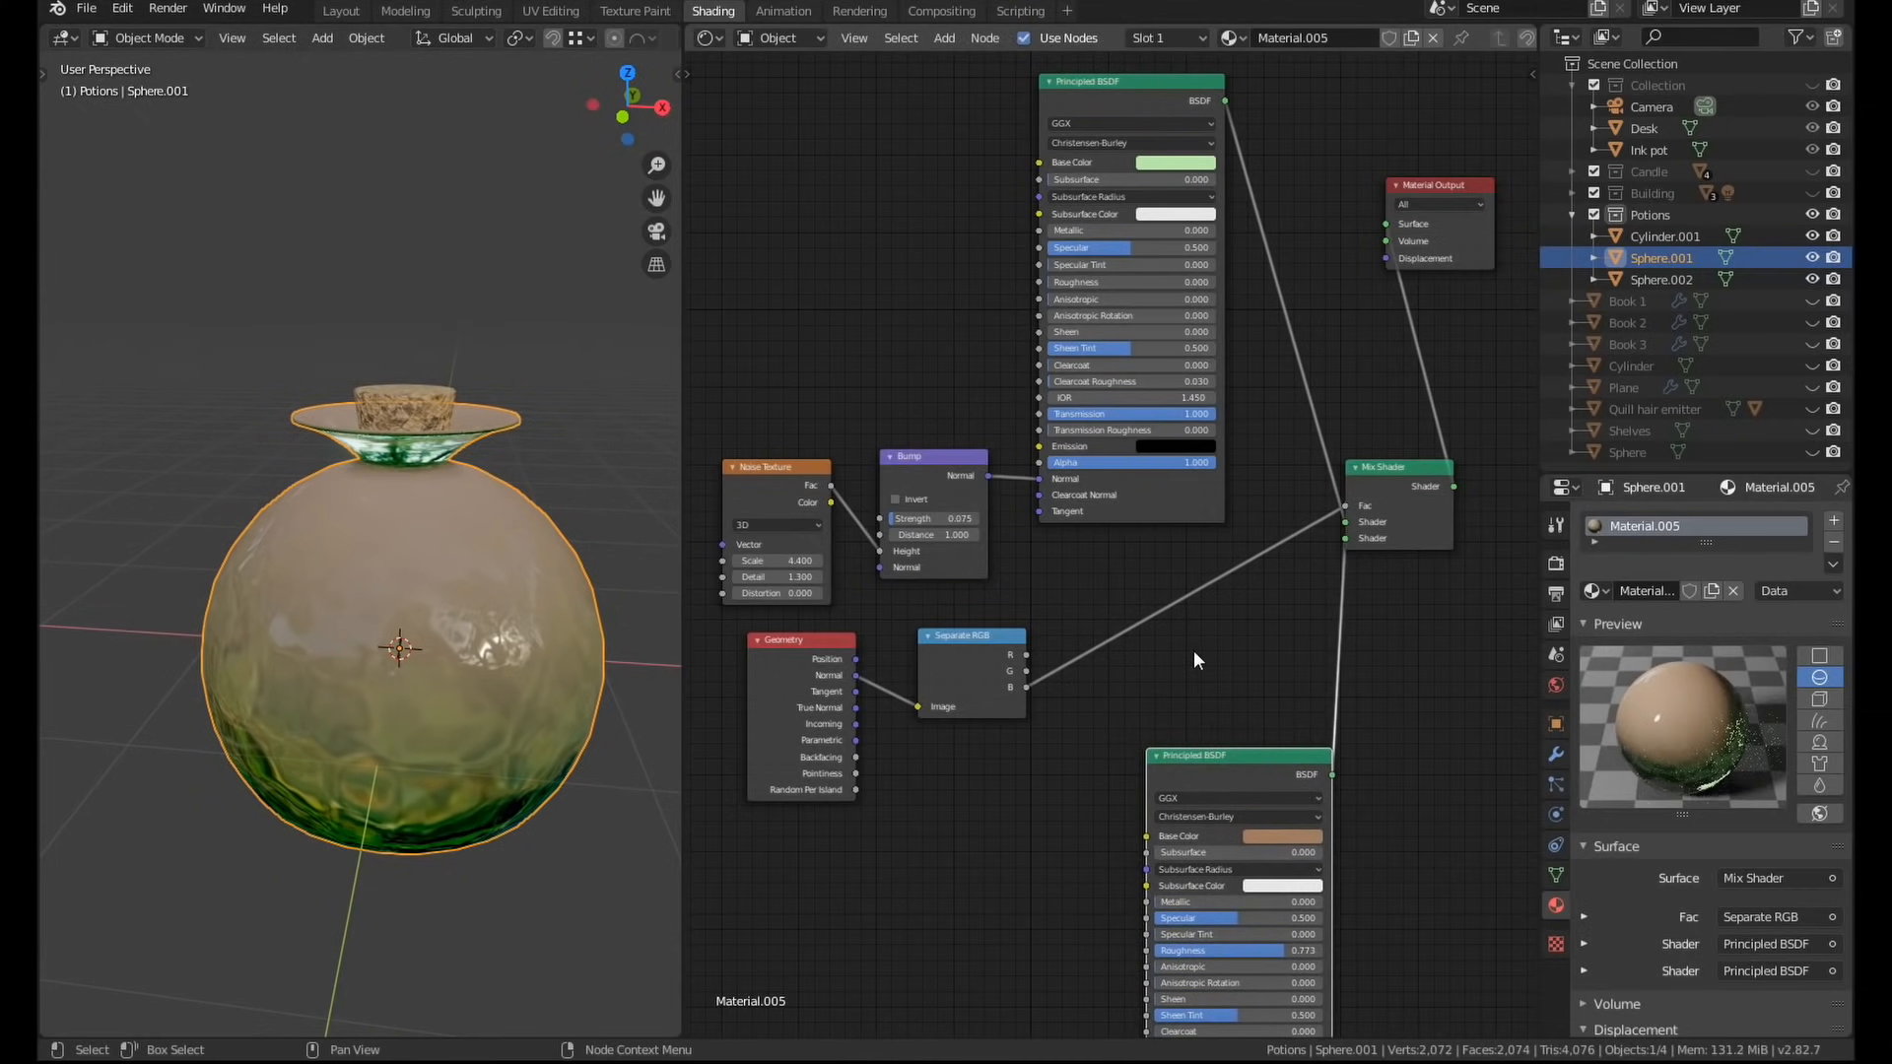
pyautogui.write('ma')
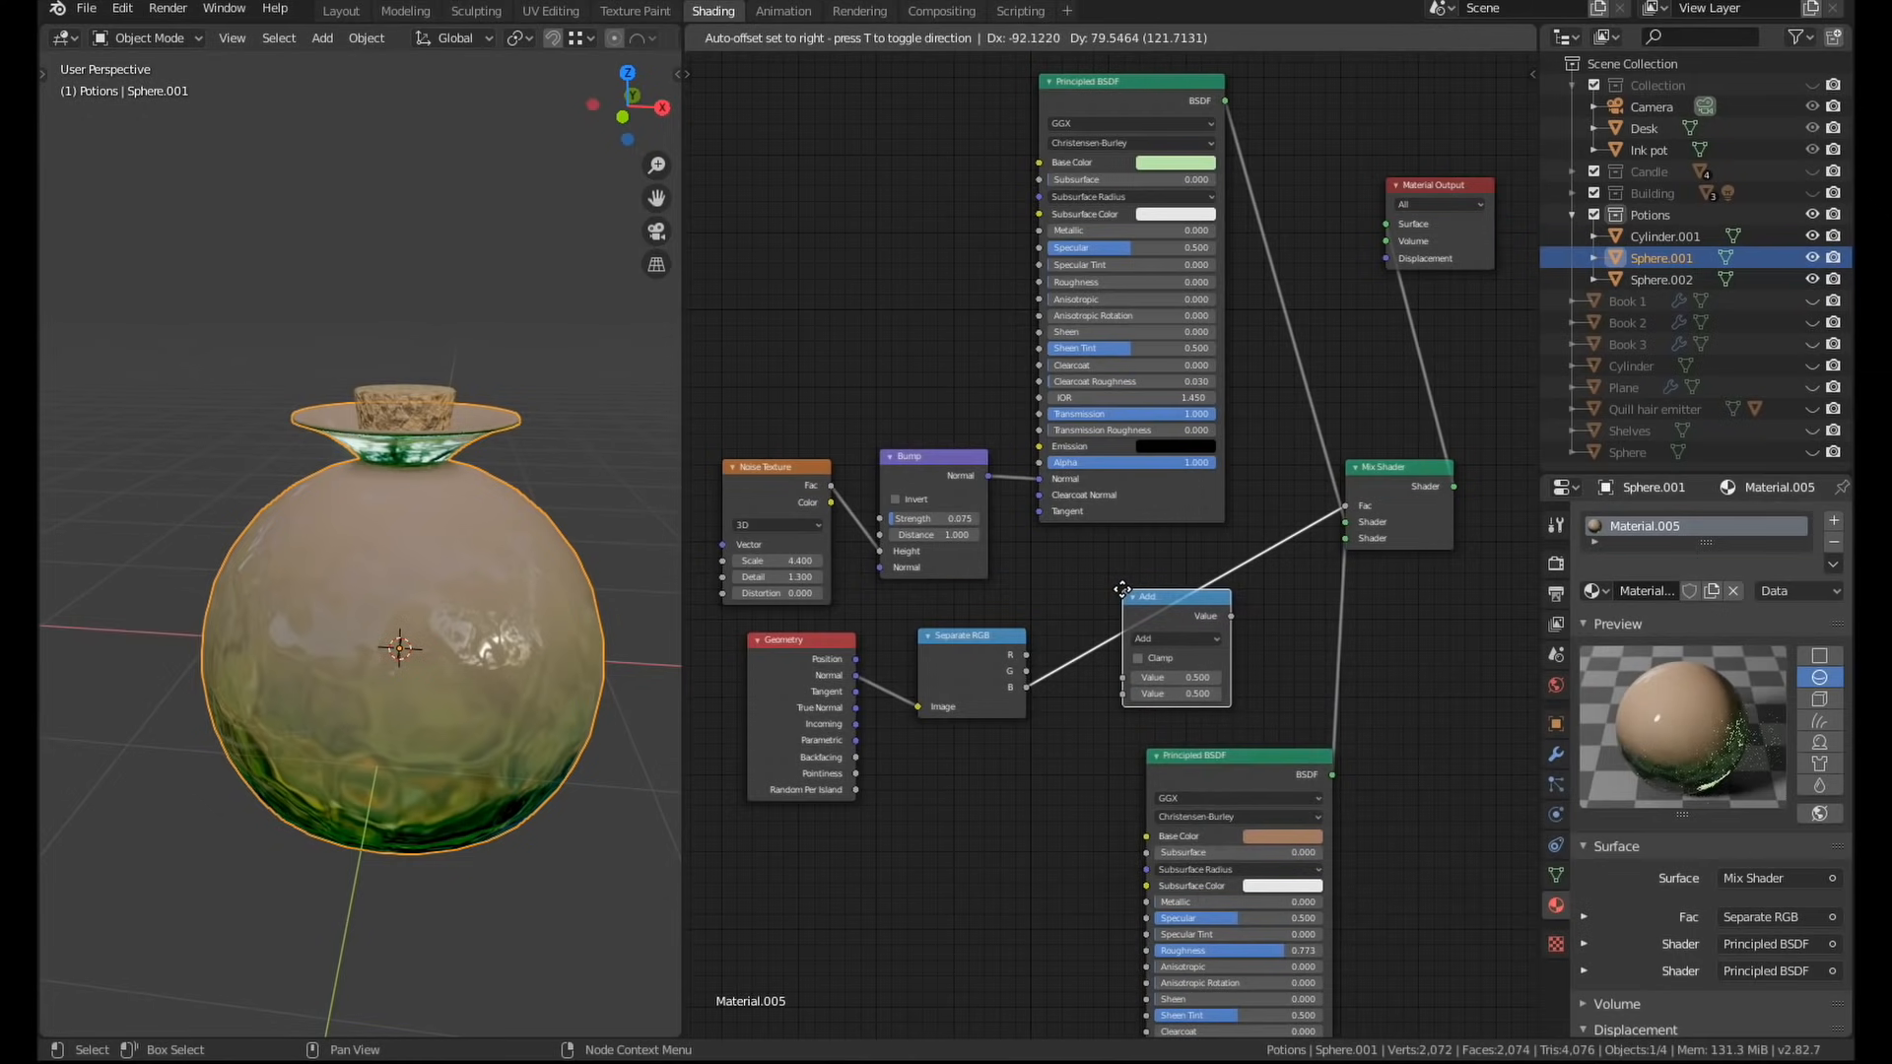
pyautogui.click(1176, 637)
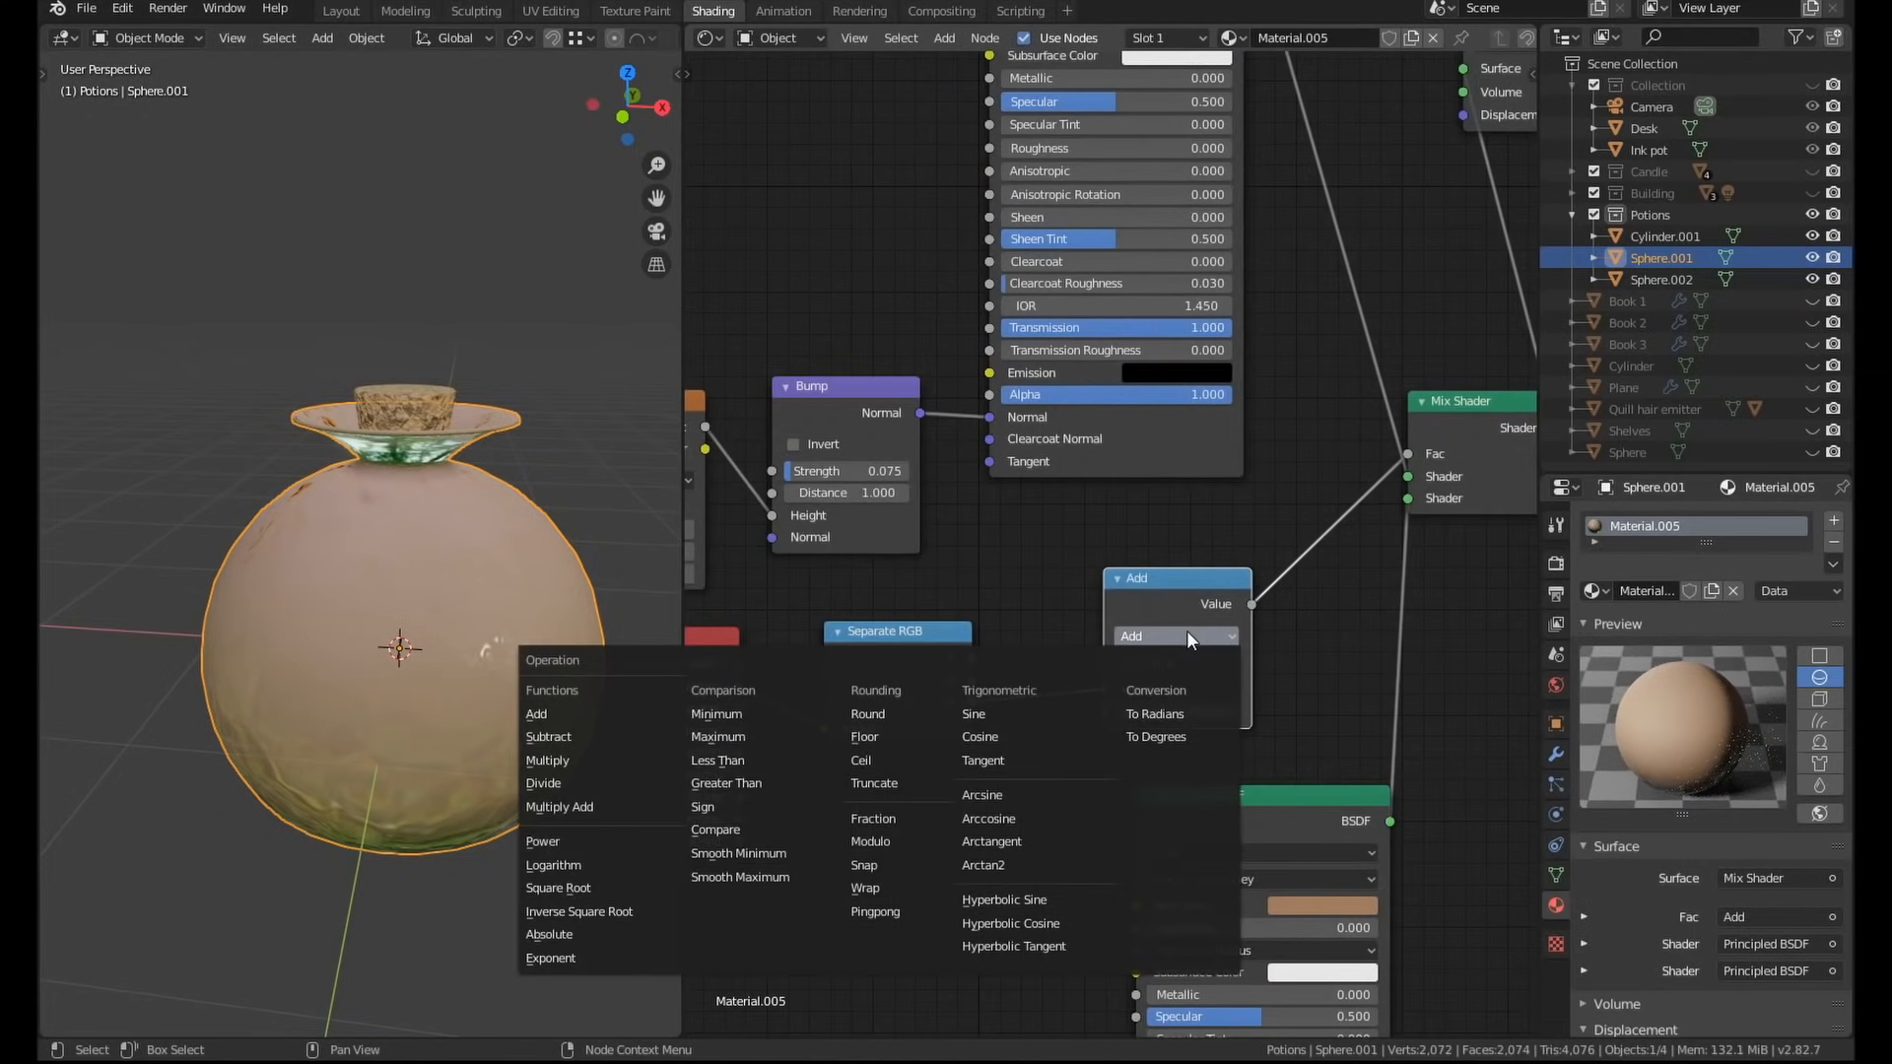
# Set the Math node to Power 3 and add a Noise Texture to the potion material.
pyautogui.click(542, 840)
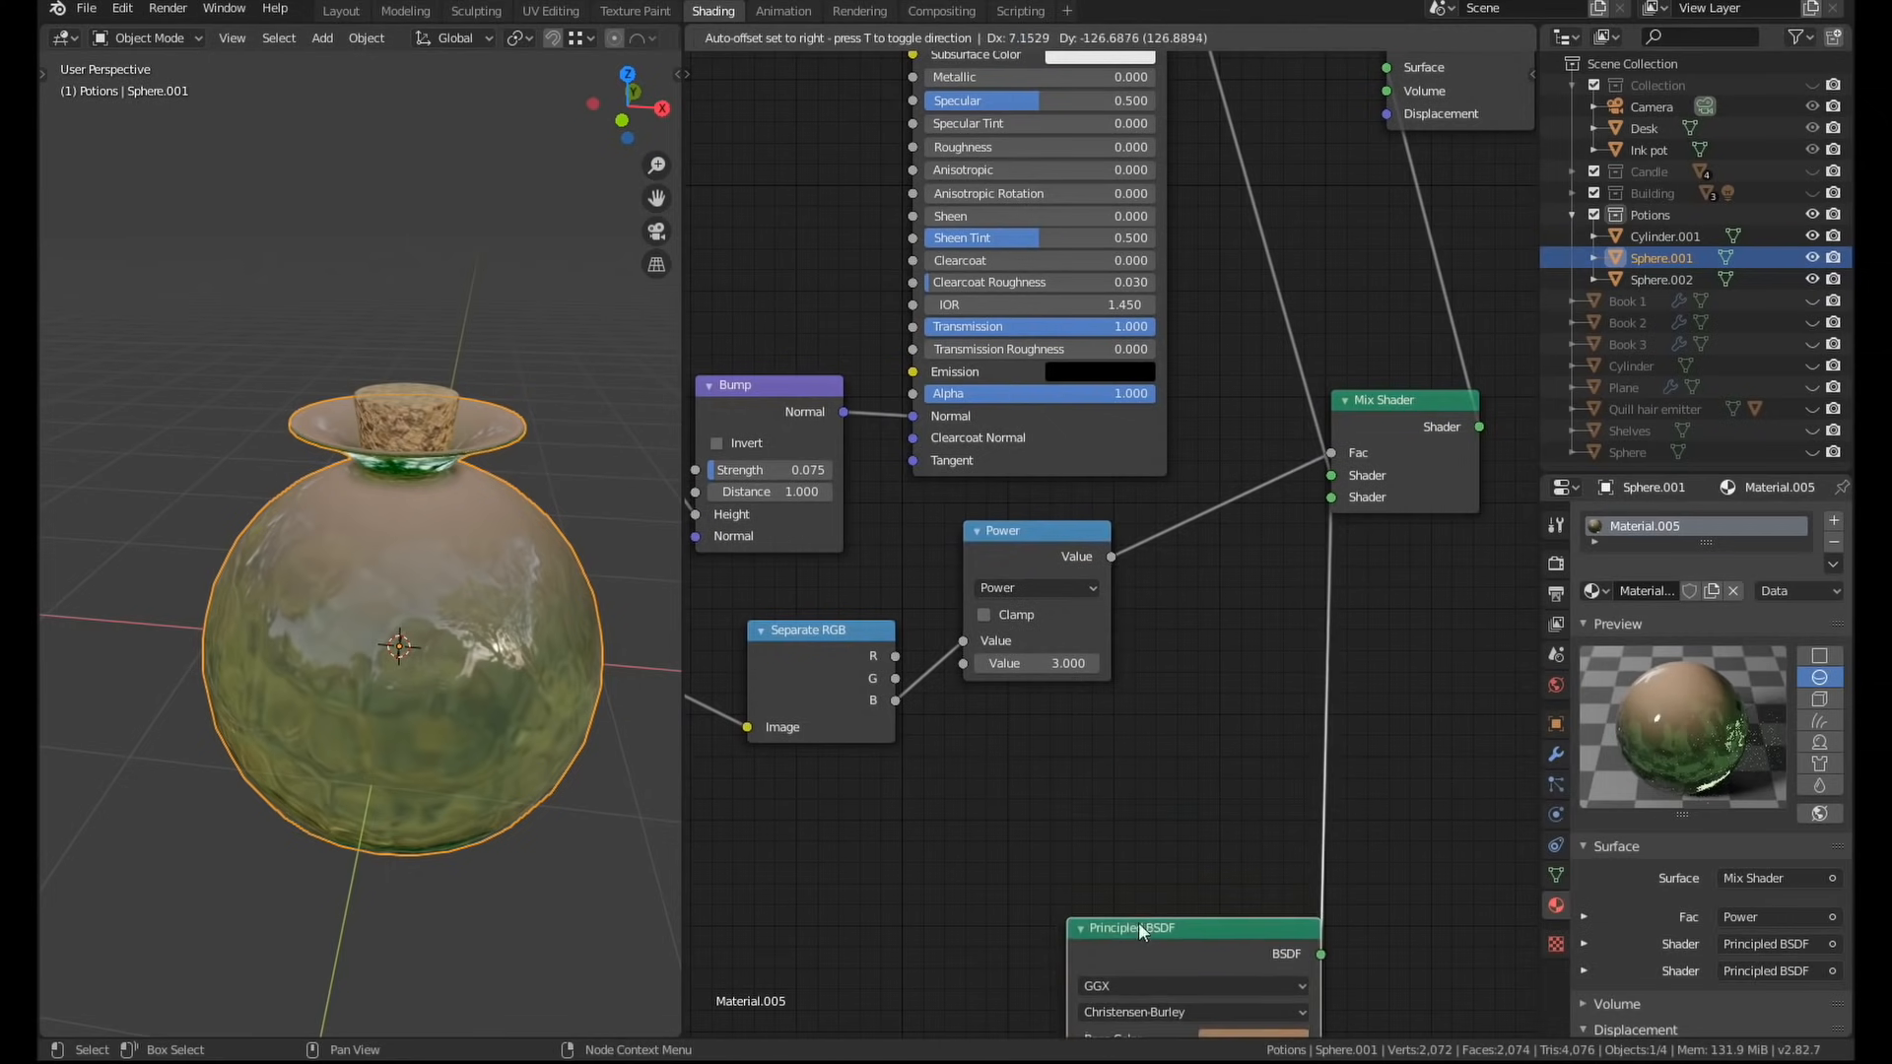
pyautogui.write('no')
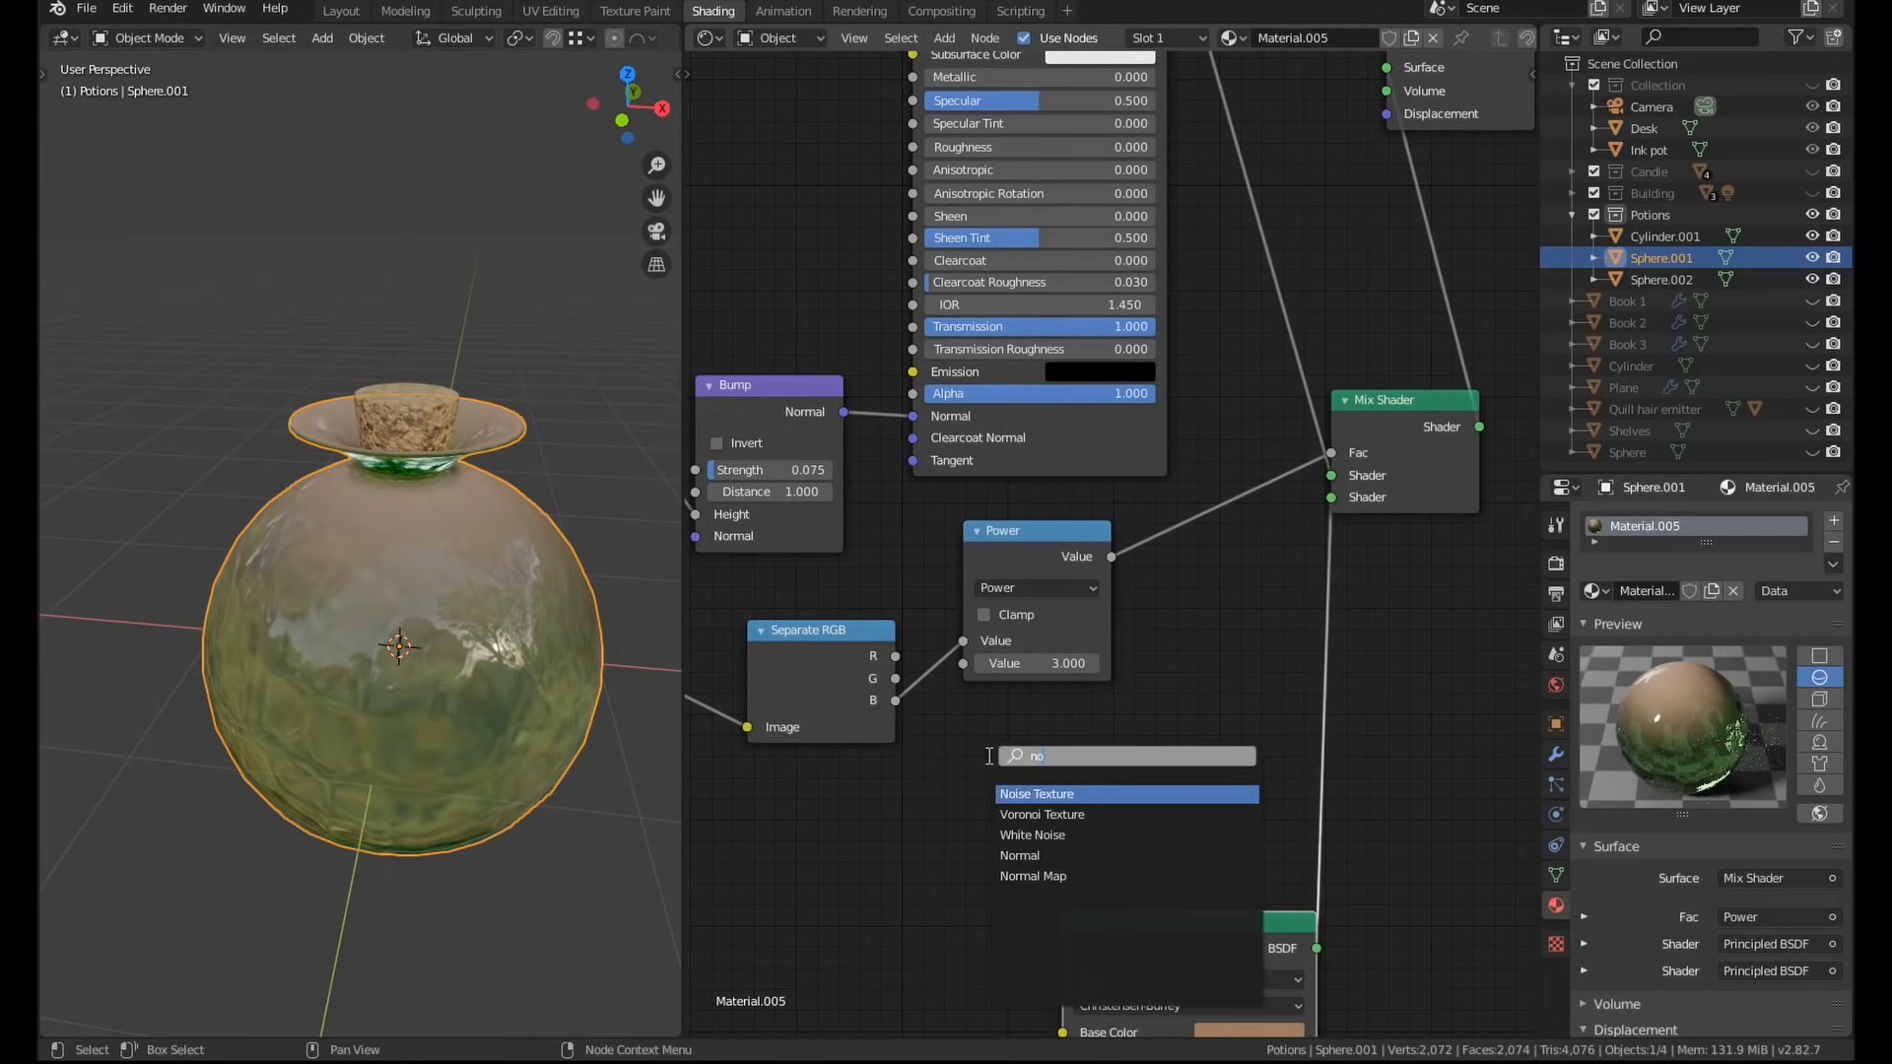
pyautogui.click(1033, 792)
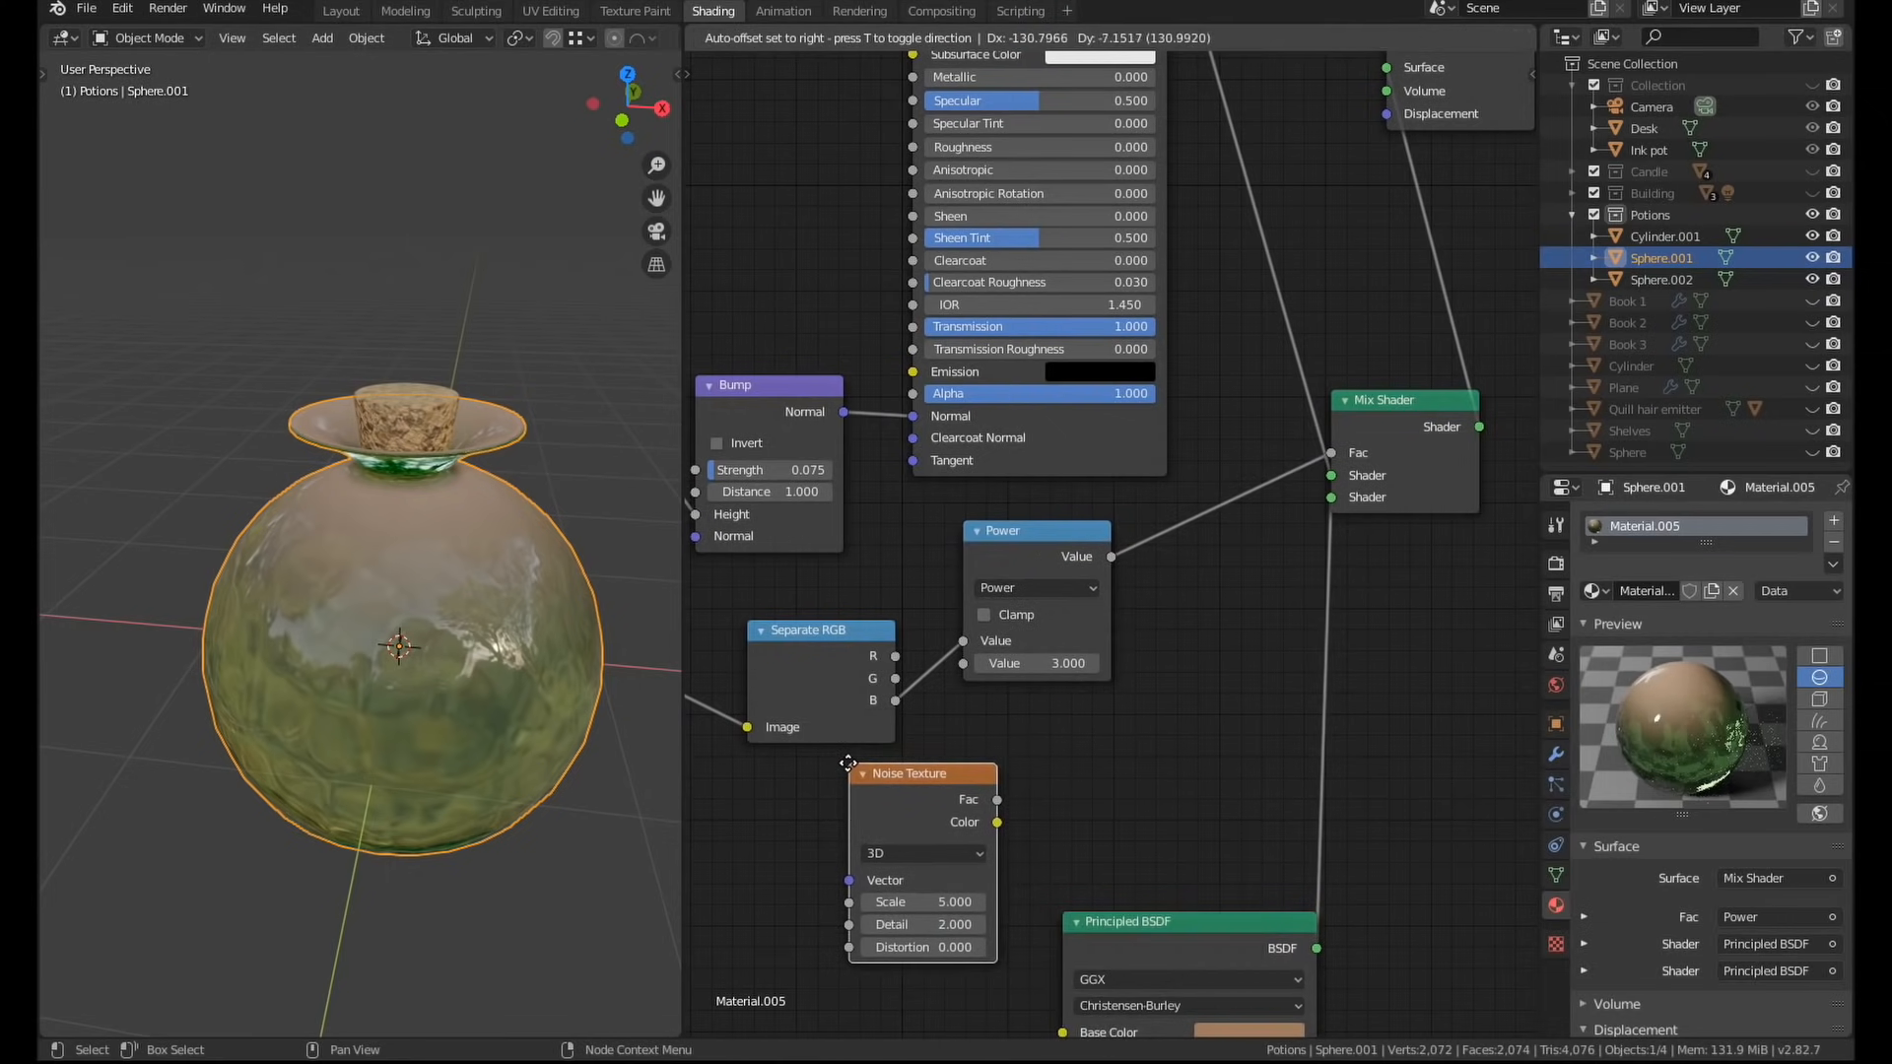
pyautogui.write('mix')
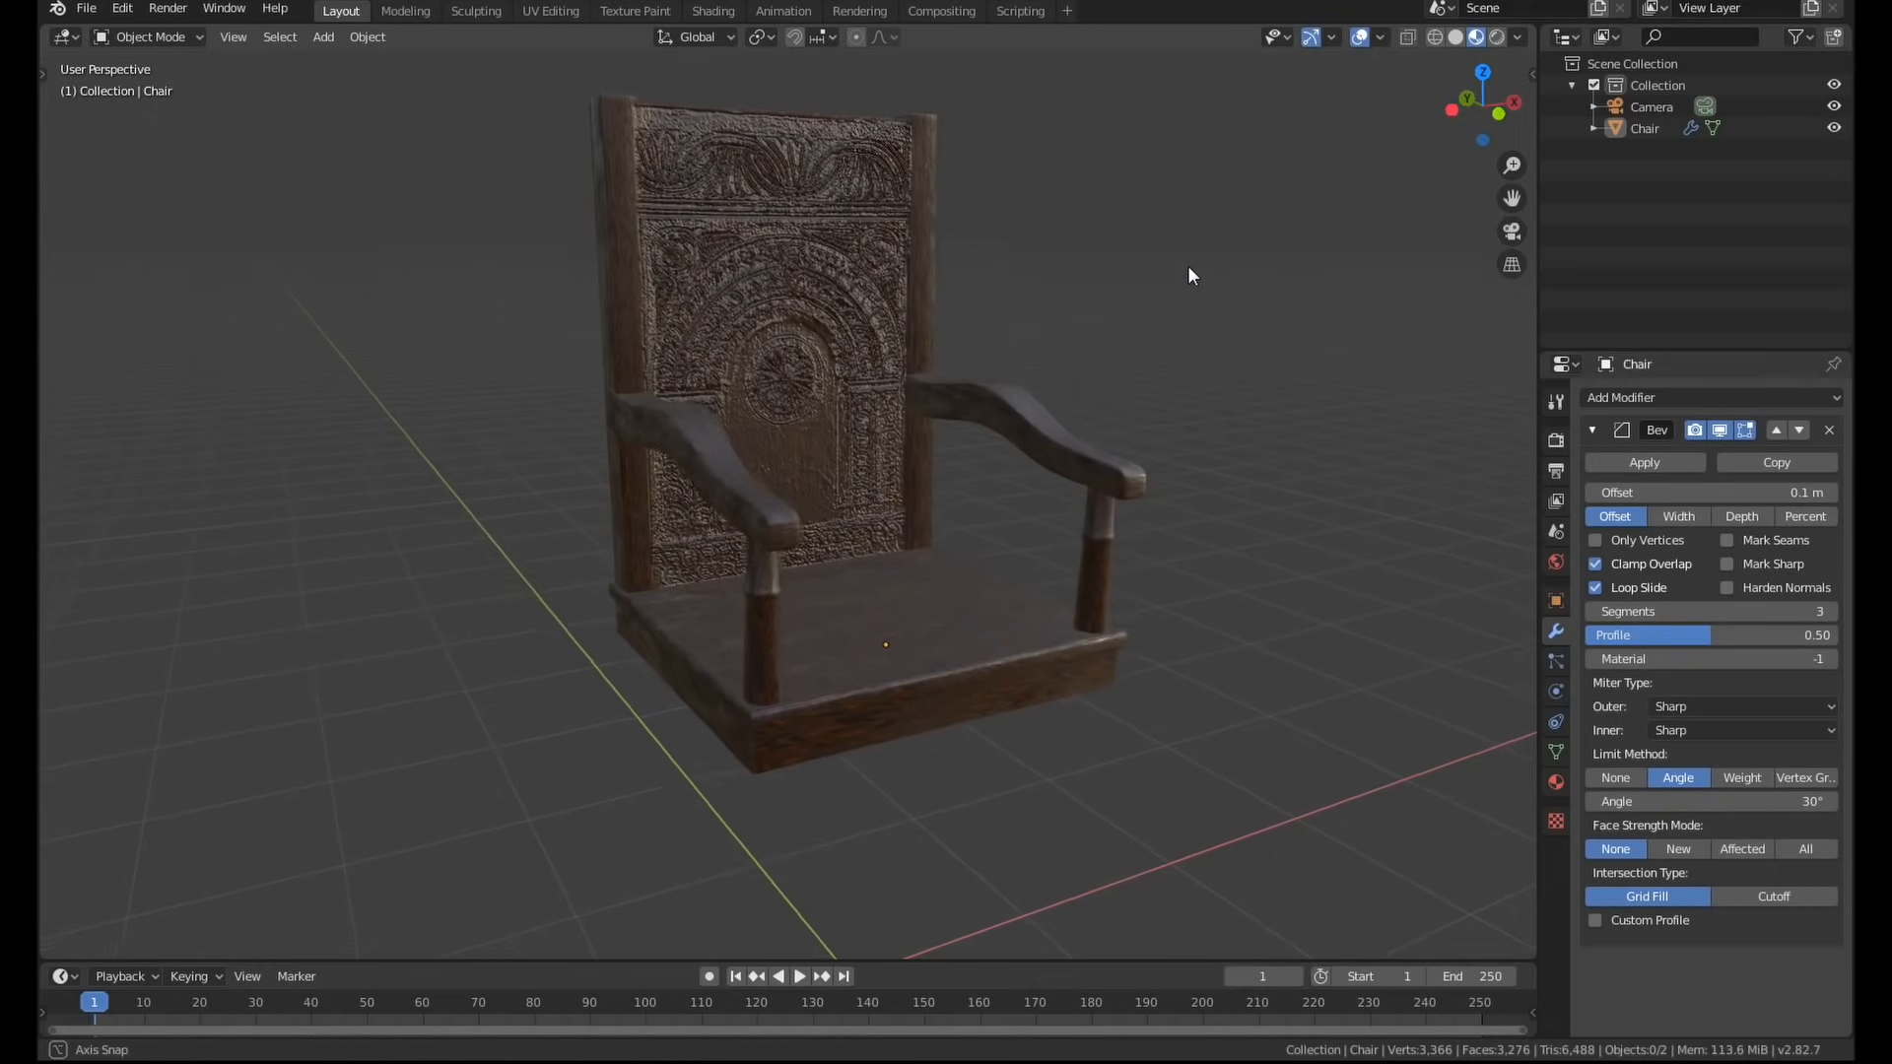
# Drag in the viewport to adjust the NURBS path over the candelabra reference photo.
pyautogui.moveTo(1191, 275); pyautogui.dragTo(1382, 79)
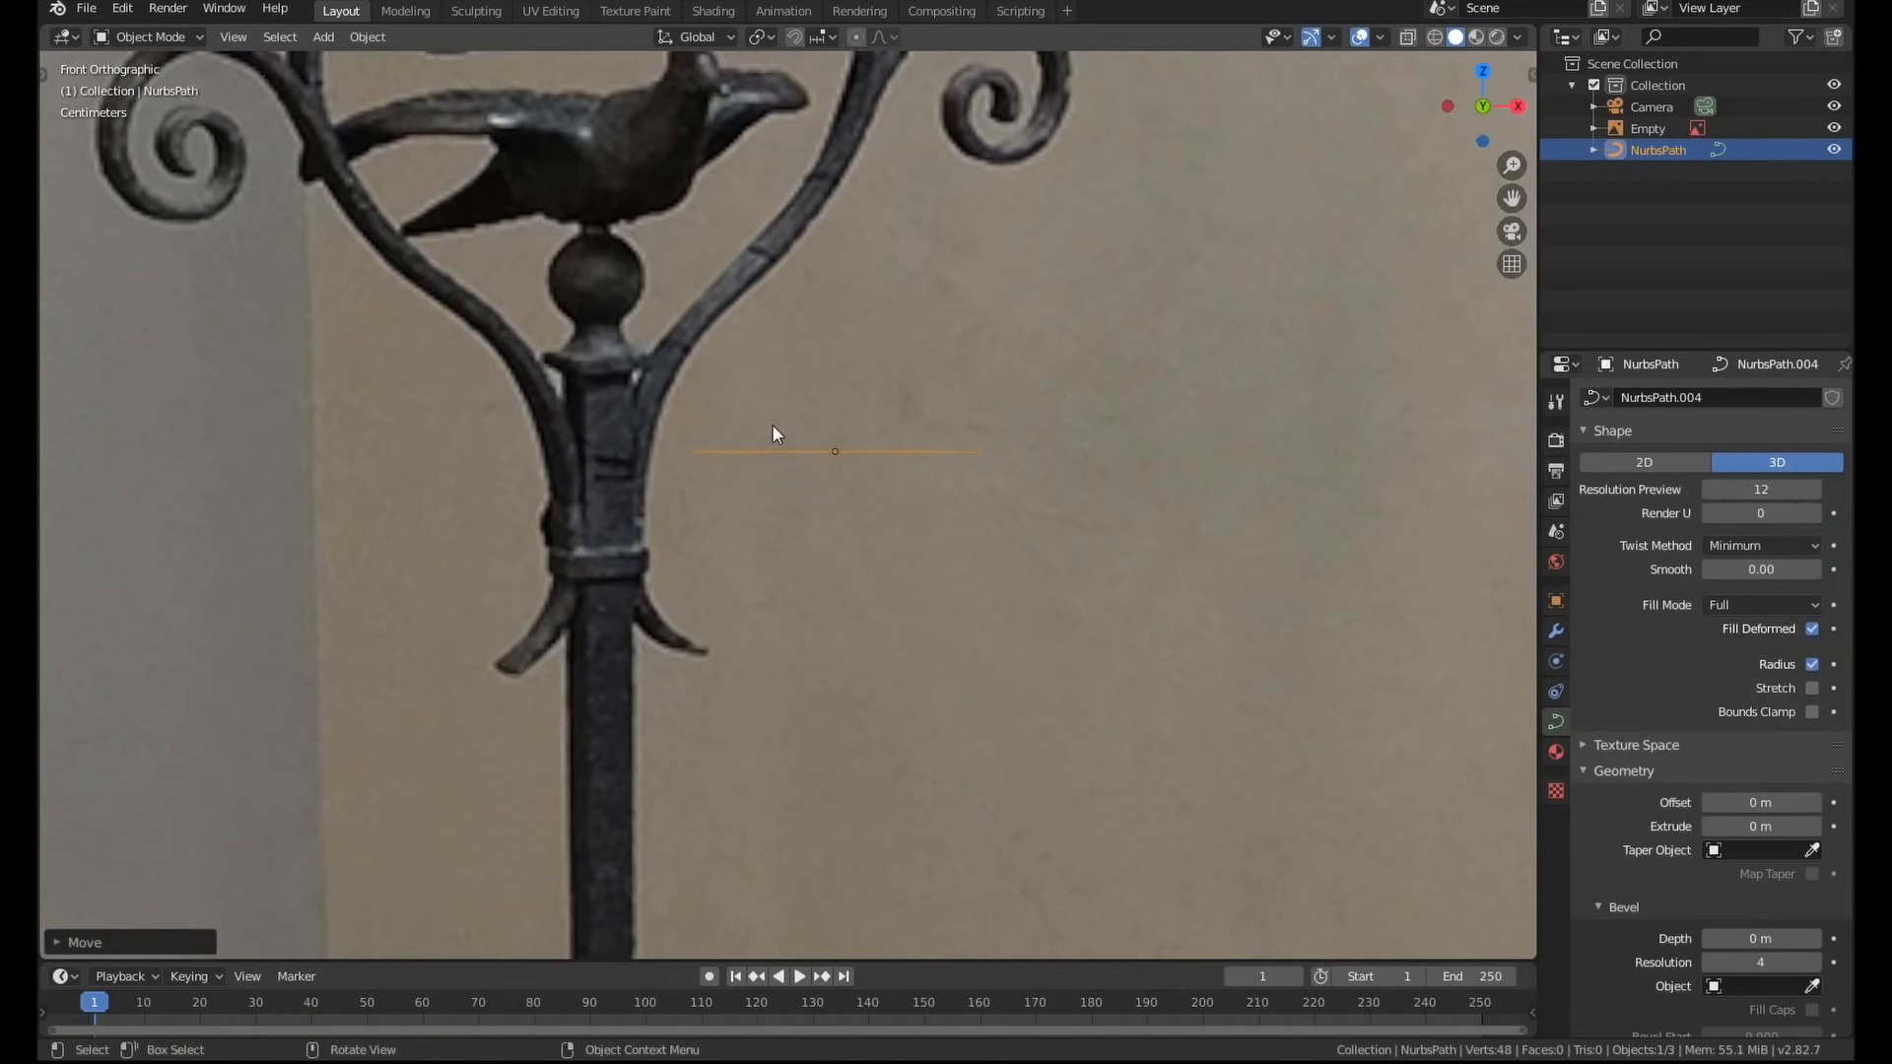
# Toggle Edit Mode on the candelabra leg strip.
pyautogui.press('Tab')
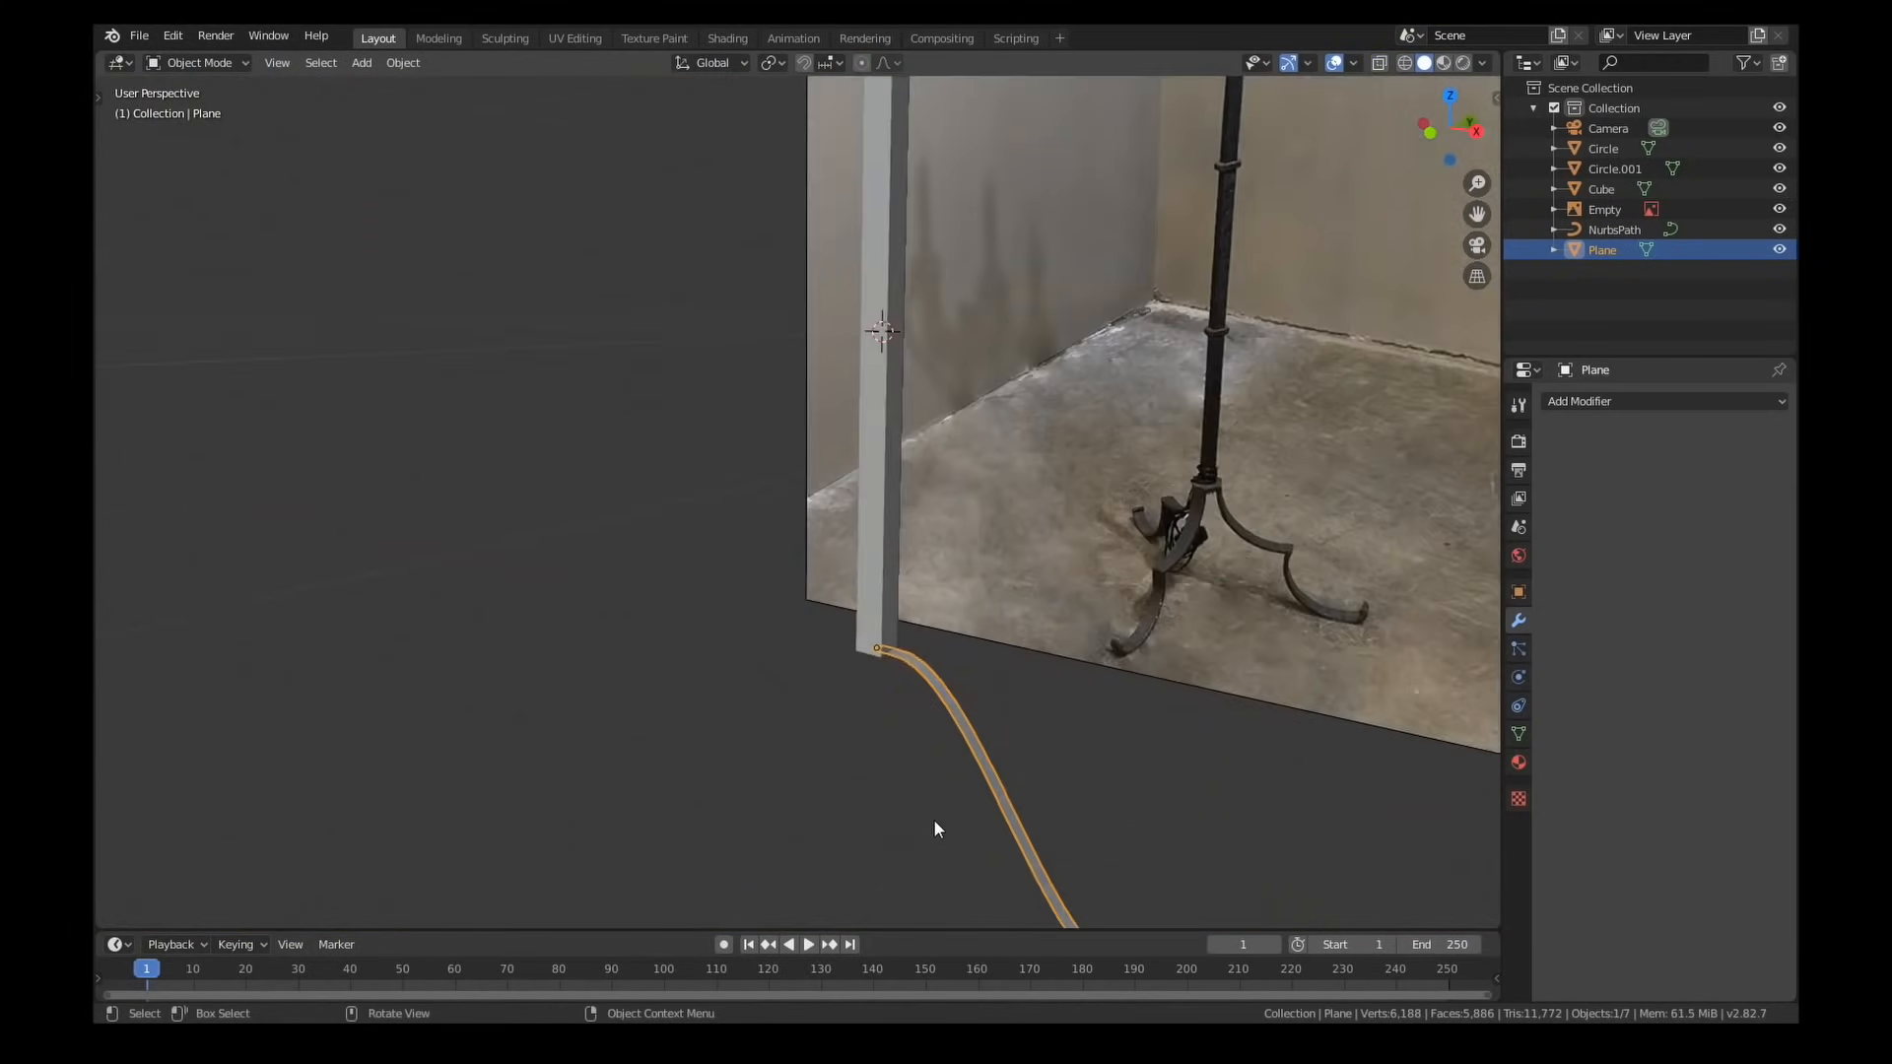
# Thicken the leg strip with Solidify before Subdivision Surface, and extend its foot into a curl.
pyautogui.click(1665, 401)
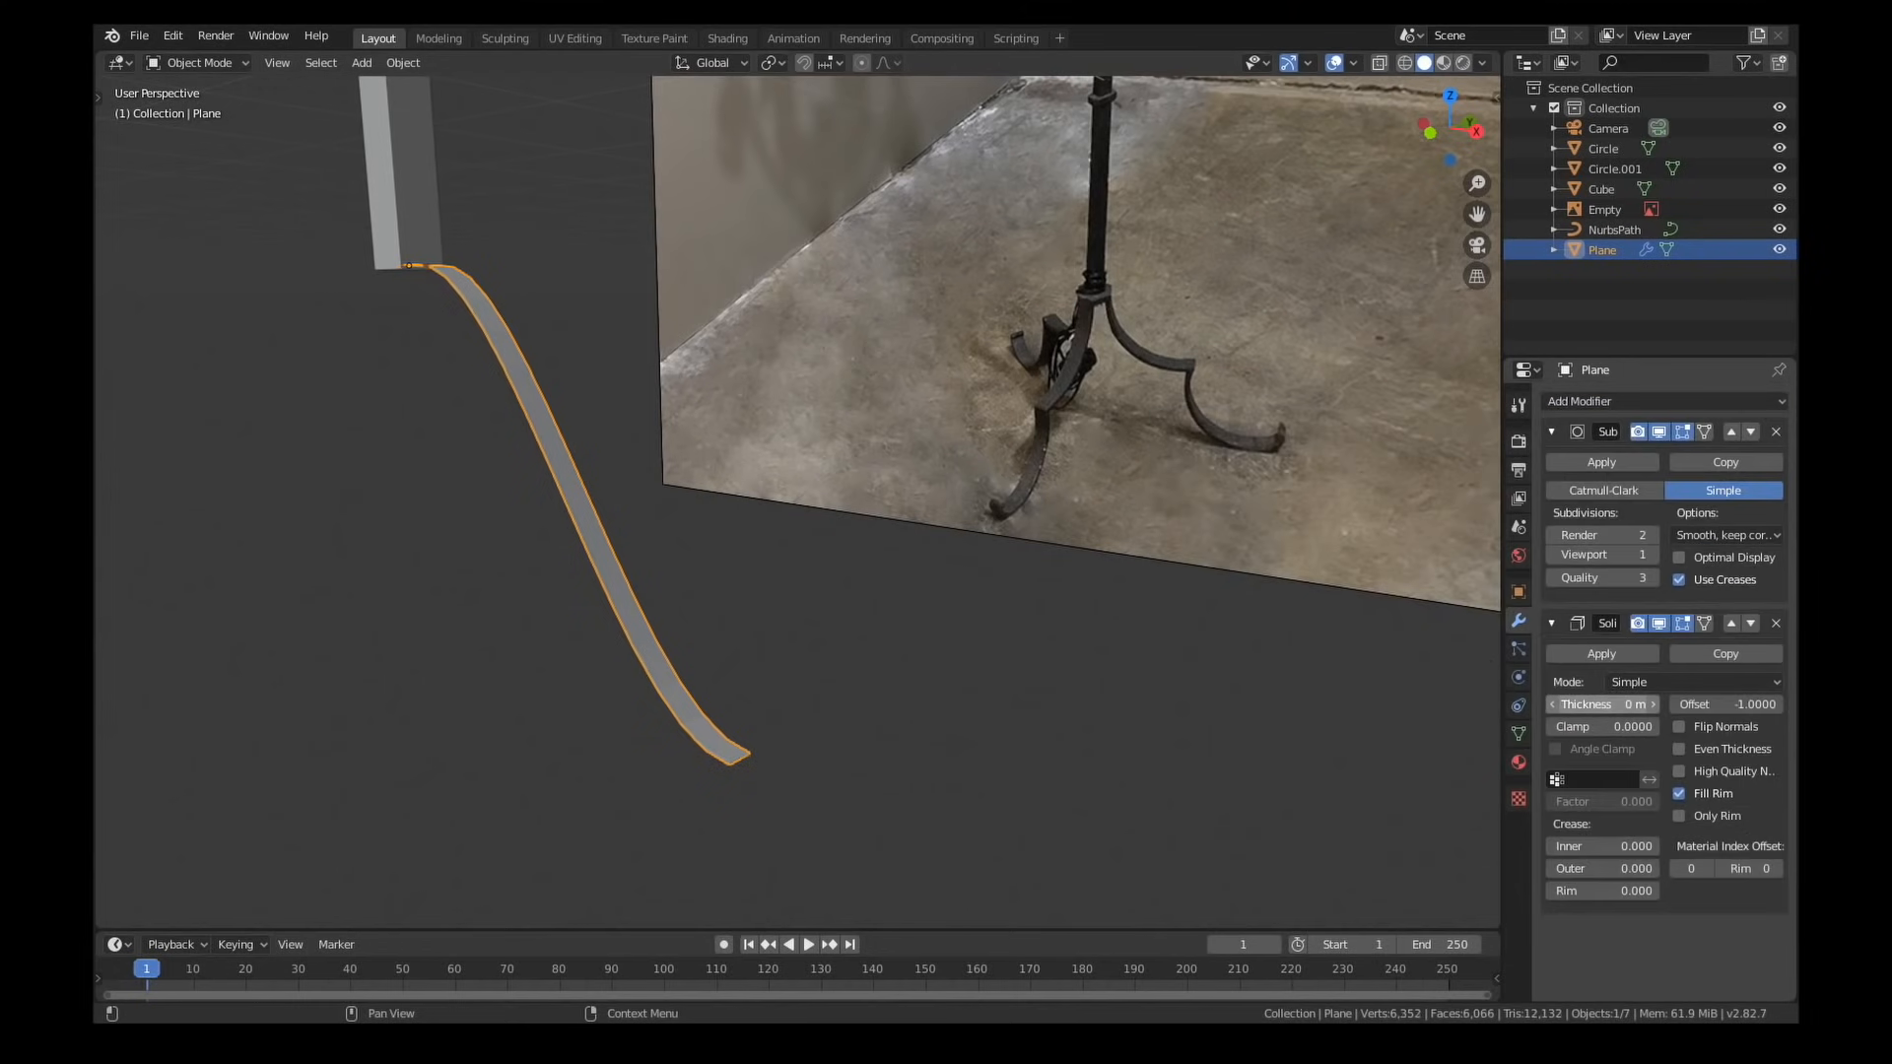
pyautogui.press('Tab')
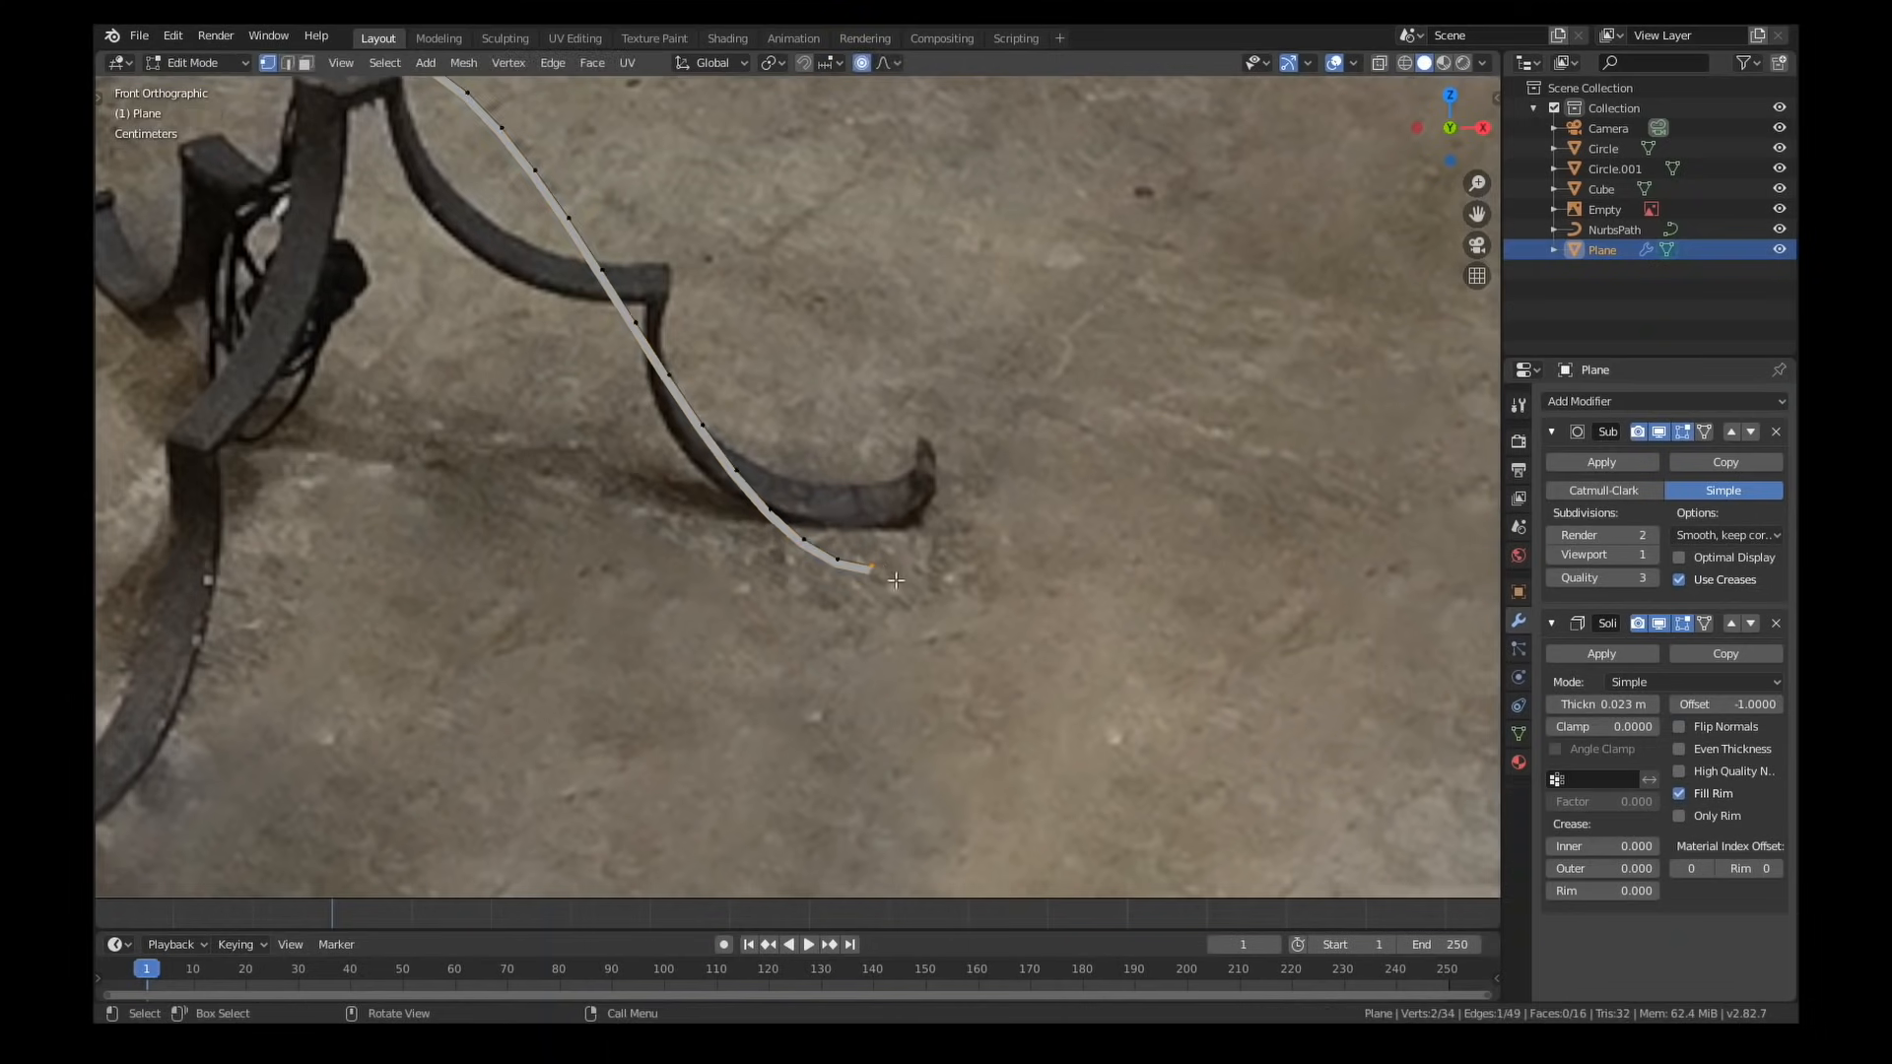
pyautogui.moveTo(869, 568); pyautogui.dragTo(923, 495)
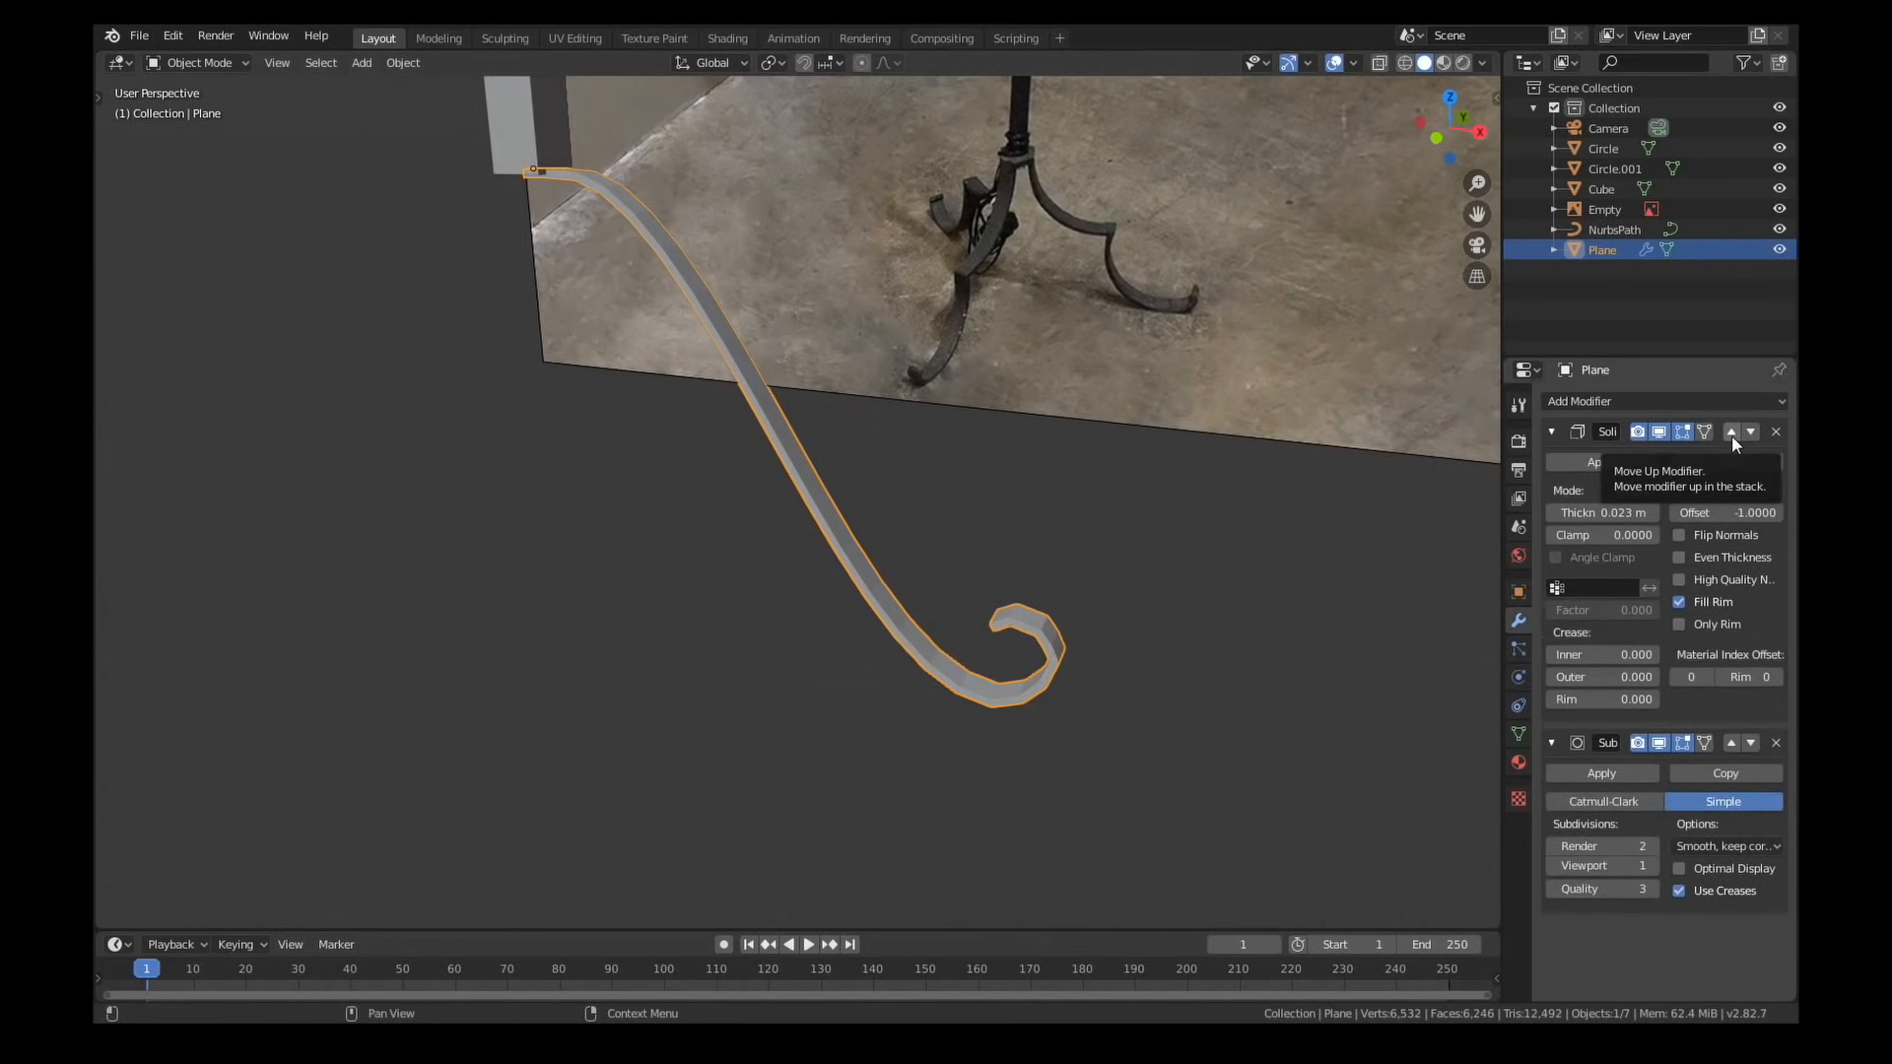
pyautogui.click(1731, 430)
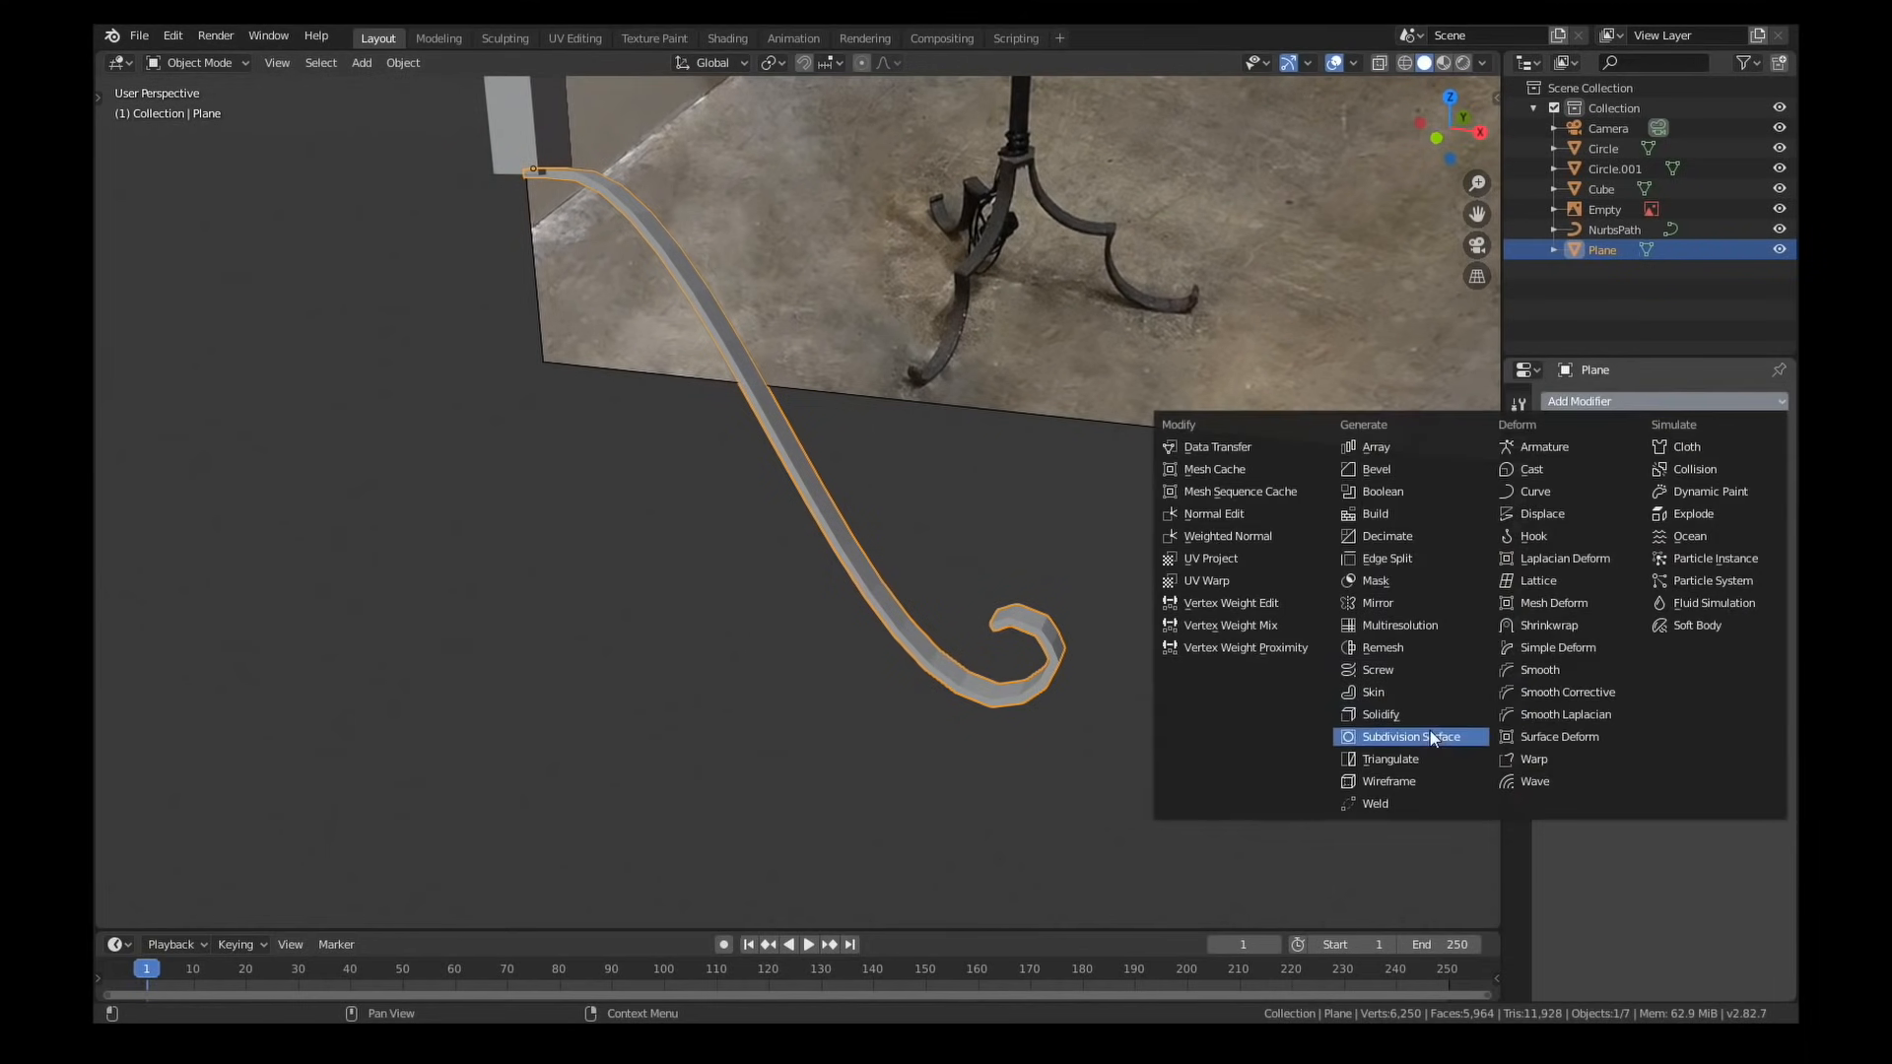
pyautogui.click(1408, 736)
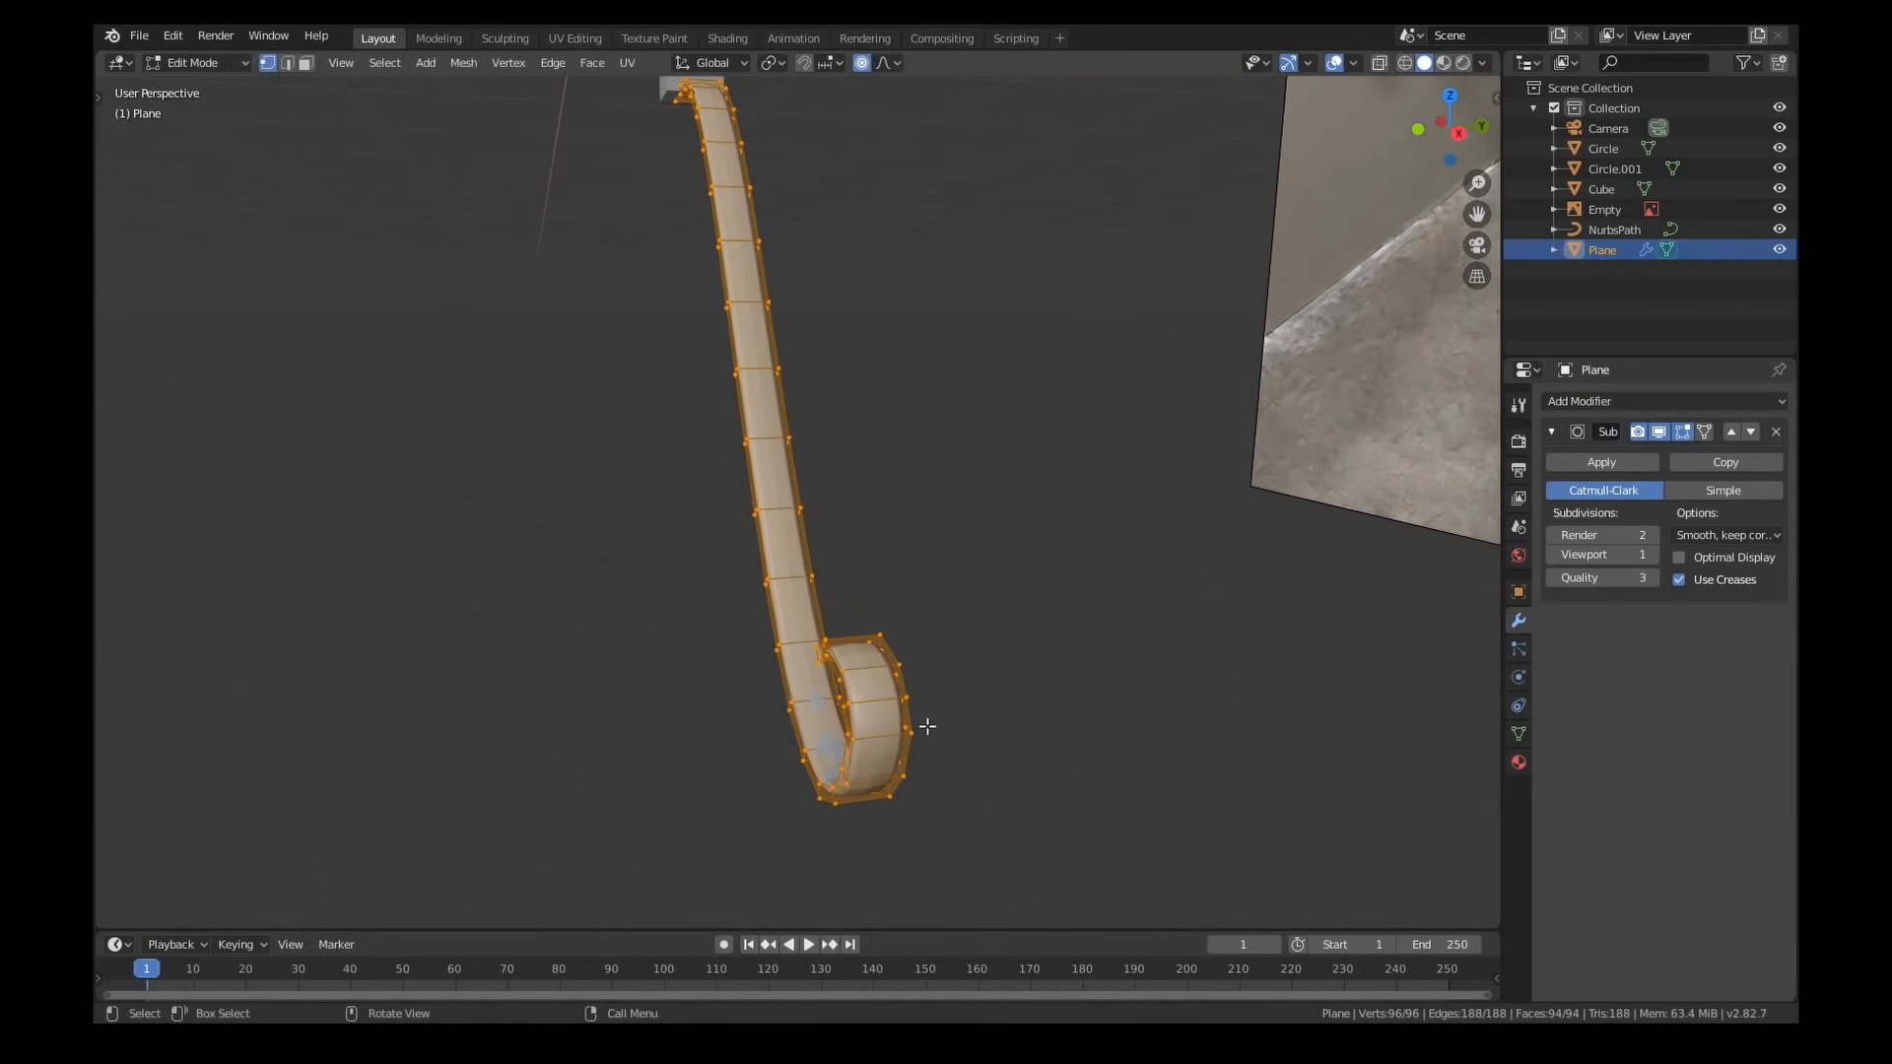
pyautogui.press('Tab')
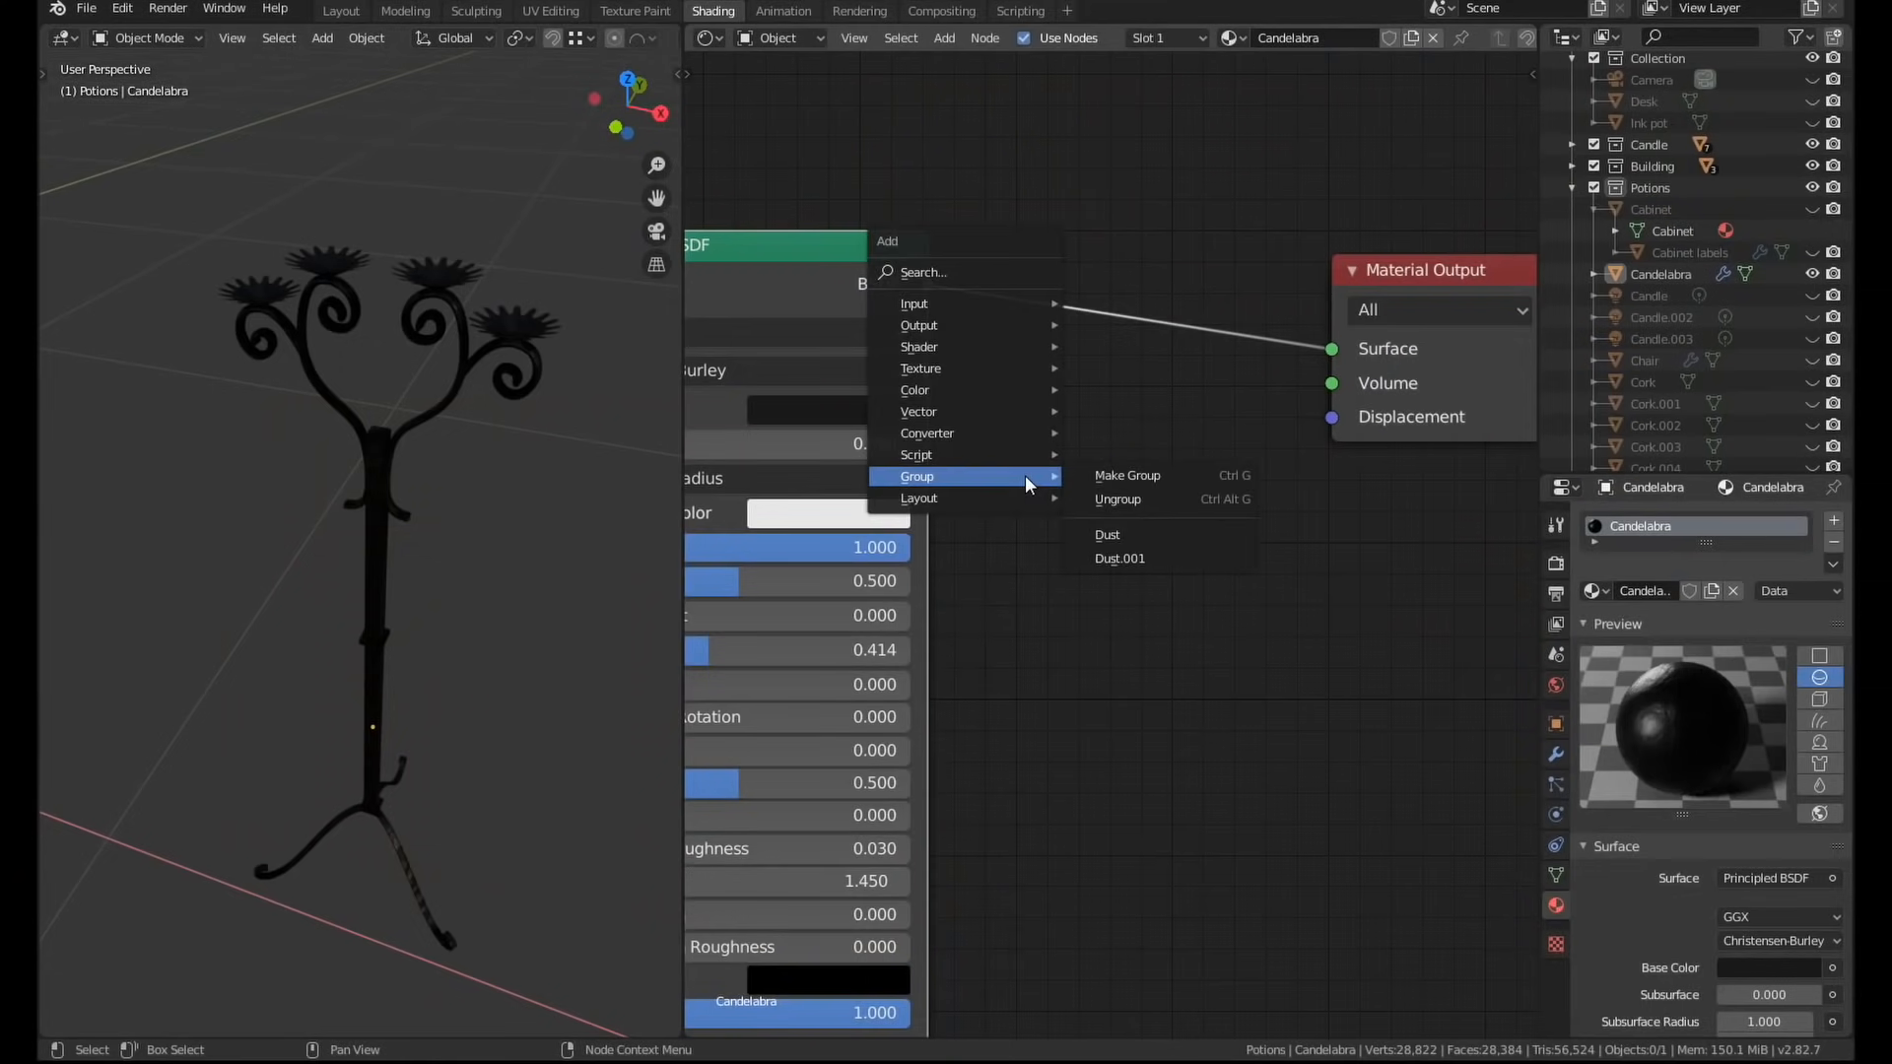
pyautogui.click(1119, 558)
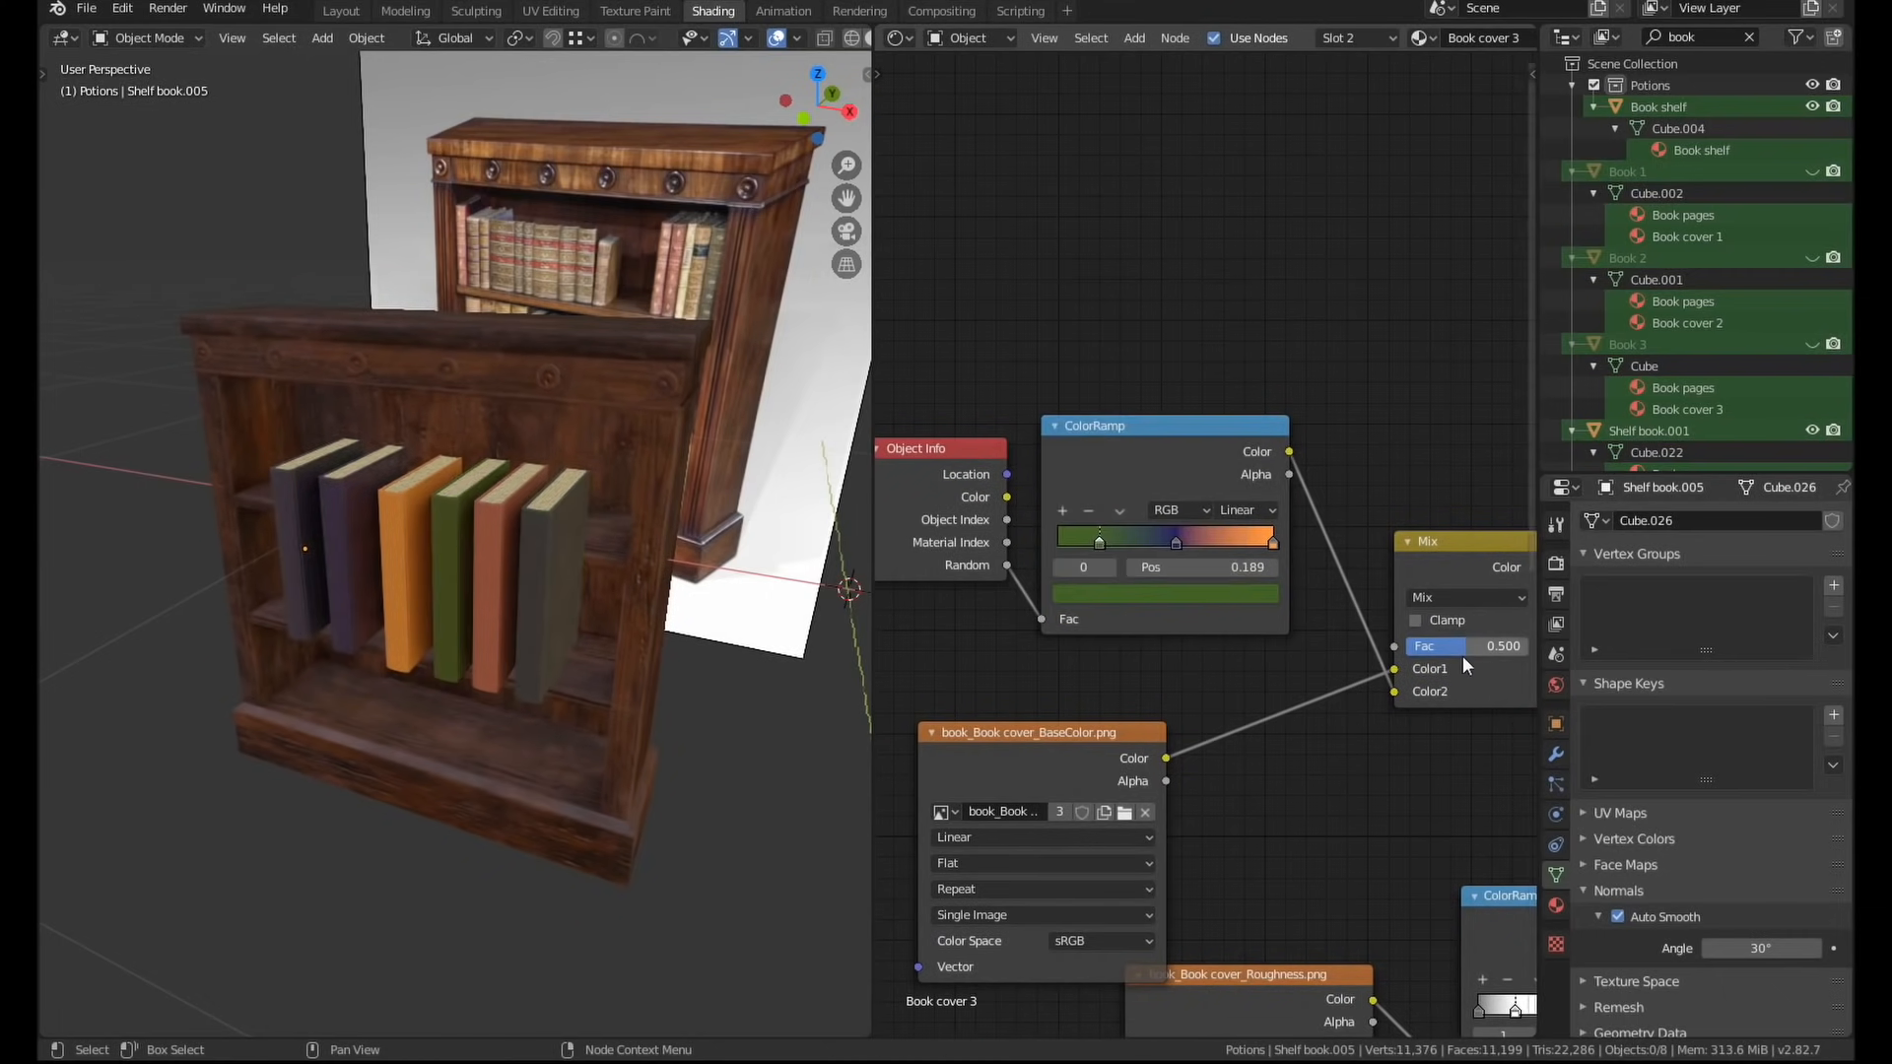
# Raise the Color-blend MixRGB Fac to 0.683 to strengthen the random book-cover tint.
pyautogui.moveTo(1097, 538); pyautogui.dragTo(1173, 538)
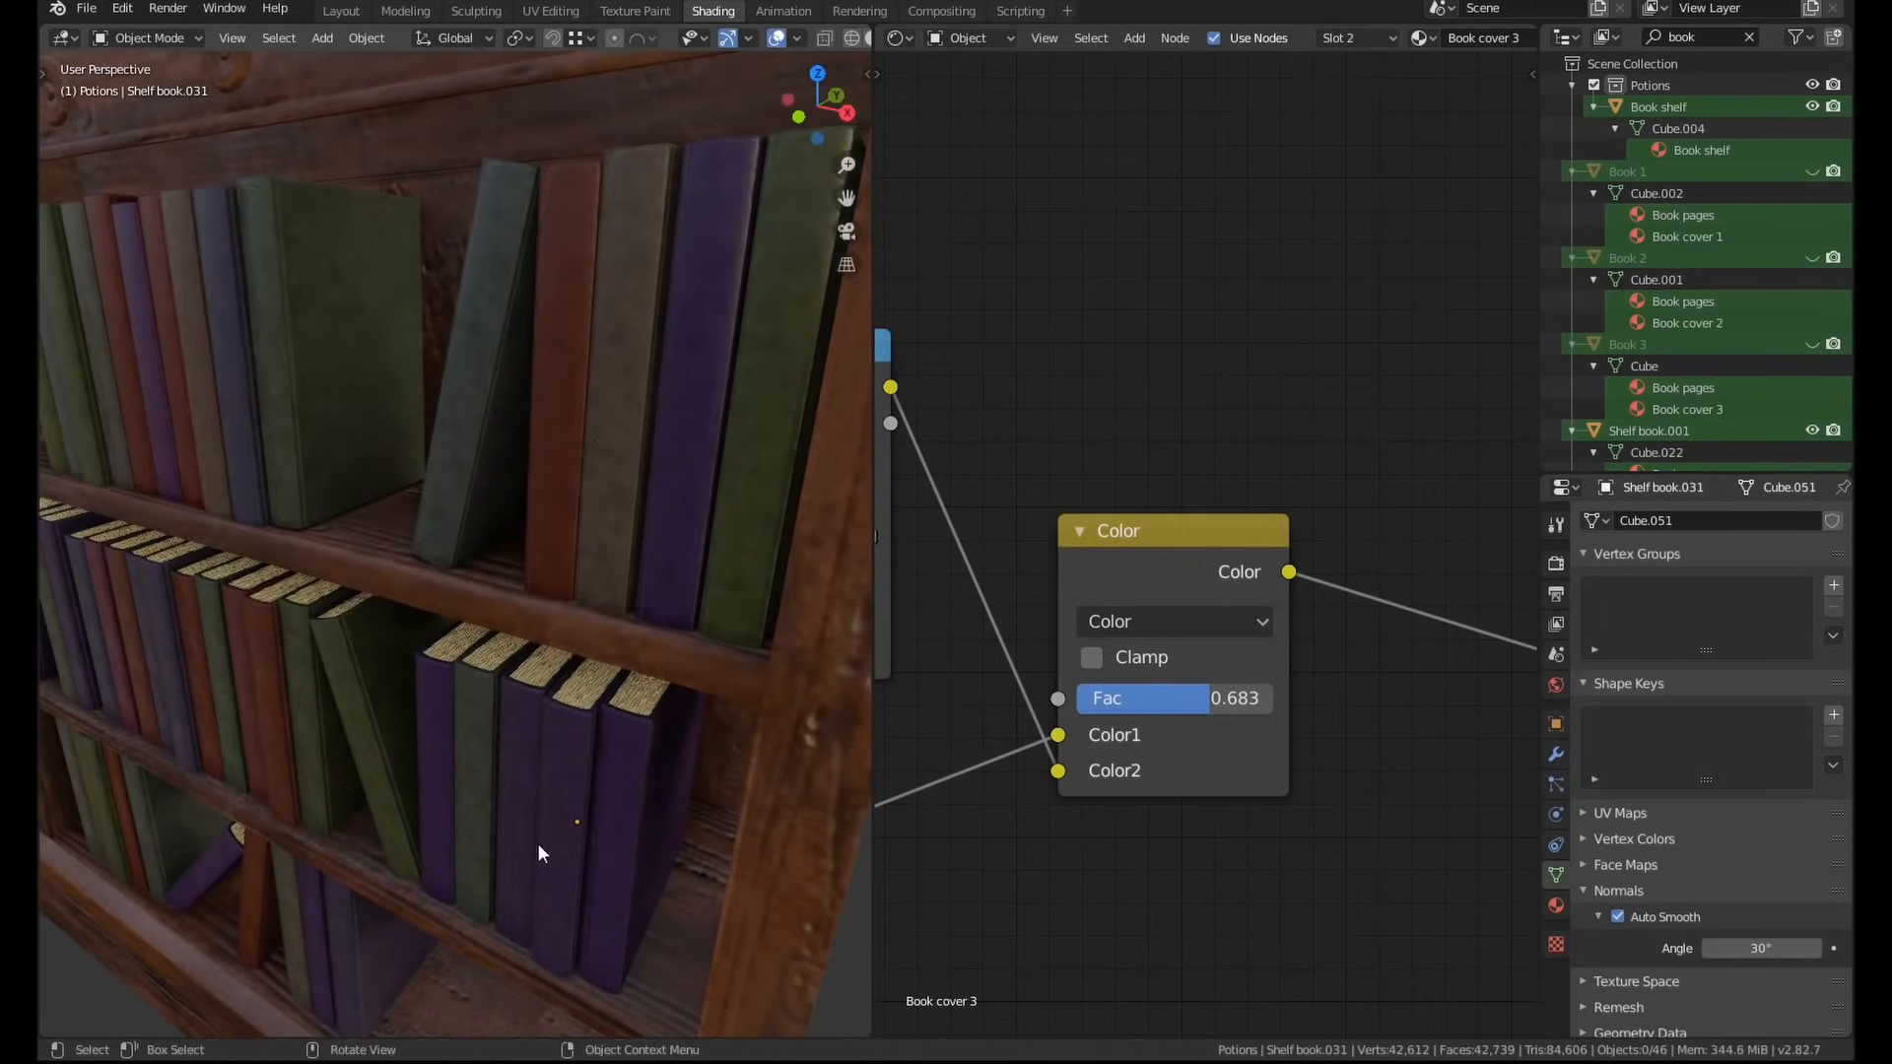
pyautogui.click(340, 9)
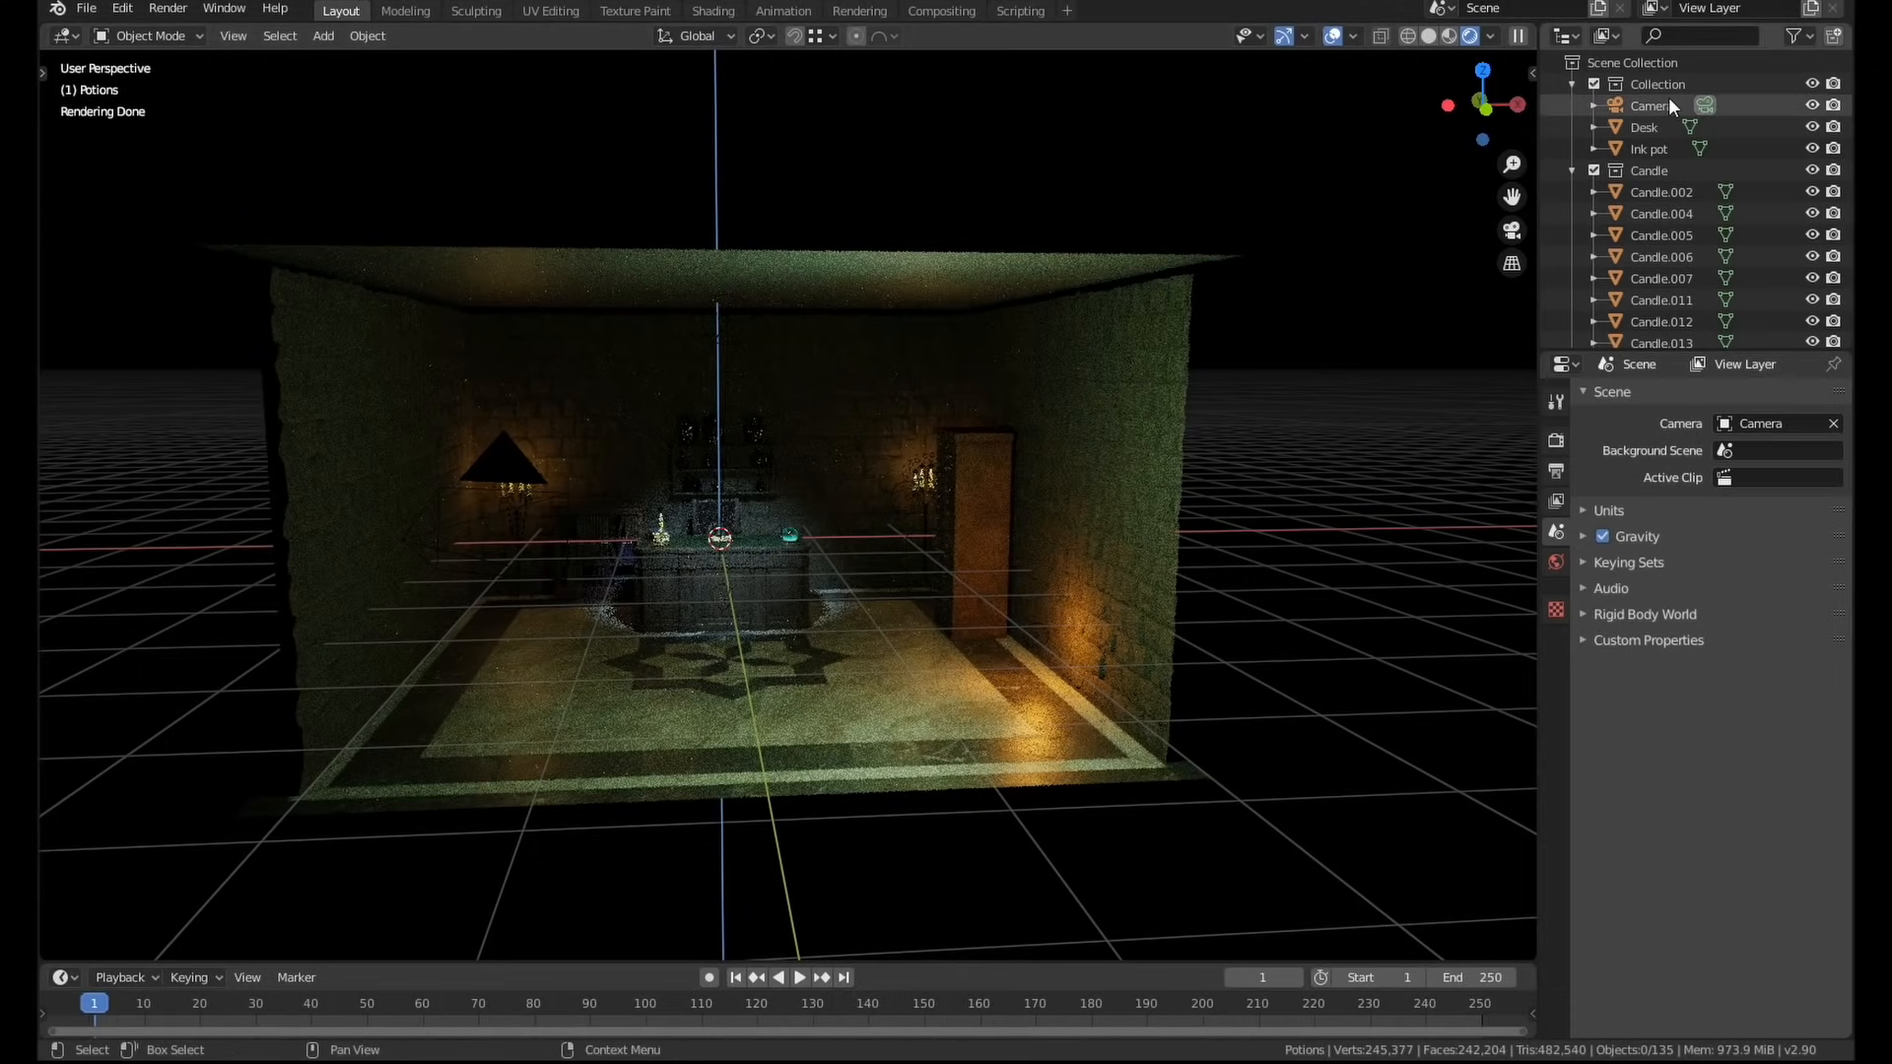
# Select an item in the office scene's outliner.
pyautogui.click(1651, 105)
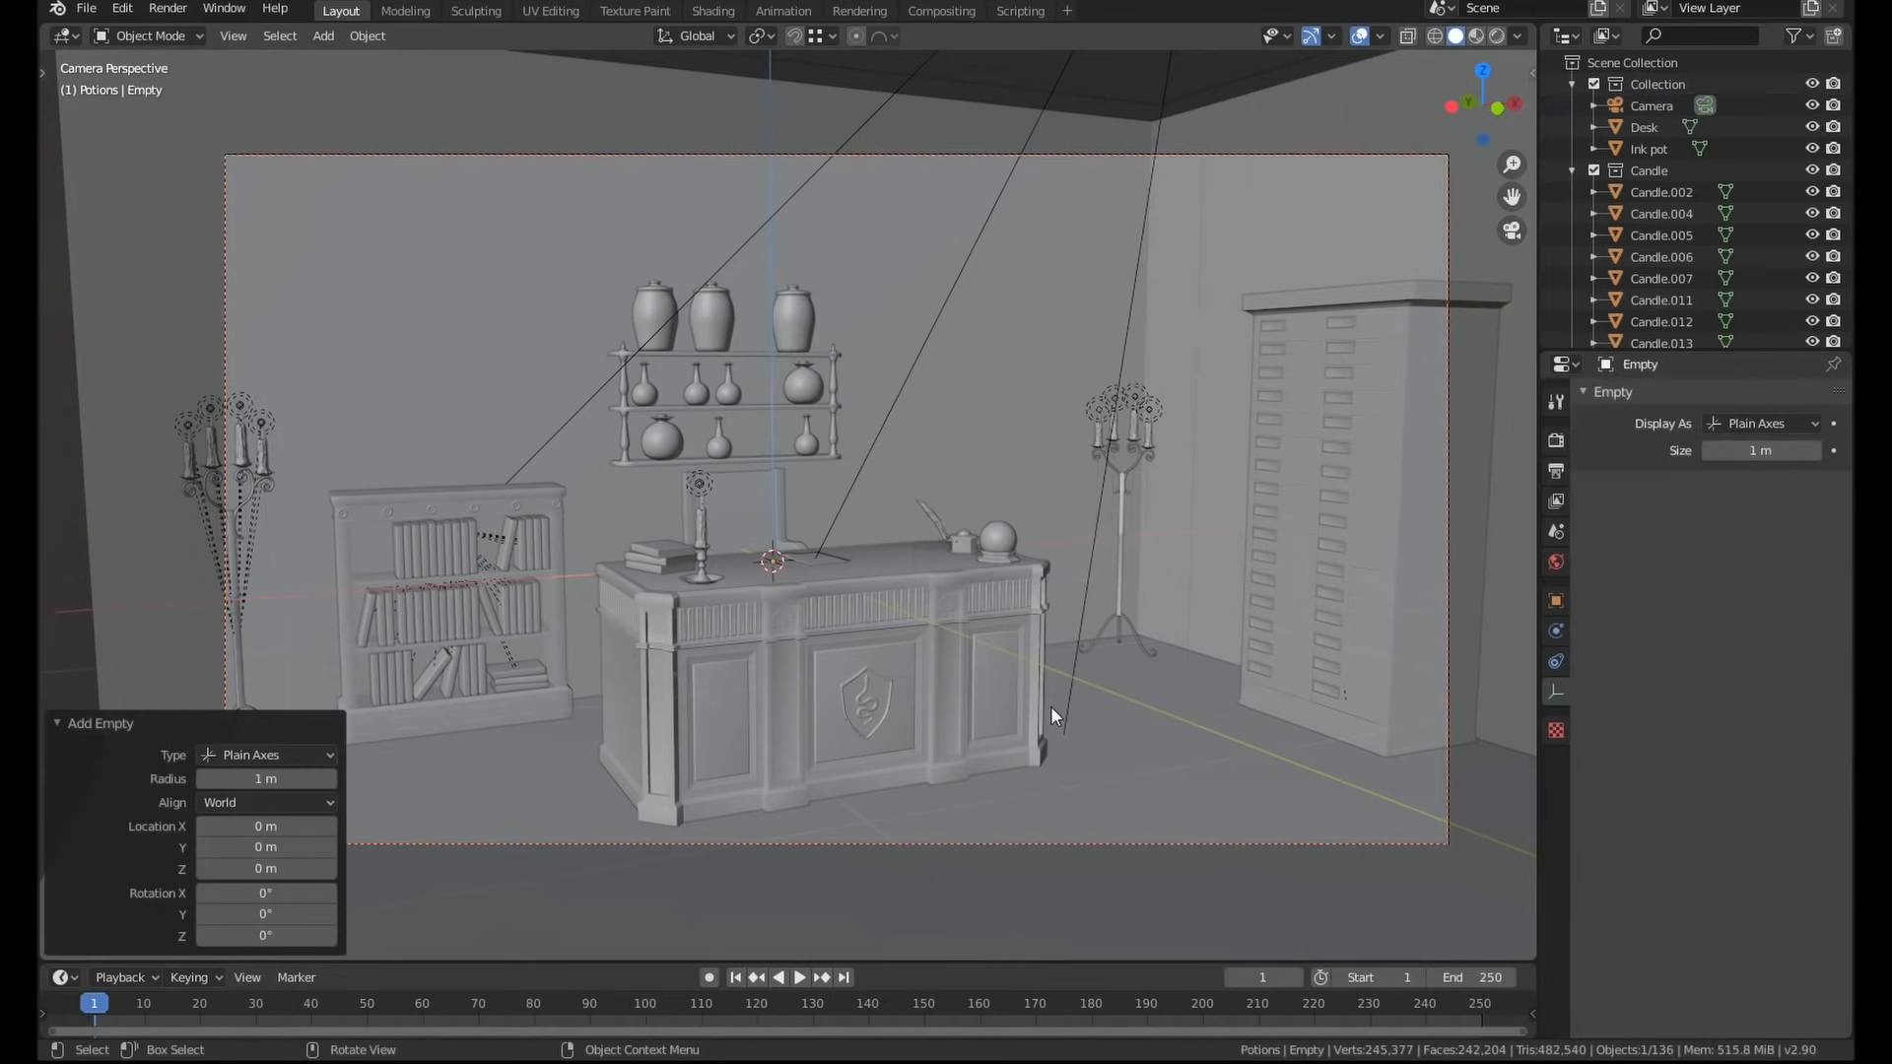
# Move the empty to a desk candle, set it as camera focus, and add pale-cyan world Volume Scatter.
pyautogui.press('g')
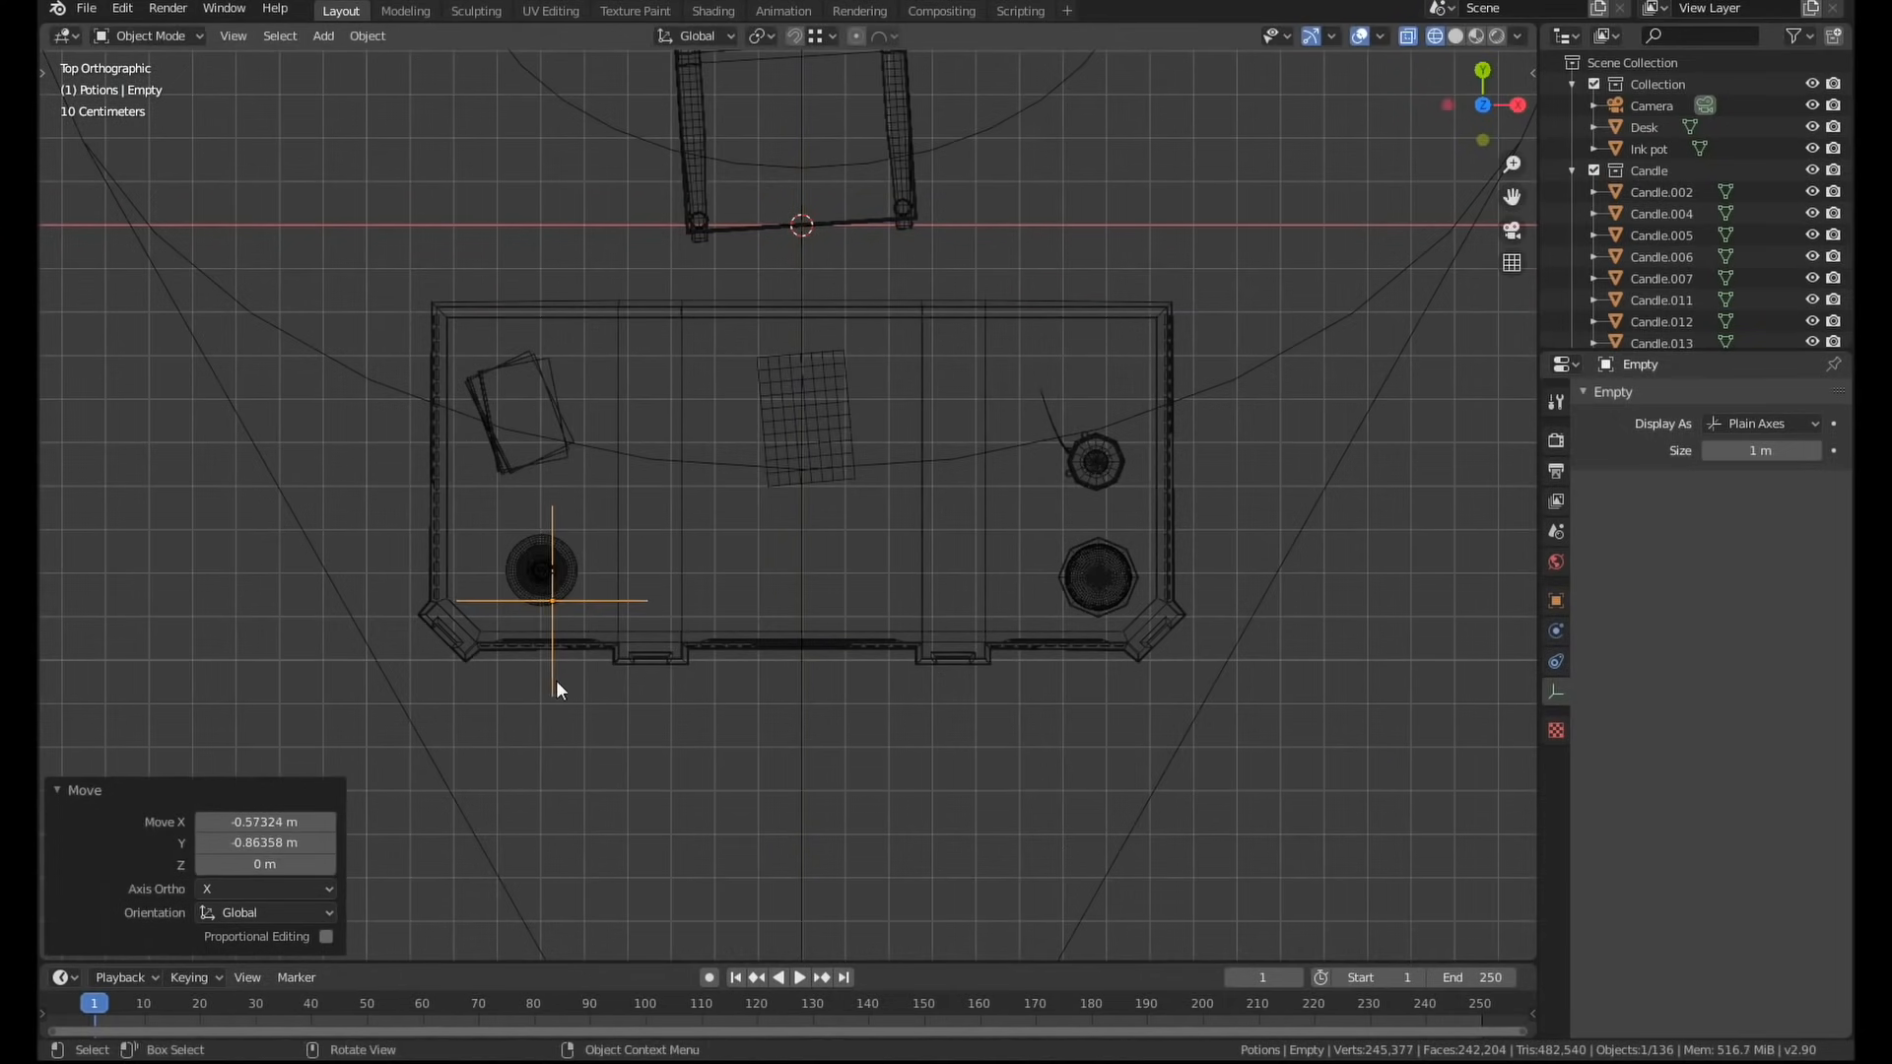
pyautogui.click(1649, 105)
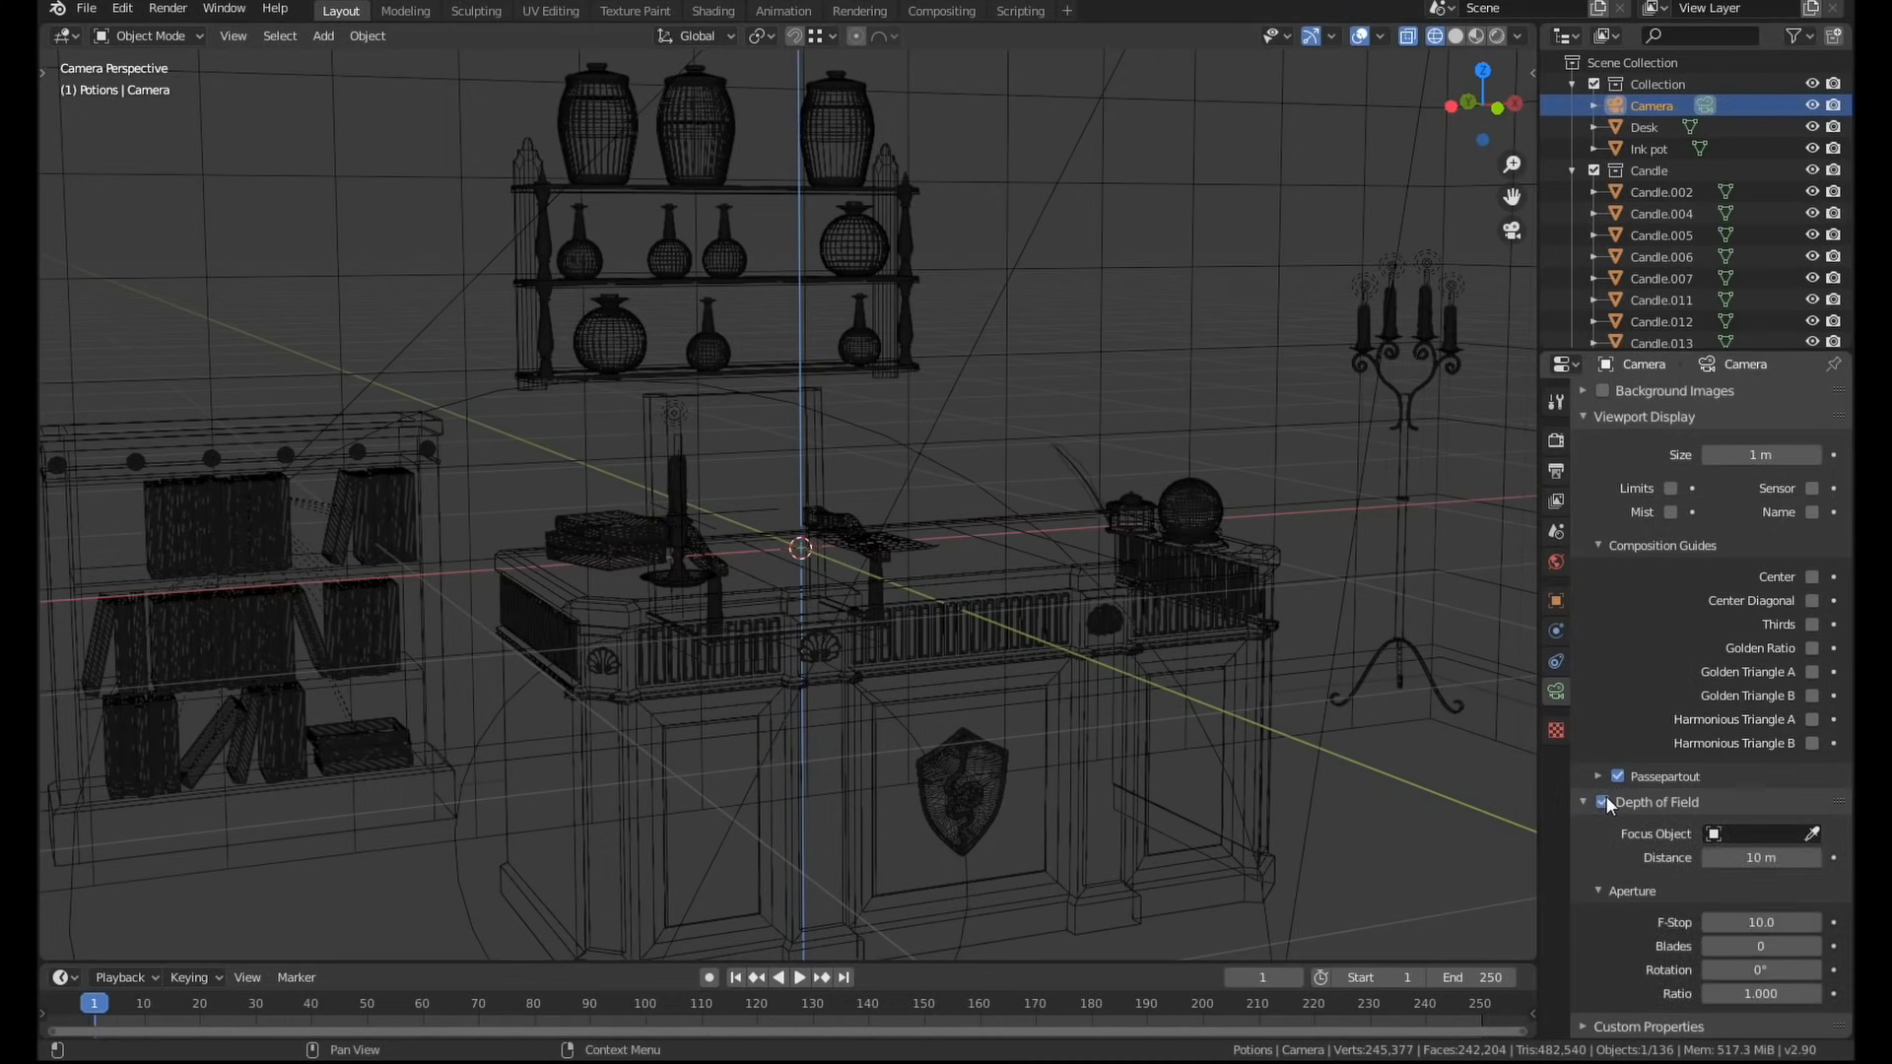
pyautogui.click(1762, 833)
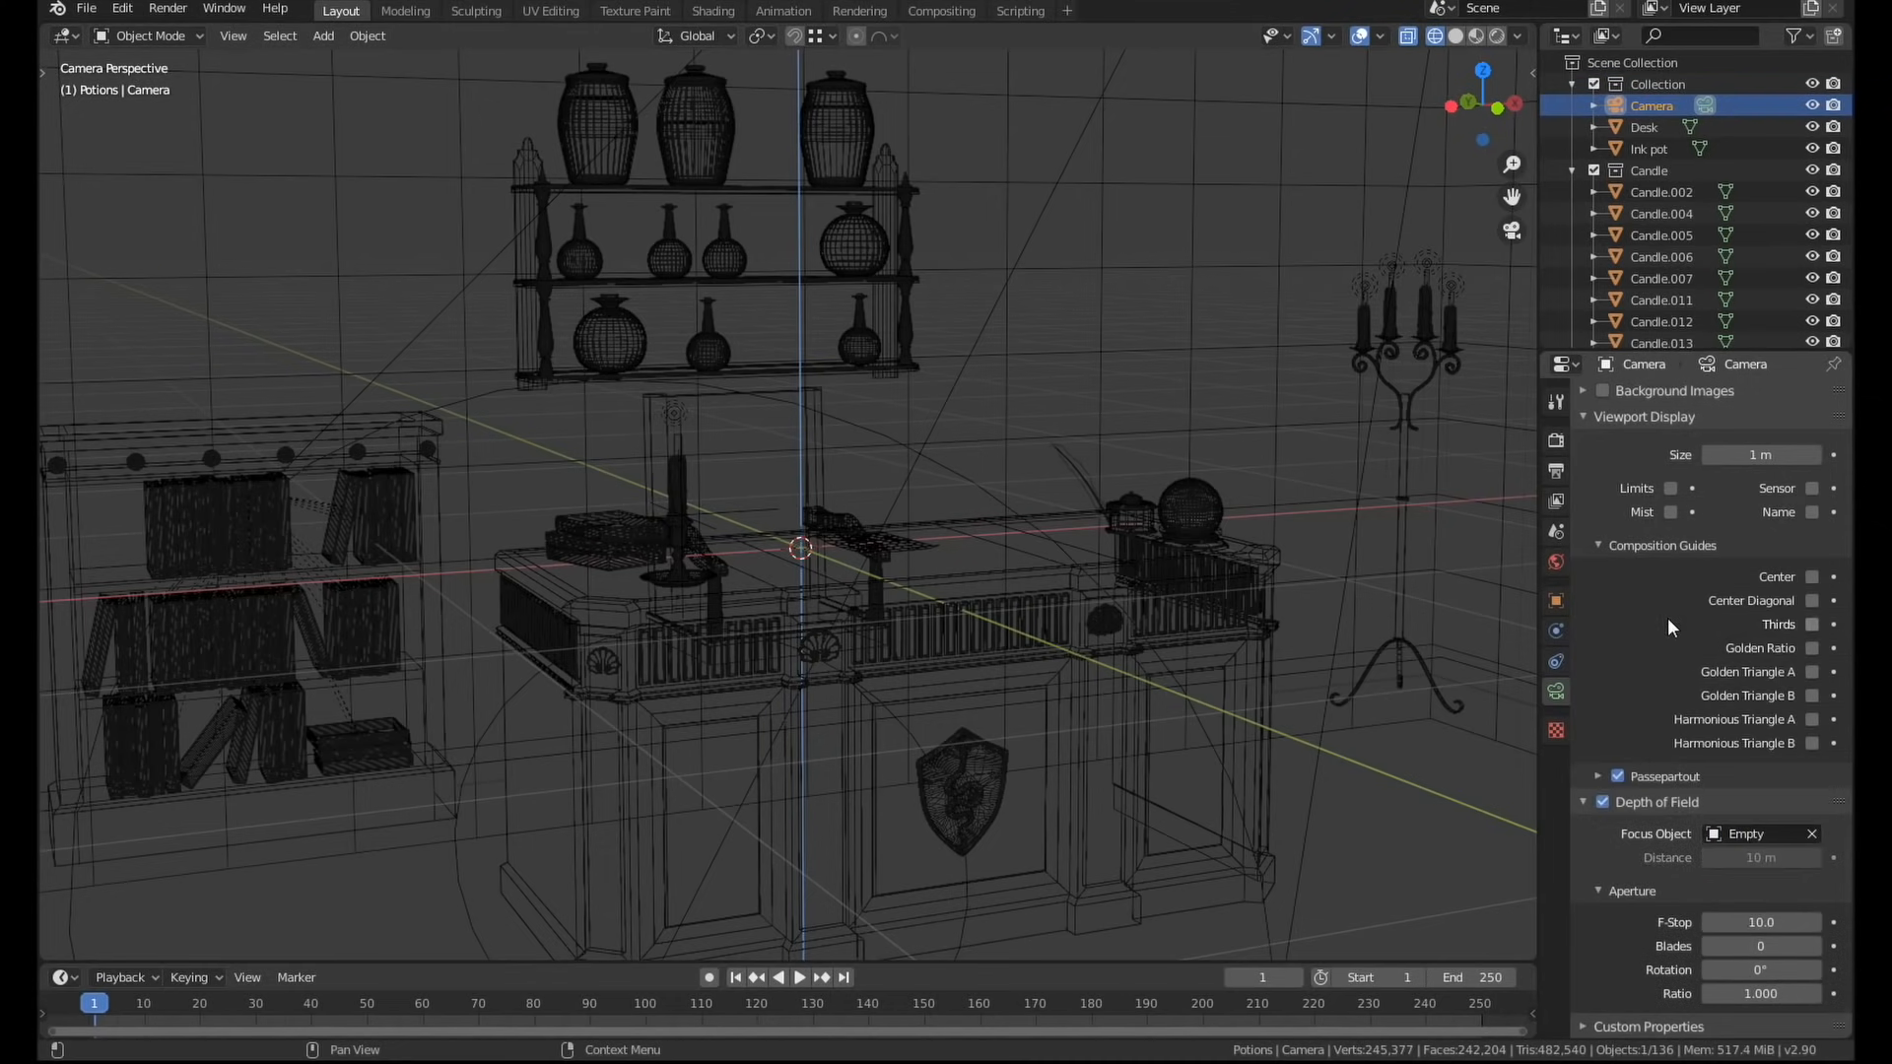
pyautogui.click(1454, 36)
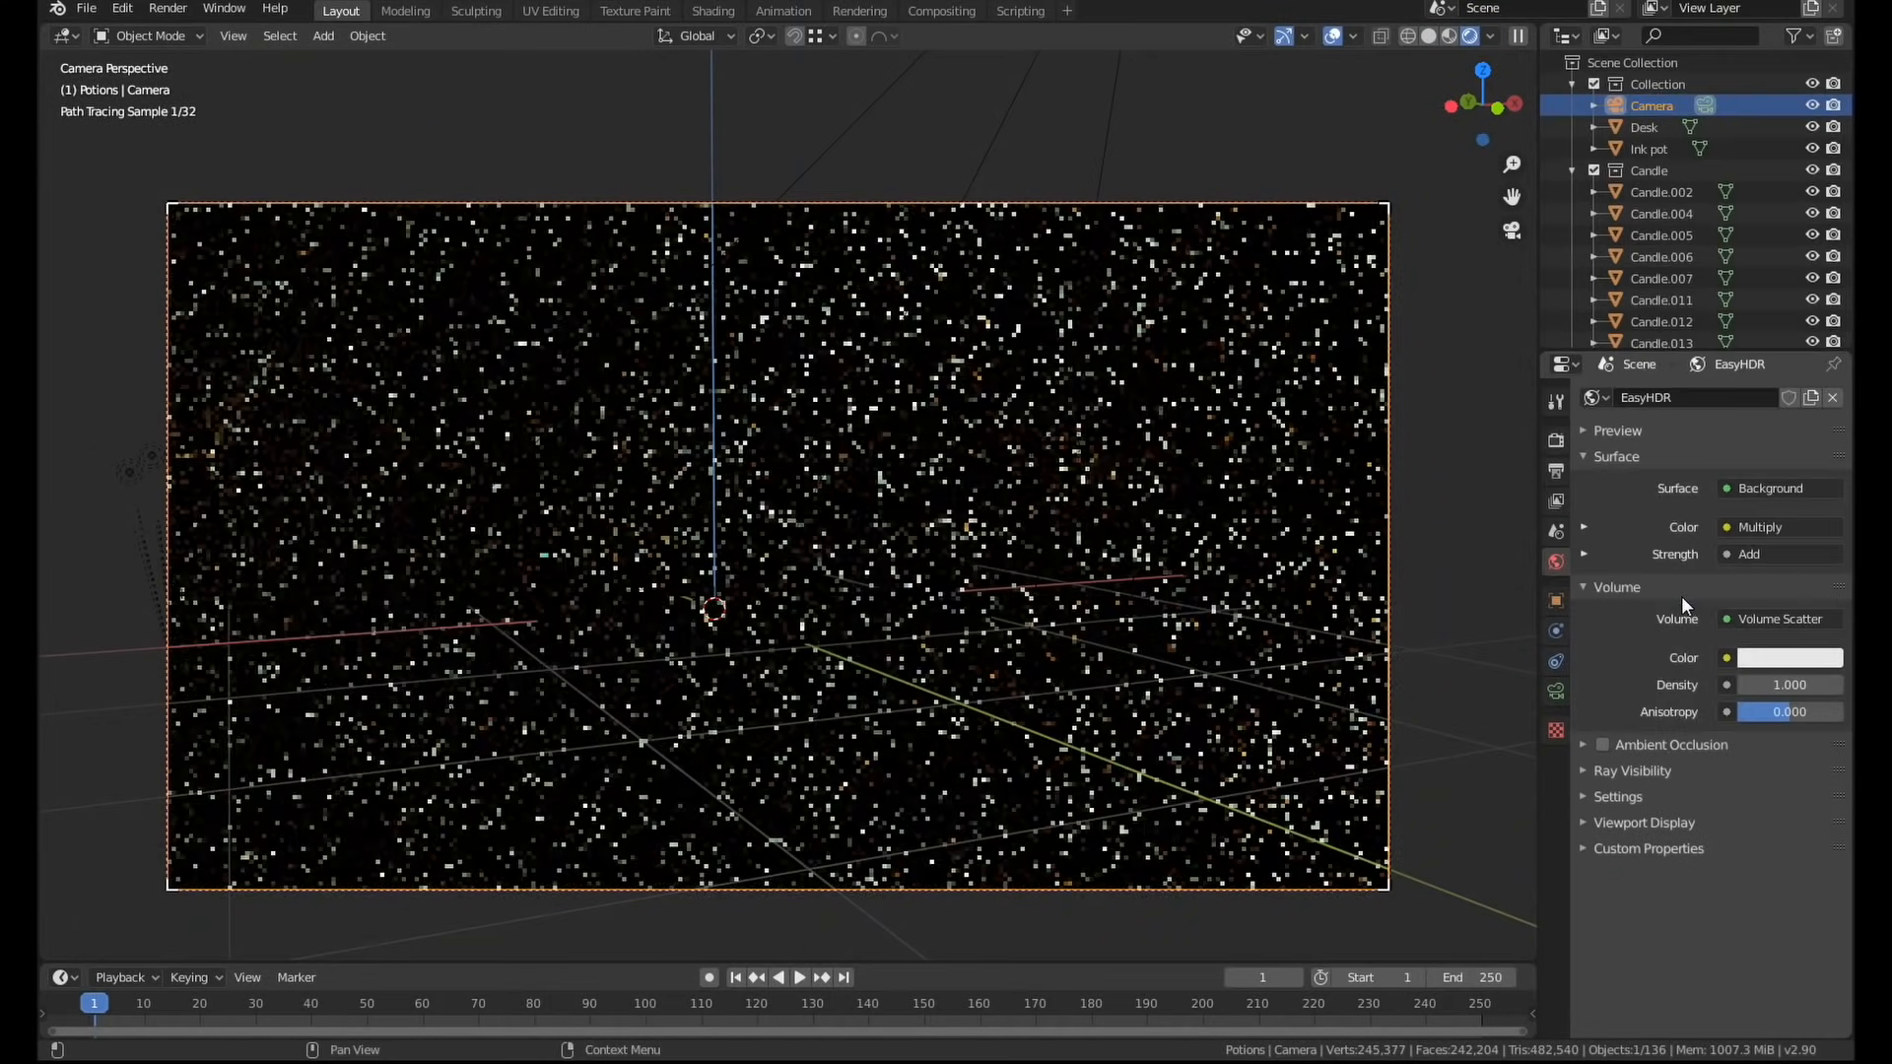
pyautogui.click(1790, 657)
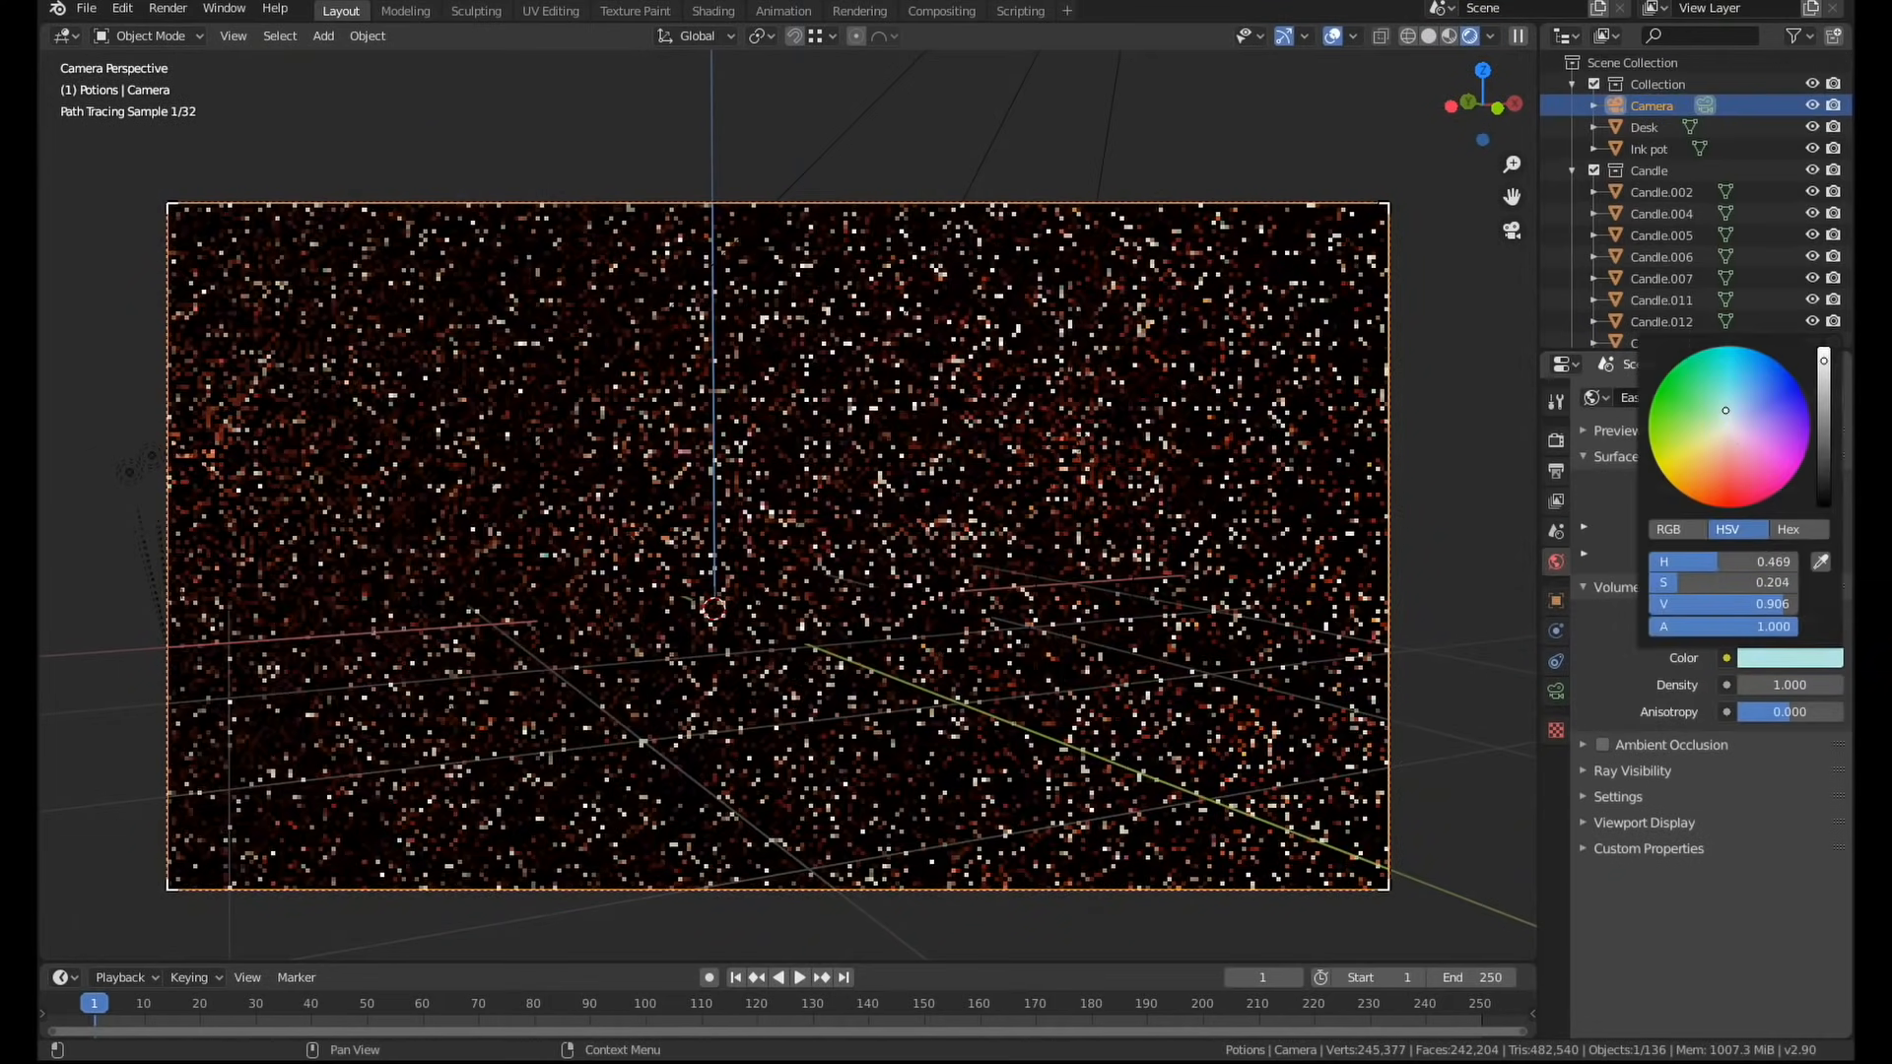